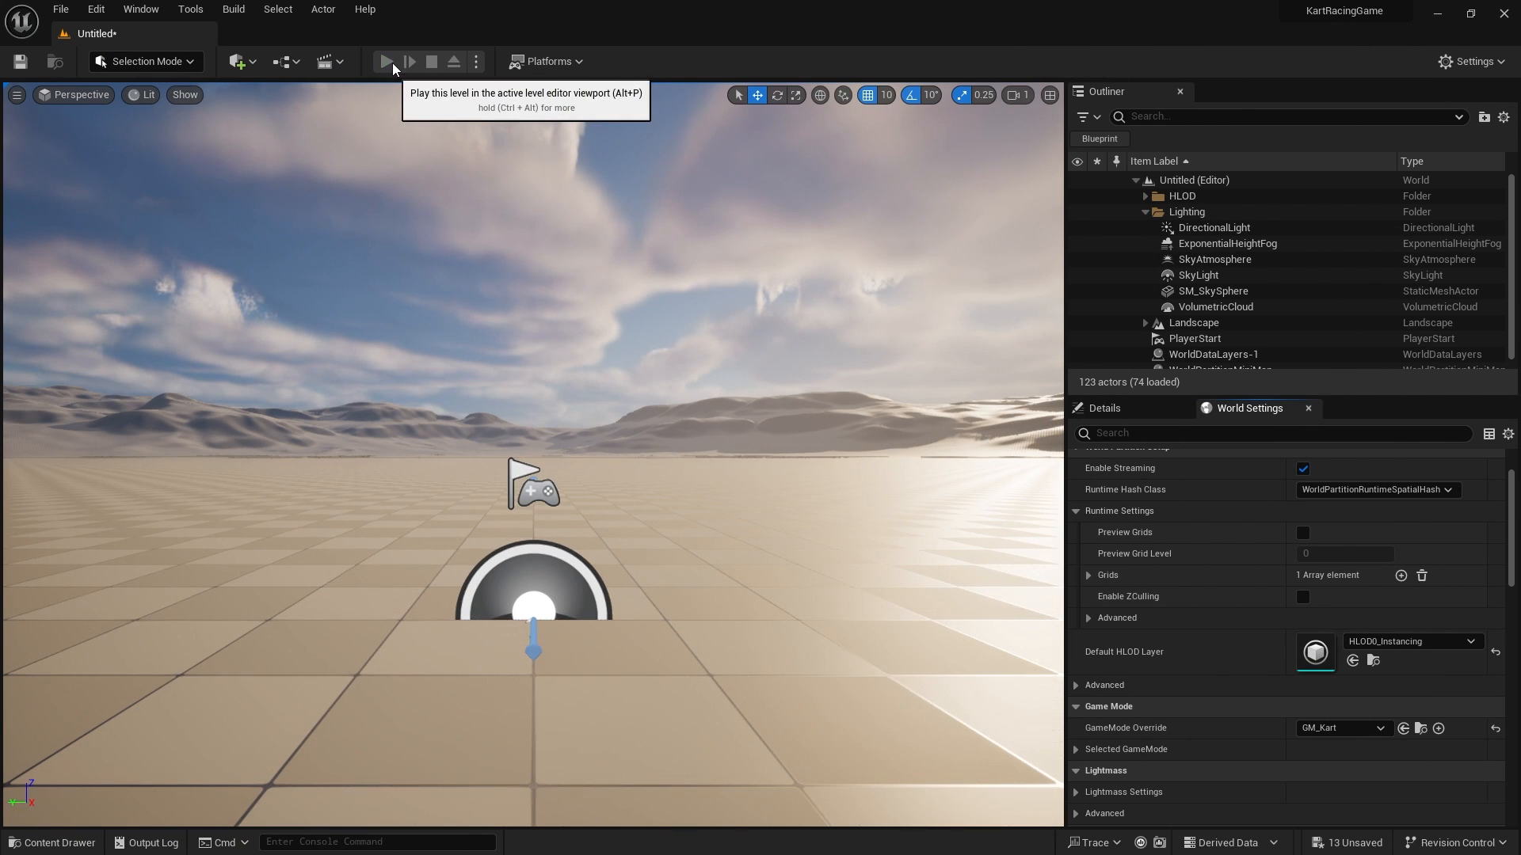
Step: Browse the Content Drawer into the Vehicles folder containing BP_Kart
{"action": "left_click", "coordinate": [389, 61]}
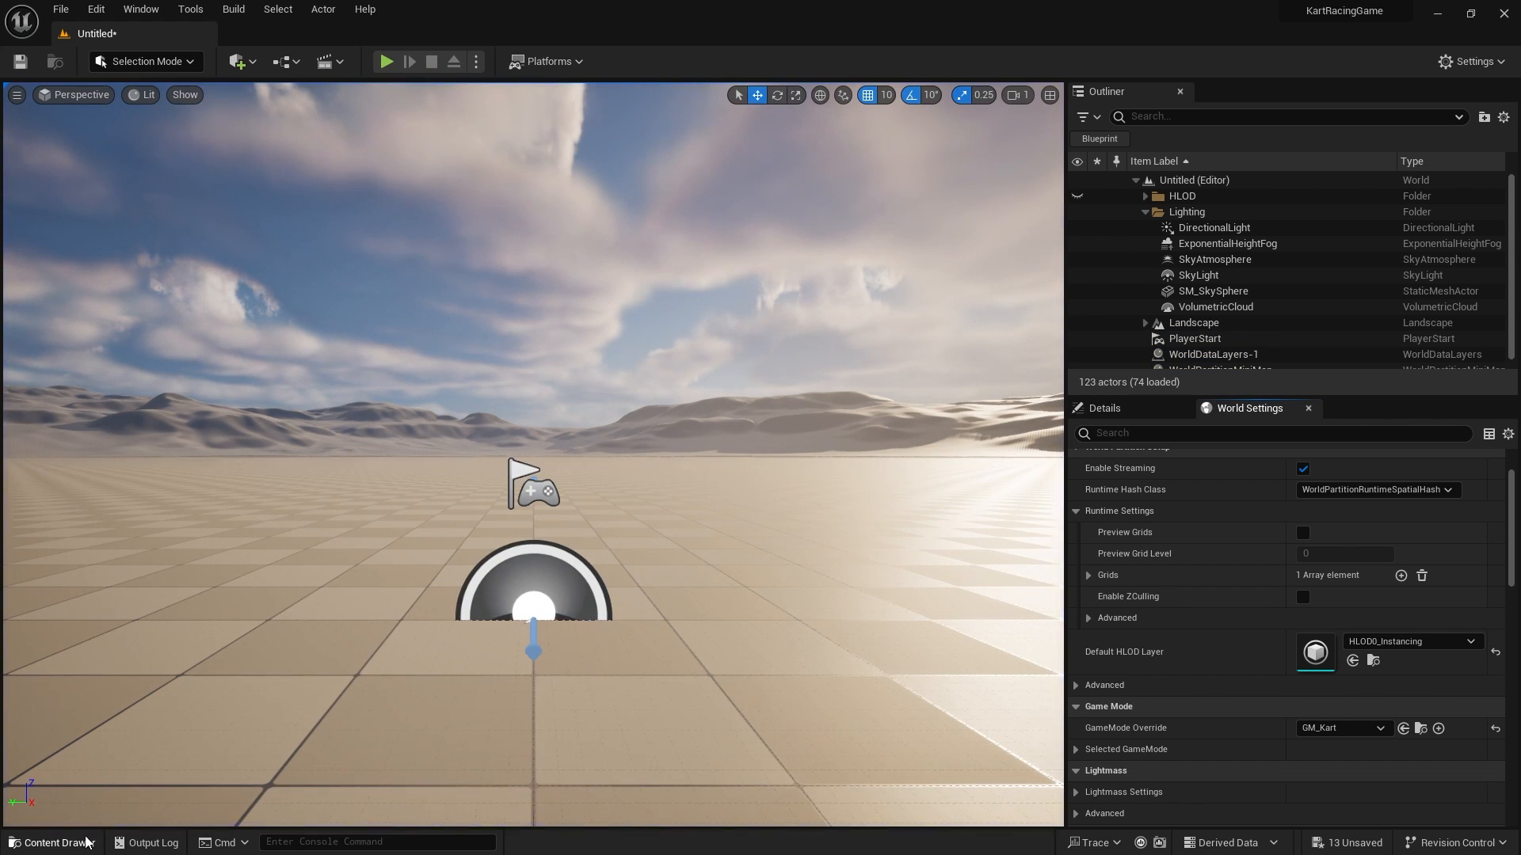
{"action": "left_click", "coordinate": [49, 842]}
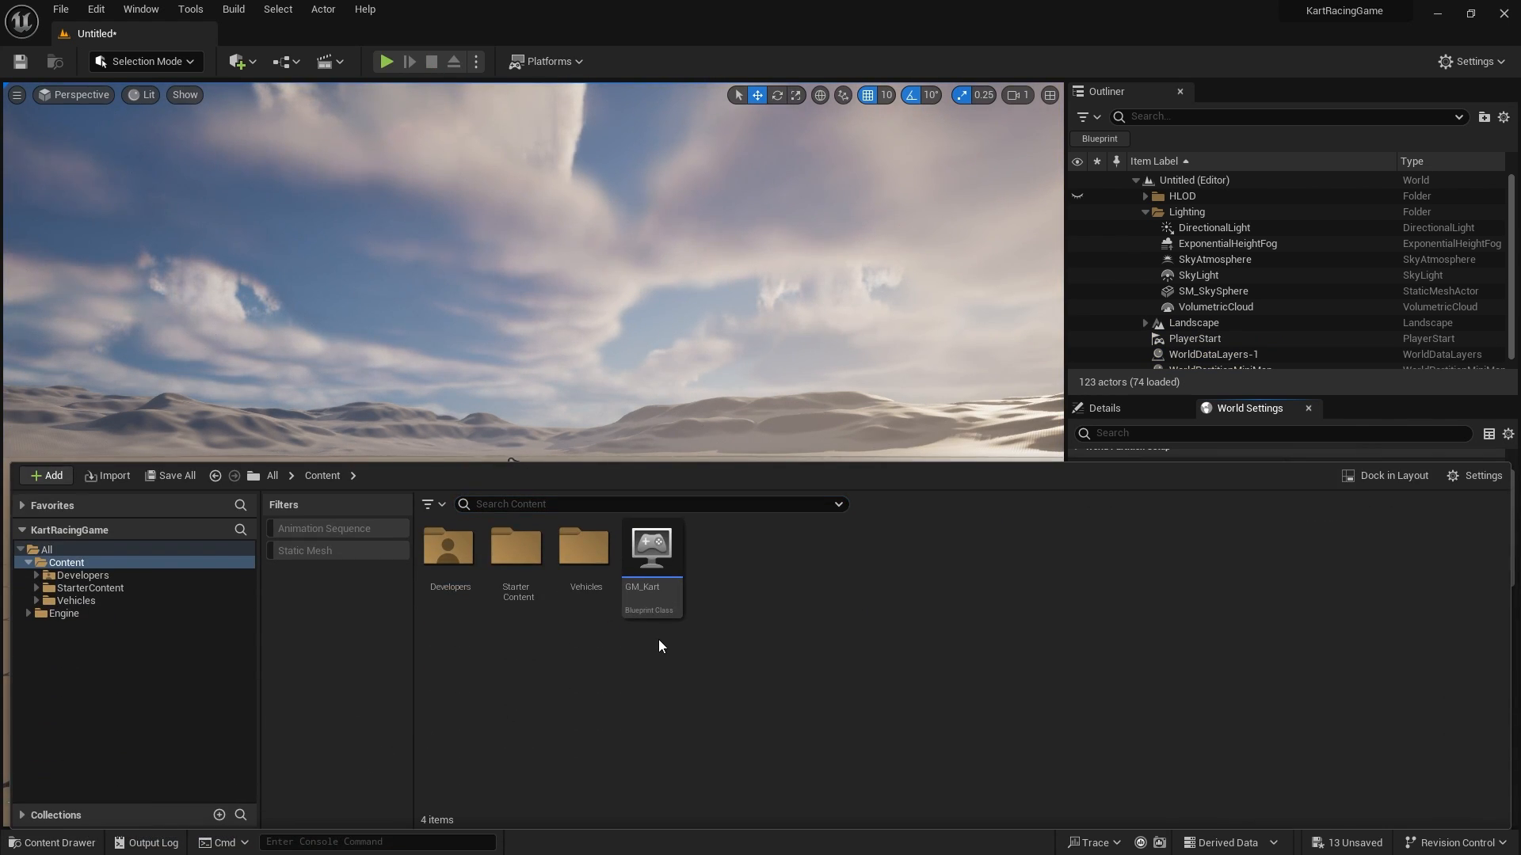
{"action": "double_click", "coordinate": [586, 545]}
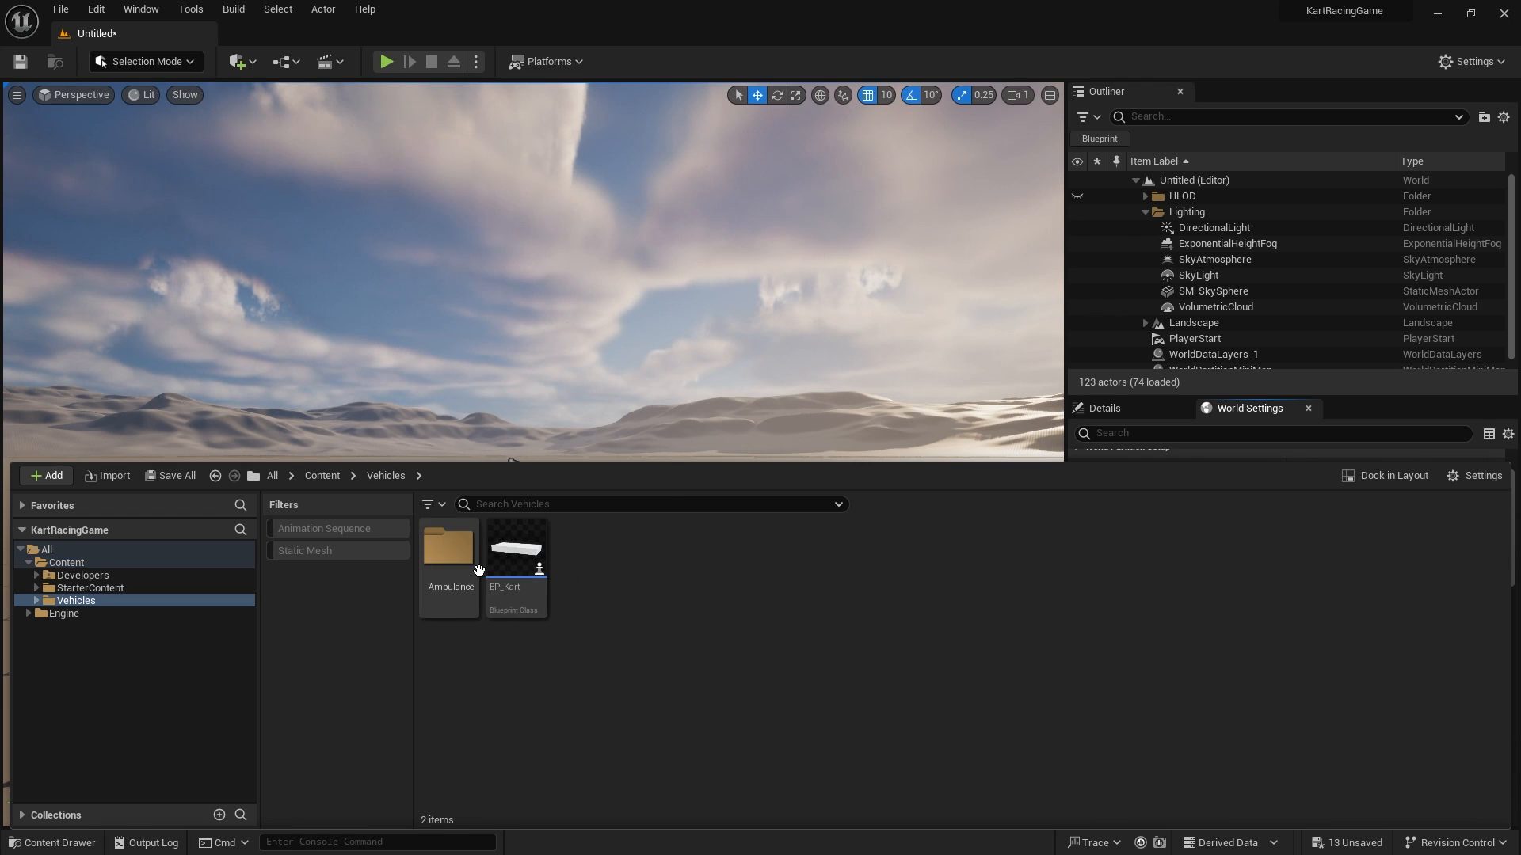
Step: Open BP_Kart and view its Event Graph with the wheel Suspension Cast calls
{"action": "double_click", "coordinate": [515, 552]}
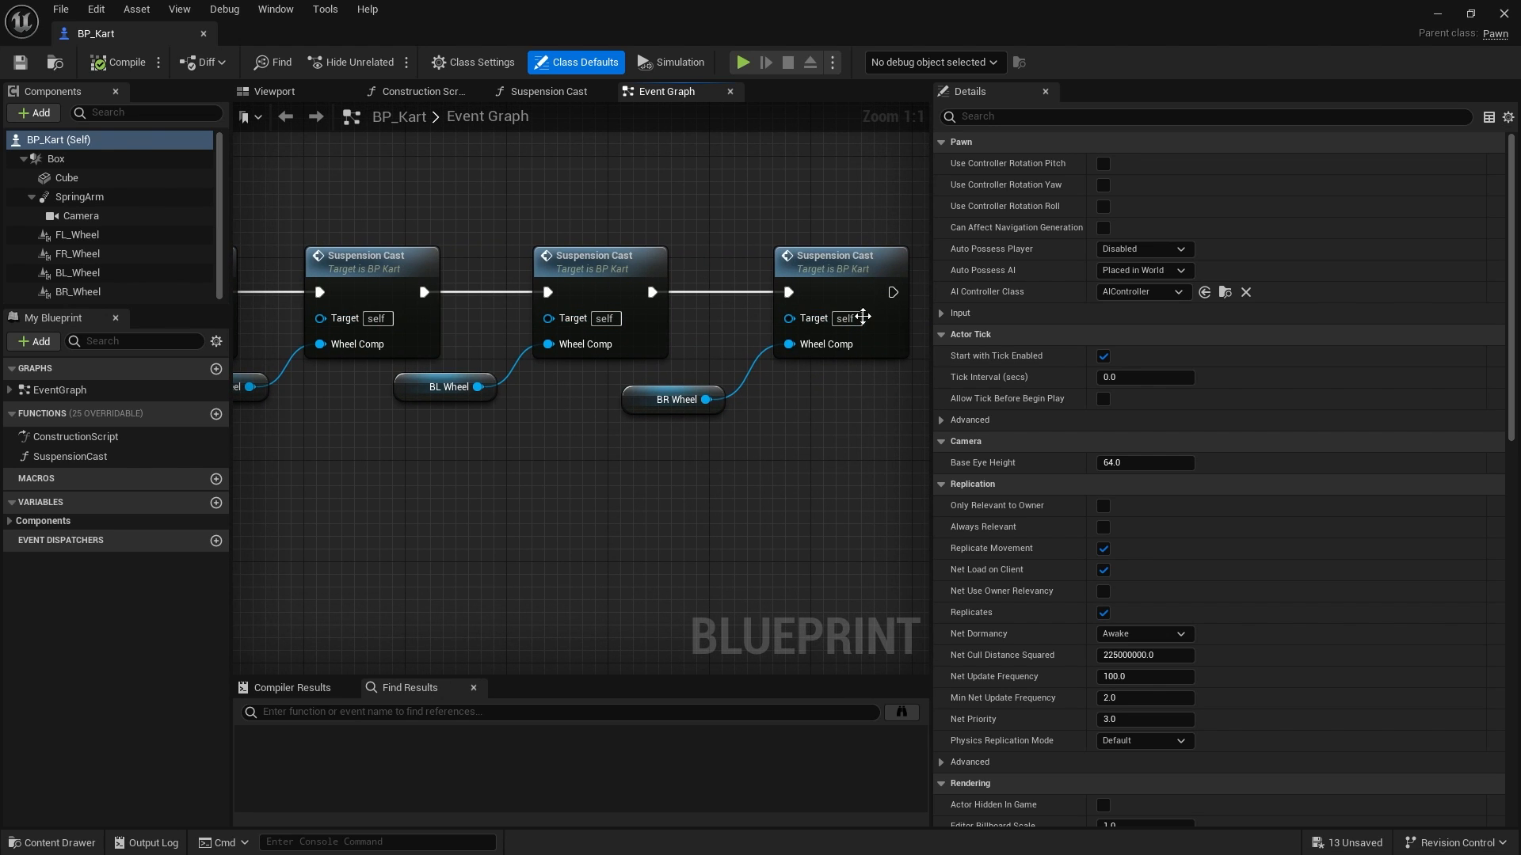
{"action": "mouse_move", "coordinate": [565, 426]}
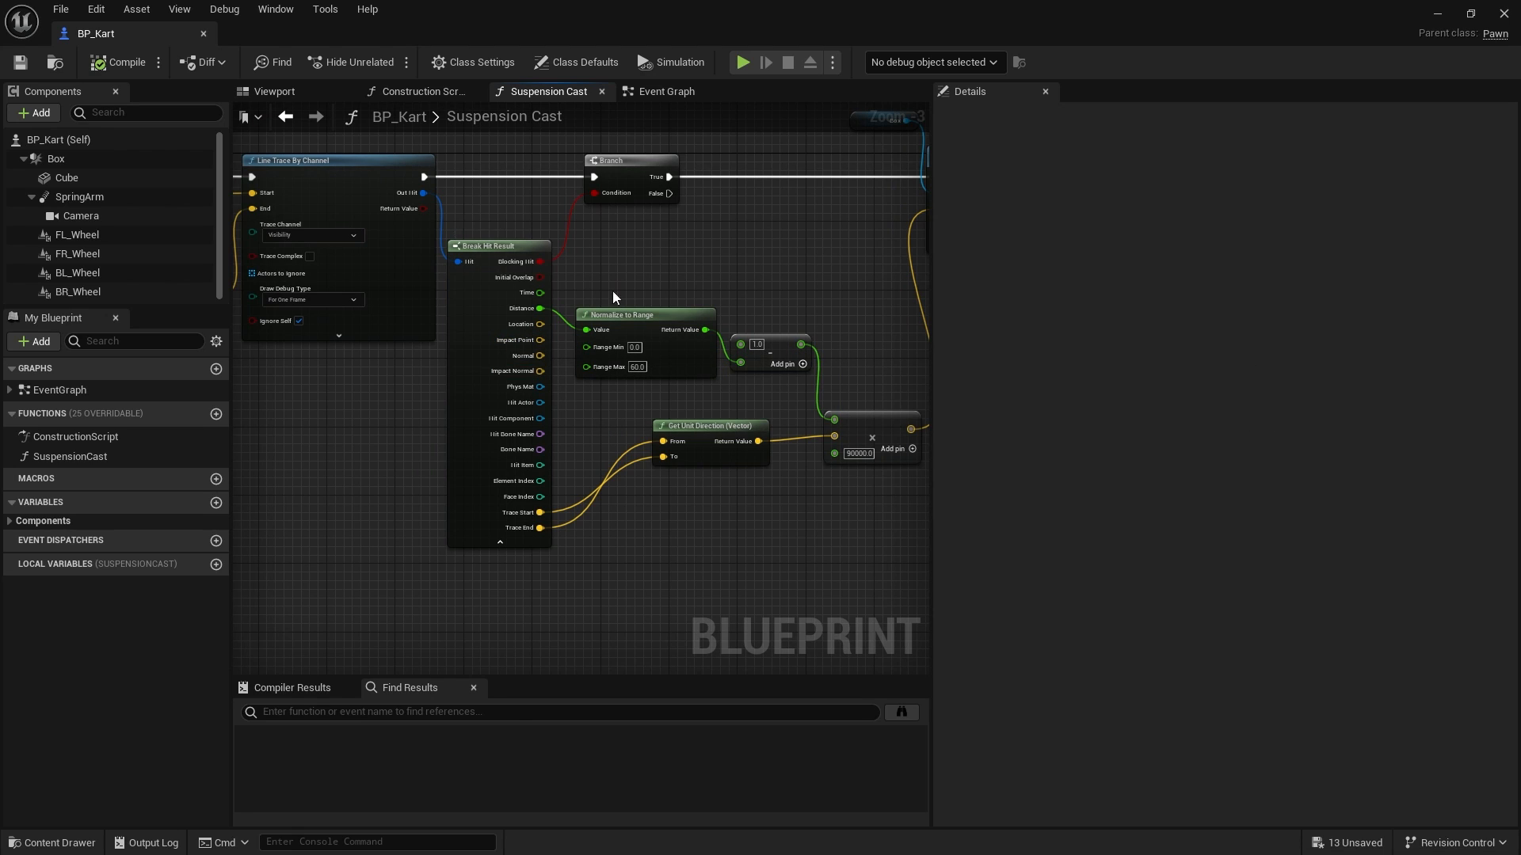
{"action": "mouse_move", "coordinate": [574, 329]}
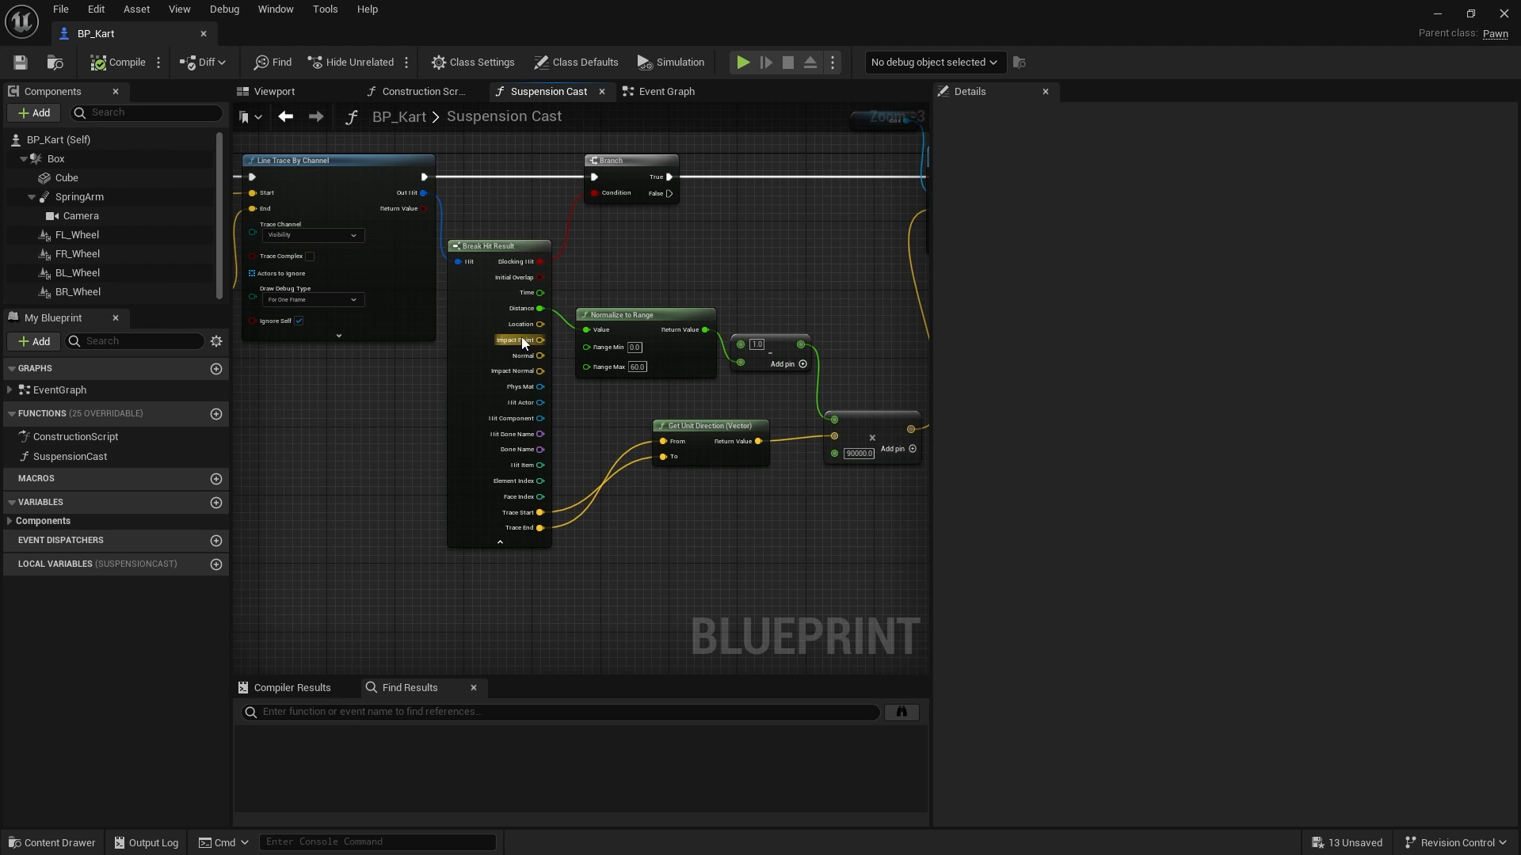
{"action": "left_click", "coordinate": [666, 91]}
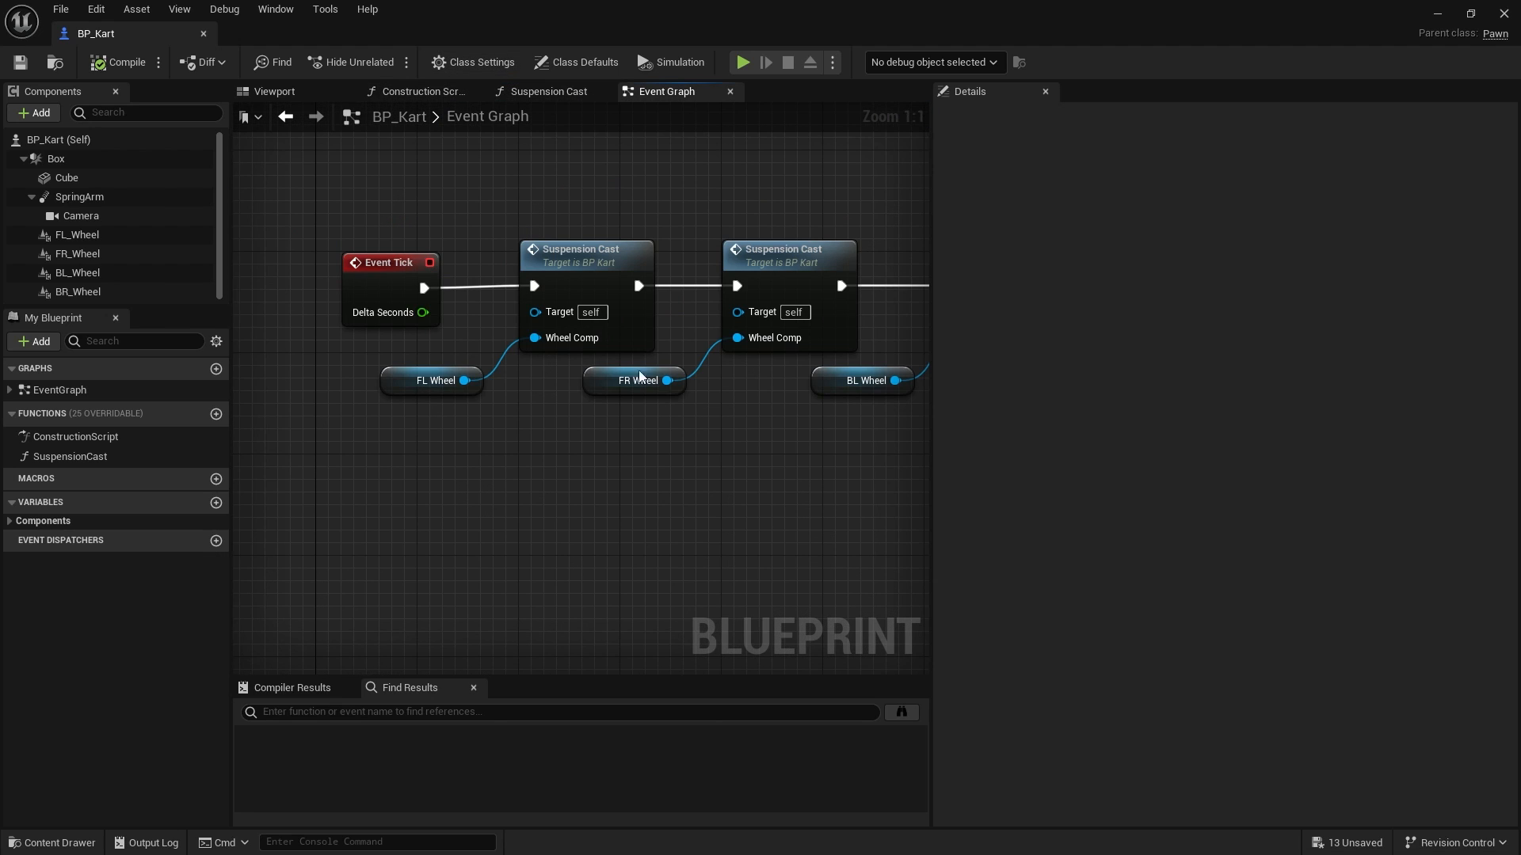
{"action": "mouse_move", "coordinate": [386, 226]}
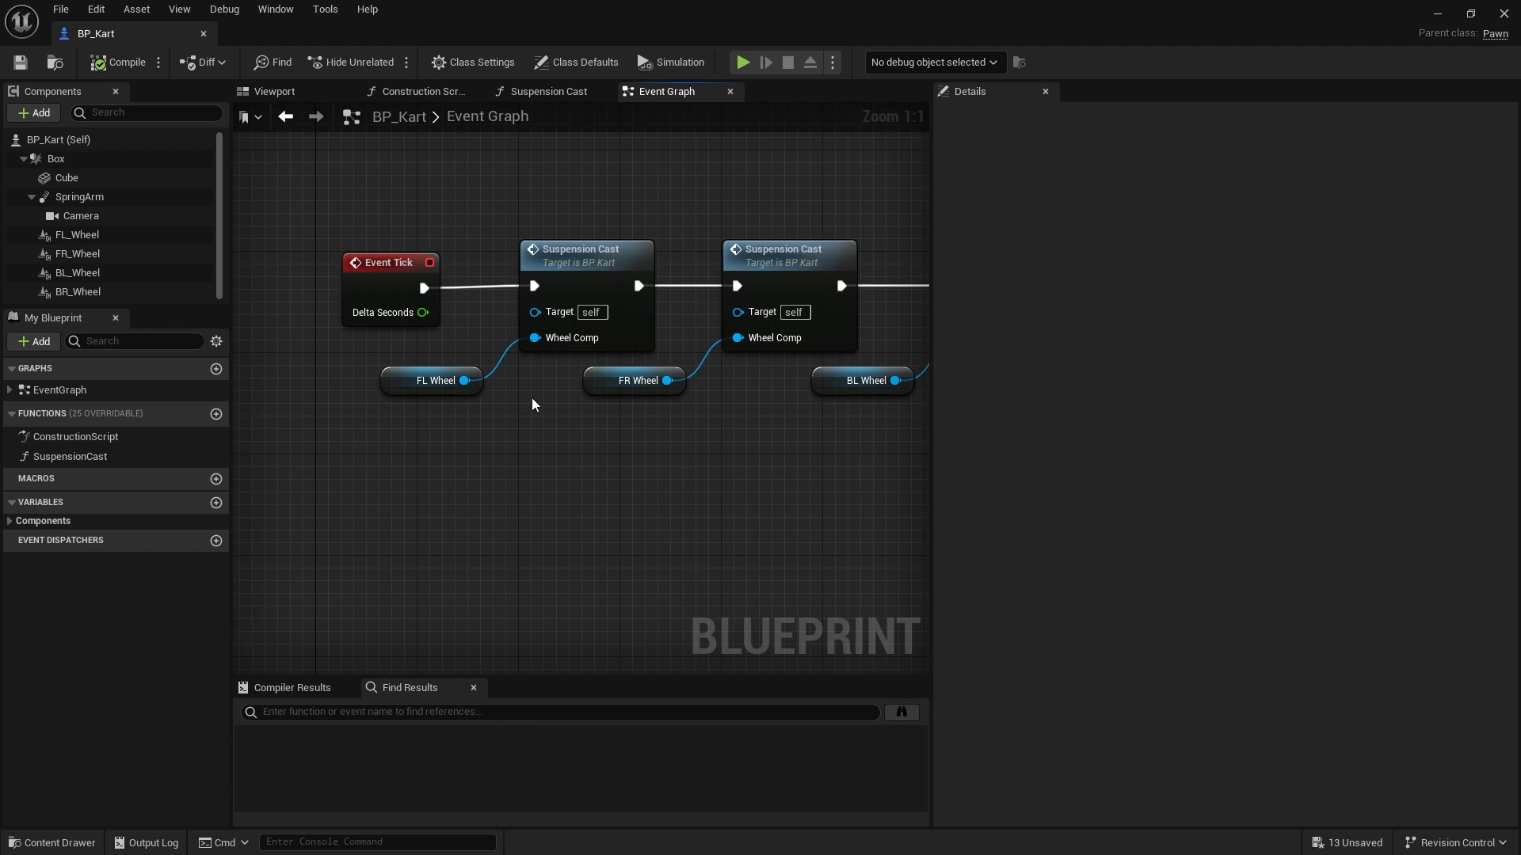
{"action": "mouse_move", "coordinate": [514, 411]}
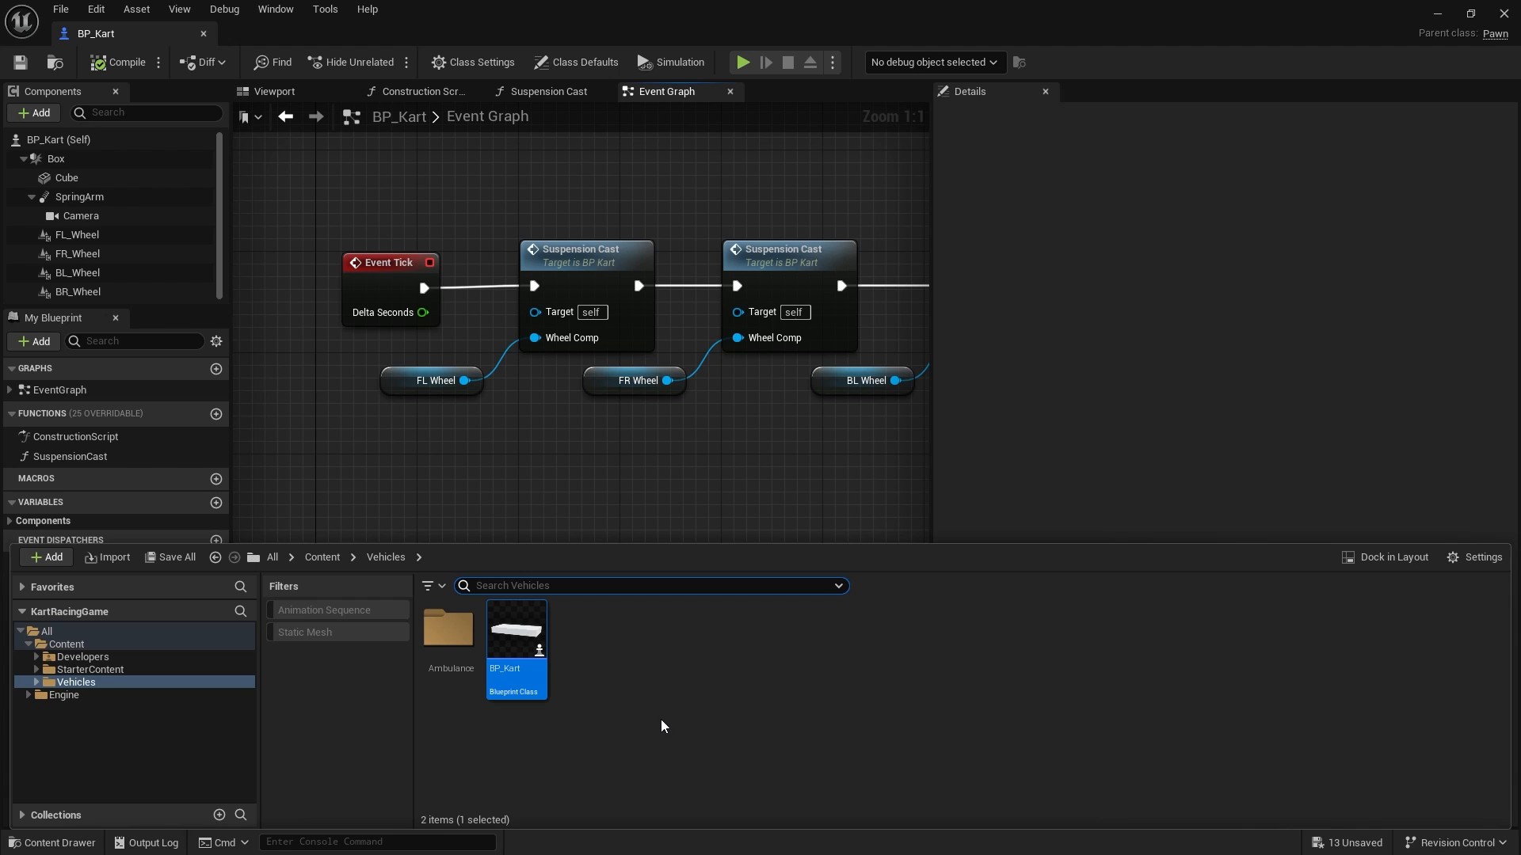
{"action": "mouse_move", "coordinate": [353, 565]}
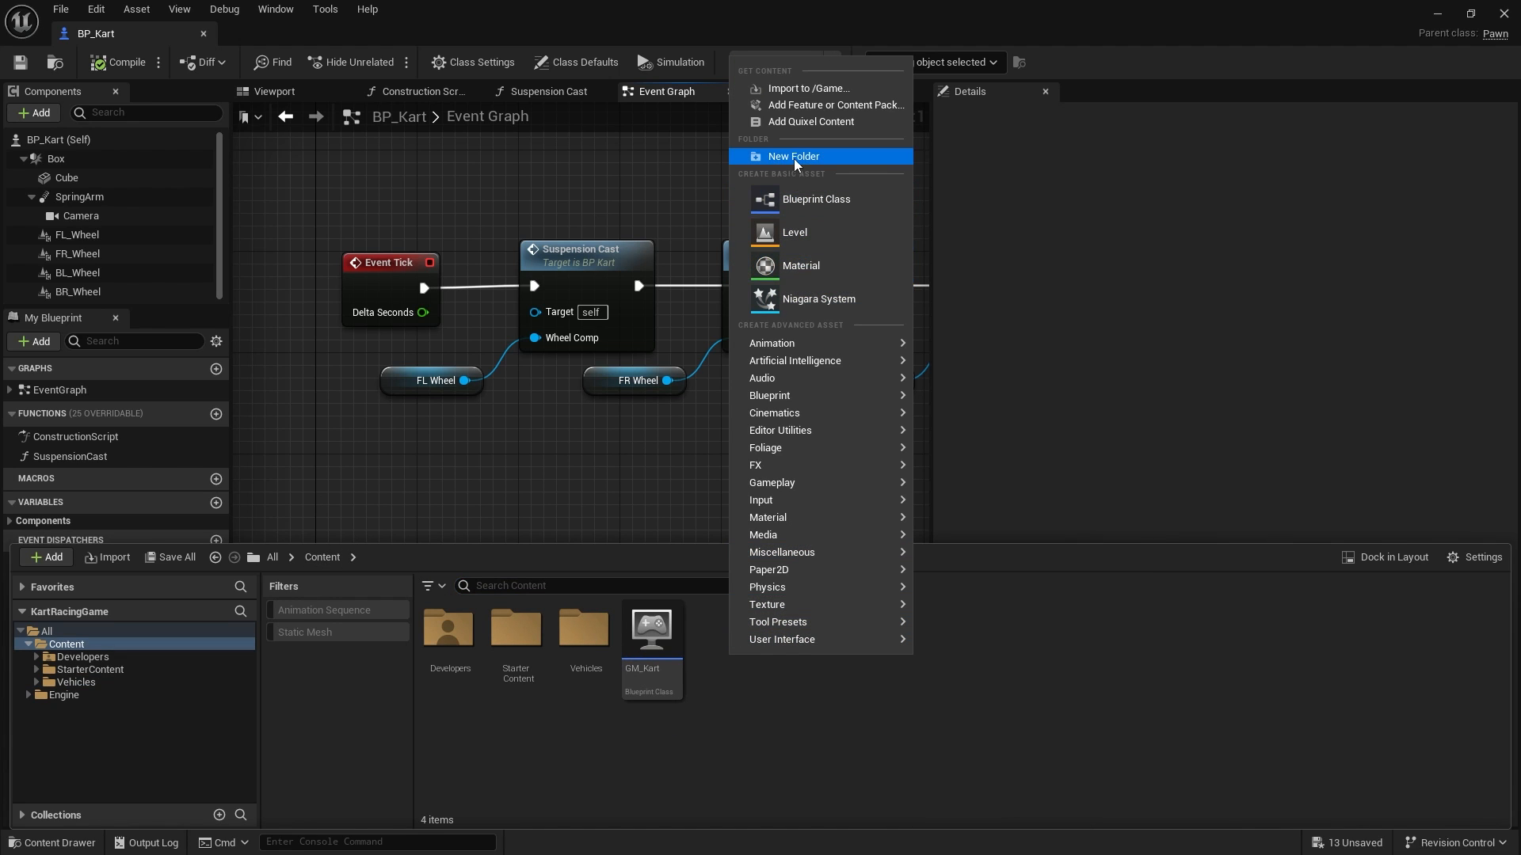
Step: Create an Inputs folder with a new input action named IA_Accelrate
{"action": "left_click", "coordinate": [794, 156]}
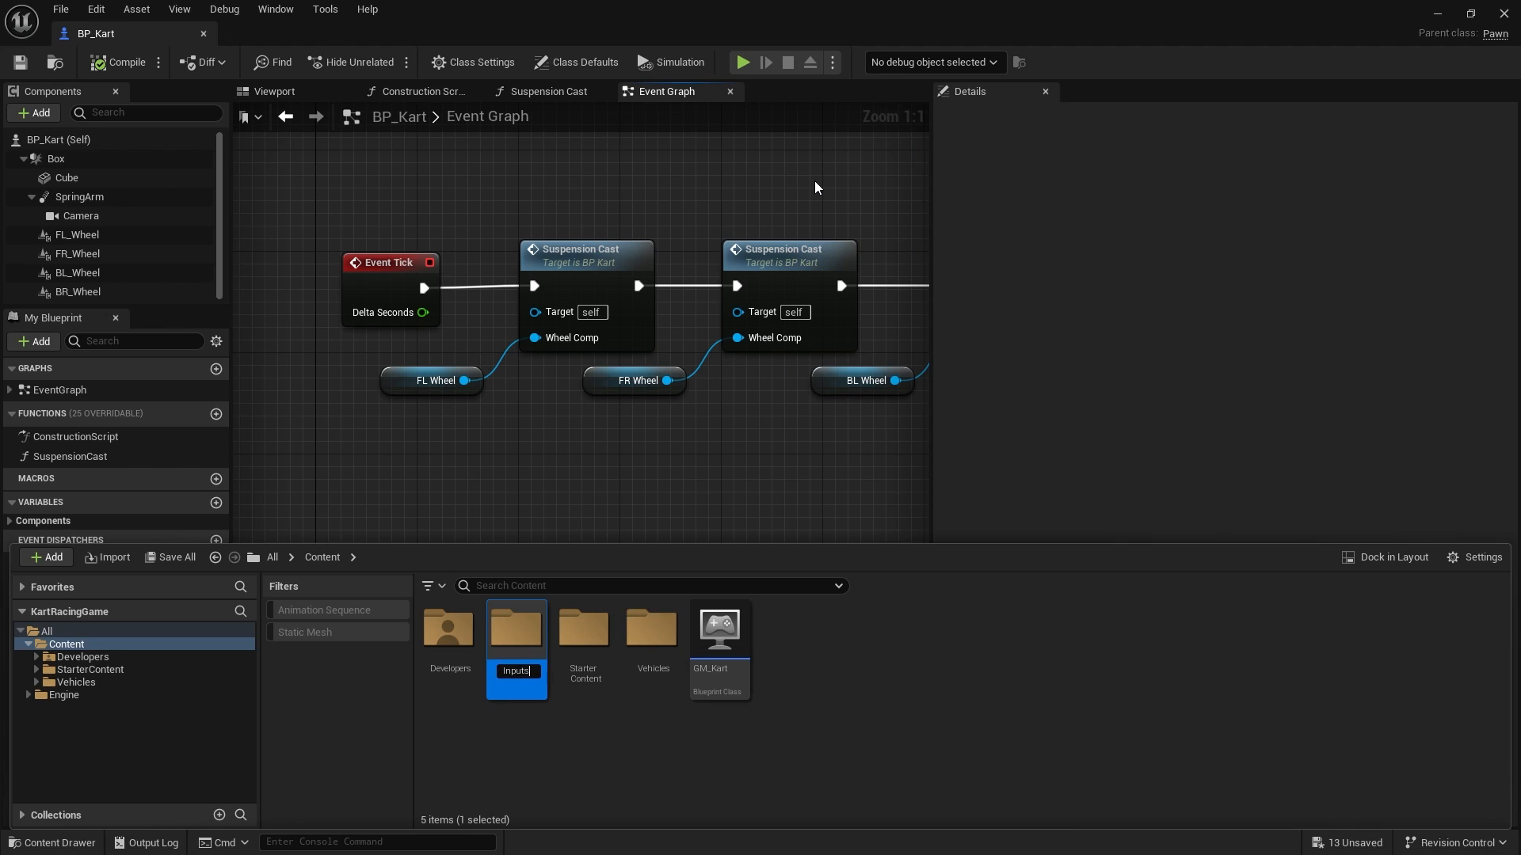
{"action": "double_click", "coordinate": [515, 628]}
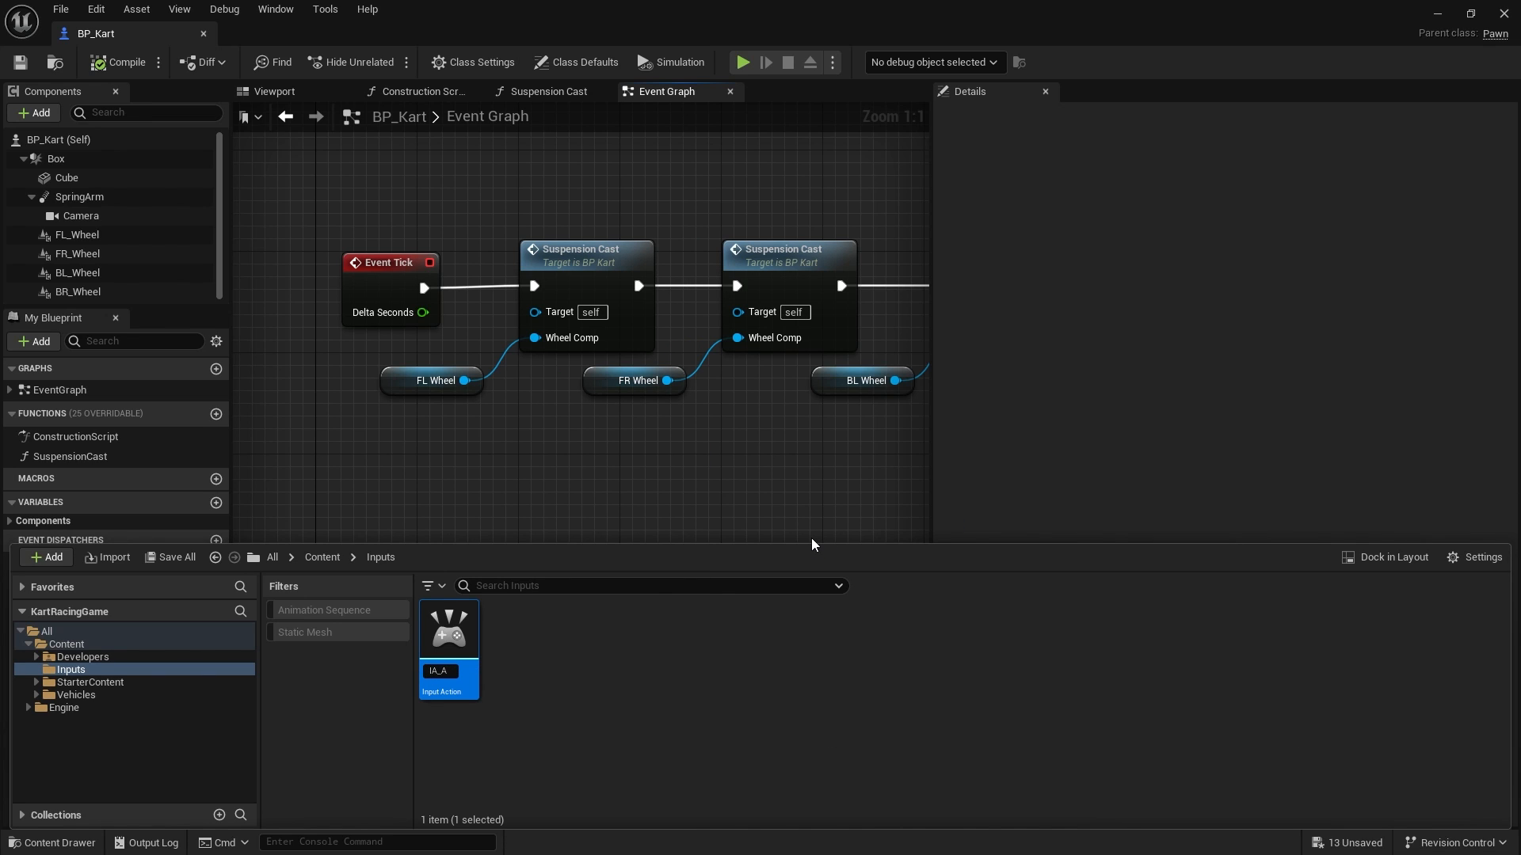
{"action": "type", "text": "IA_Accelrate"}
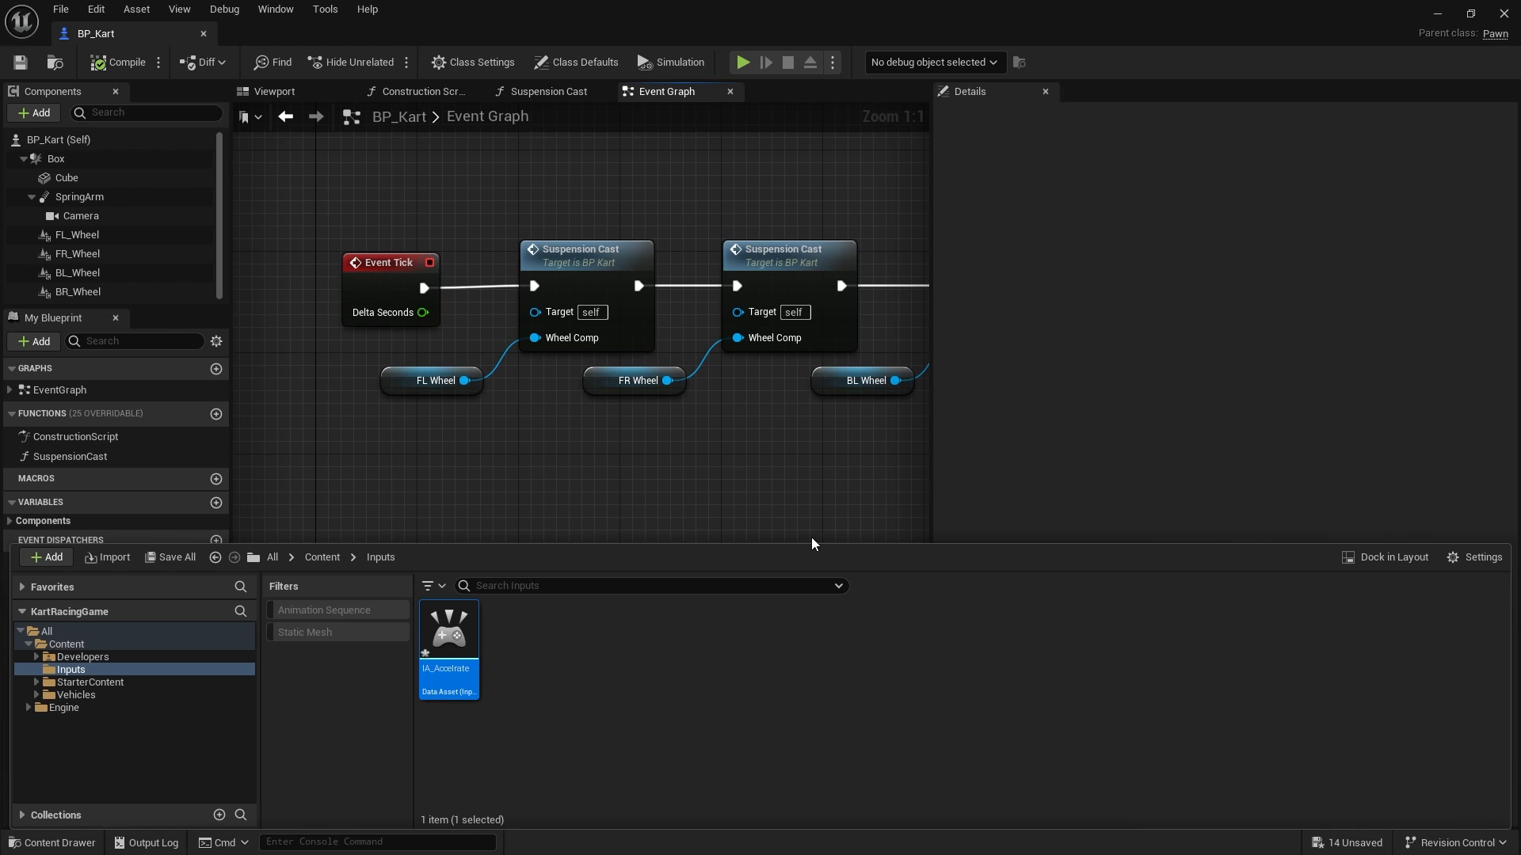
{"action": "double_click", "coordinate": [448, 626]}
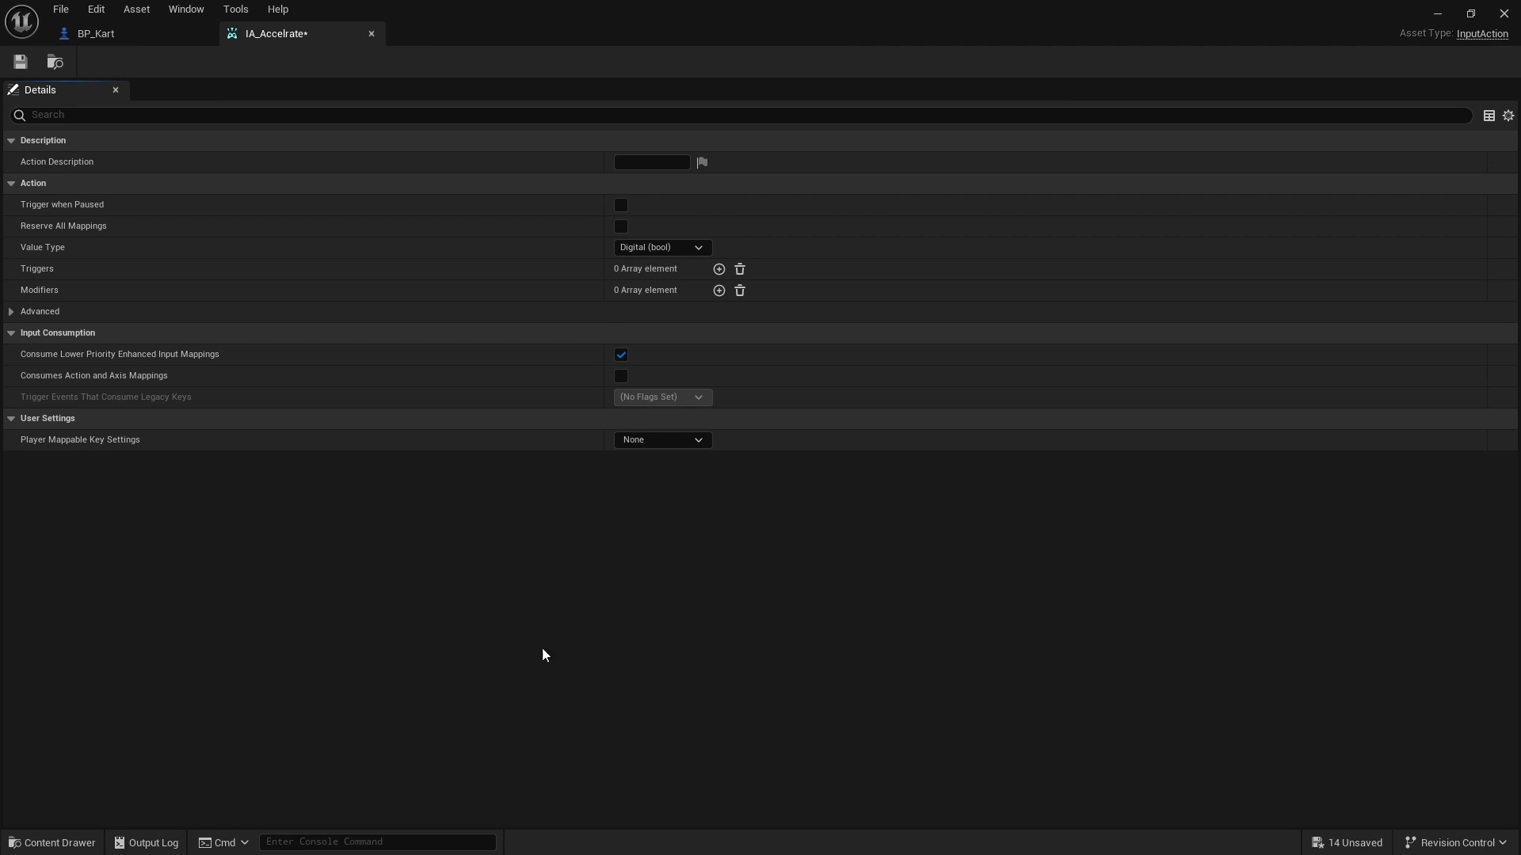
{"action": "mouse_move", "coordinate": [671, 256]}
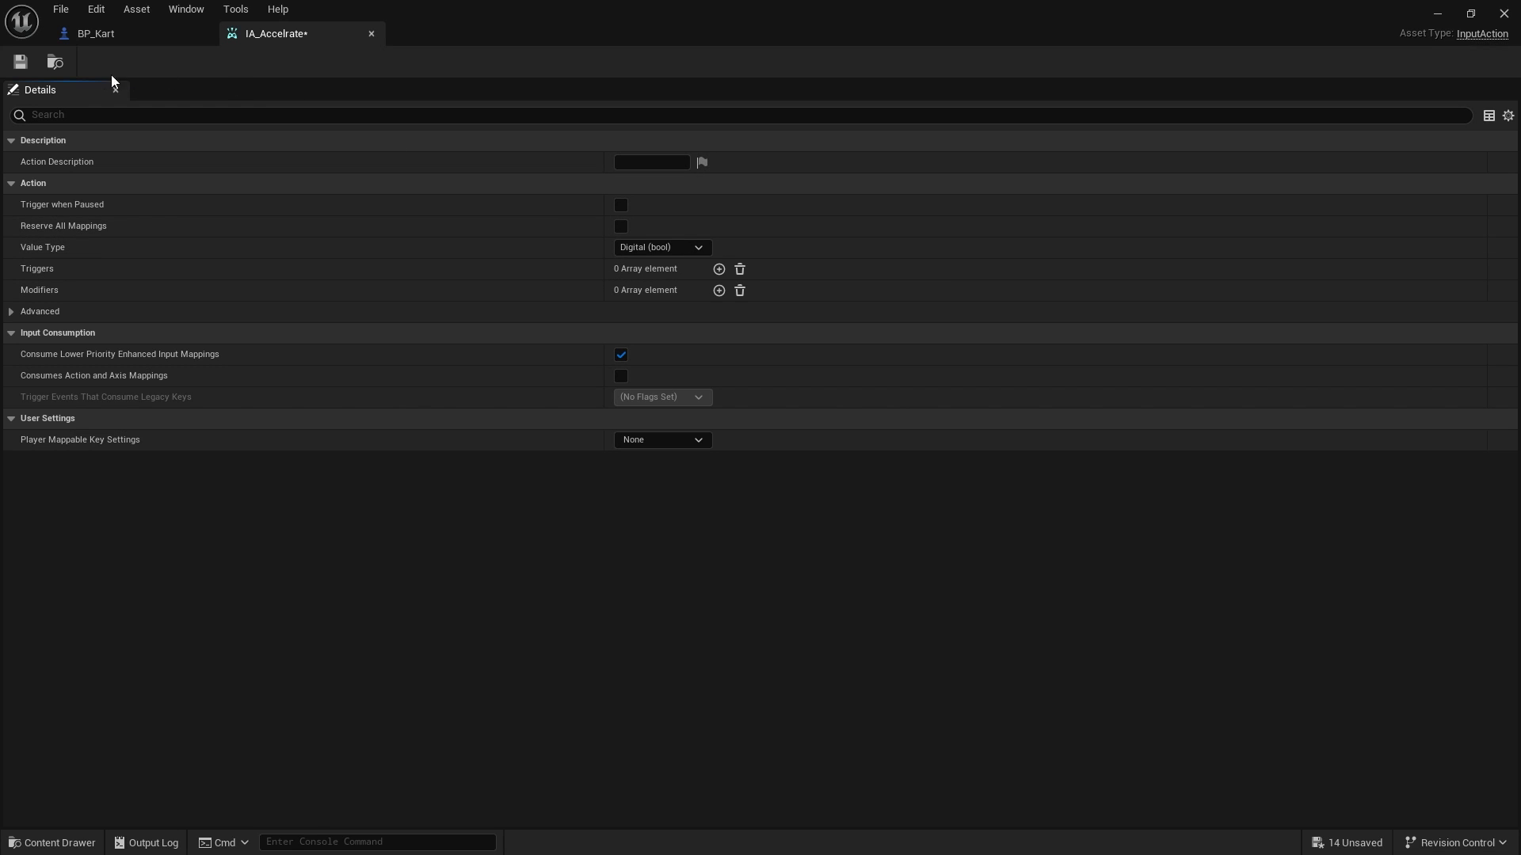
Step: Set IA_Accelrate's value type to Axis1D (float) and save it
{"action": "left_click", "coordinate": [95, 33]}
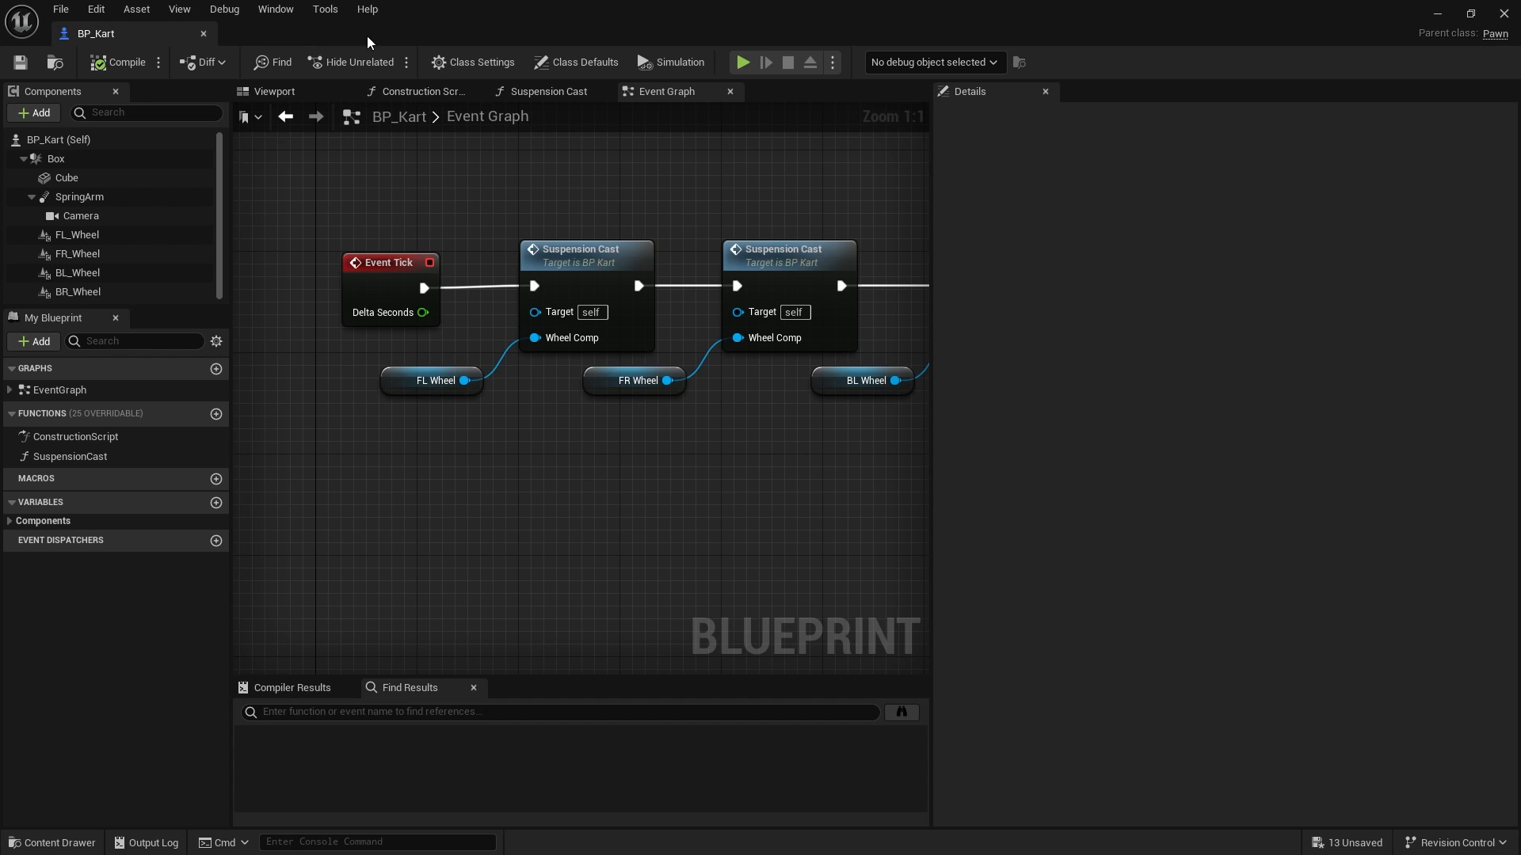
{"action": "left_click", "coordinate": [53, 842]}
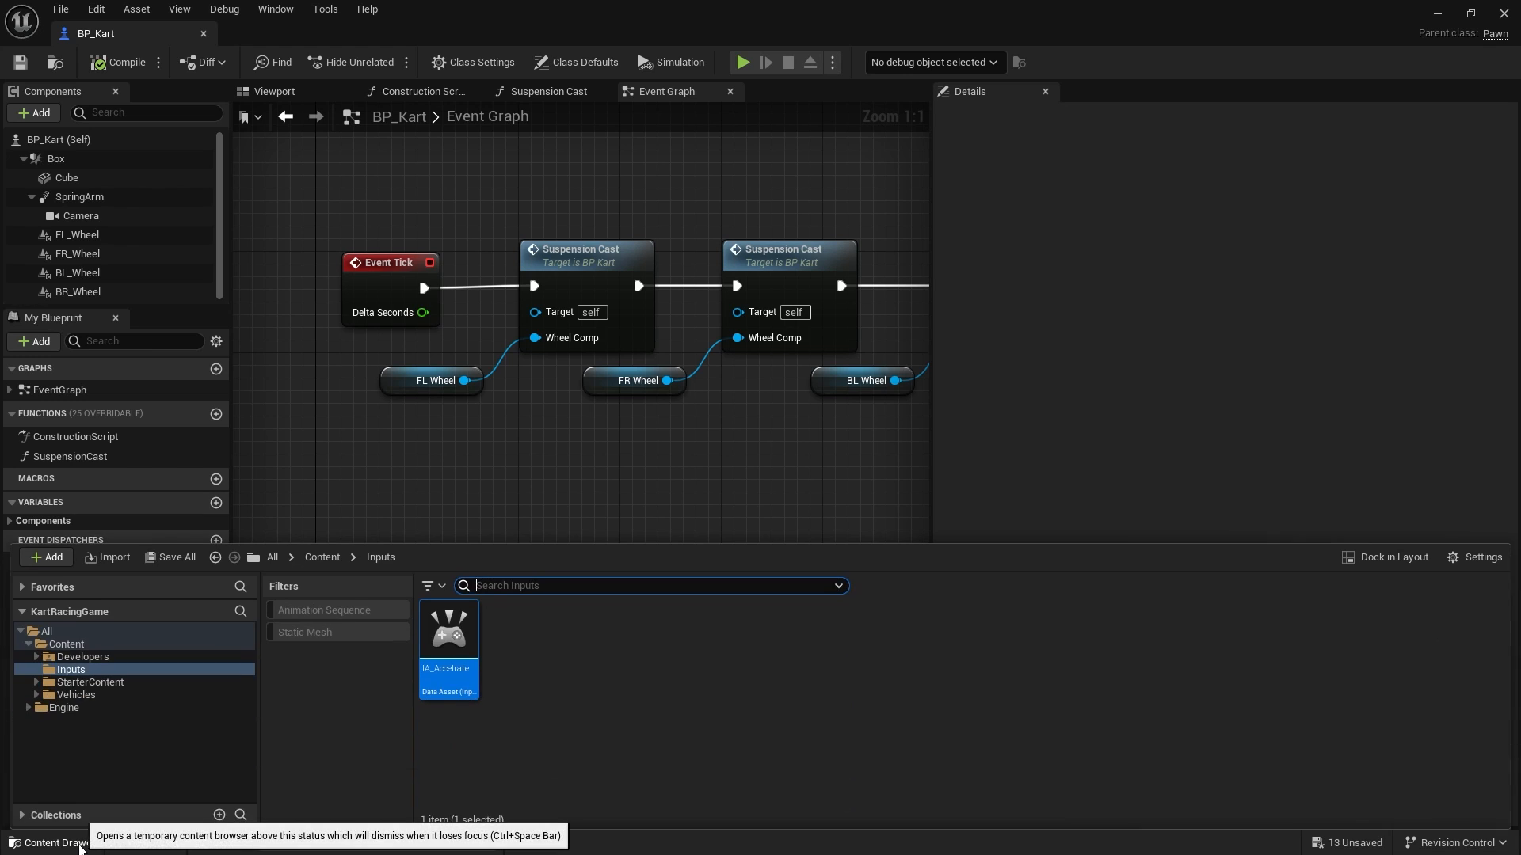
{"action": "double_click", "coordinate": [448, 628]}
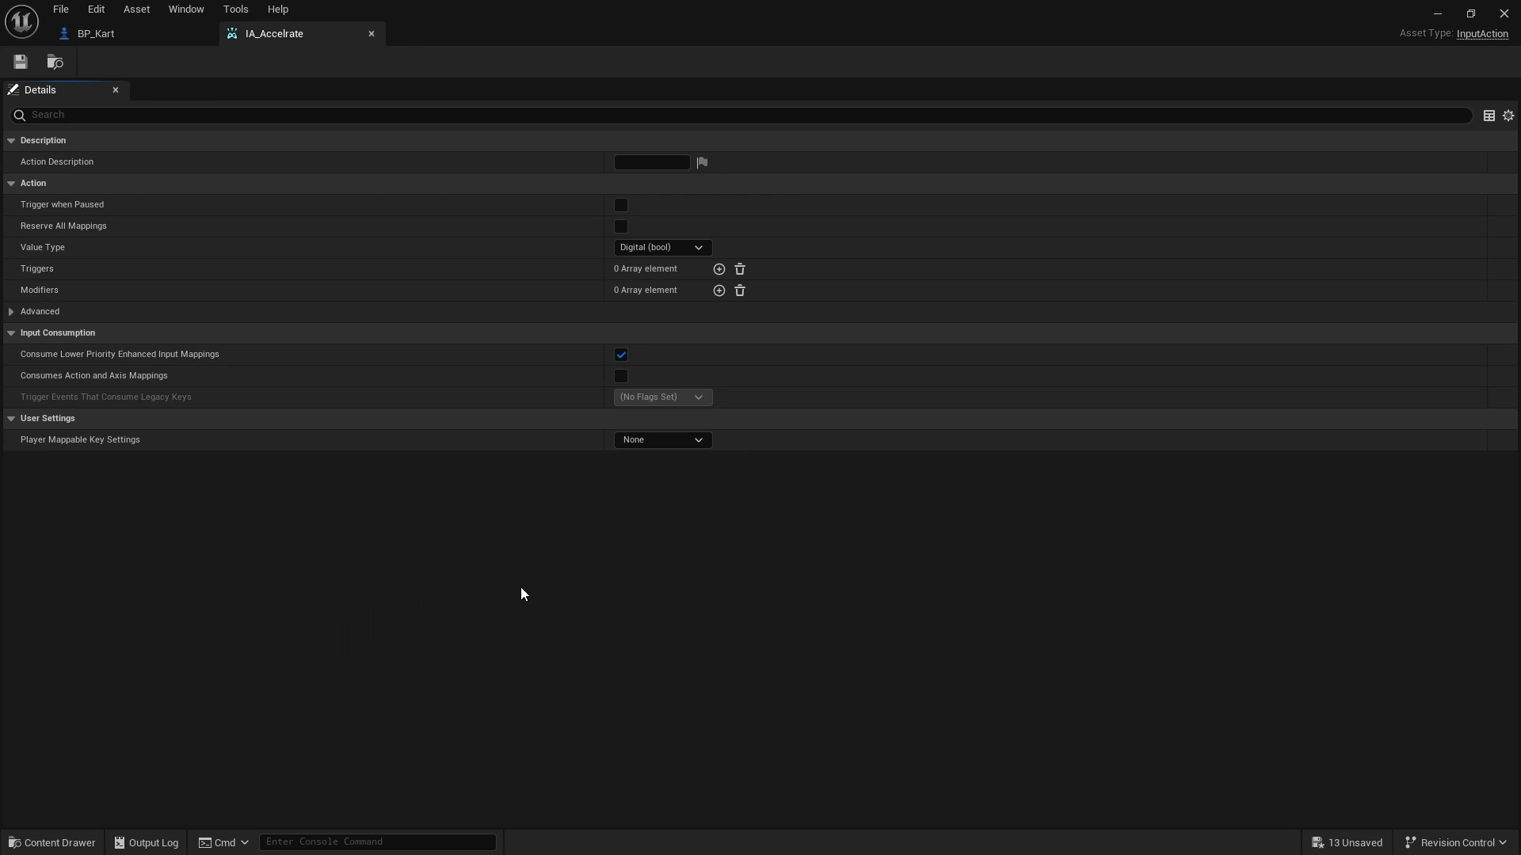
{"action": "left_click", "coordinate": [661, 247]}
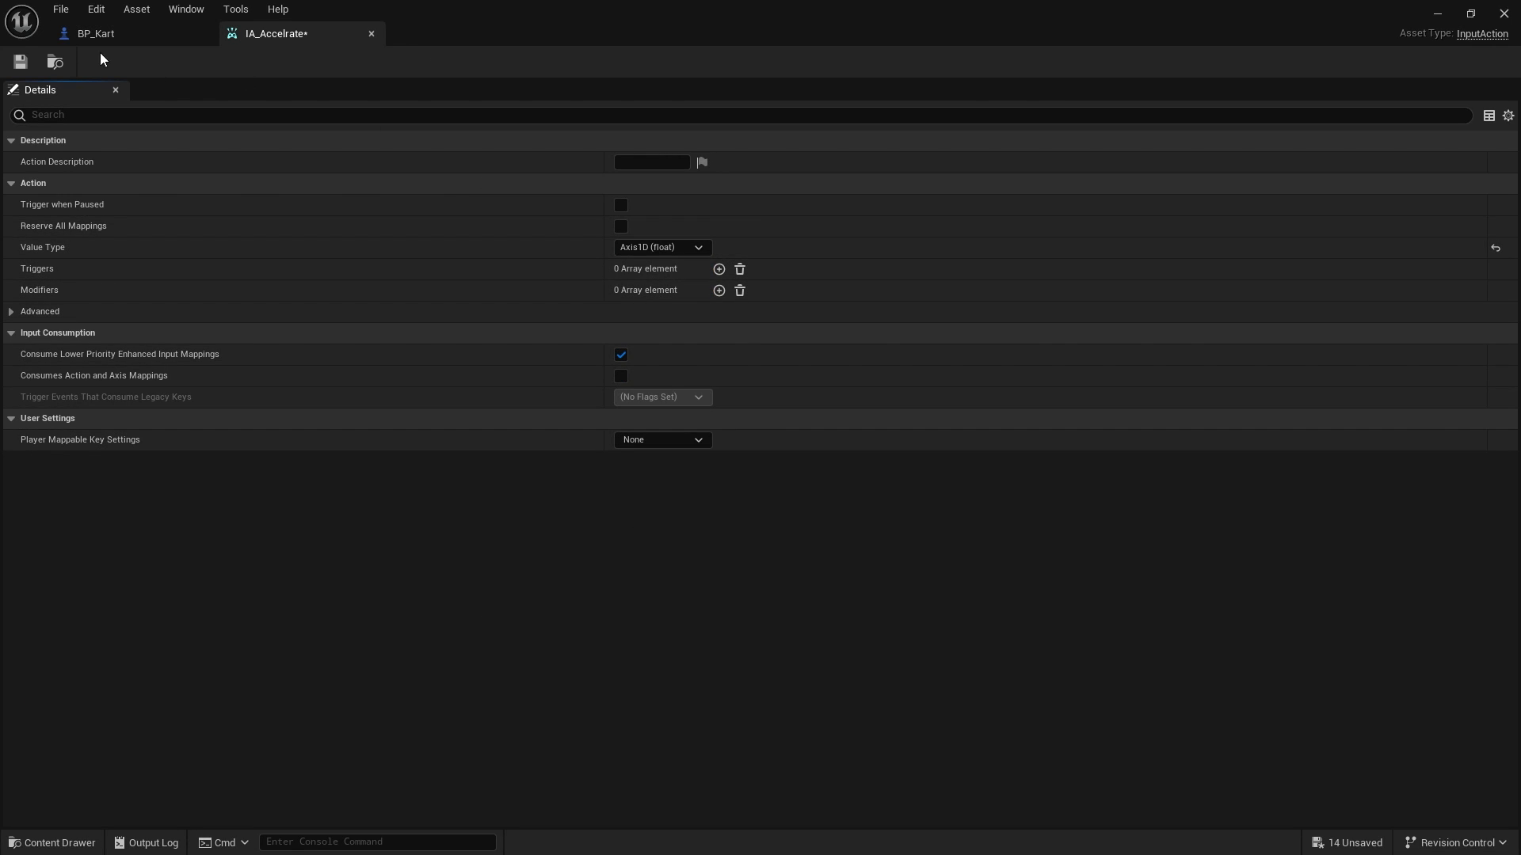
{"action": "left_click", "coordinate": [95, 33]}
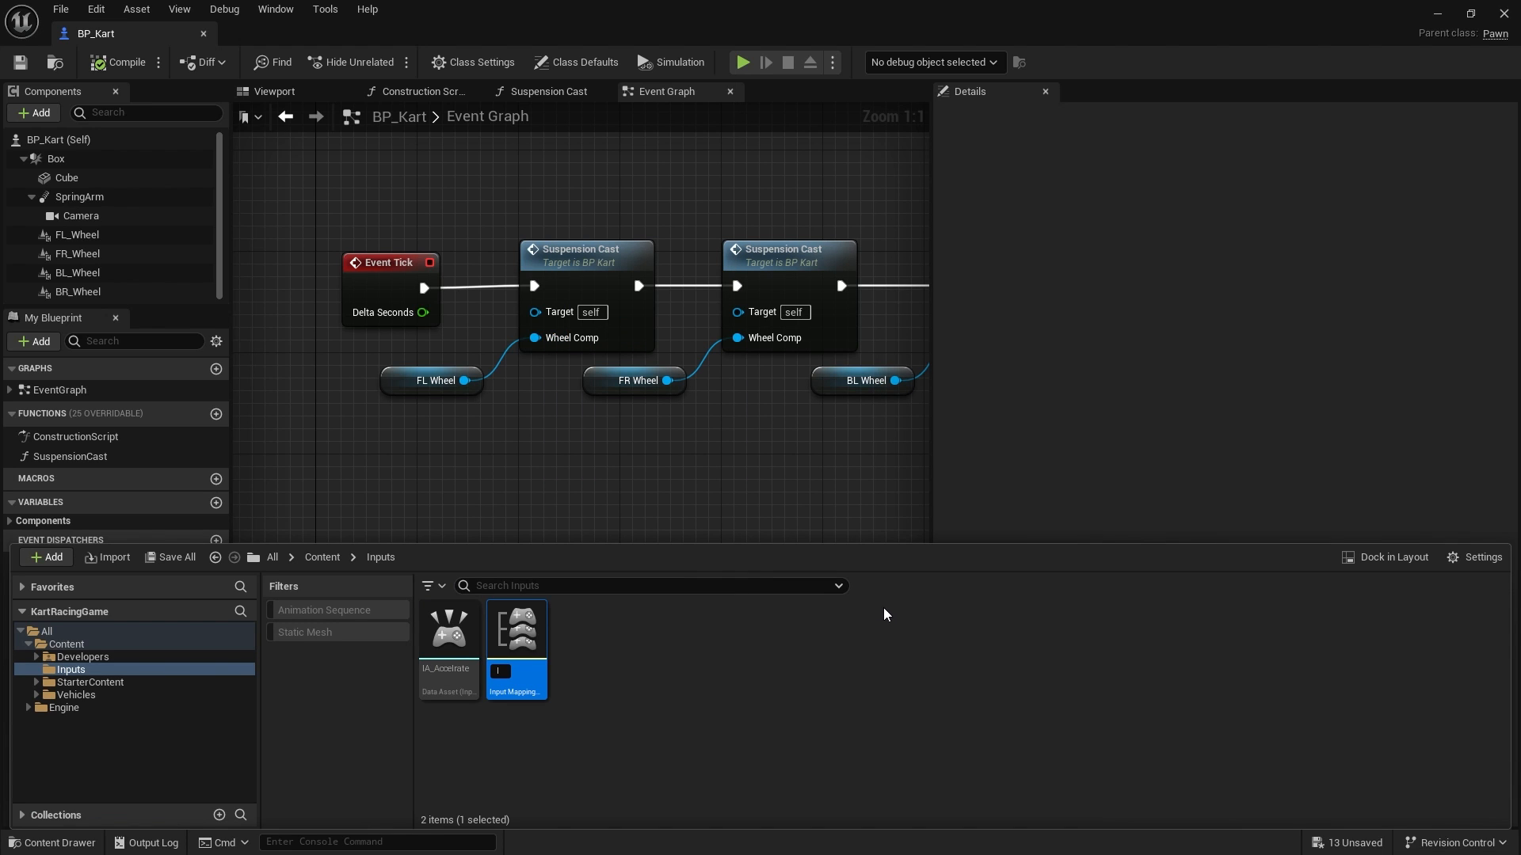
Step: Create the IMC_Vehicle mapping context and add a mapping for IA_Accelrate
{"action": "type", "text": "IMC_Vehicle"}
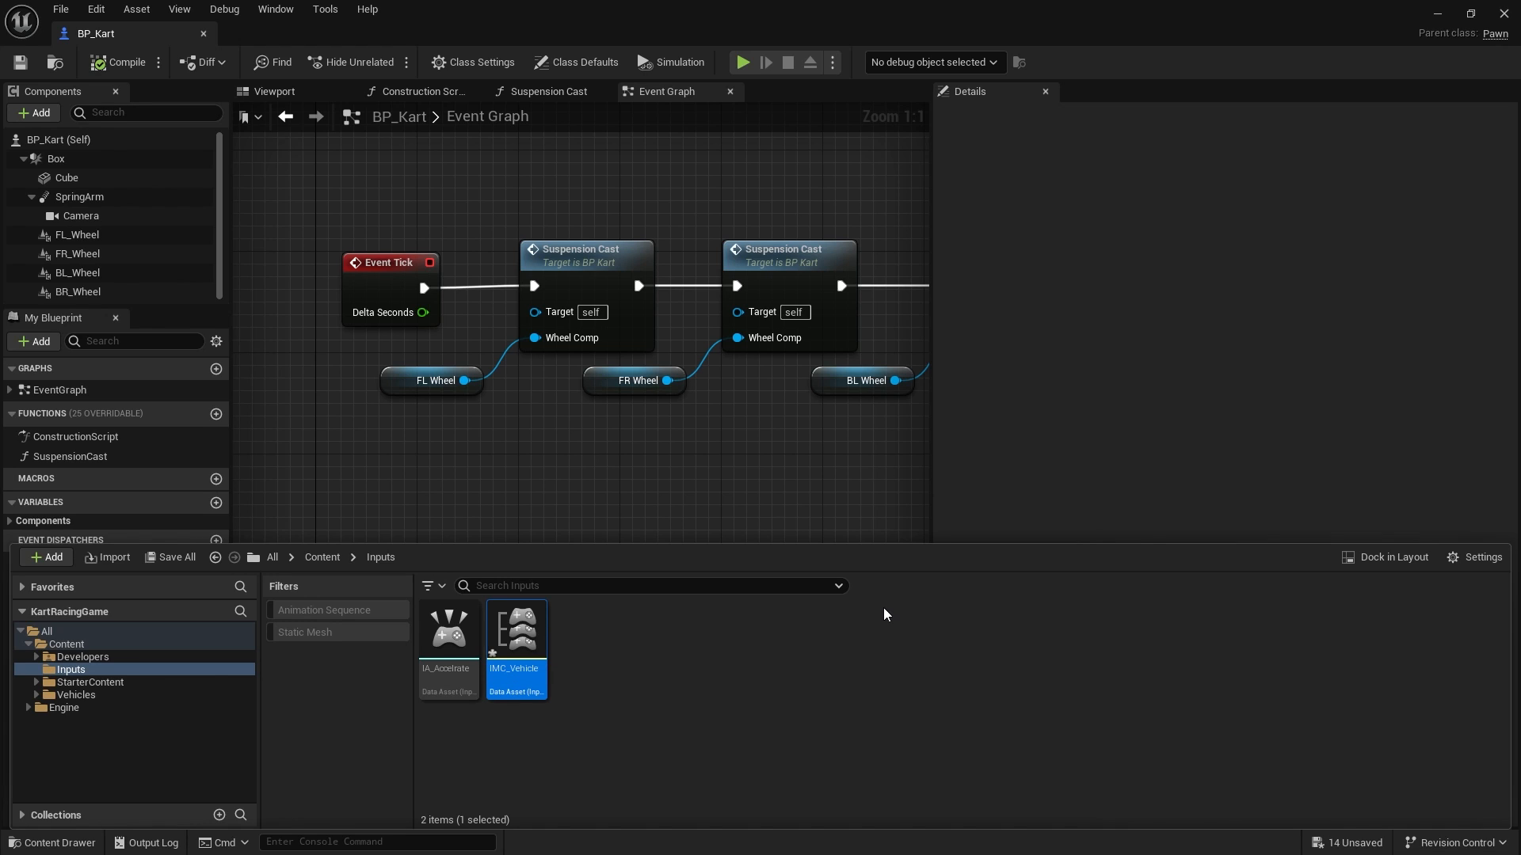
{"action": "double_click", "coordinate": [516, 631]}
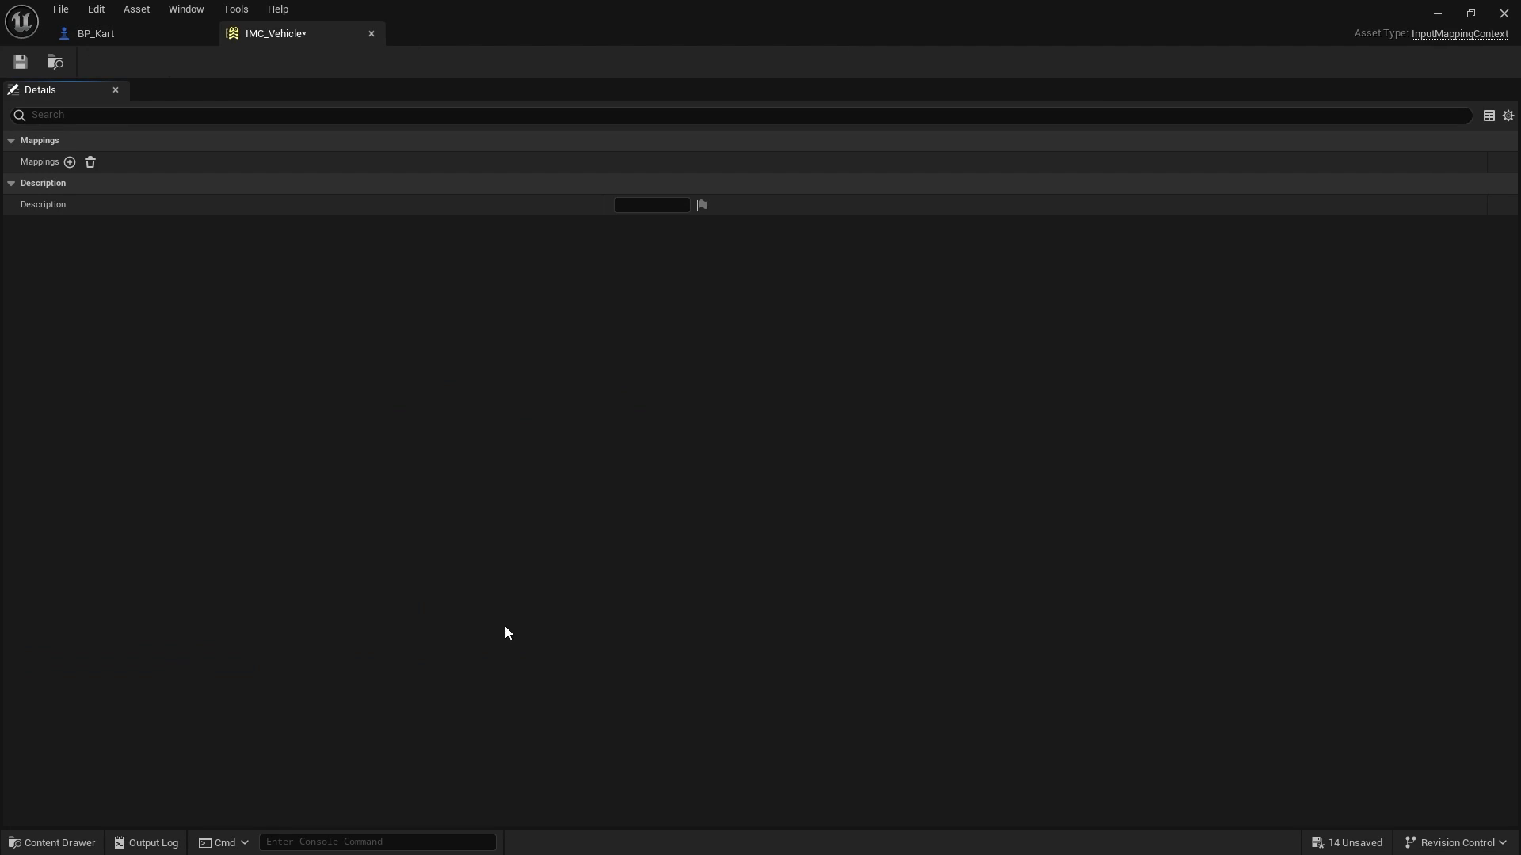
{"action": "left_click", "coordinate": [10, 162]}
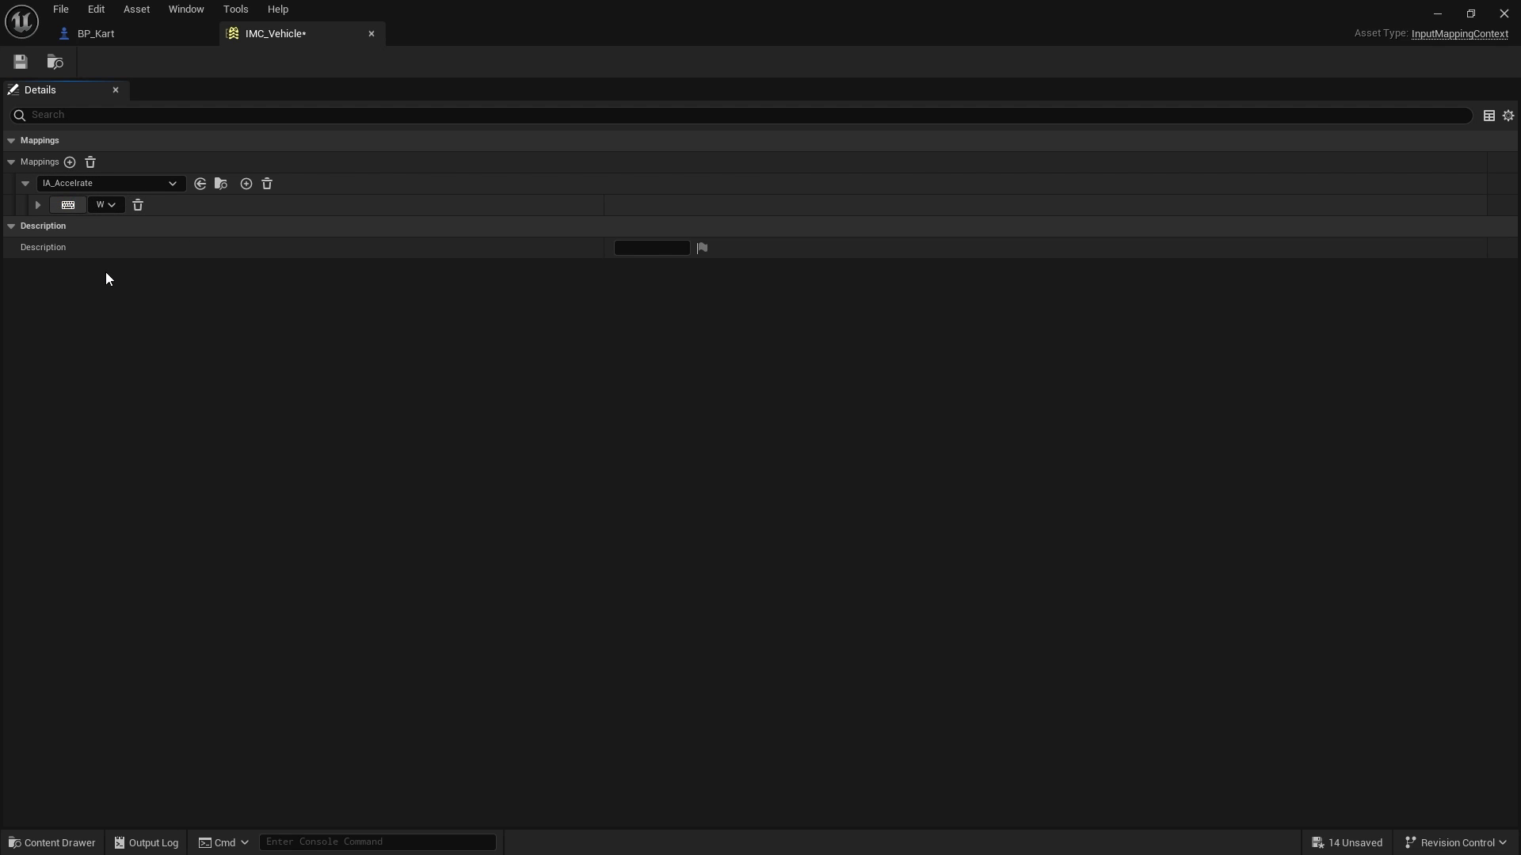
Step: Bind W and Gamepad Right Trigger Axis to the accelerate mapping and save IMC_Vehicle
{"action": "left_click", "coordinate": [245, 183]}
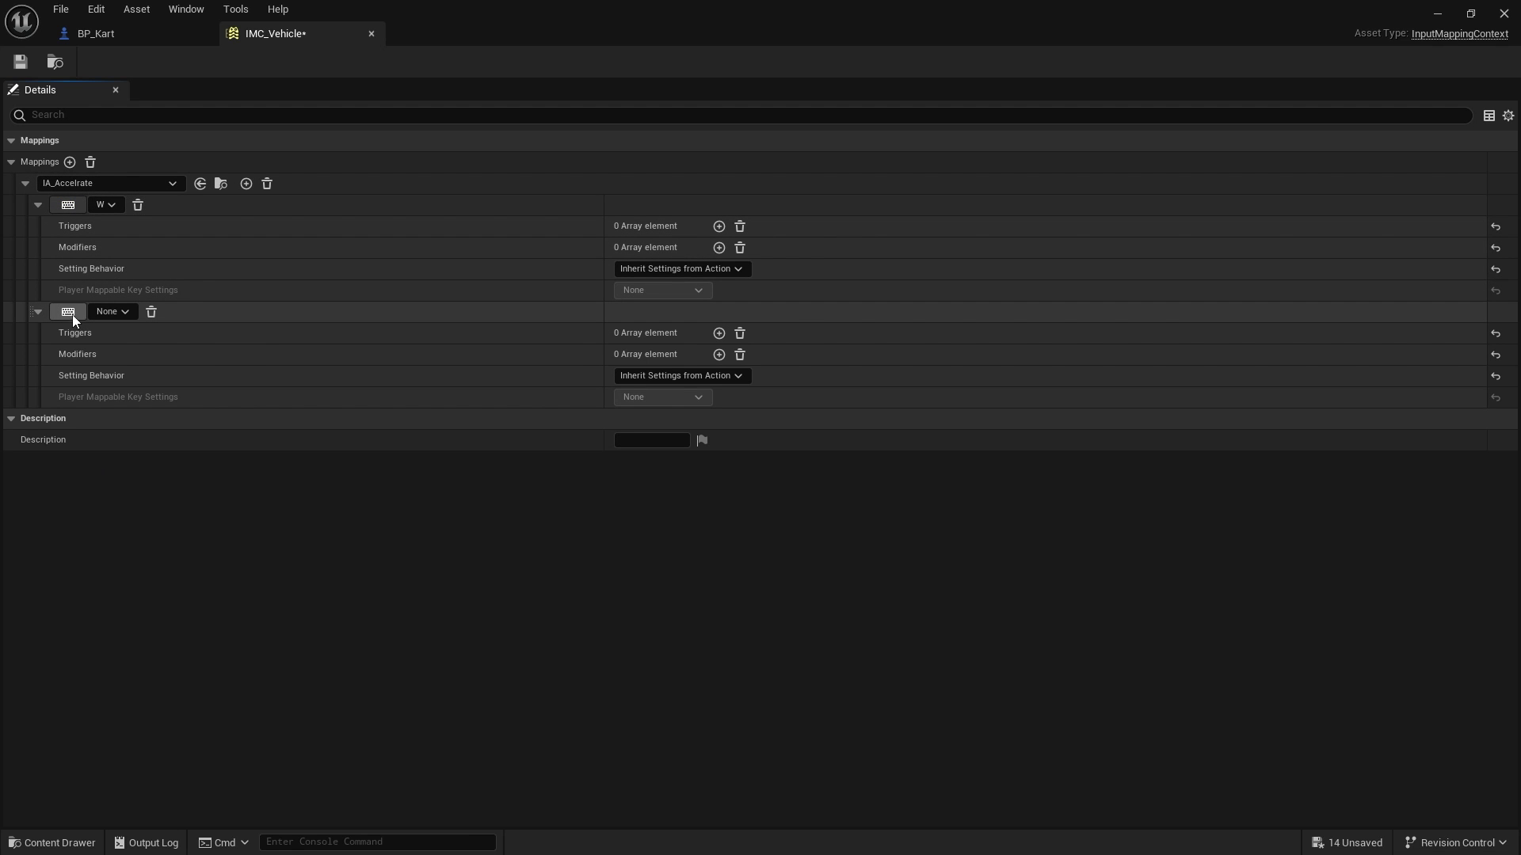
{"action": "mouse_move", "coordinate": [67, 311]}
{"action": "type", "text": "gamepad right trigger"}
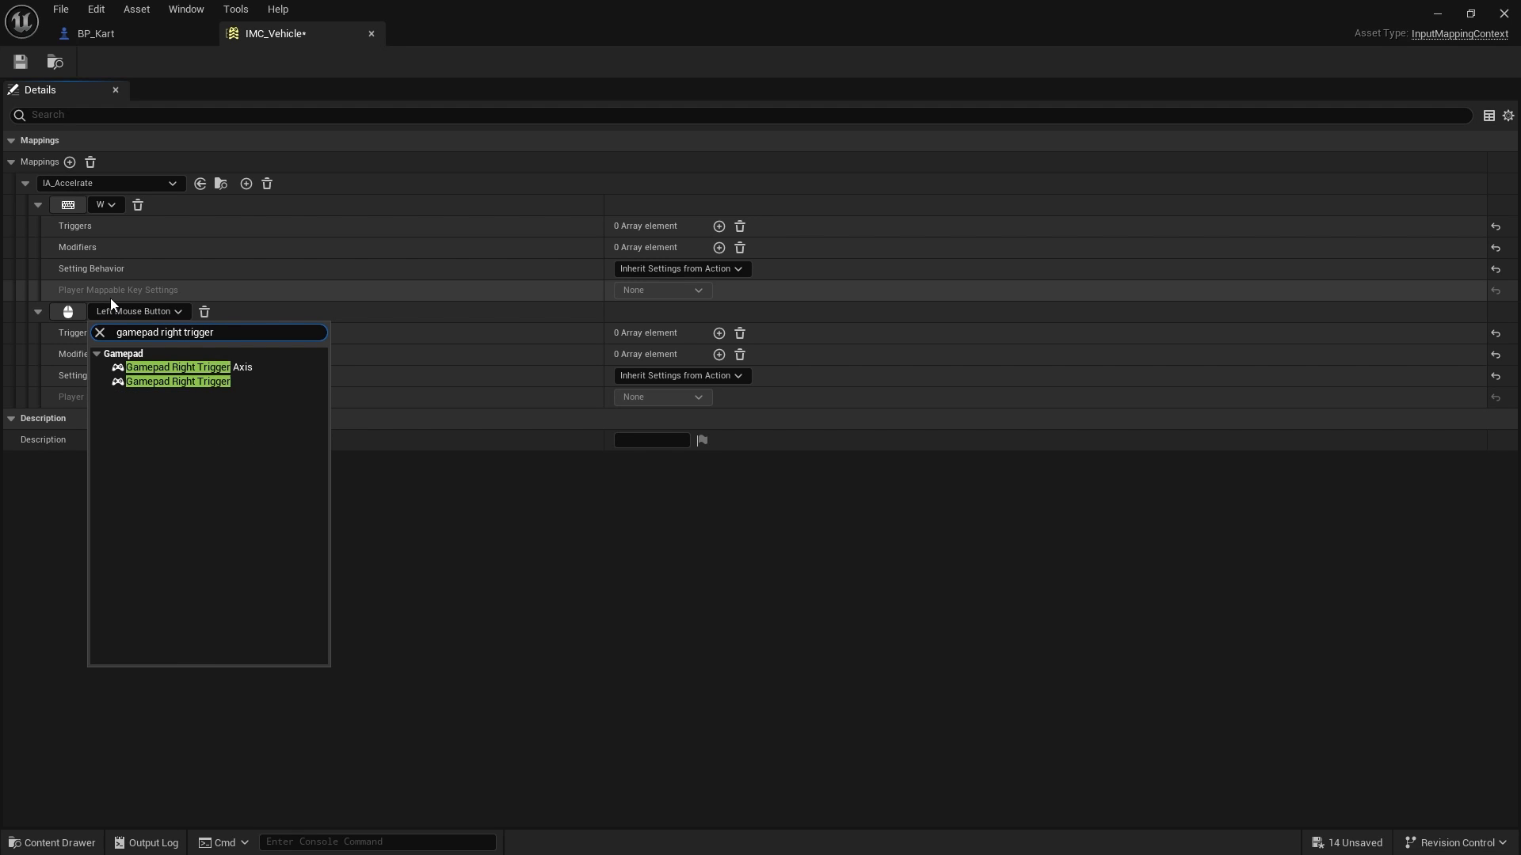
{"action": "left_click", "coordinate": [177, 366]}
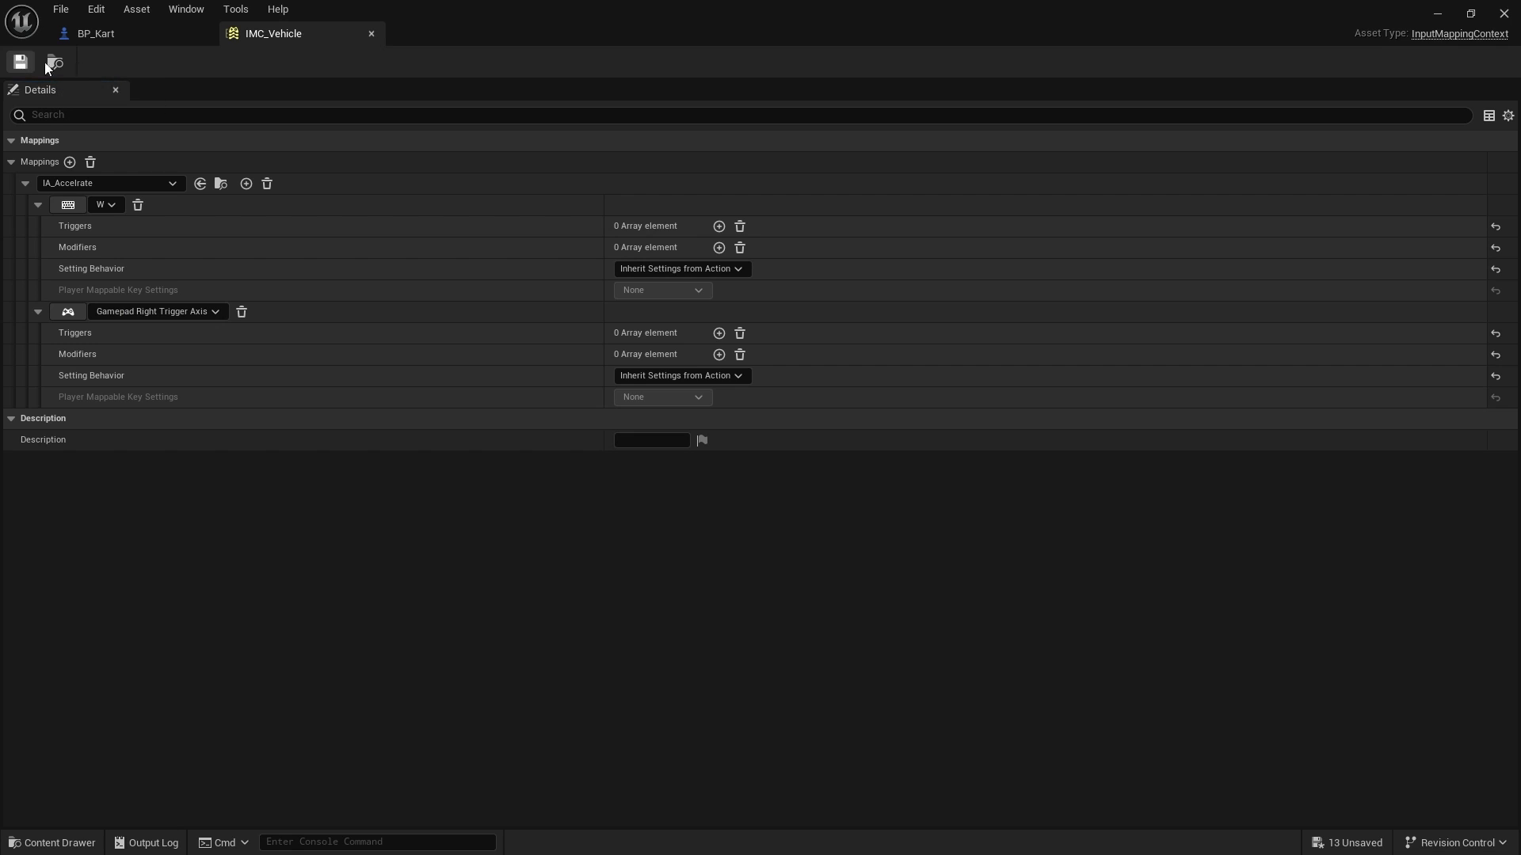
{"action": "left_click", "coordinate": [95, 33]}
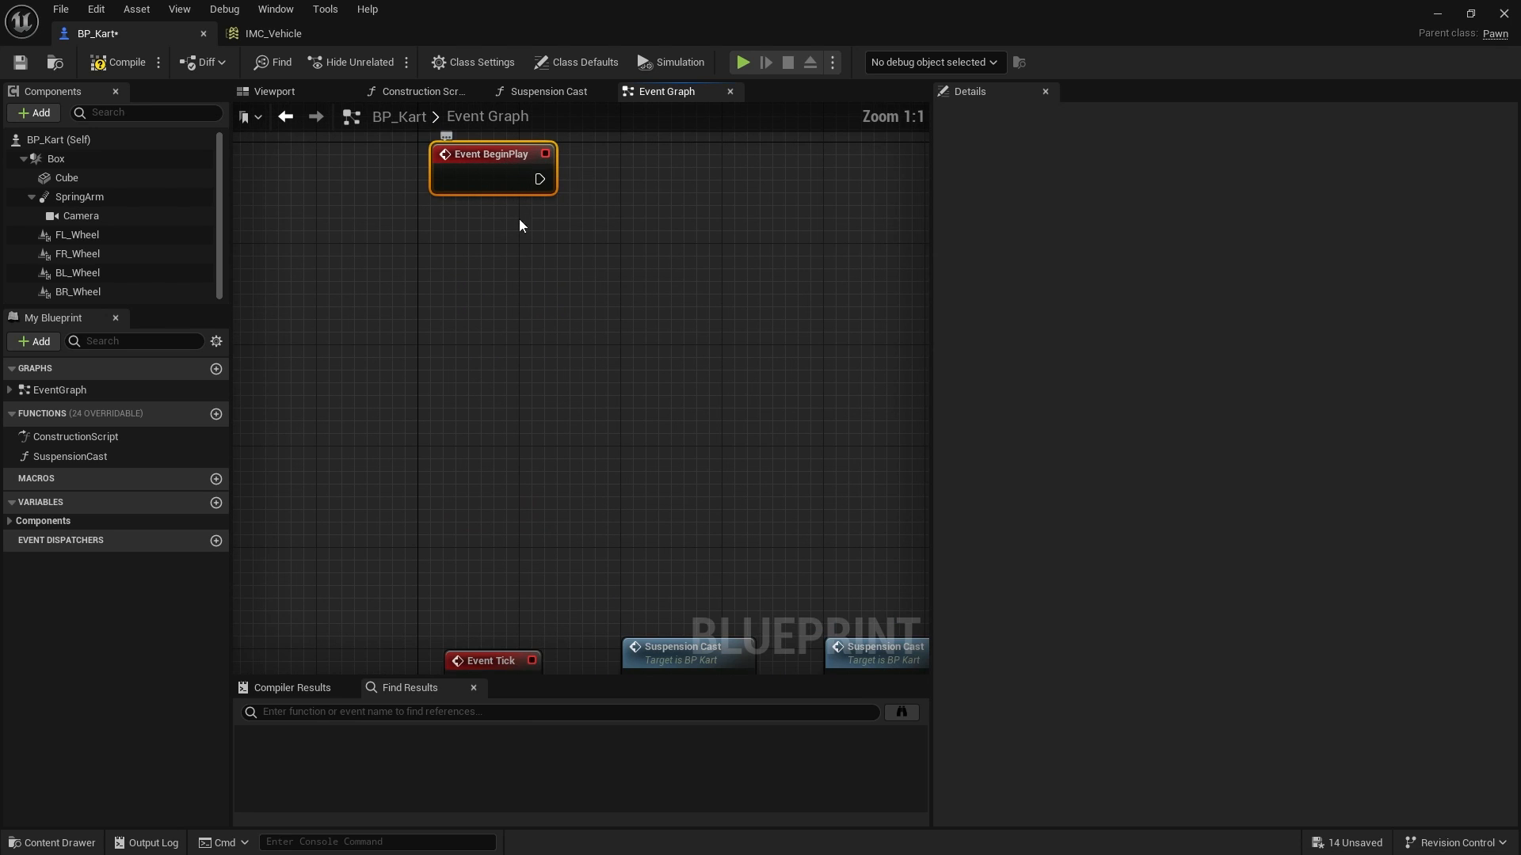
Step: Get the Enhanced Input Local Player Subsystem from Get Player Controller
{"action": "type", "text": "get playe"}
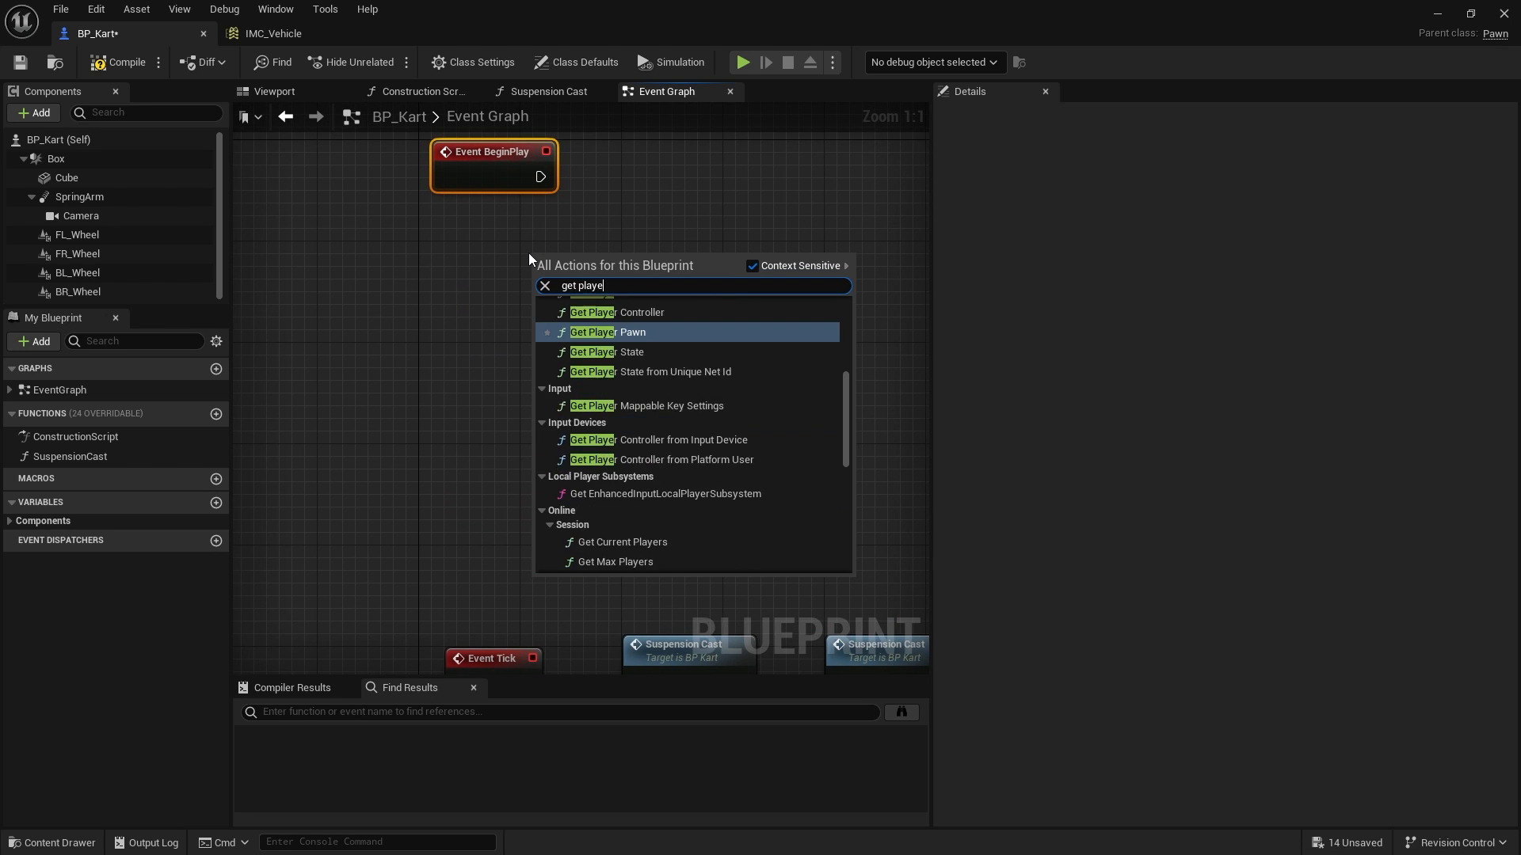
{"action": "left_click", "coordinate": [591, 312]}
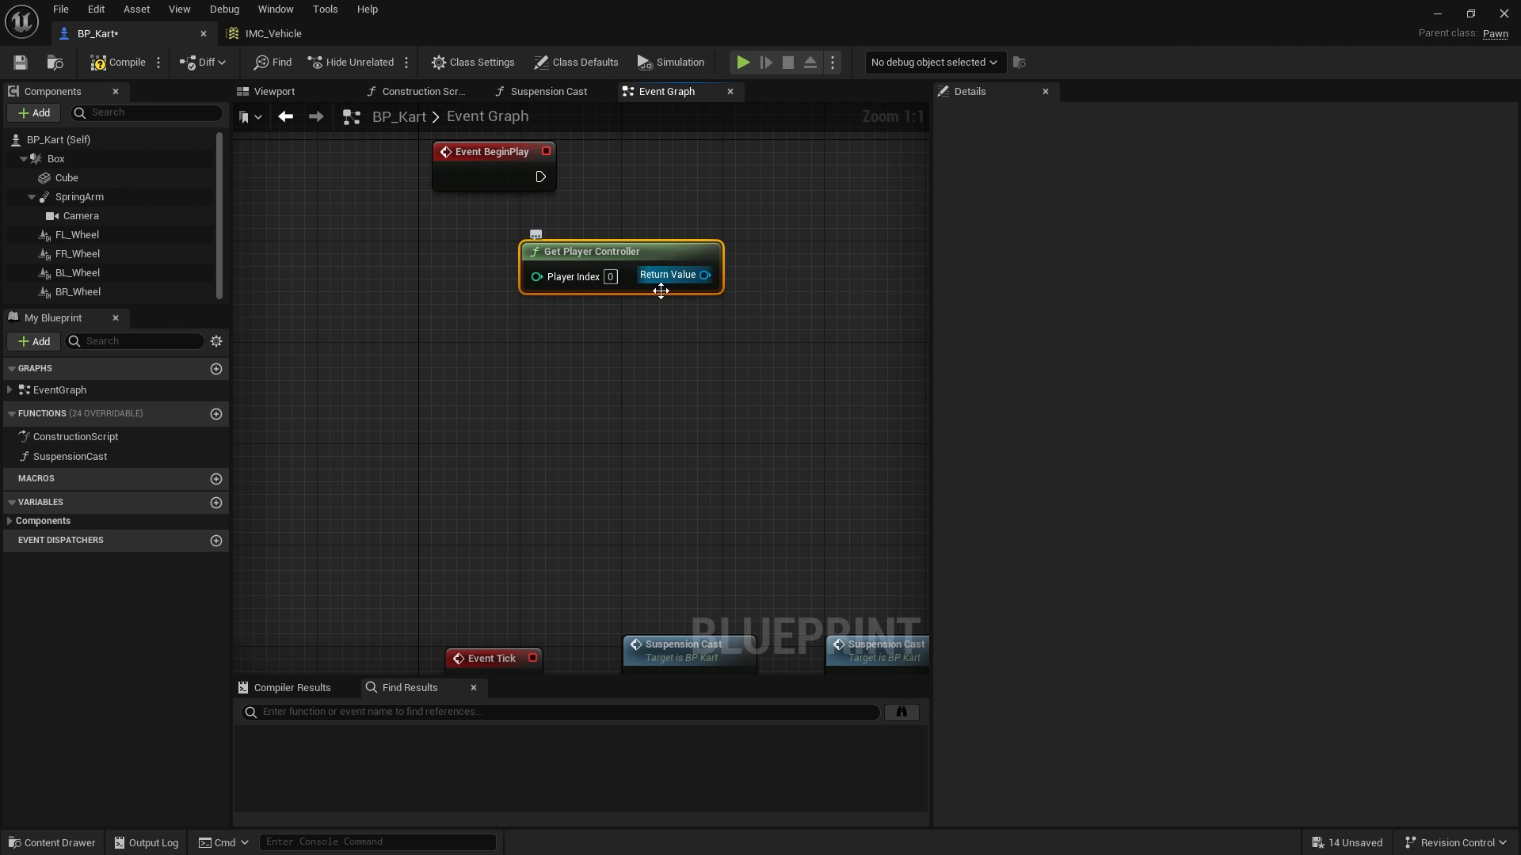
{"action": "left_click_drag", "start_coordinate": [703, 275], "coordinate": [820, 199]}
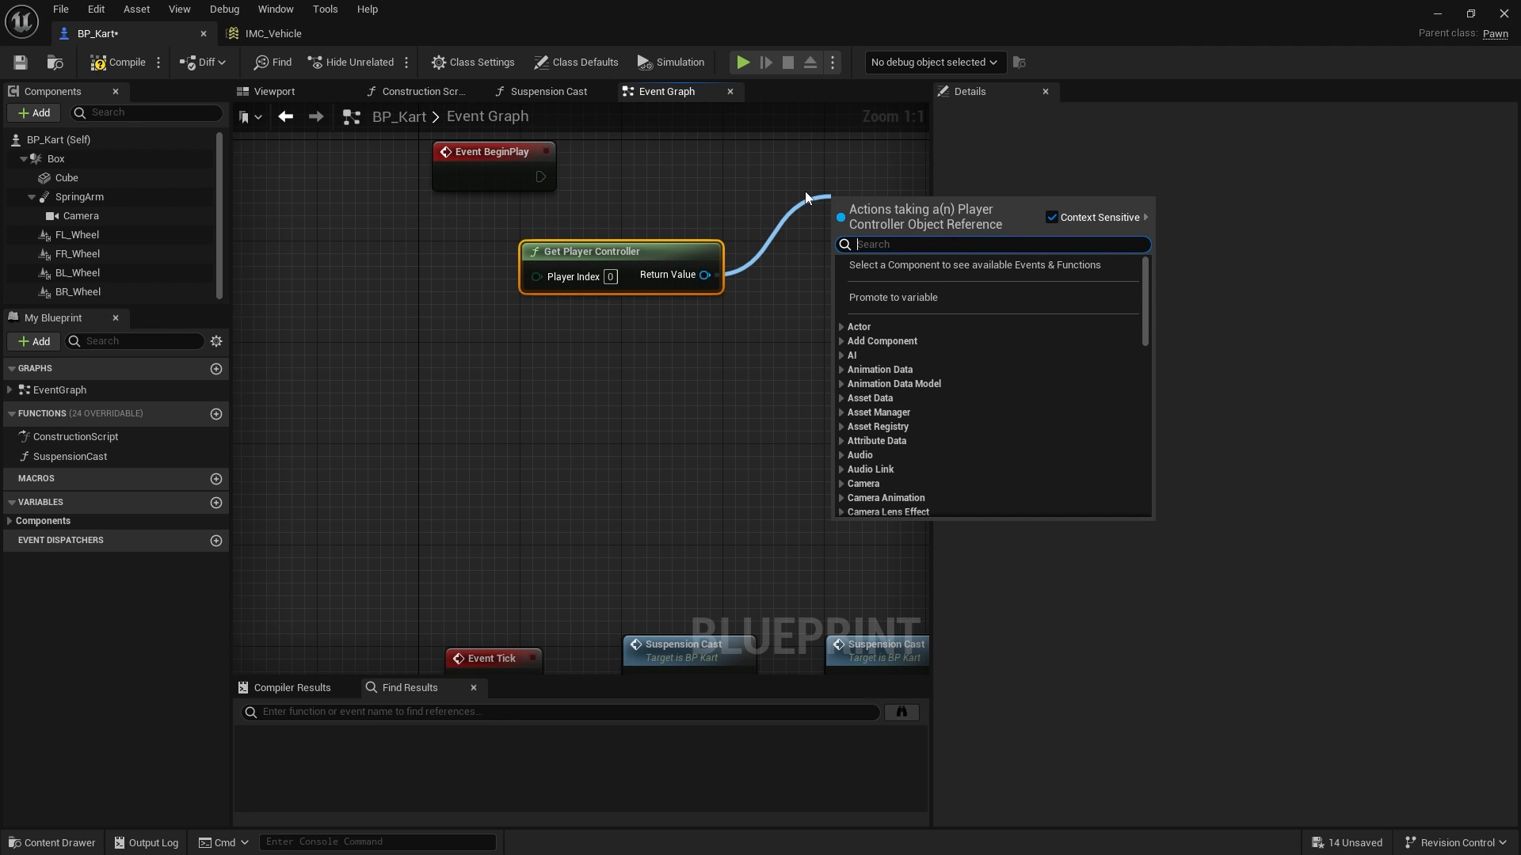
{"action": "type", "text": "input"}
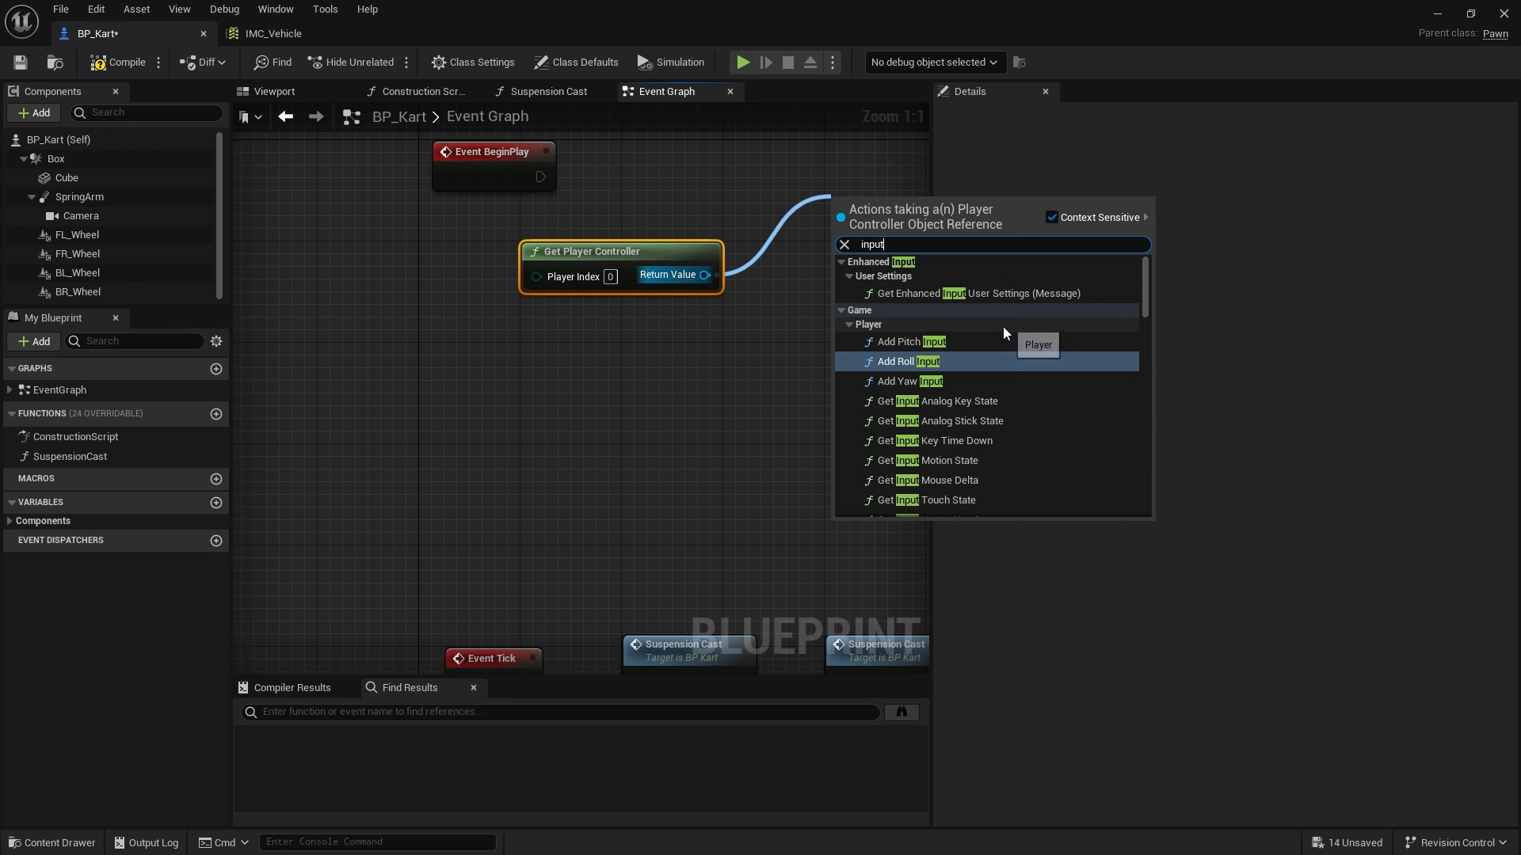
{"action": "scroll", "scroll_direction": "down", "scroll_amount": 3}
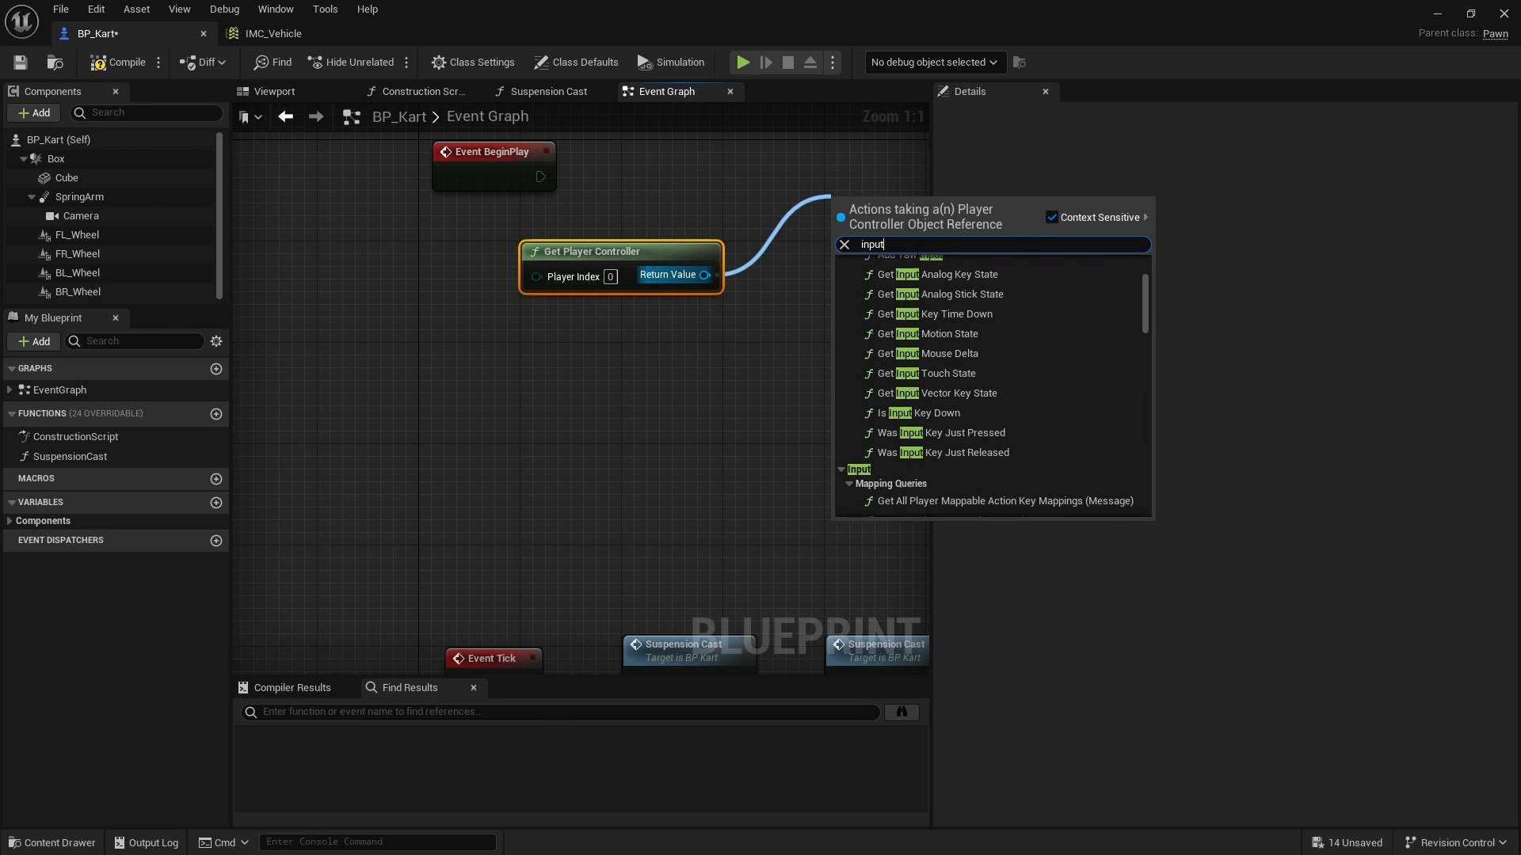
{"action": "type", "text": "get en"}
{"action": "type", "text": "c"}
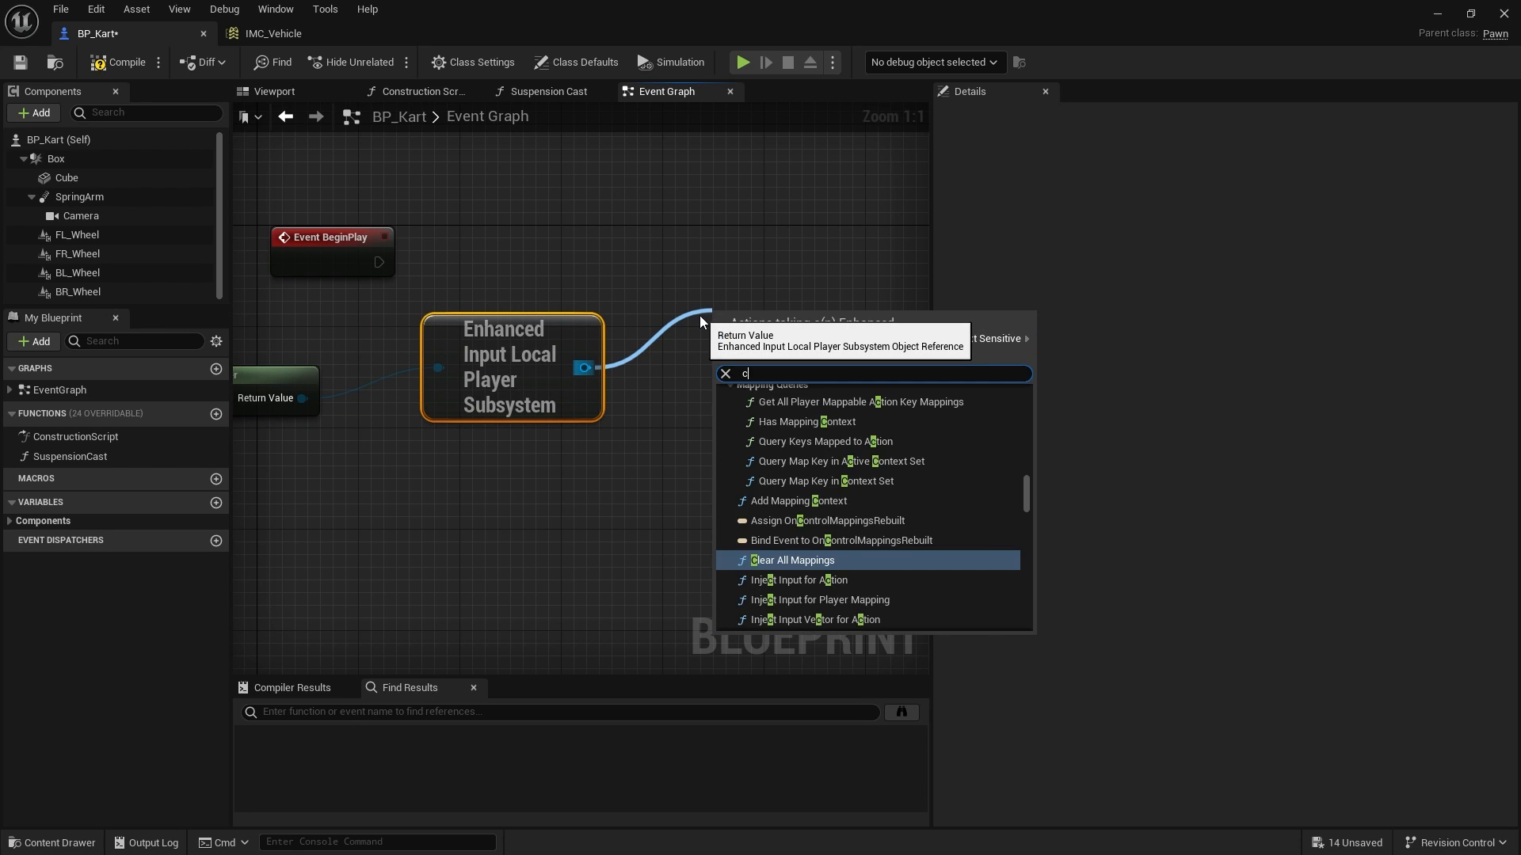
Step: Add Mapping Context IMC_Vehicle wired to Event BeginPlay
{"action": "type", "text": "ontext"}
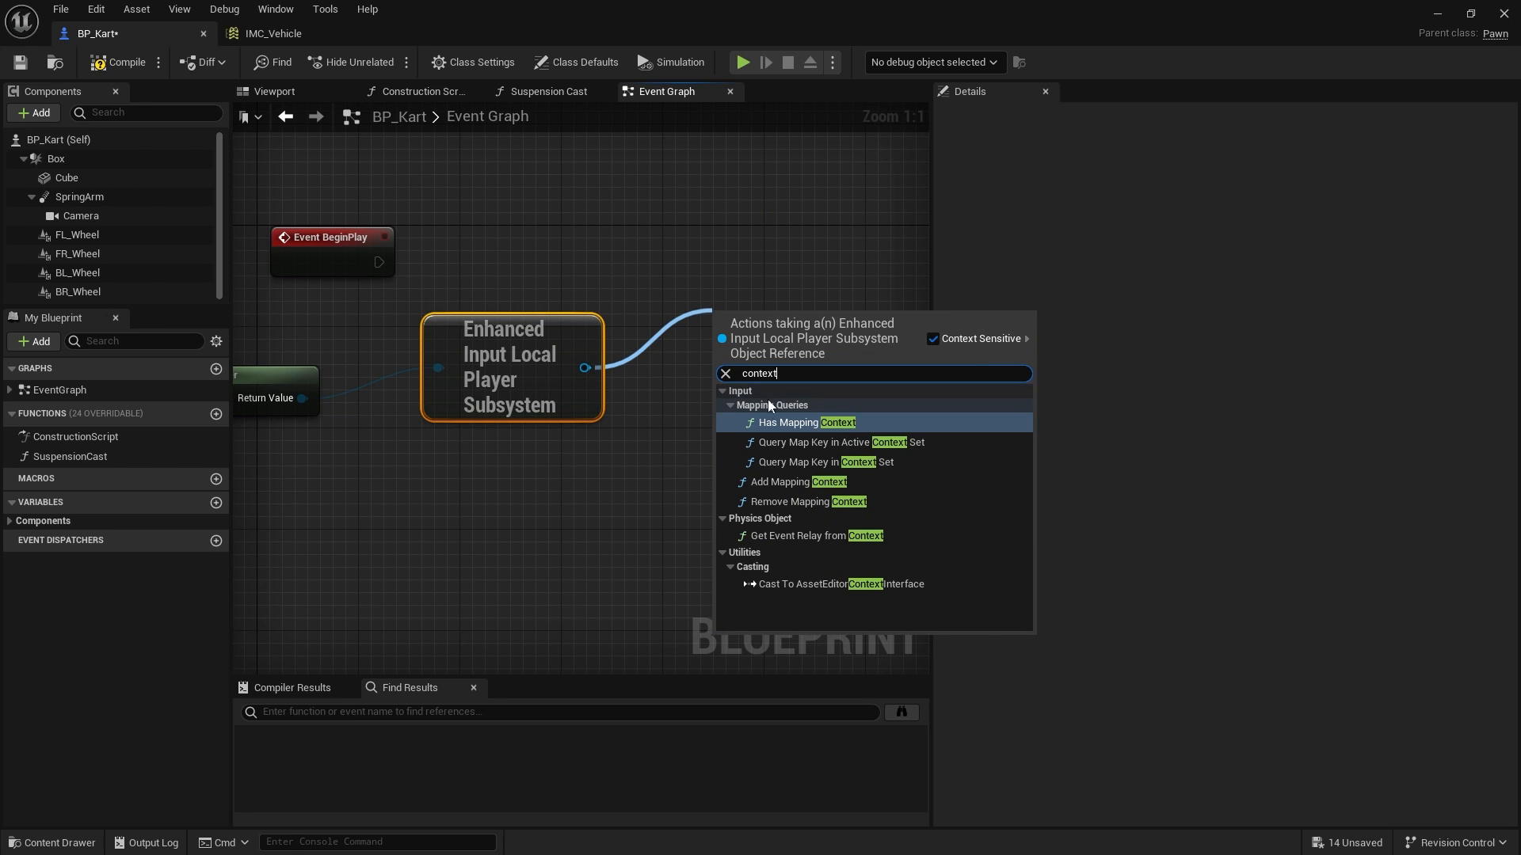
{"action": "left_click", "coordinate": [799, 482]}
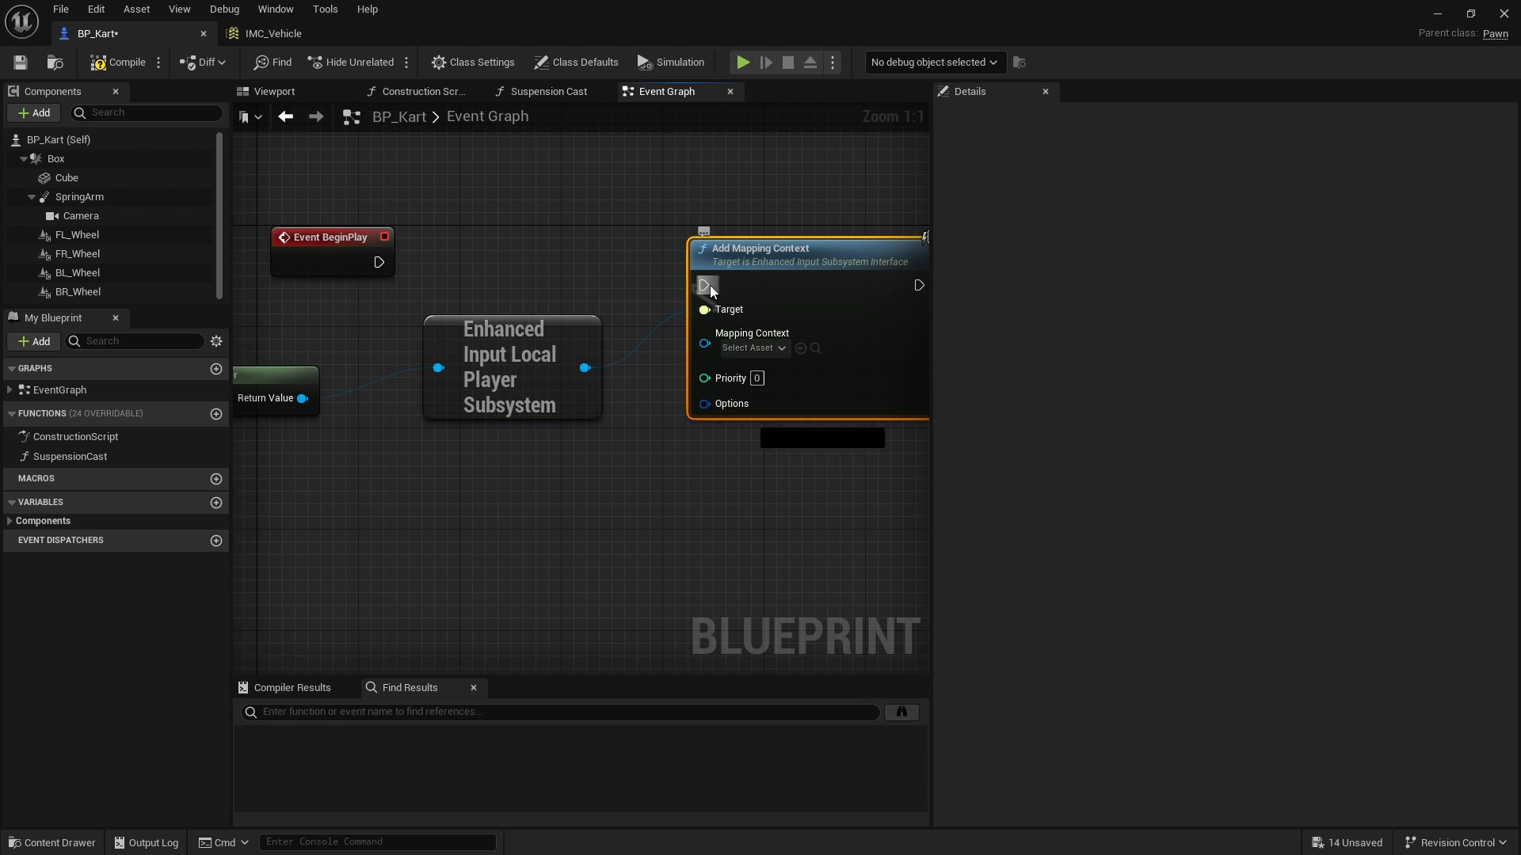
{"action": "left_click", "coordinate": [763, 348]}
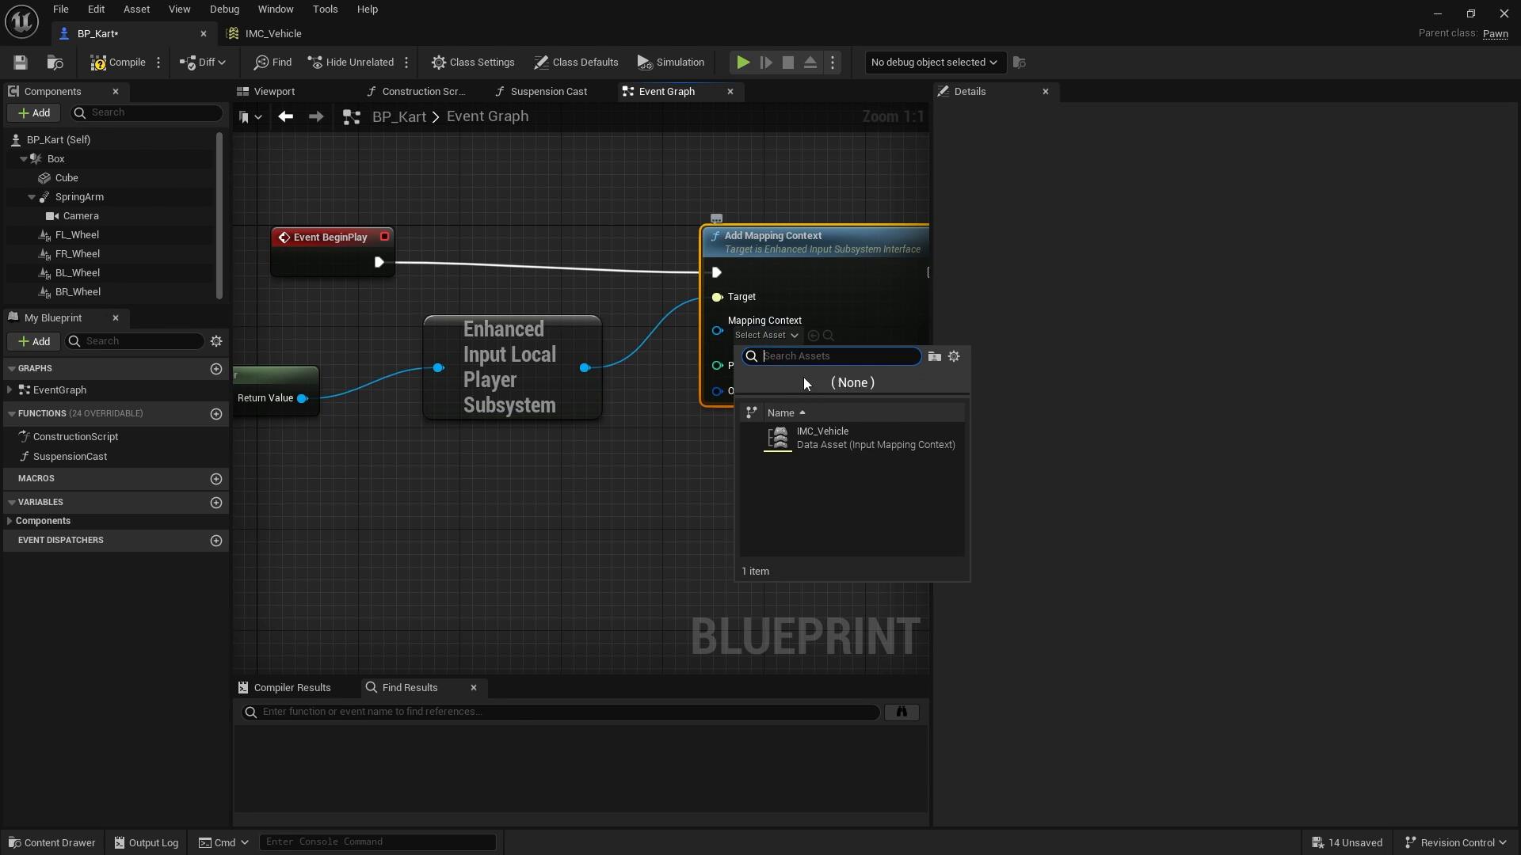
{"action": "left_click", "coordinate": [822, 437]}
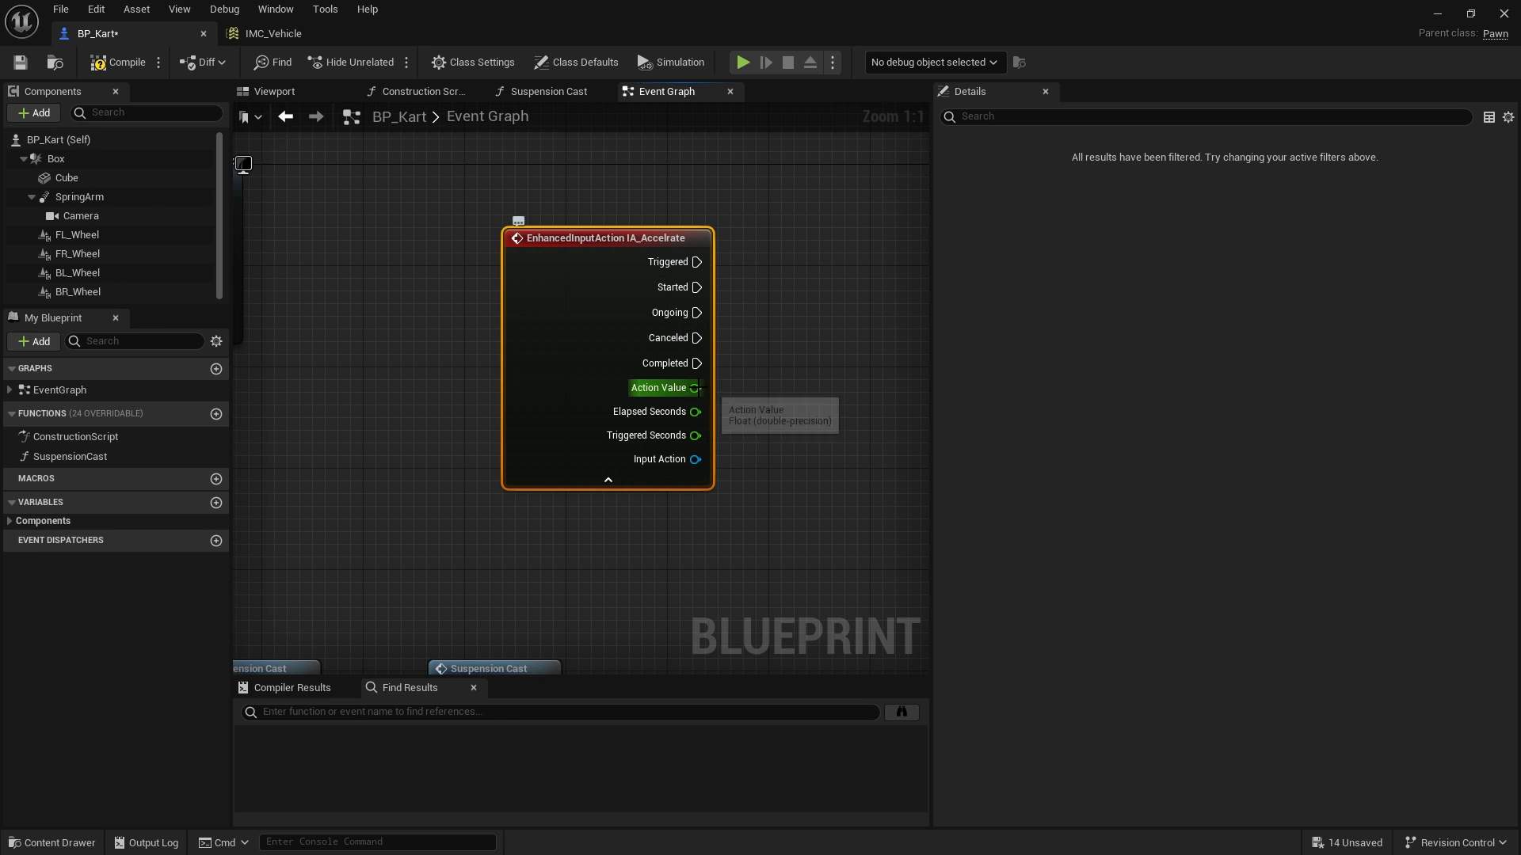
{"action": "mouse_move", "coordinate": [544, 438]}
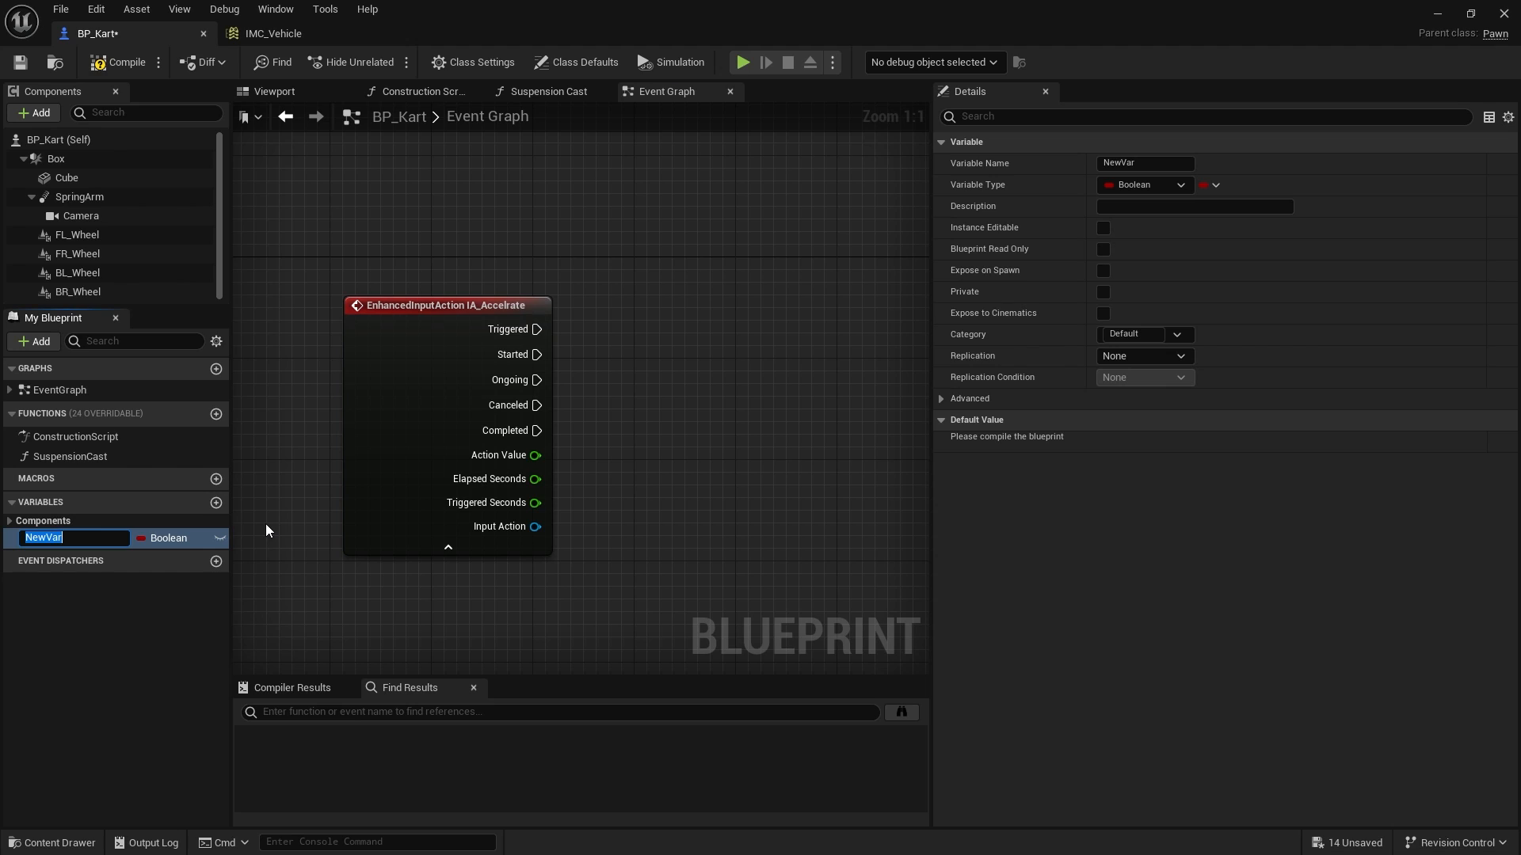
Step: Create a float Acceleration variable and set it from IA_Accelerate's Triggered pin
{"action": "type", "text": "Acceleration"}
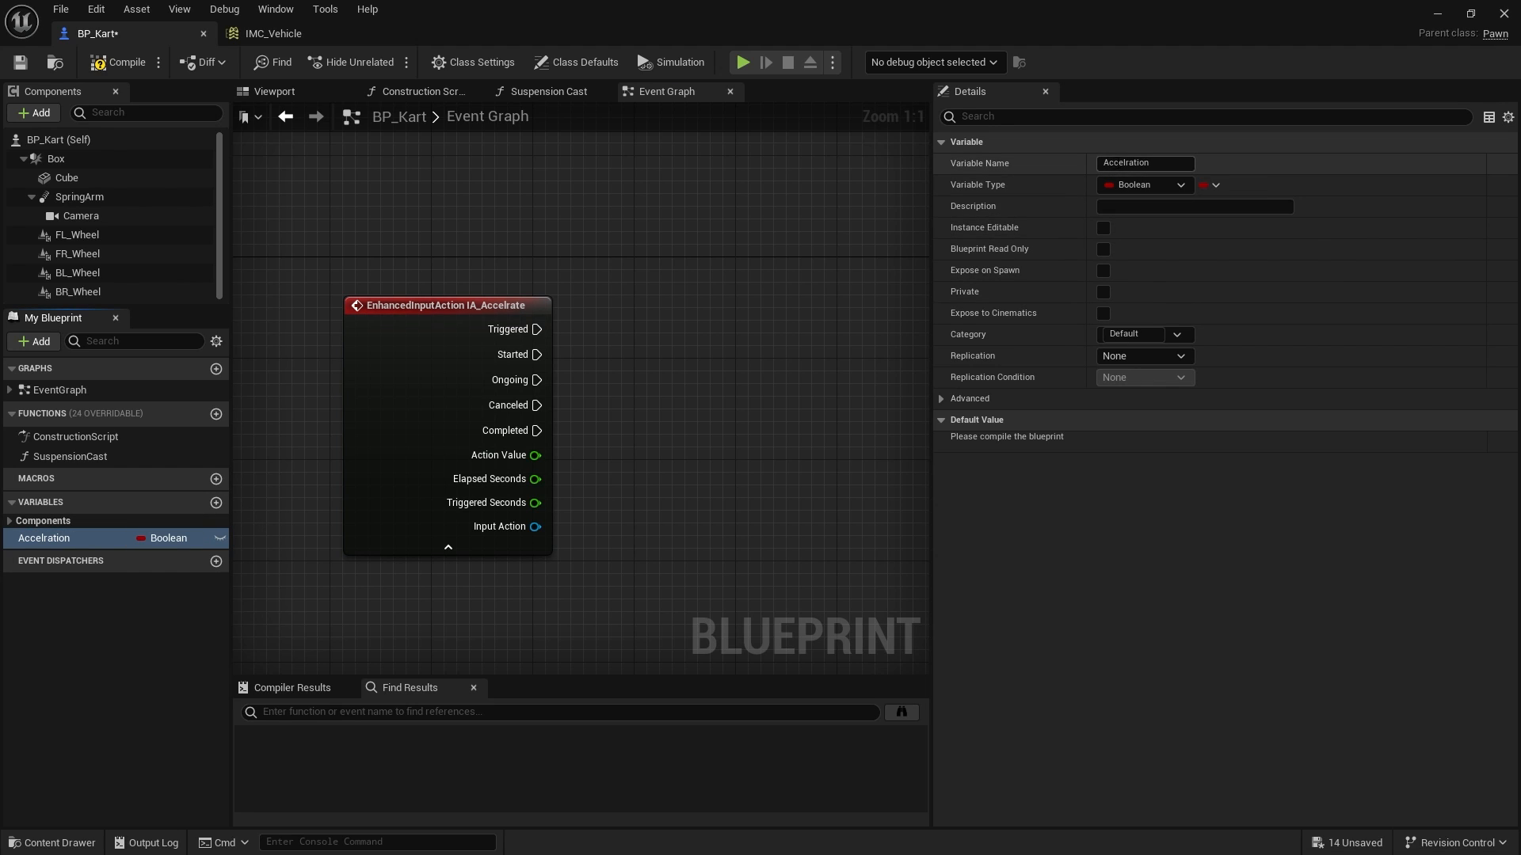
{"action": "left_click", "coordinate": [1145, 163]}
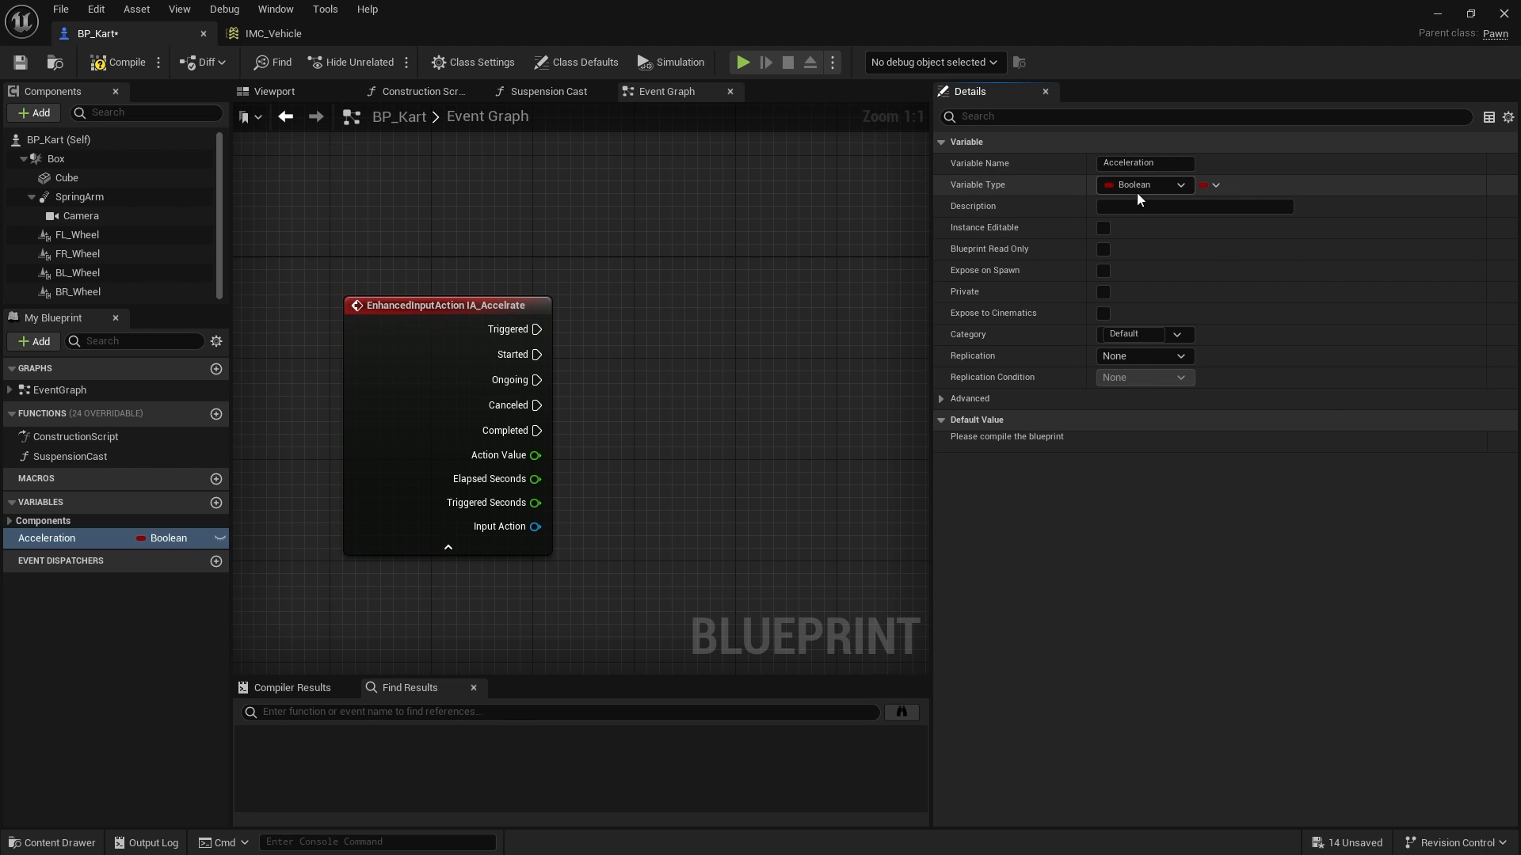
{"action": "left_click", "coordinate": [1145, 185]}
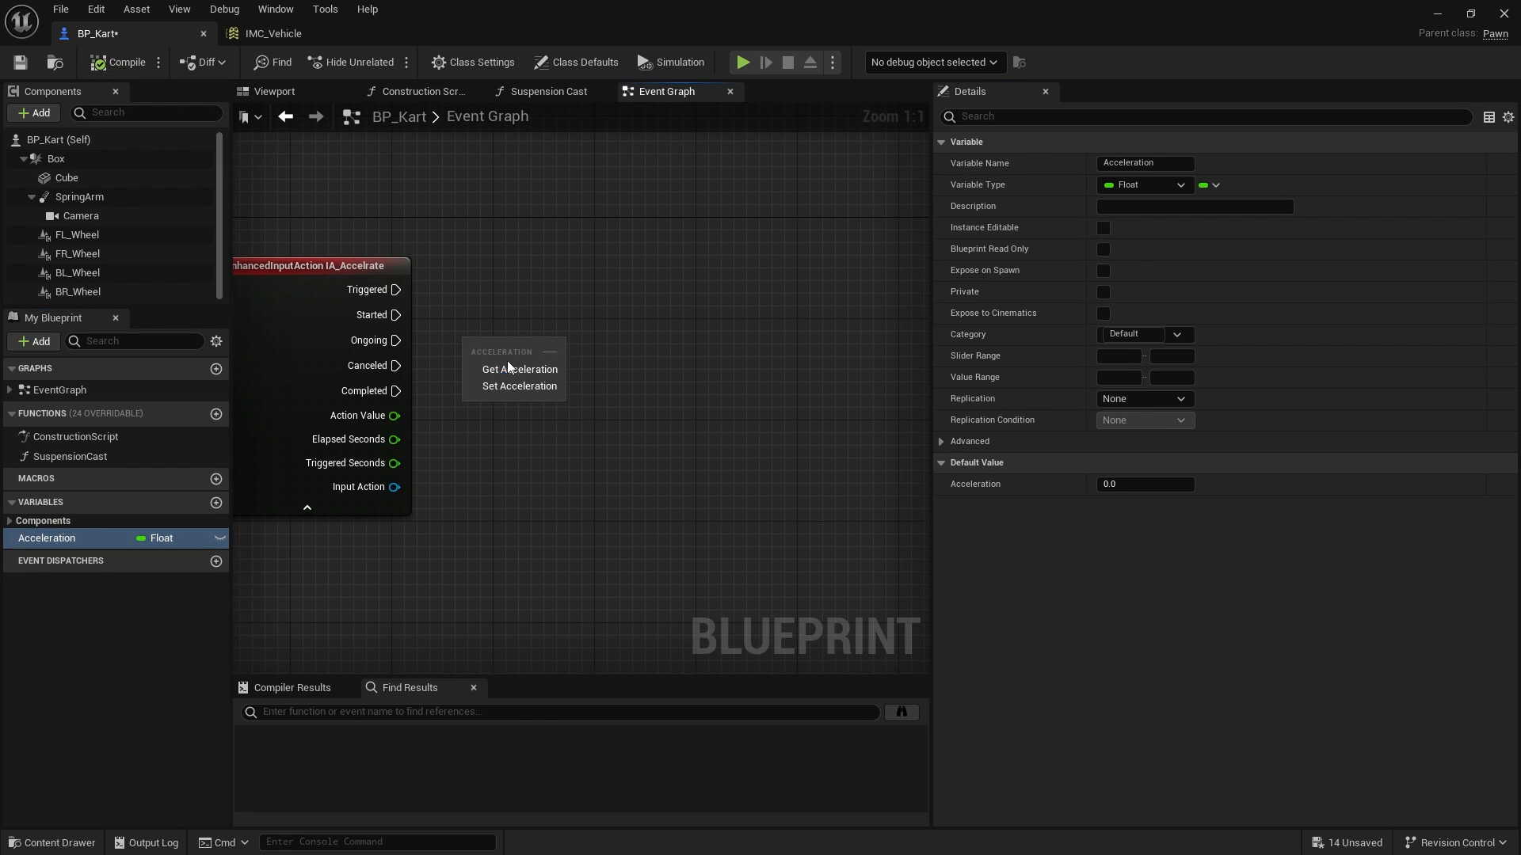
{"action": "left_click", "coordinate": [519, 385]}
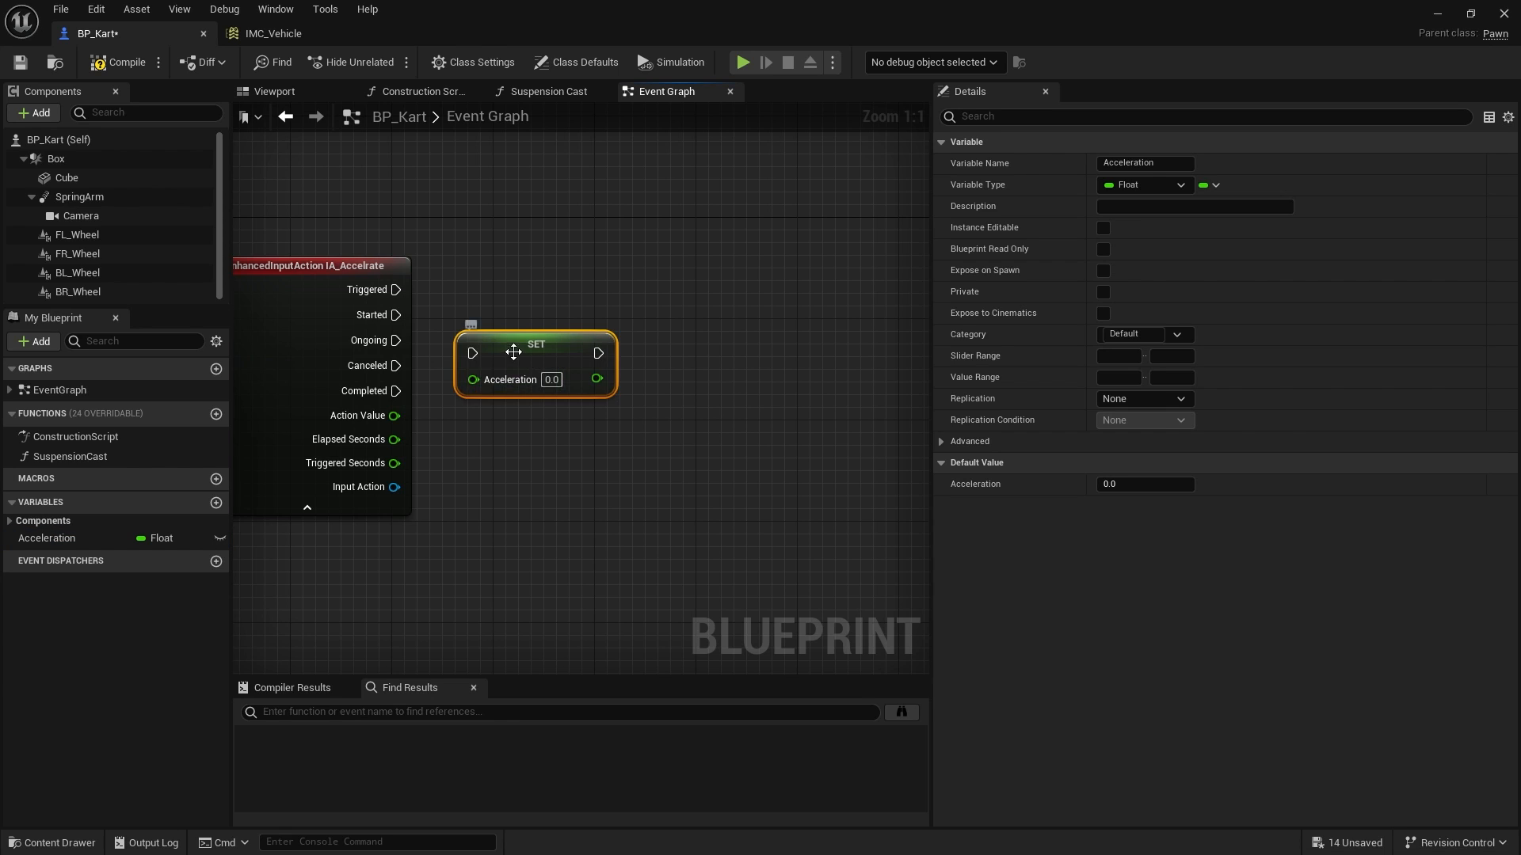
{"action": "left_click_drag", "start_coordinate": [533, 363], "coordinate": [698, 286]}
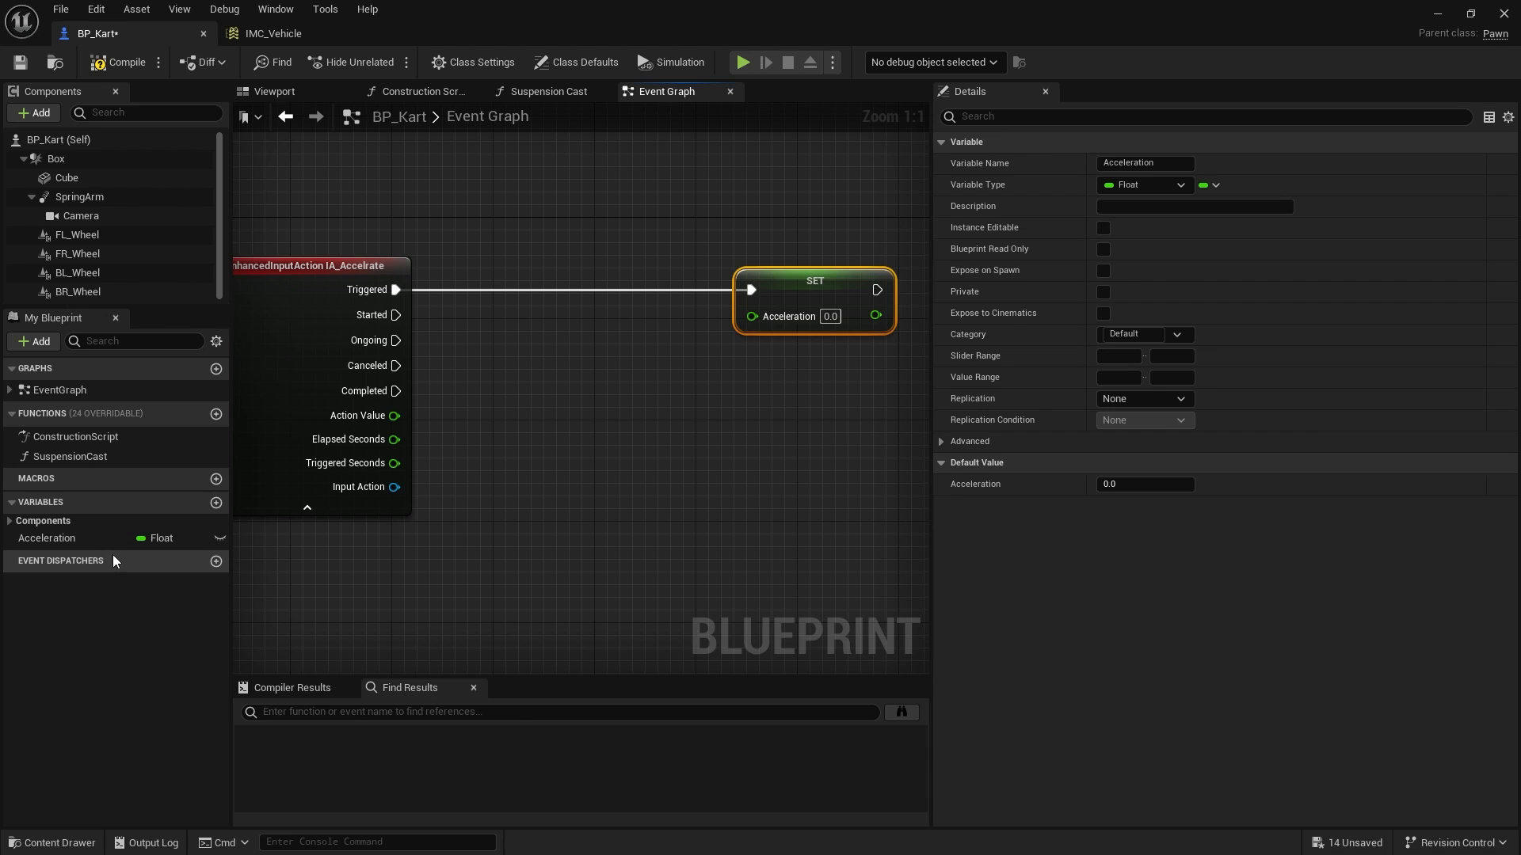
{"action": "mouse_move", "coordinate": [578, 370]}
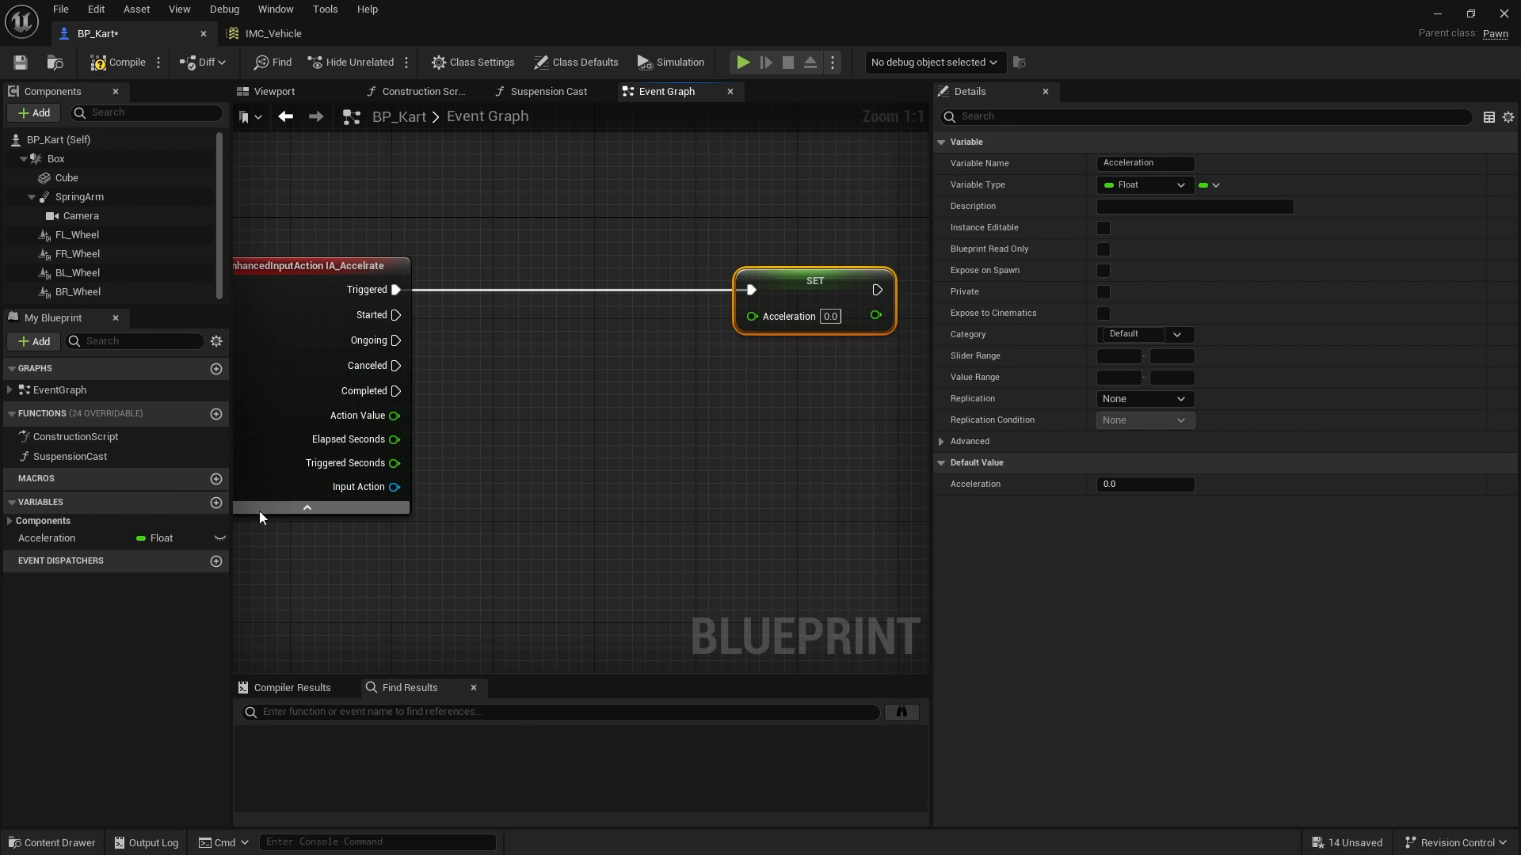
Step: Add an FInterp To node feeding Set Acceleration, with Acceleration as current value
{"action": "right_click", "coordinate": [543, 379]}
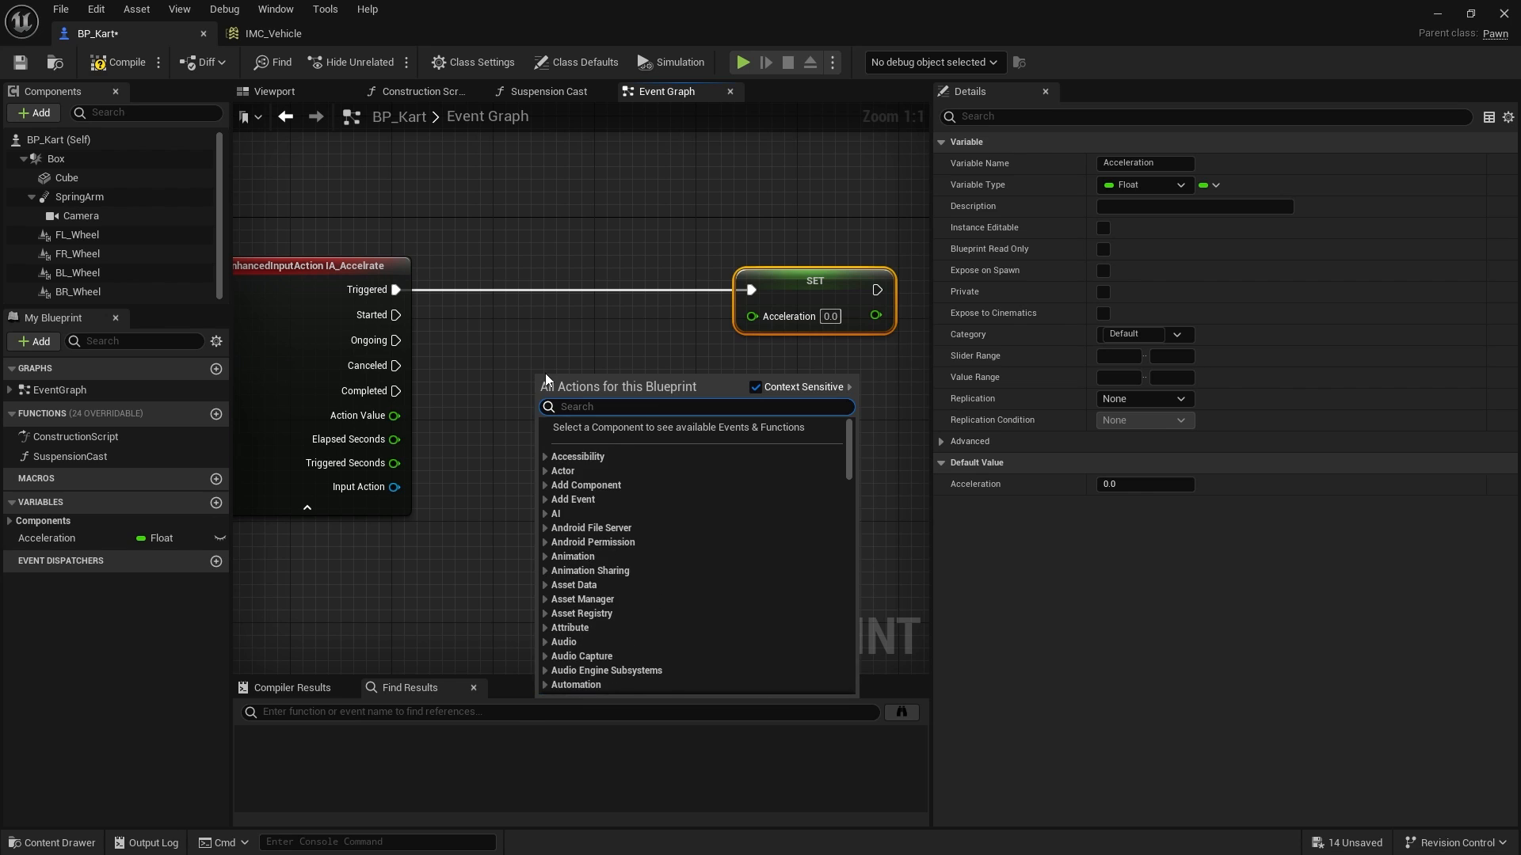
{"action": "type", "text": "fintert"}
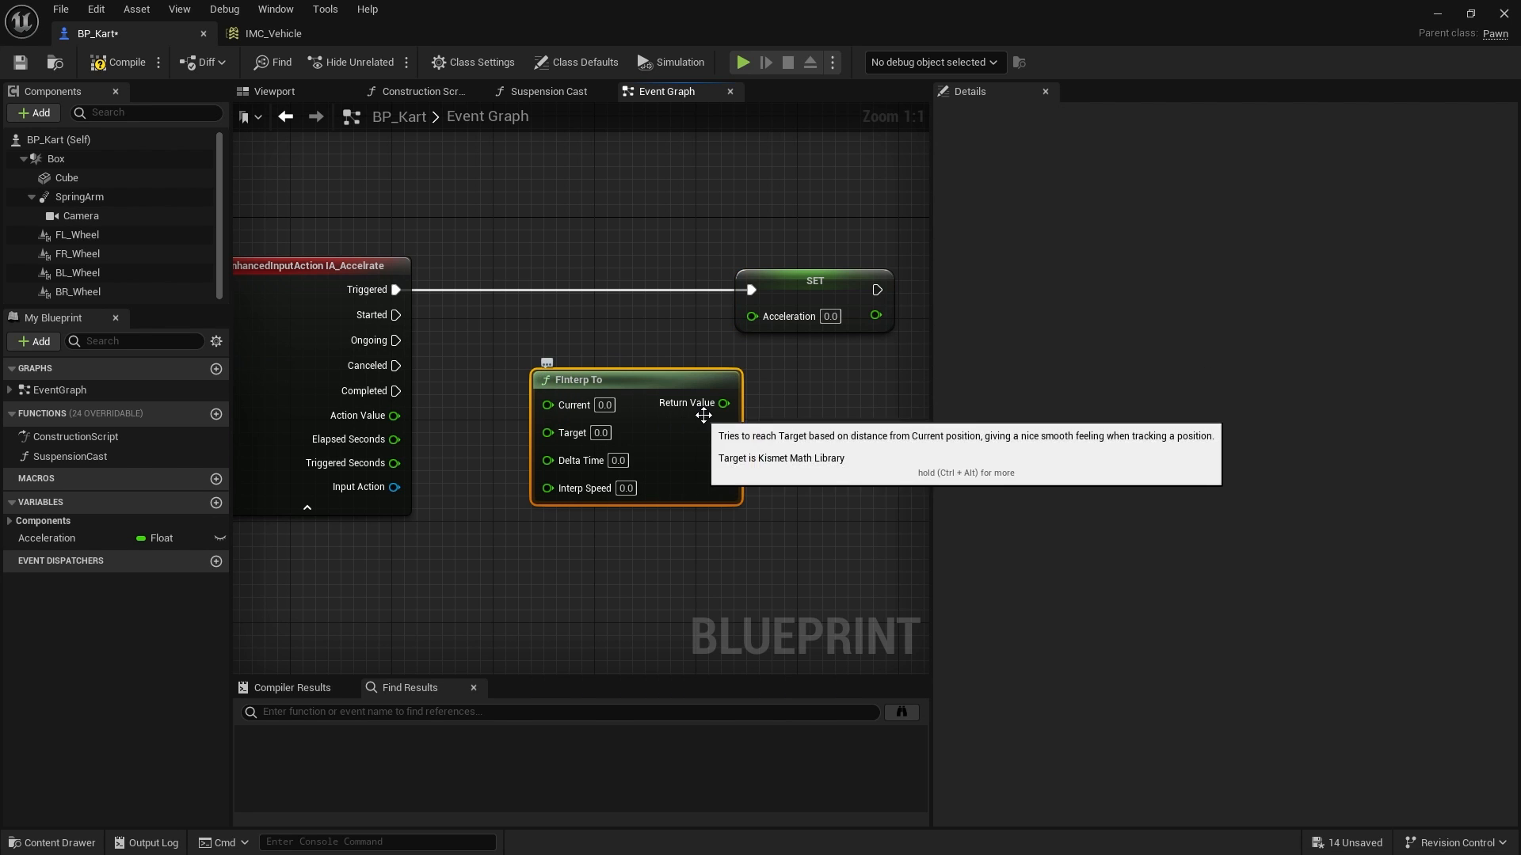
{"action": "left_click_drag", "start_coordinate": [722, 402], "coordinate": [752, 314]}
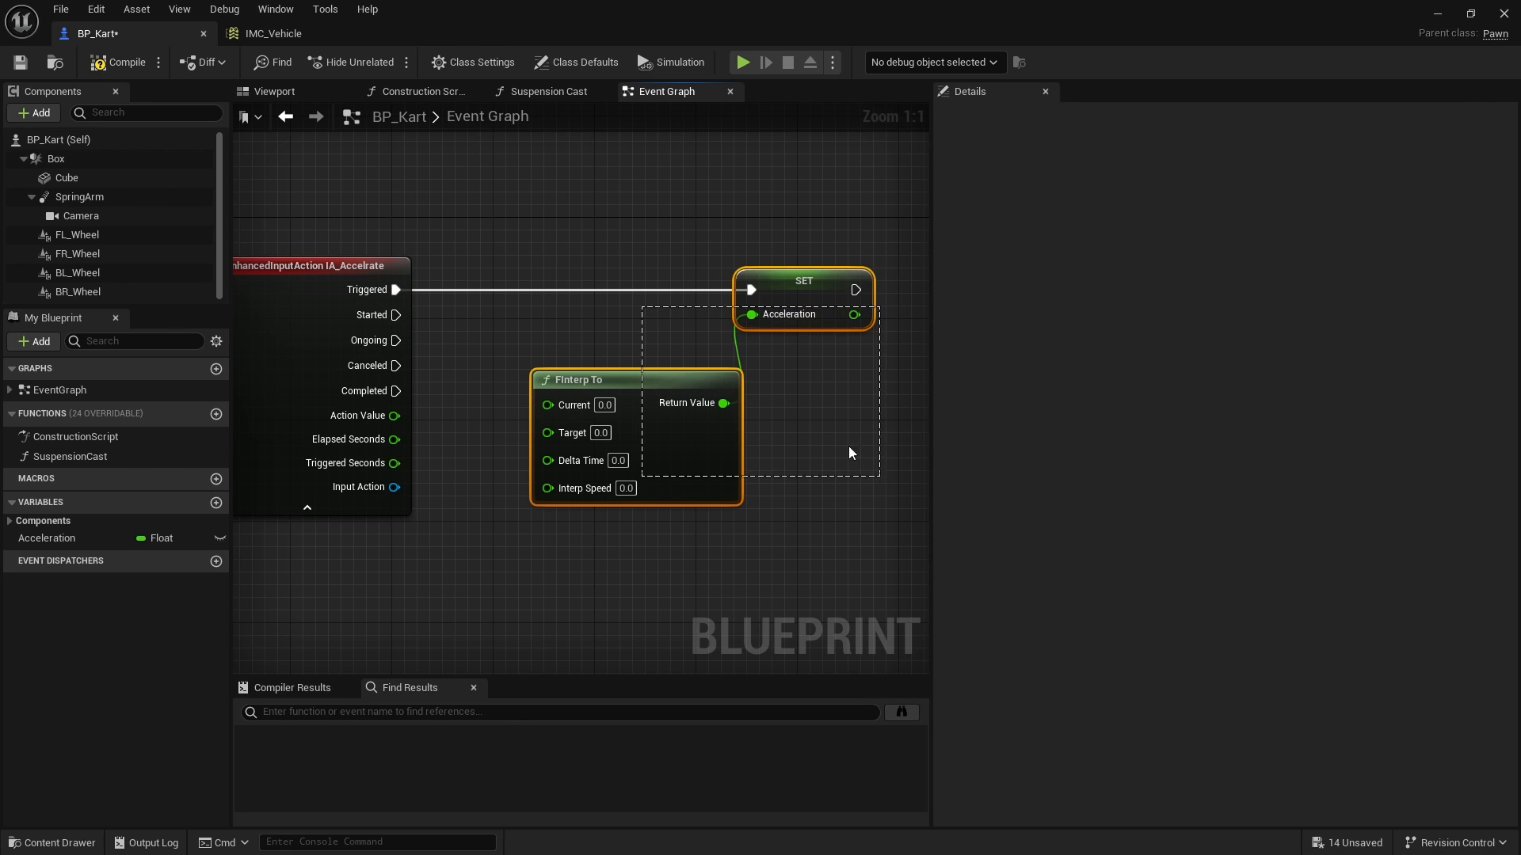
{"action": "left_click", "coordinate": [47, 539]}
{"action": "type", "text": "1"}
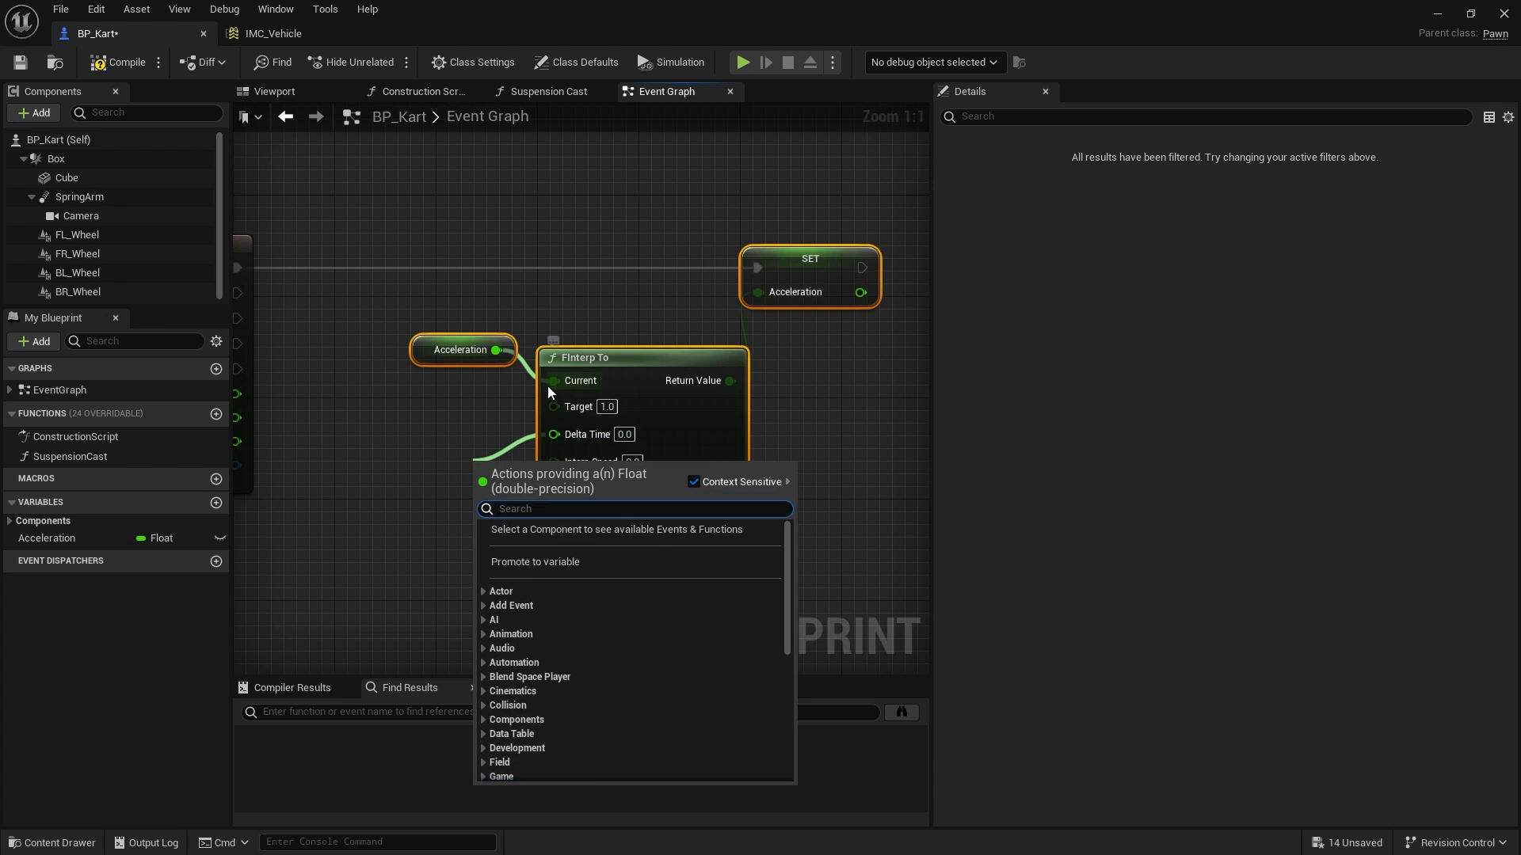
Step: Plug in Get World Delta Seconds, target 1.0 and interp speed 0.5
{"action": "type", "text": "delta world"}
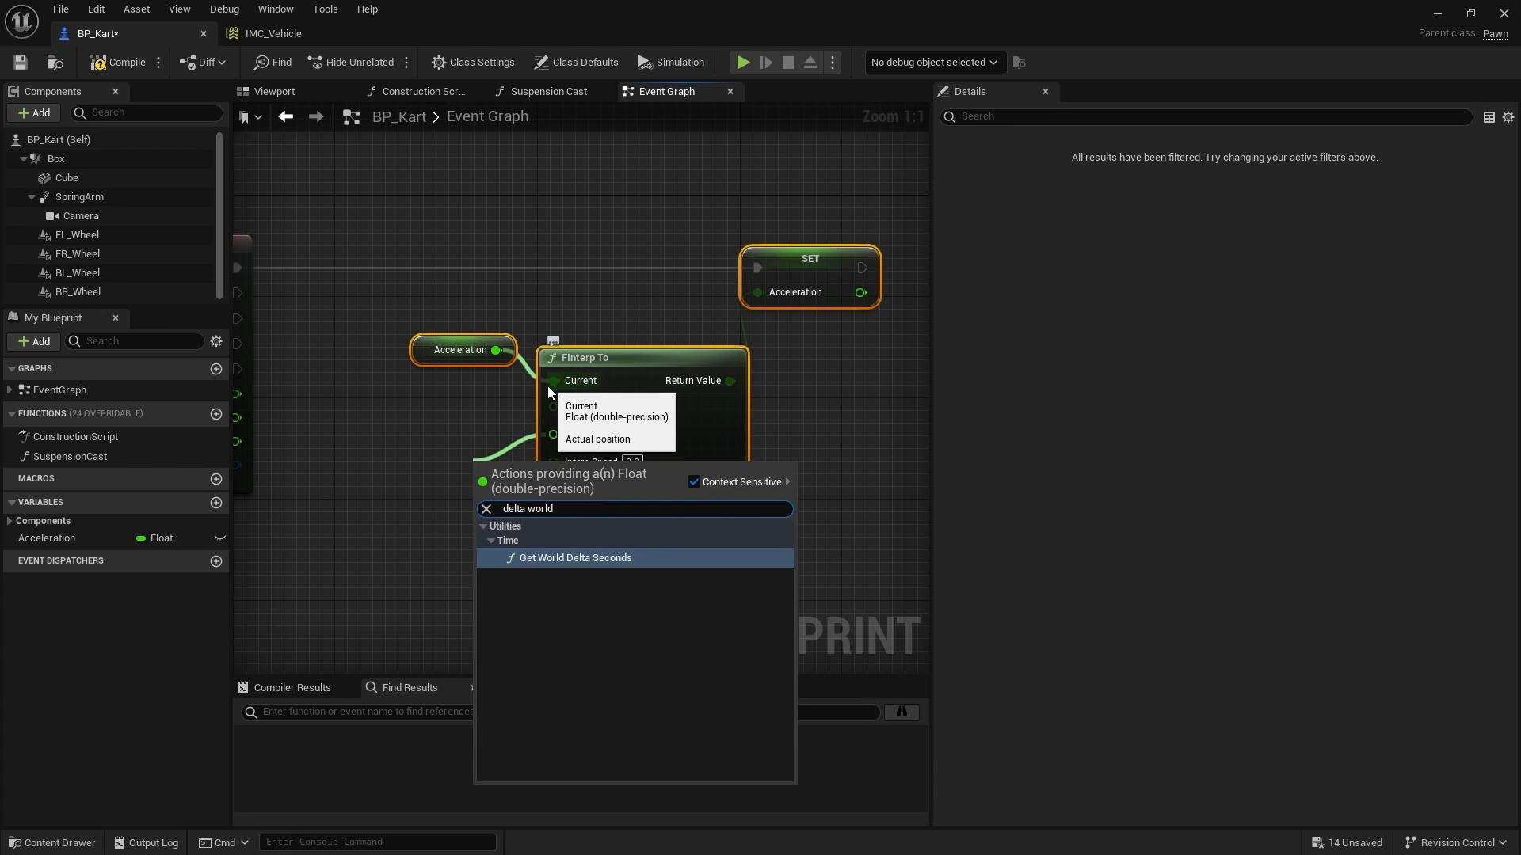
{"action": "left_click", "coordinate": [575, 558]}
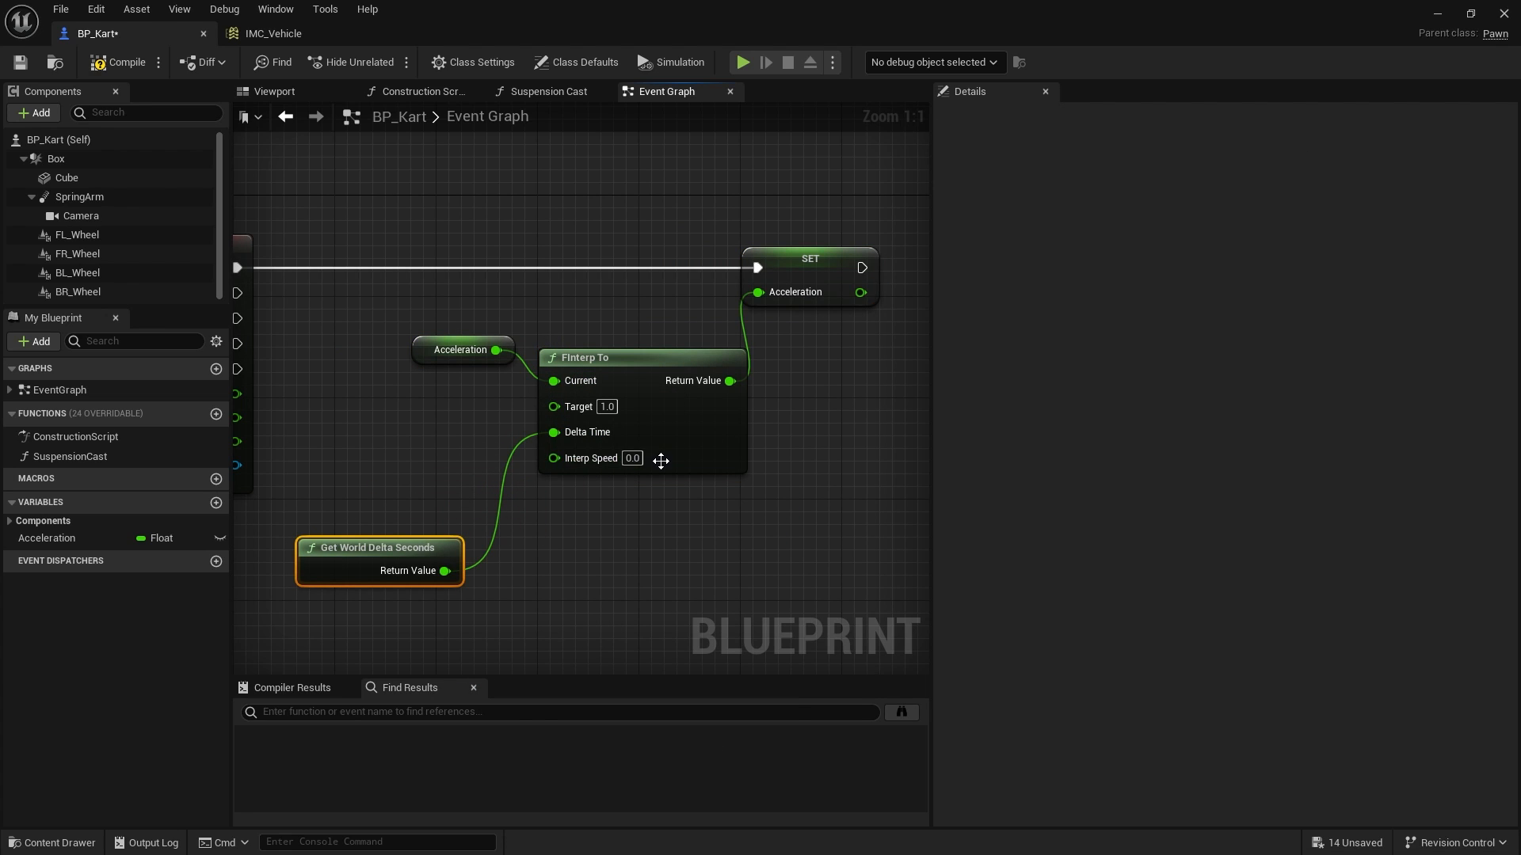
{"action": "left_click", "coordinate": [631, 457]}
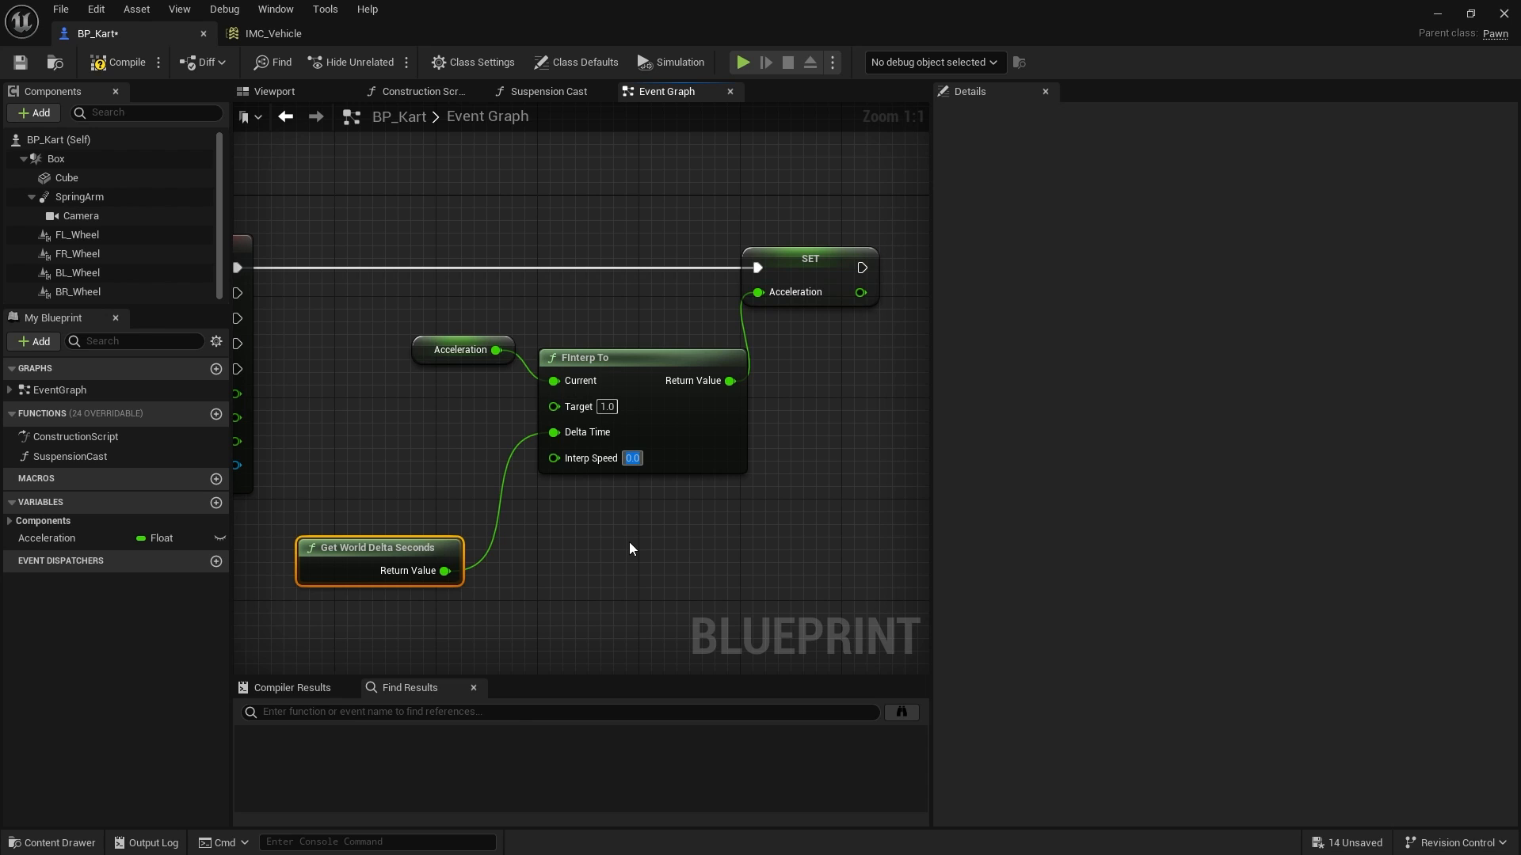
{"action": "type", "text": "0.5"}
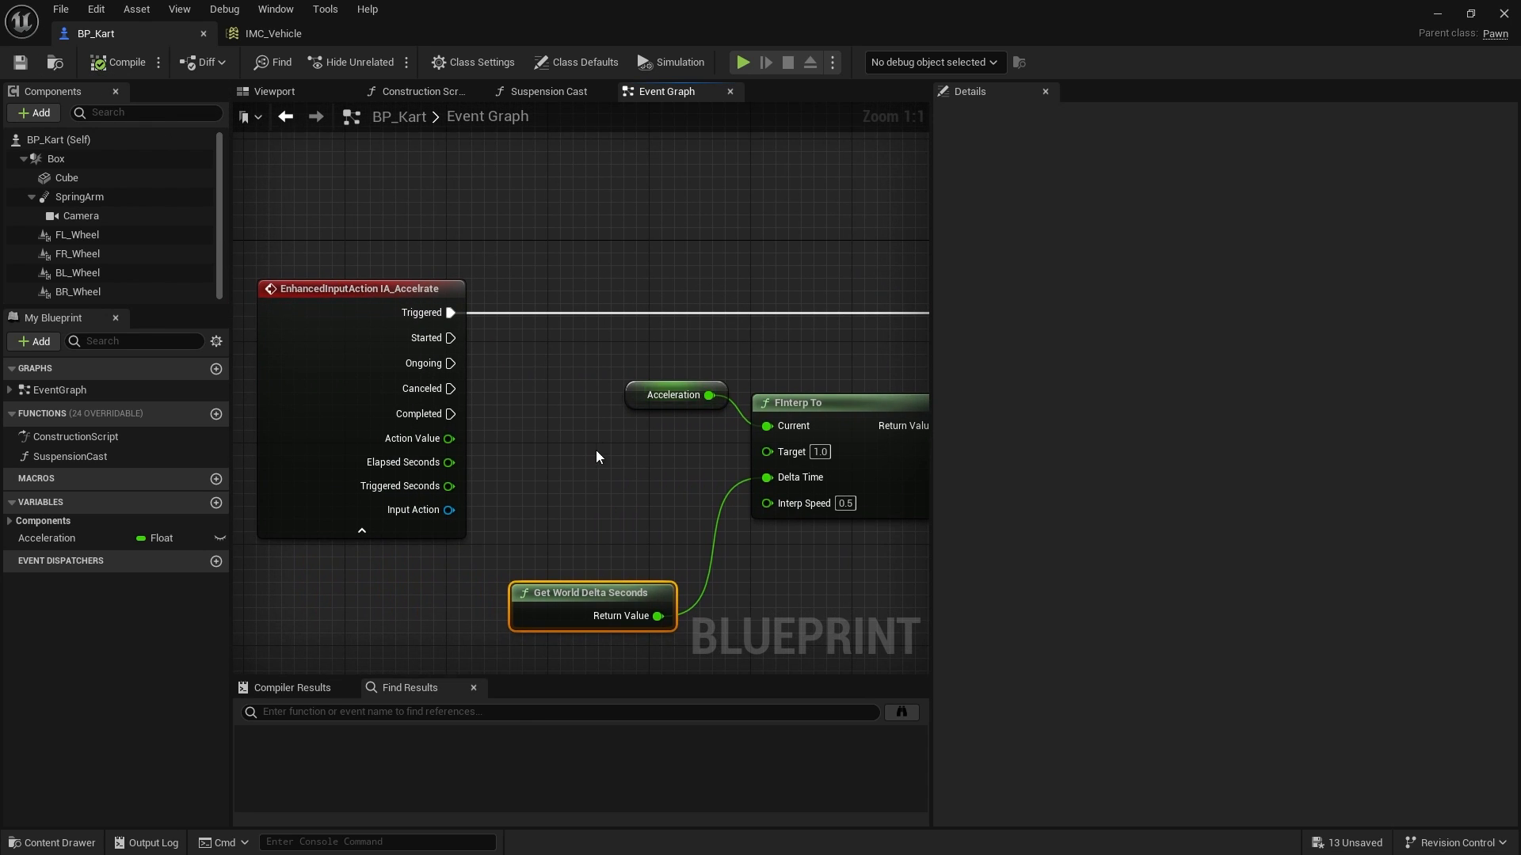
{"action": "scroll", "scroll_direction": "down", "scroll_amount": 3}
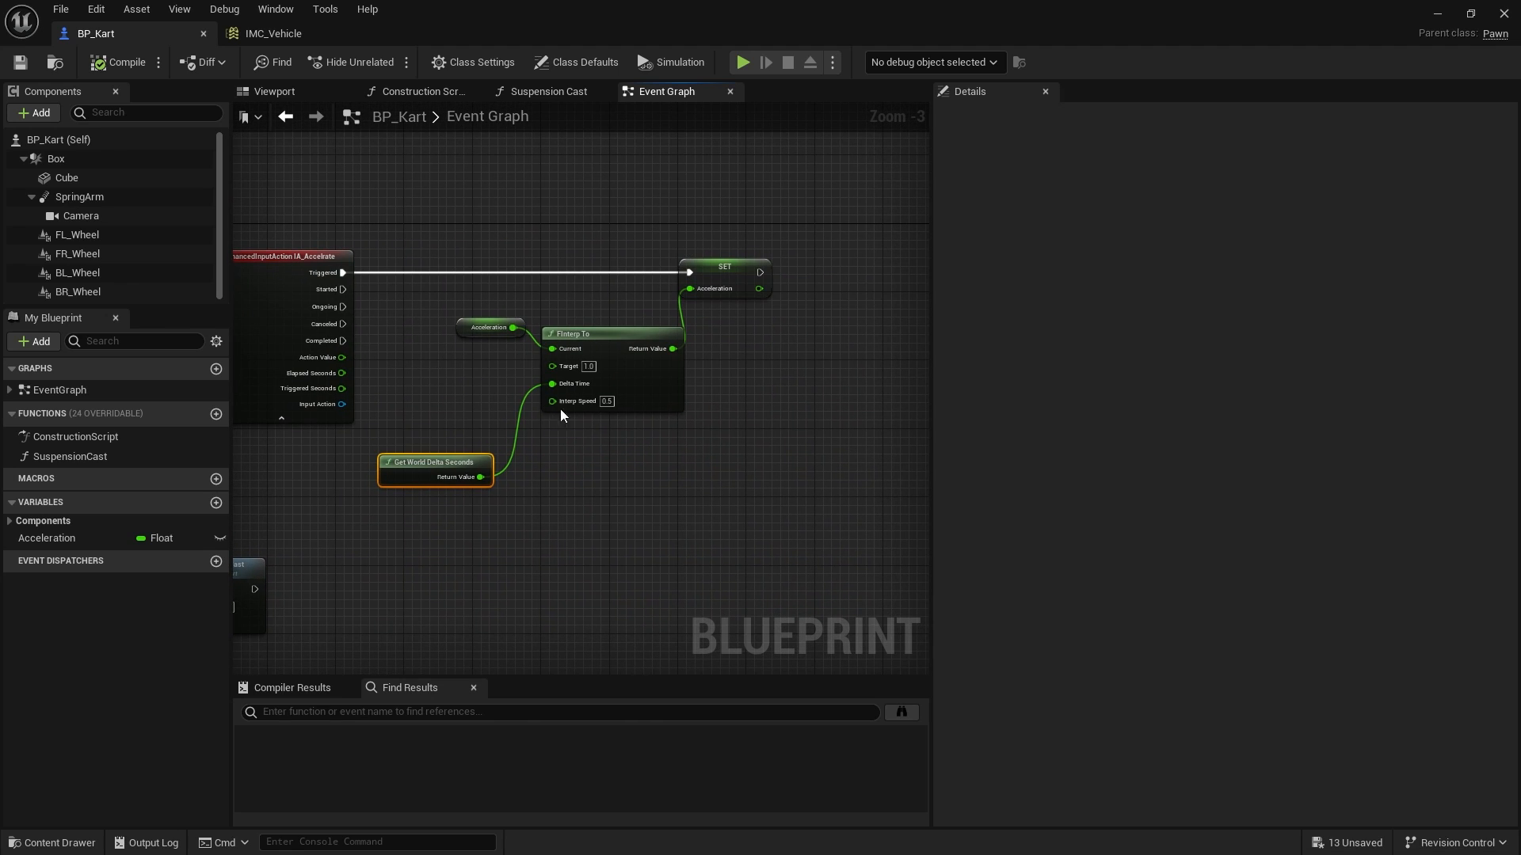
{"action": "mouse_move", "coordinate": [671, 349]}
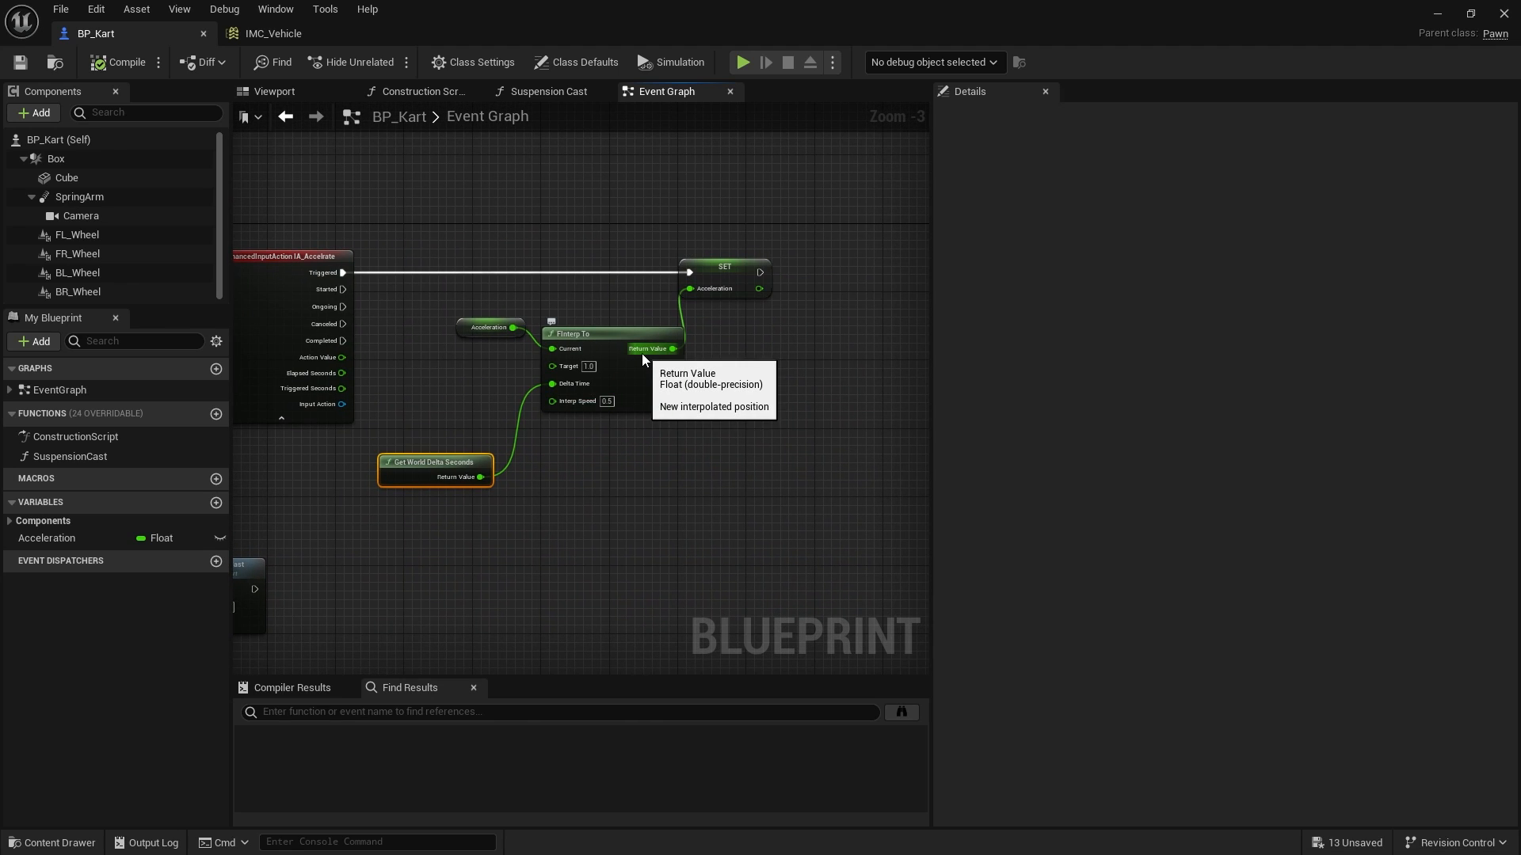
{"action": "mouse_move", "coordinate": [692, 288]}
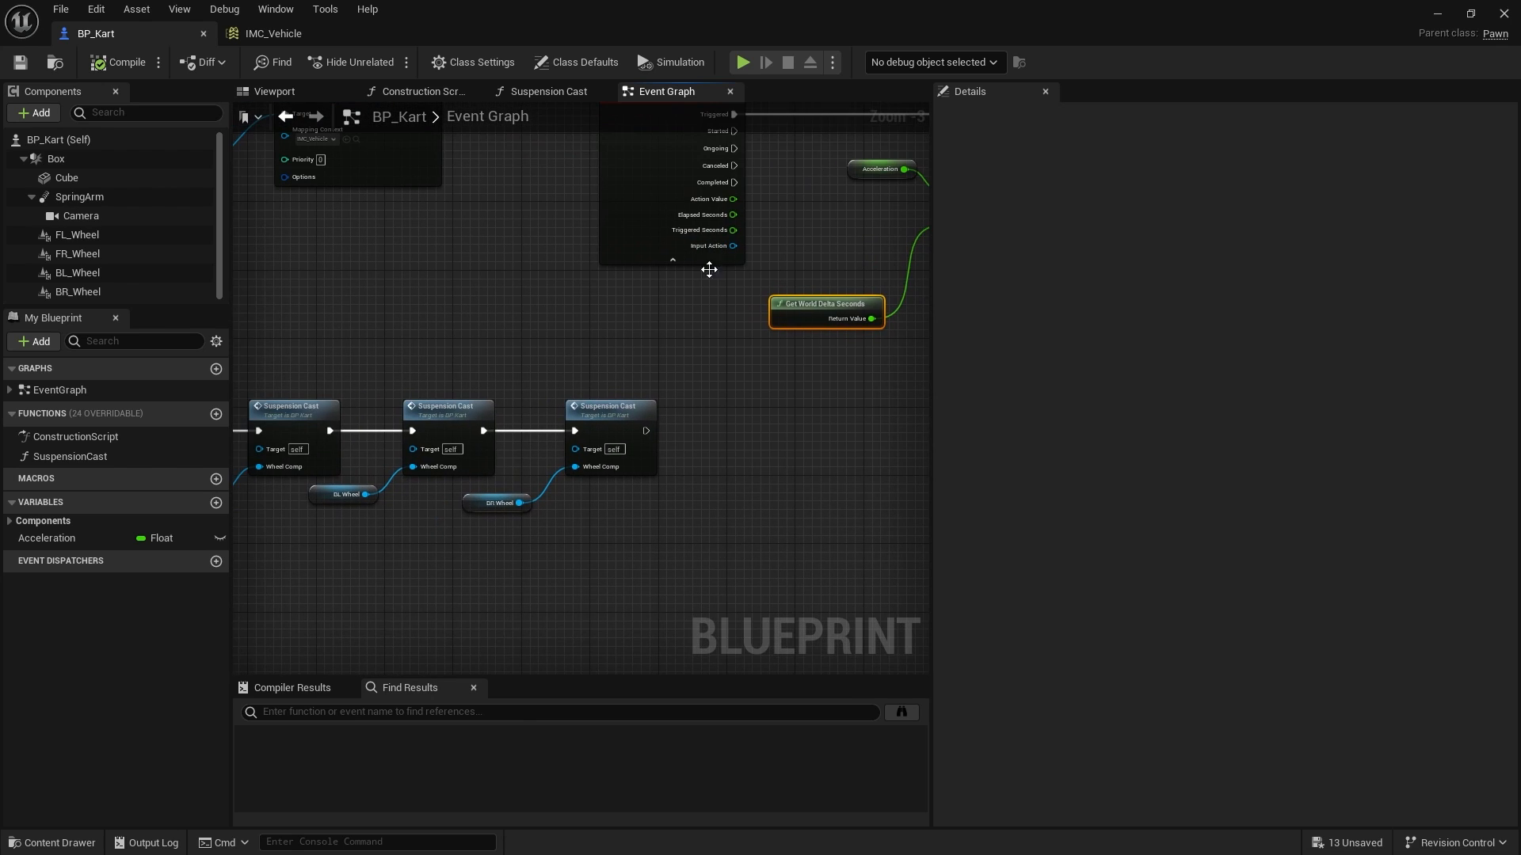
Step: In Suspension Cast, feed Box's Get Forward Vector into a new multiply node
{"action": "left_click", "coordinate": [549, 92]}
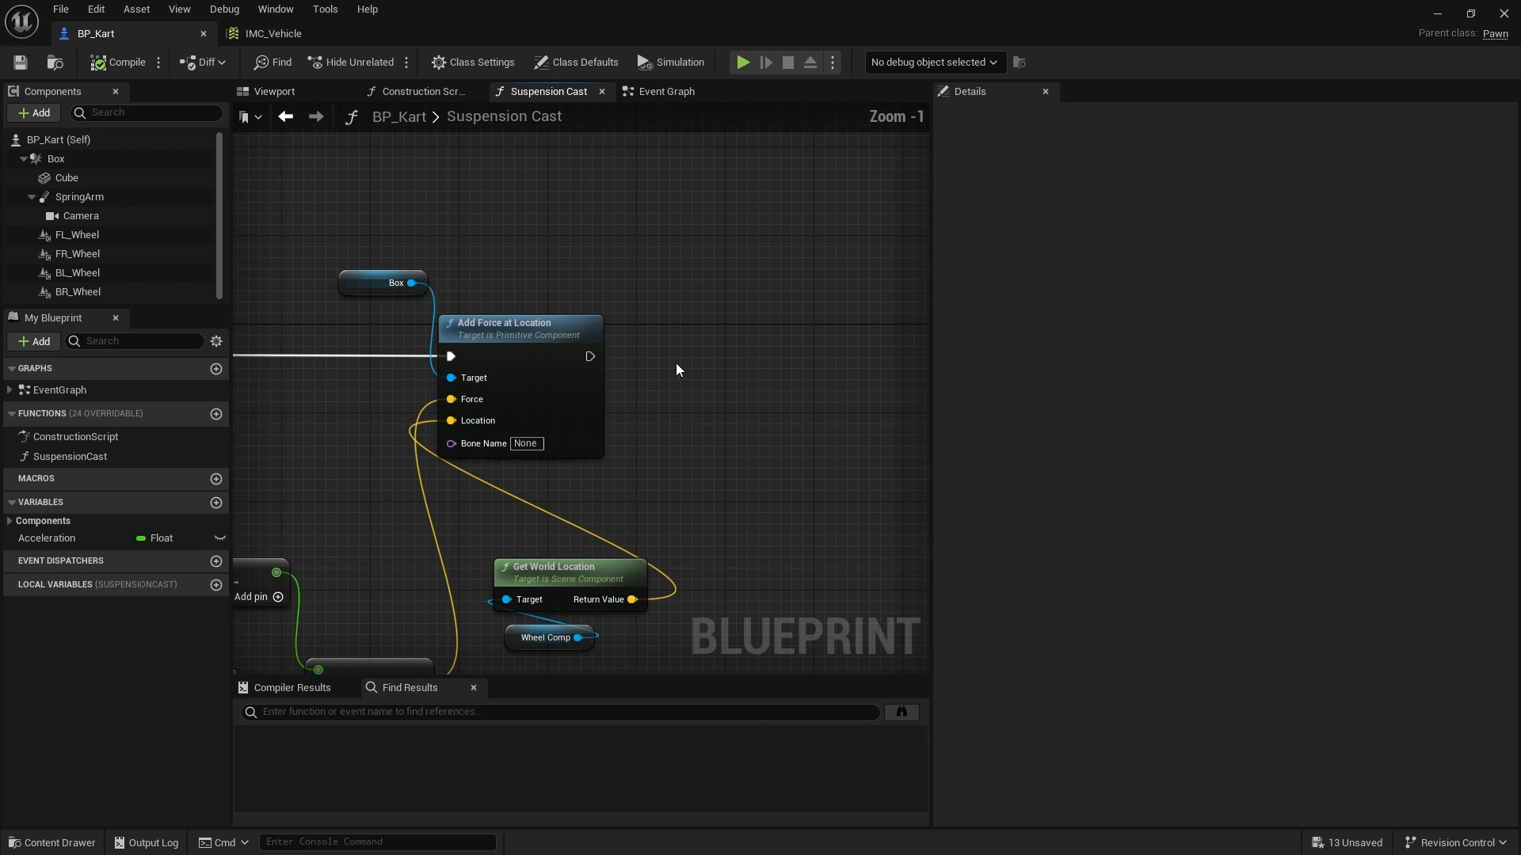
{"action": "mouse_move", "coordinate": [444, 277]}
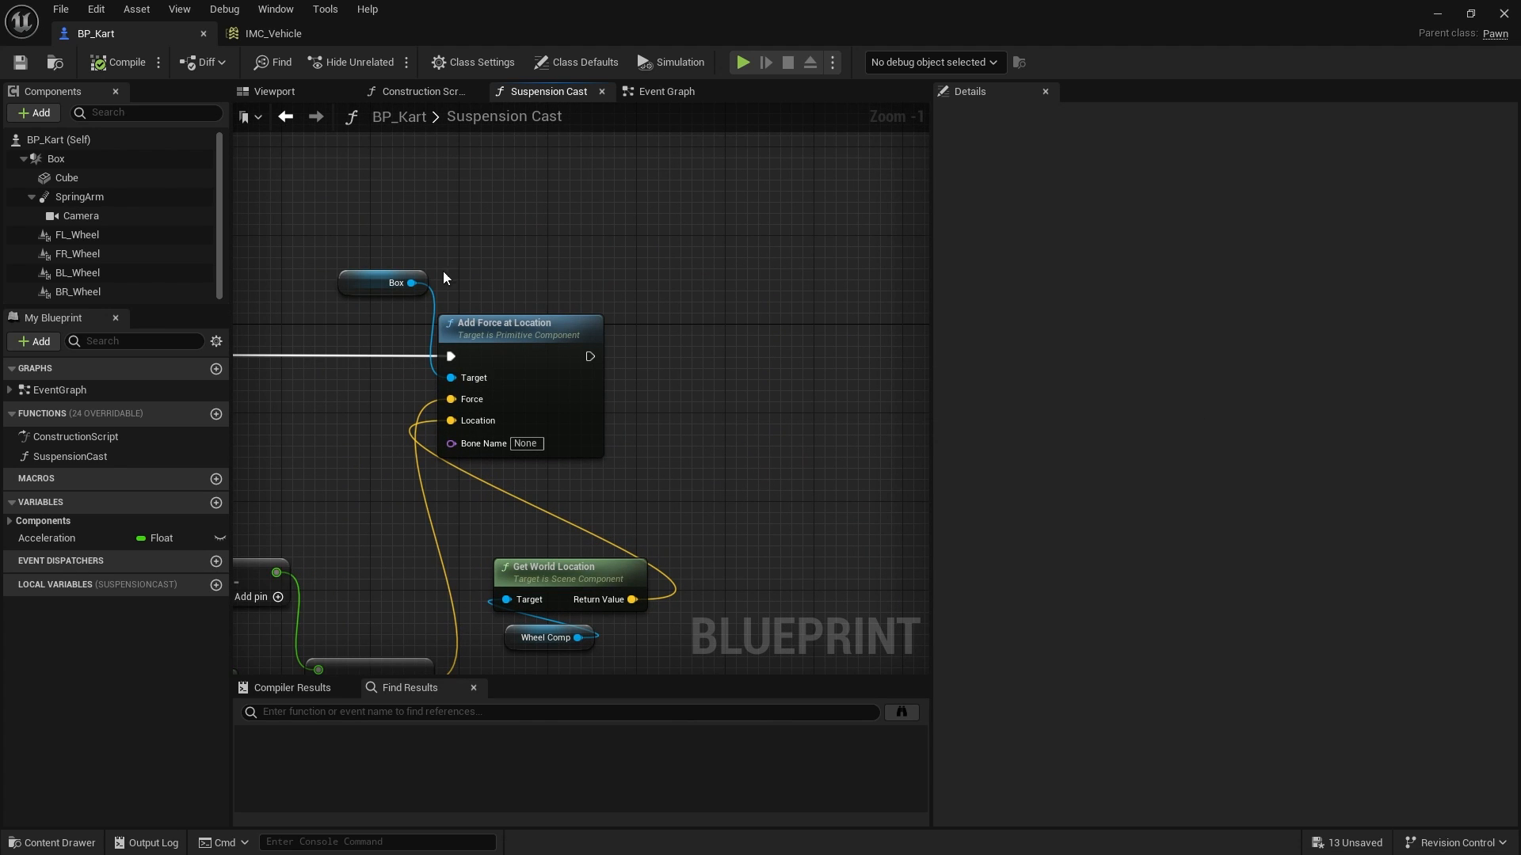
{"action": "mouse_move", "coordinate": [116, 218]}
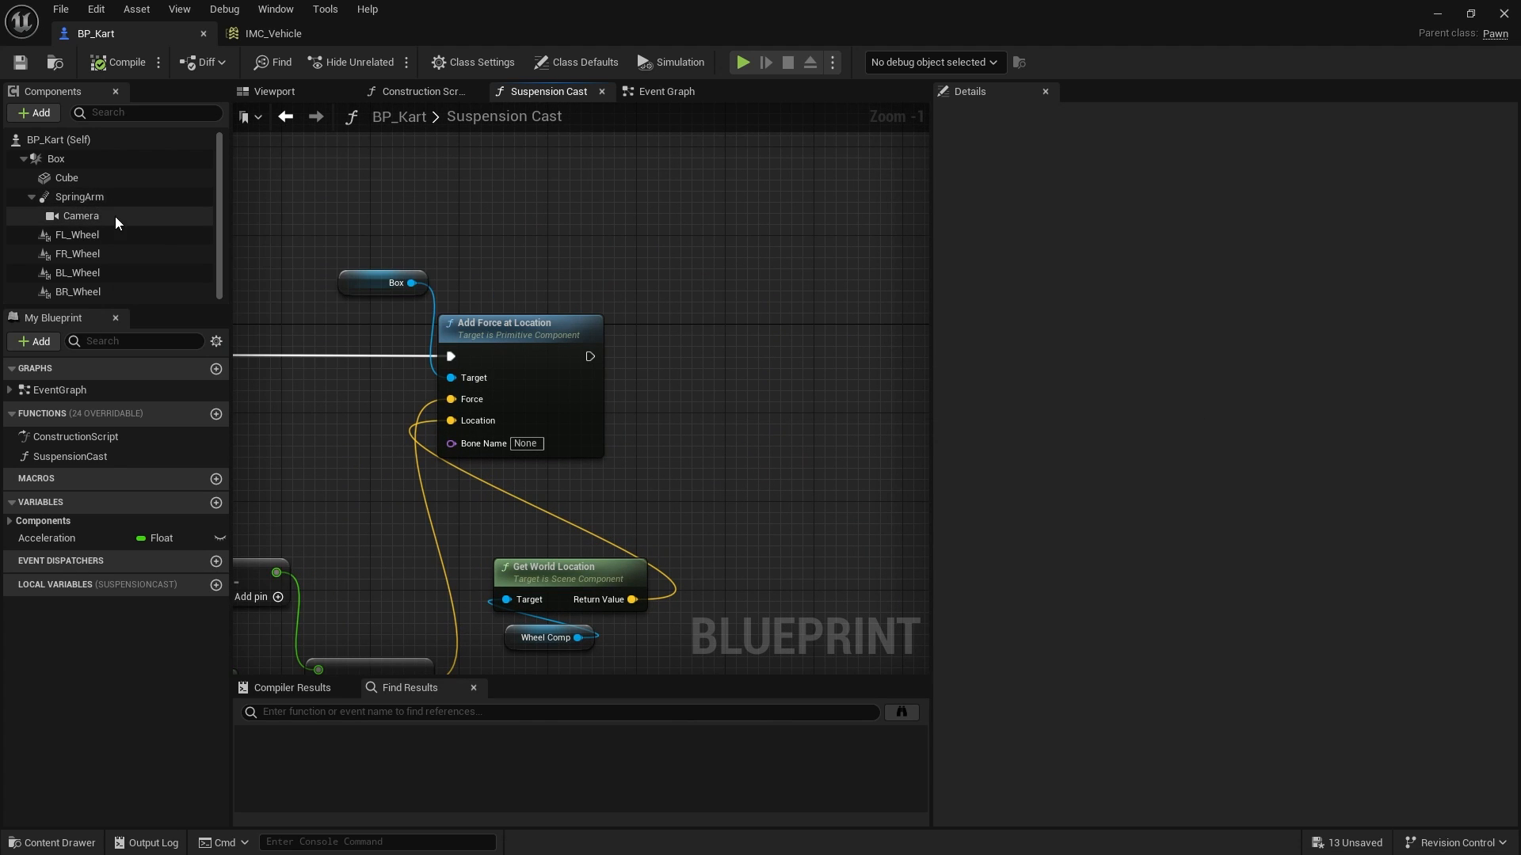
{"action": "left_click", "coordinate": [381, 282]}
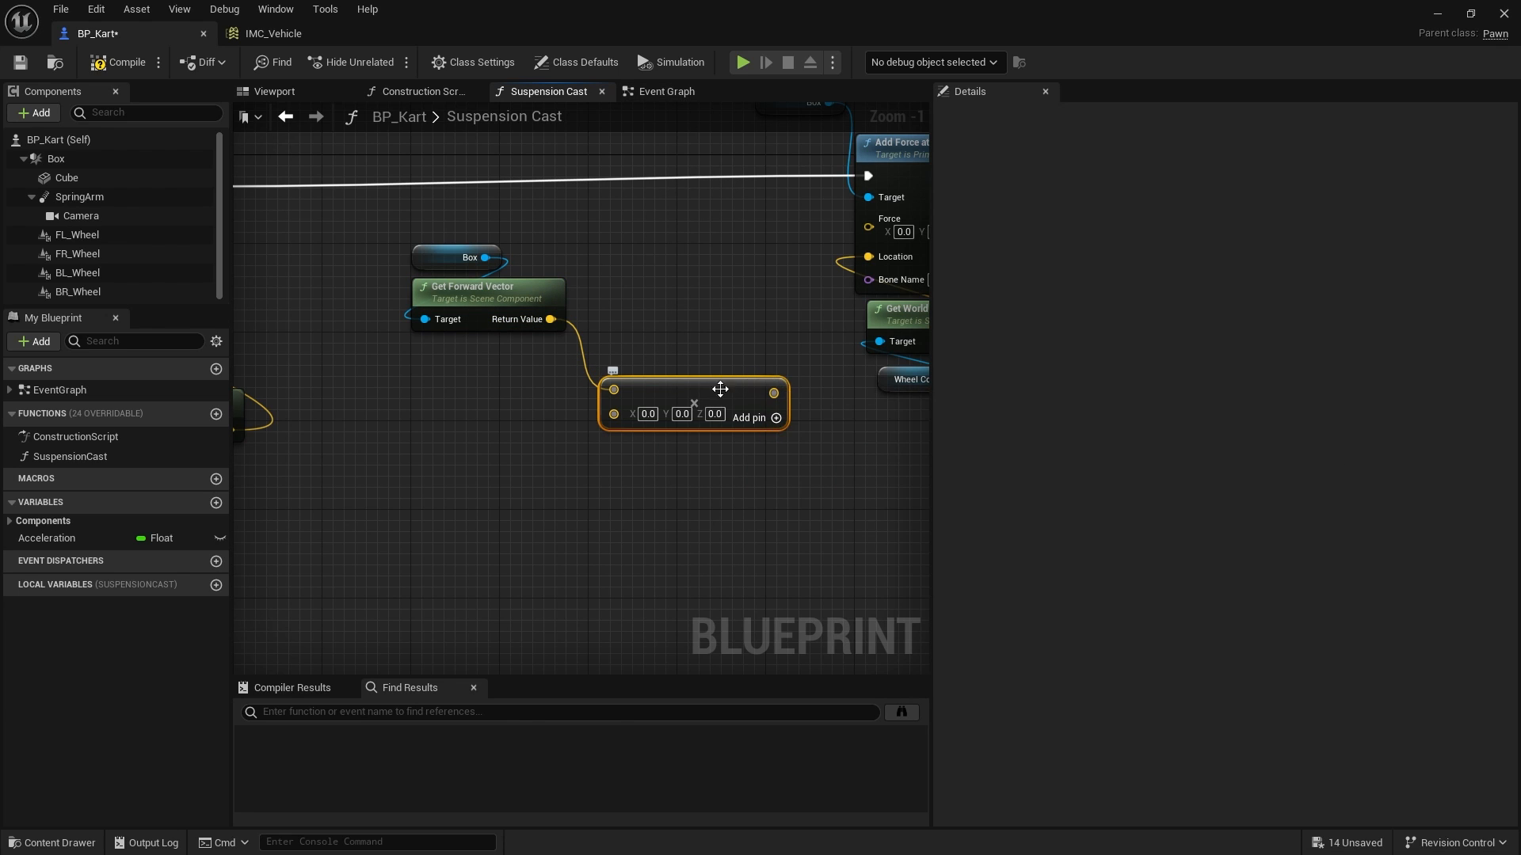
Step: Add an extra input pin to the forward-vector ×10000.0 multiply feeding Add Force at Location
{"action": "left_click_drag", "start_coordinate": [774, 393], "coordinate": [868, 230]}
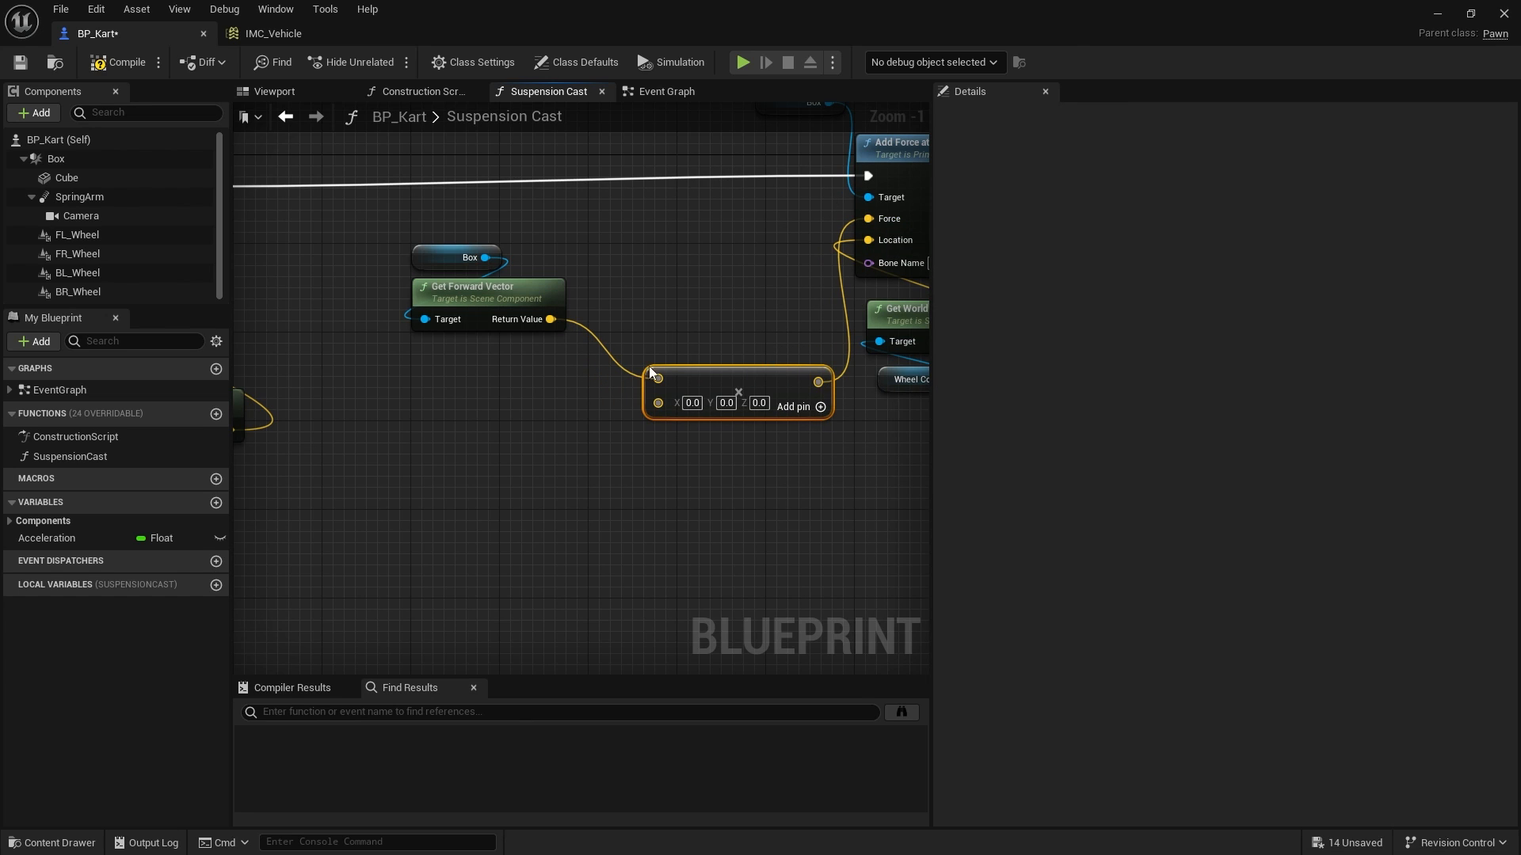
{"action": "mouse_move", "coordinate": [855, 303]}
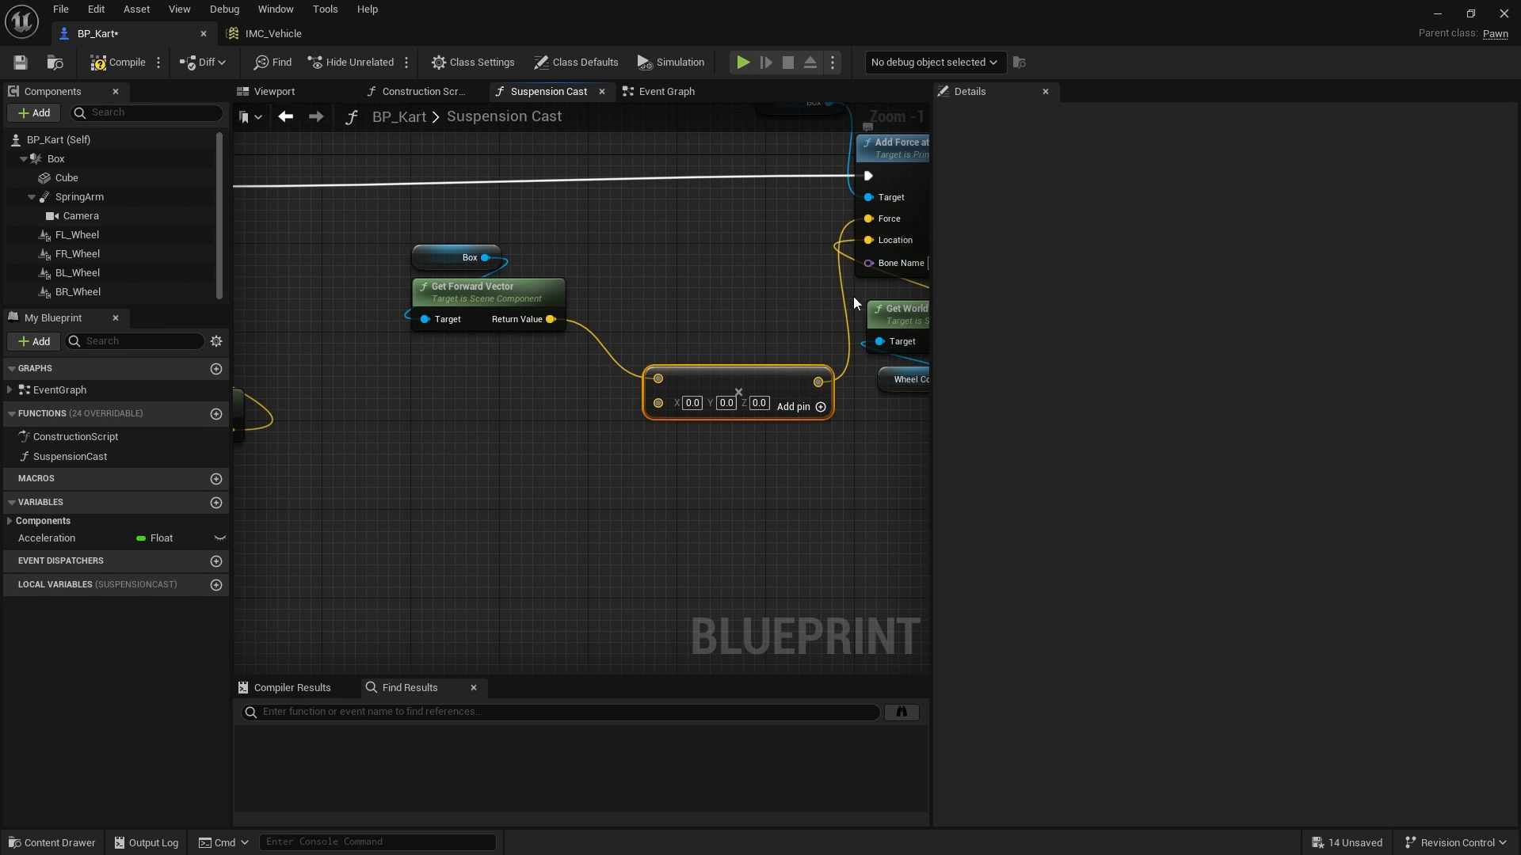
{"action": "right_click", "coordinate": [661, 402]}
{"action": "type", "text": "10000"}
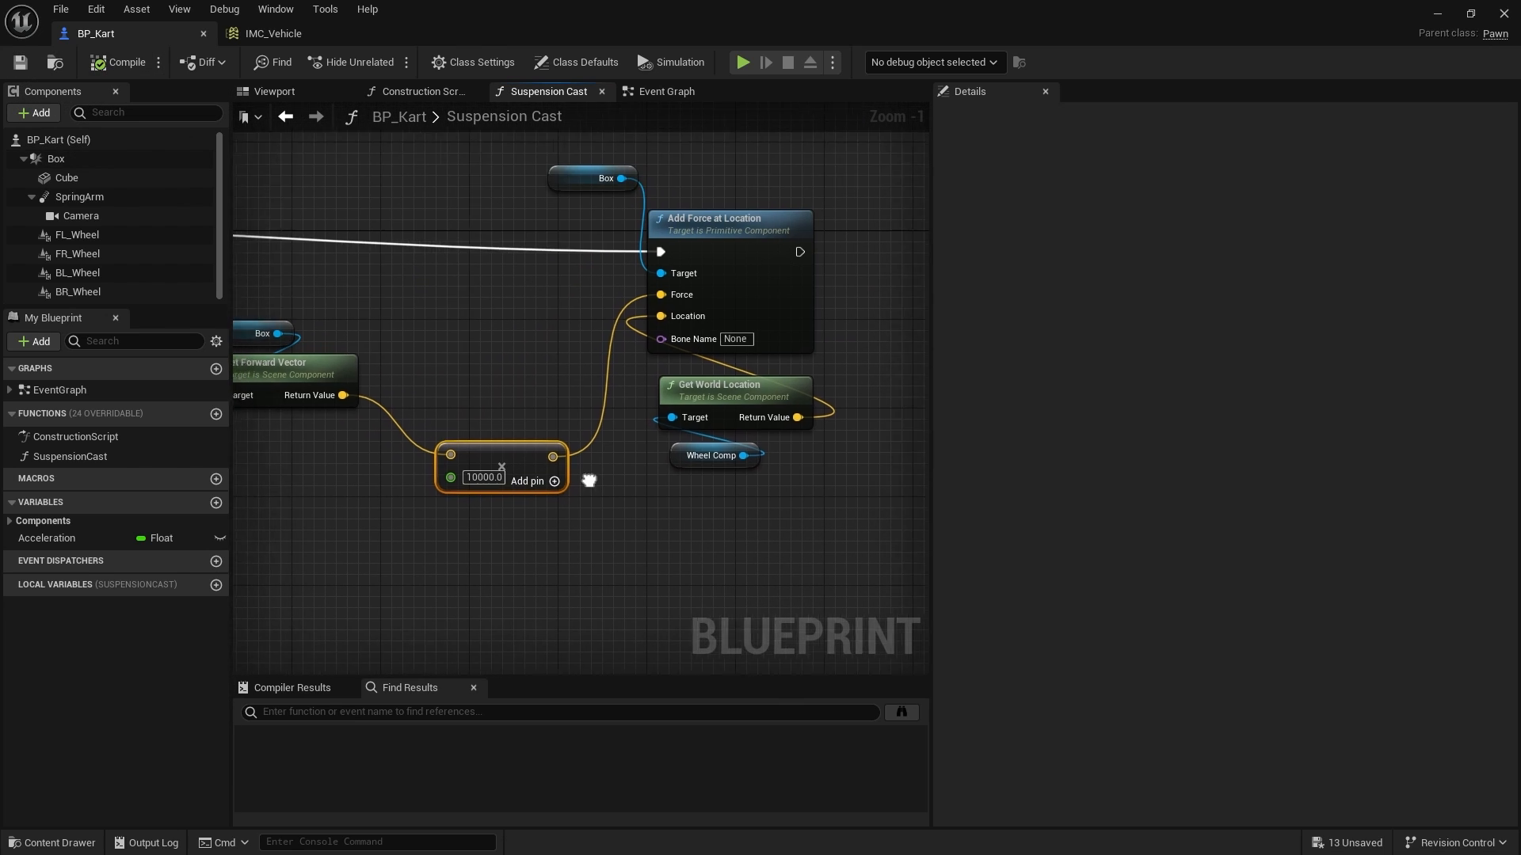
{"action": "left_click_drag", "start_coordinate": [589, 480], "coordinate": [752, 500]}
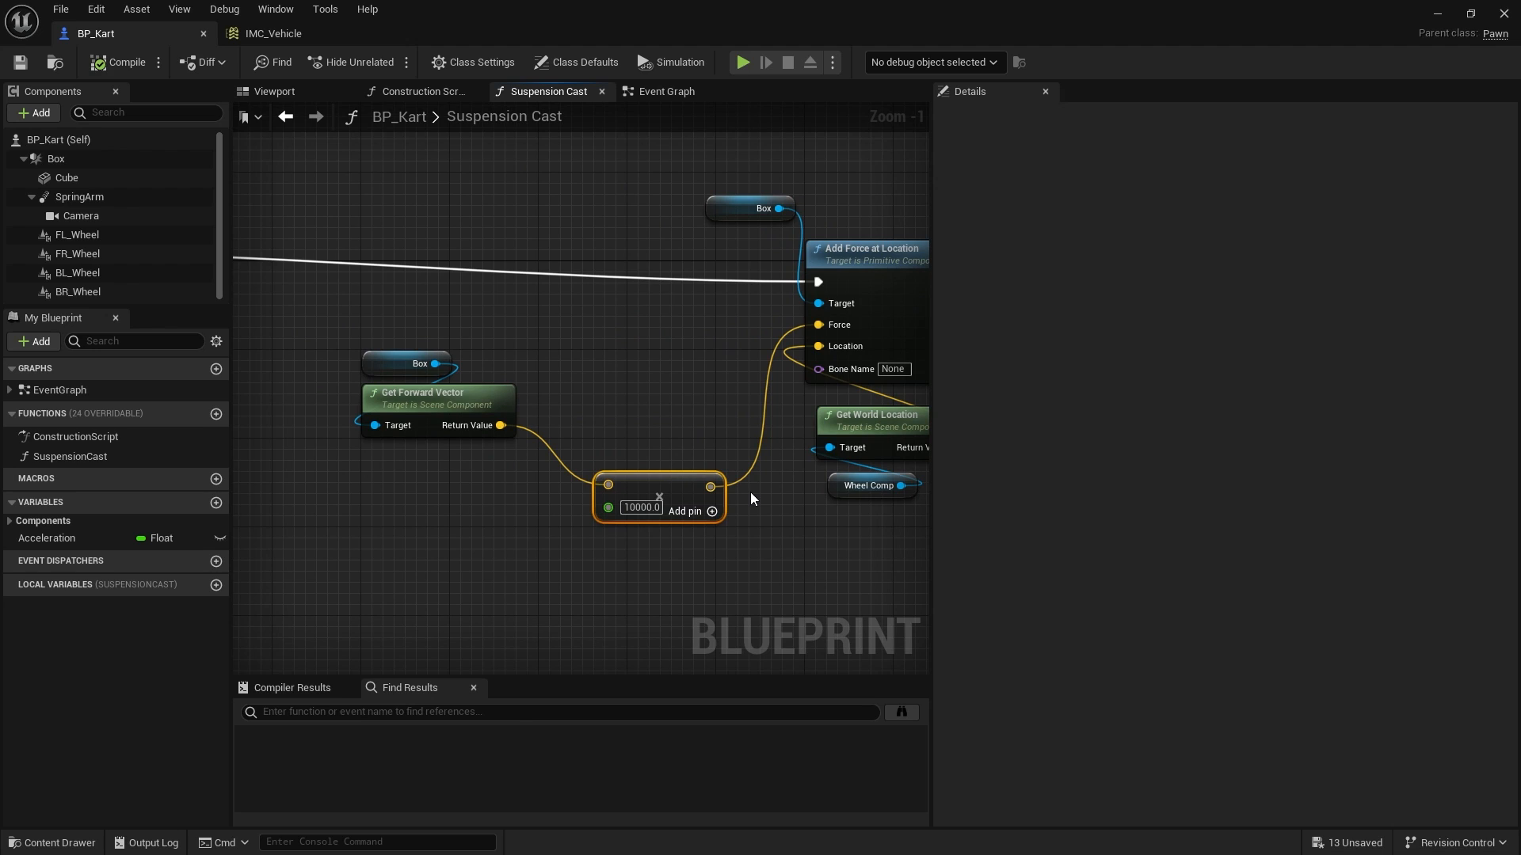
{"action": "mouse_move", "coordinate": [725, 457]}
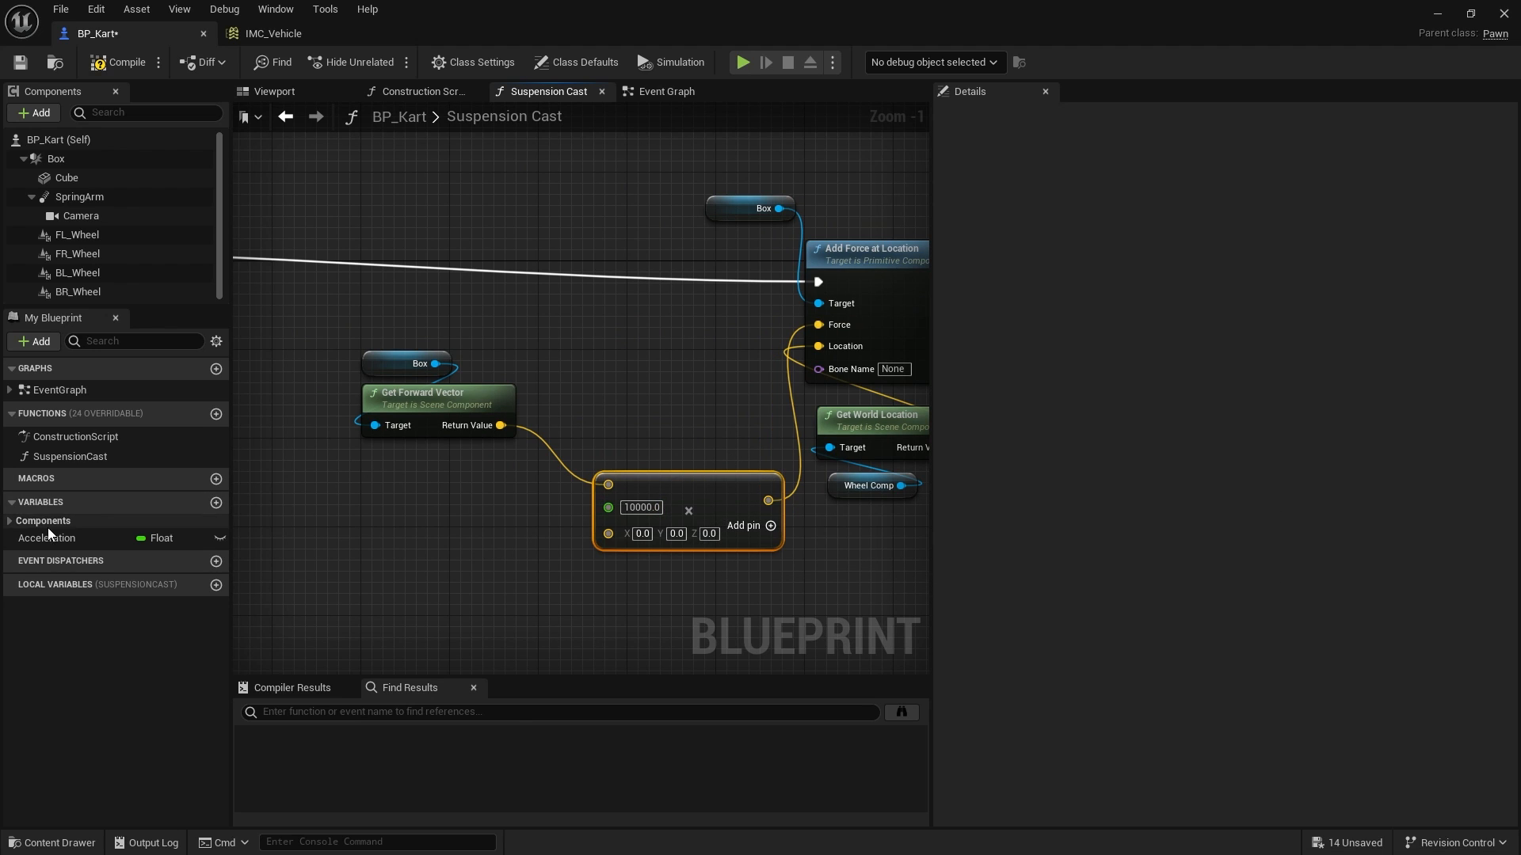
{"action": "left_click_drag", "start_coordinate": [46, 538], "coordinate": [449, 596]}
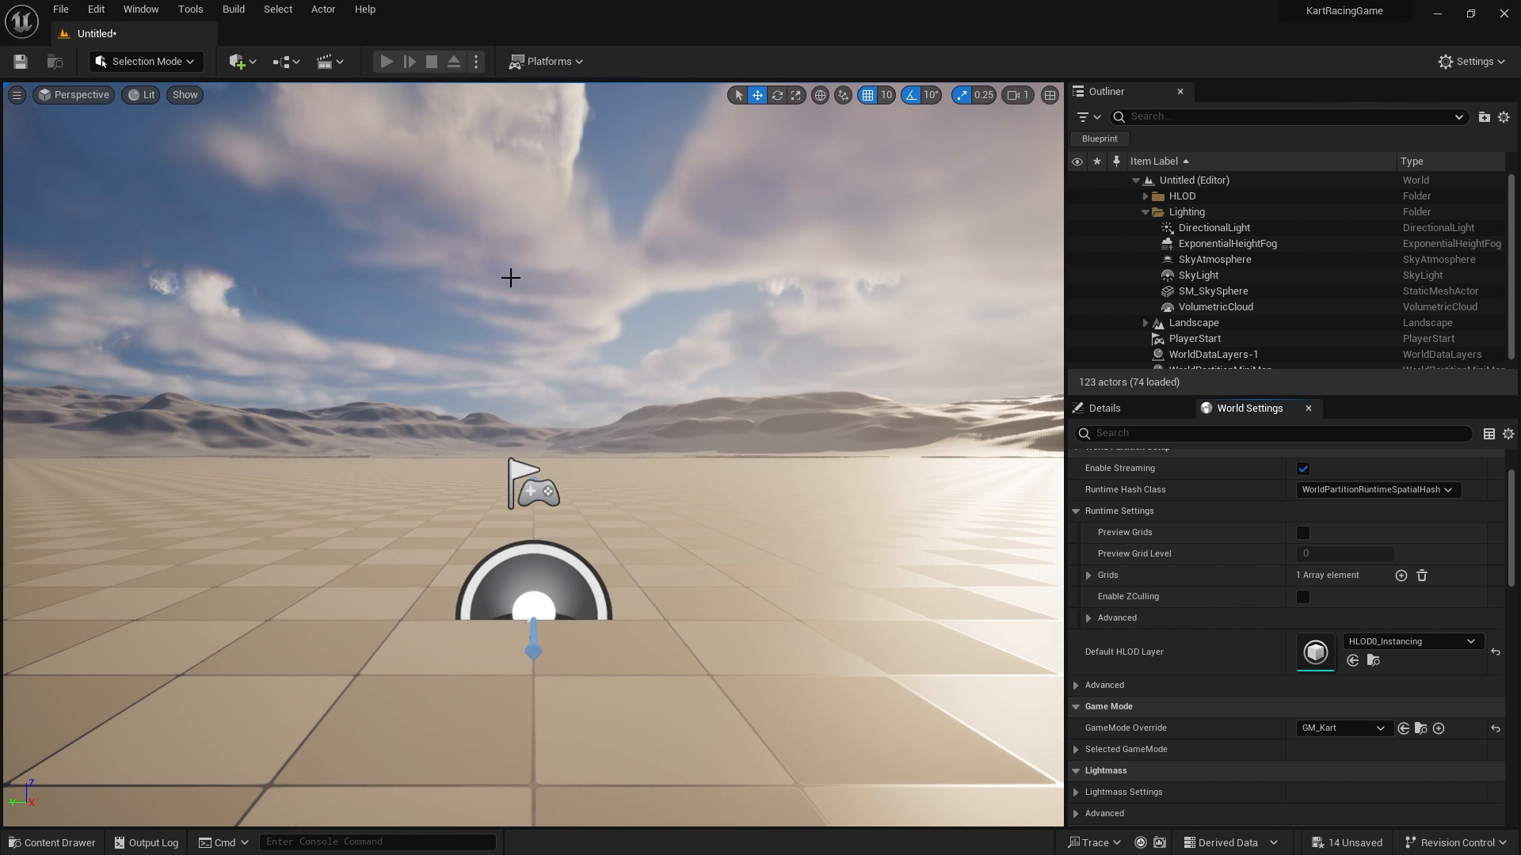
{"action": "left_click", "coordinate": [386, 61]}
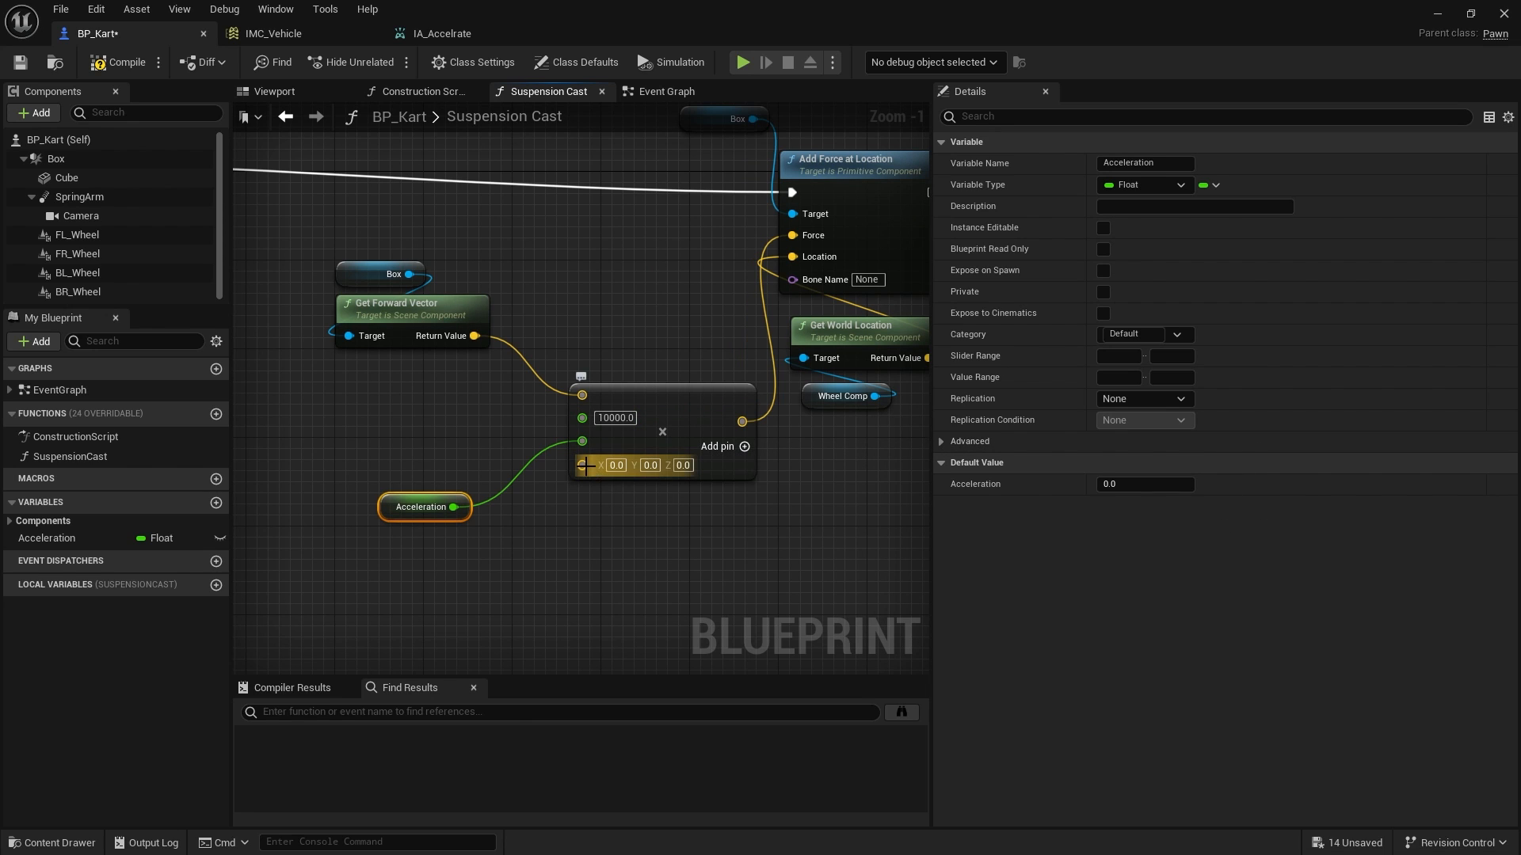
Step: Convert the new pin to float and wire Box's Get Mass into the multiply
{"action": "right_click", "coordinate": [615, 465]}
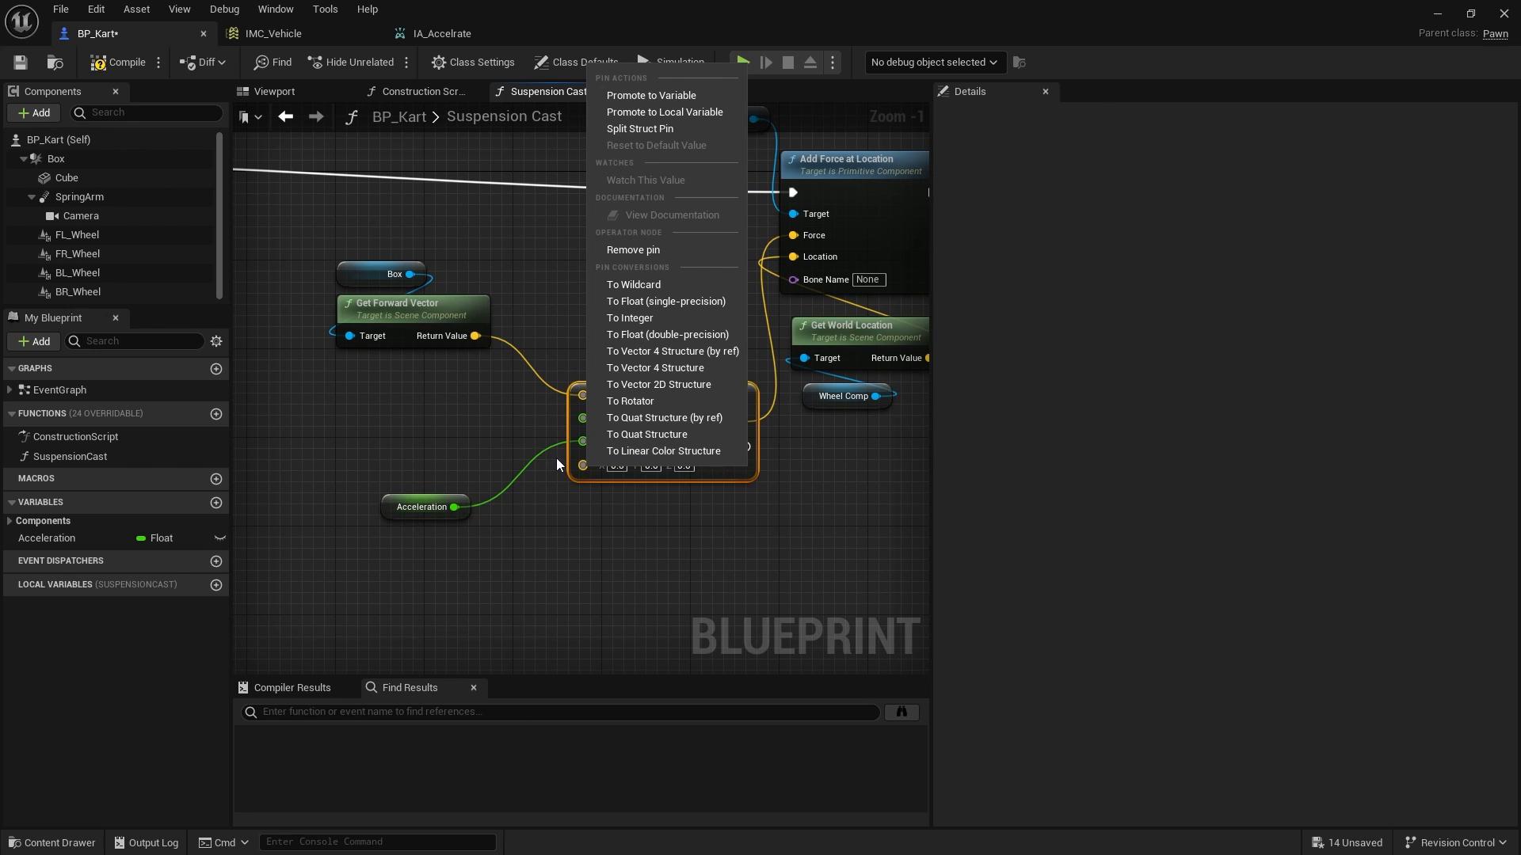
{"action": "mouse_move", "coordinate": [399, 264]}
{"action": "type", "text": "m"}
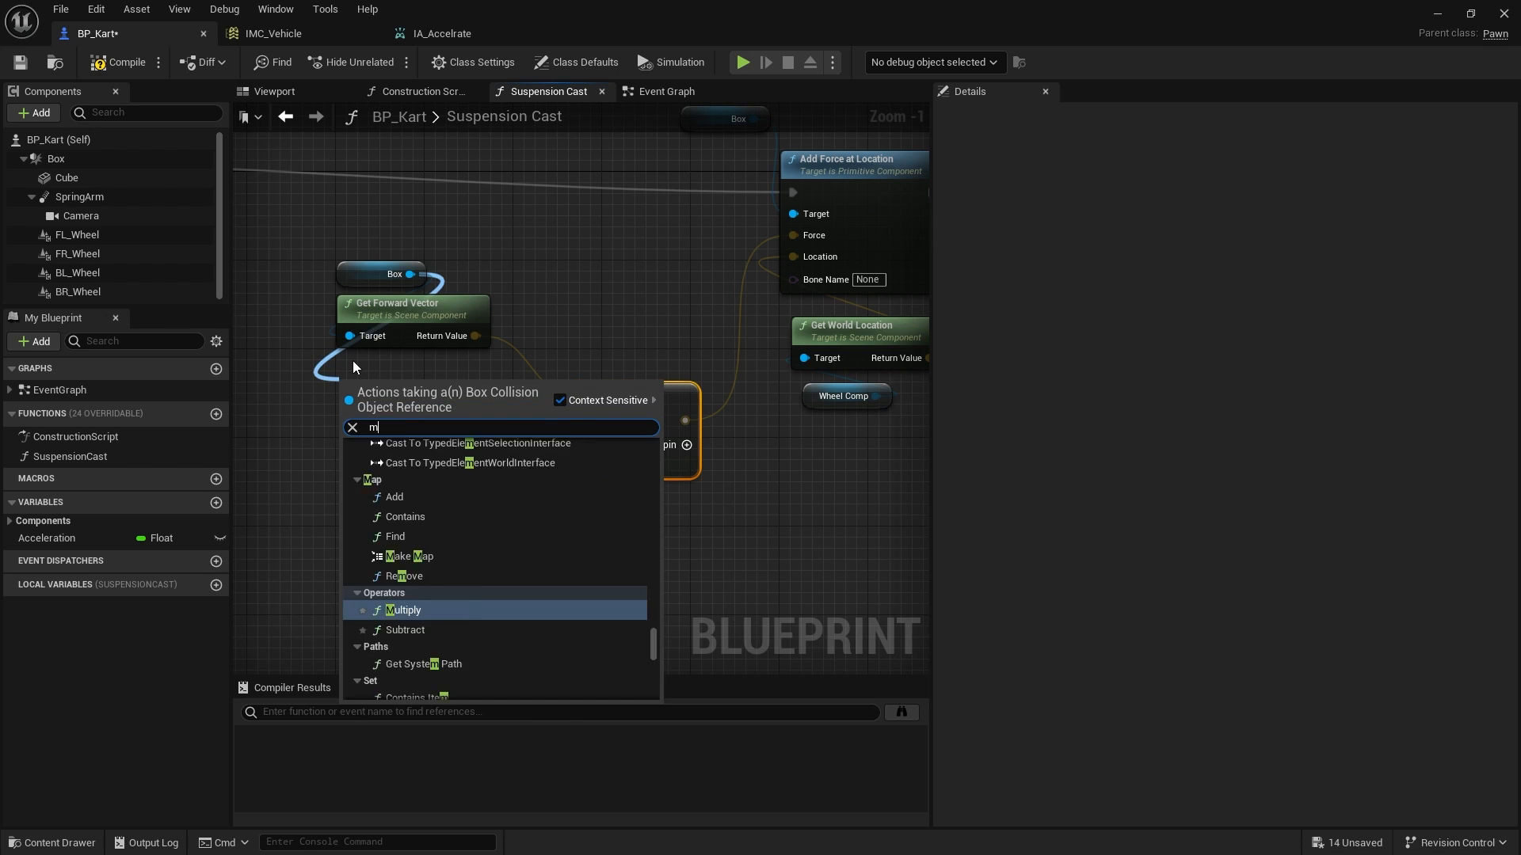
{"action": "left_click", "coordinate": [402, 610]}
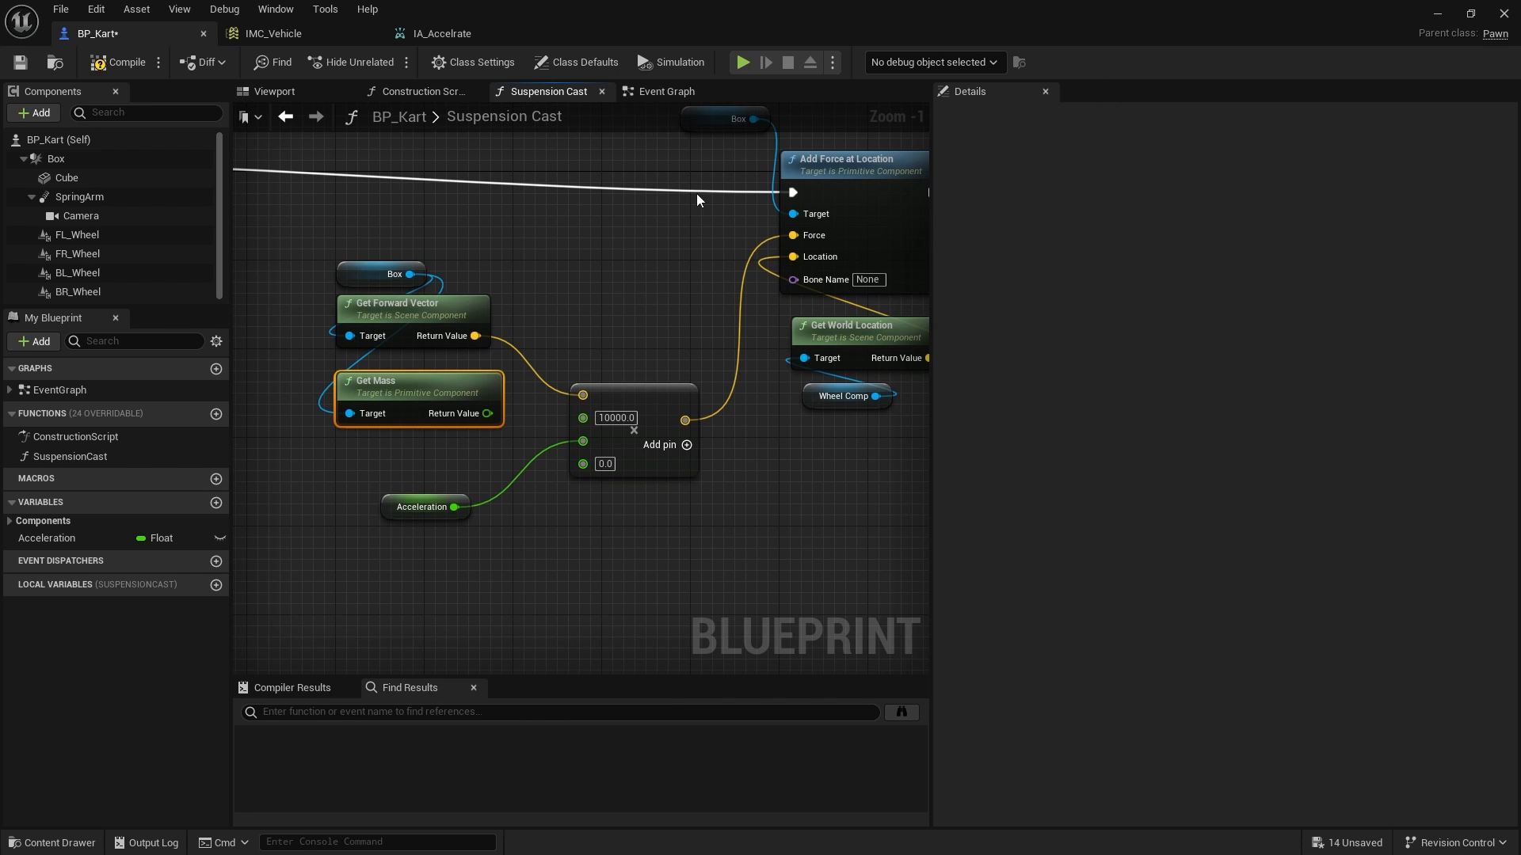
{"action": "left_click_drag", "start_coordinate": [417, 398], "coordinate": [385, 553]}
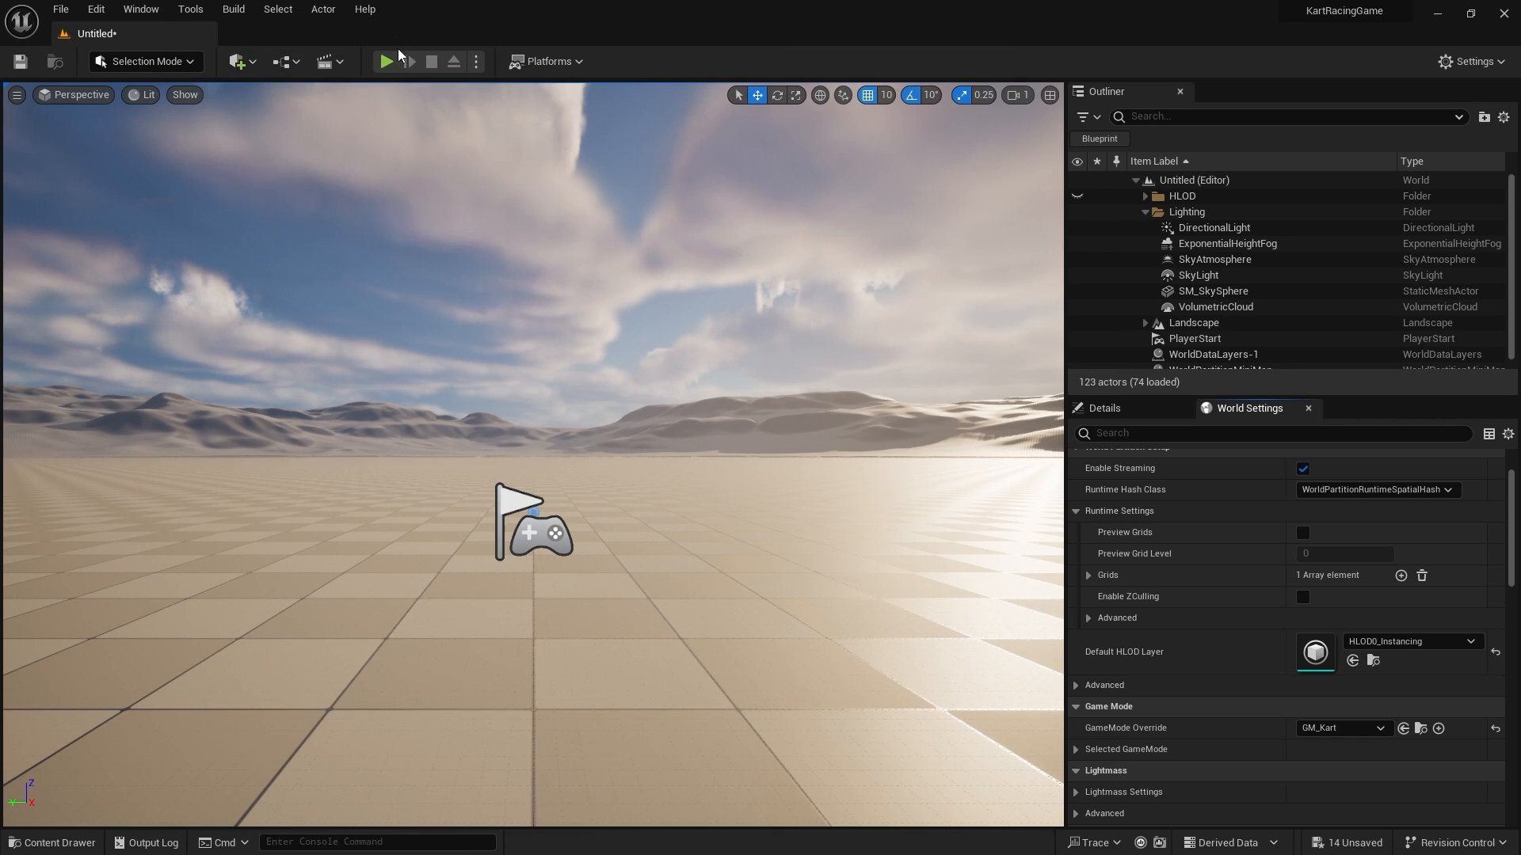
Step: Run Play In Editor, stop it, and start a second play test of the kart
{"action": "left_click", "coordinate": [385, 61]}
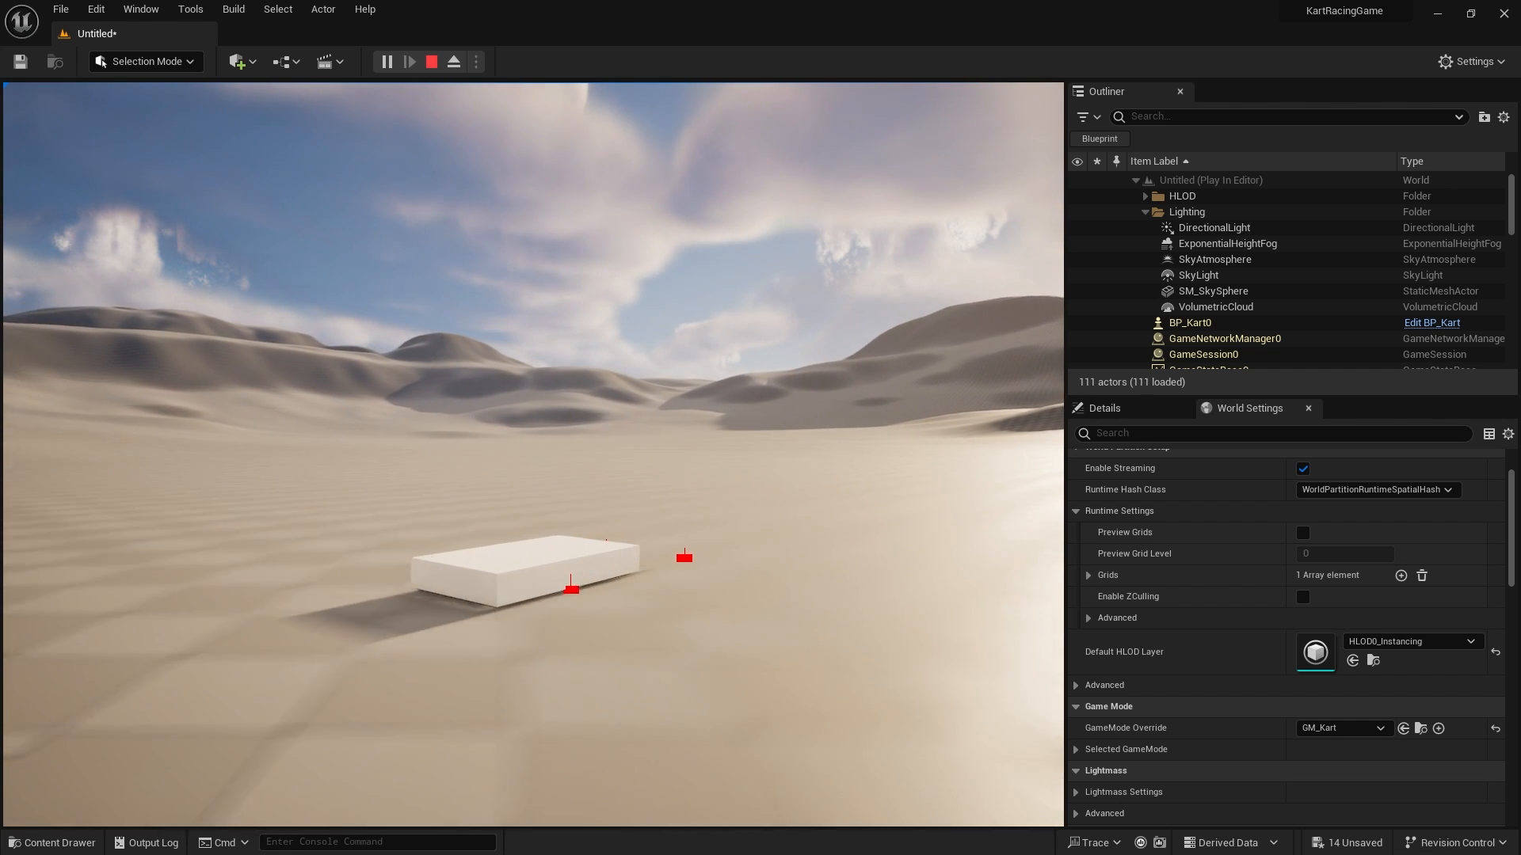
{"action": "left_click", "coordinate": [431, 61]}
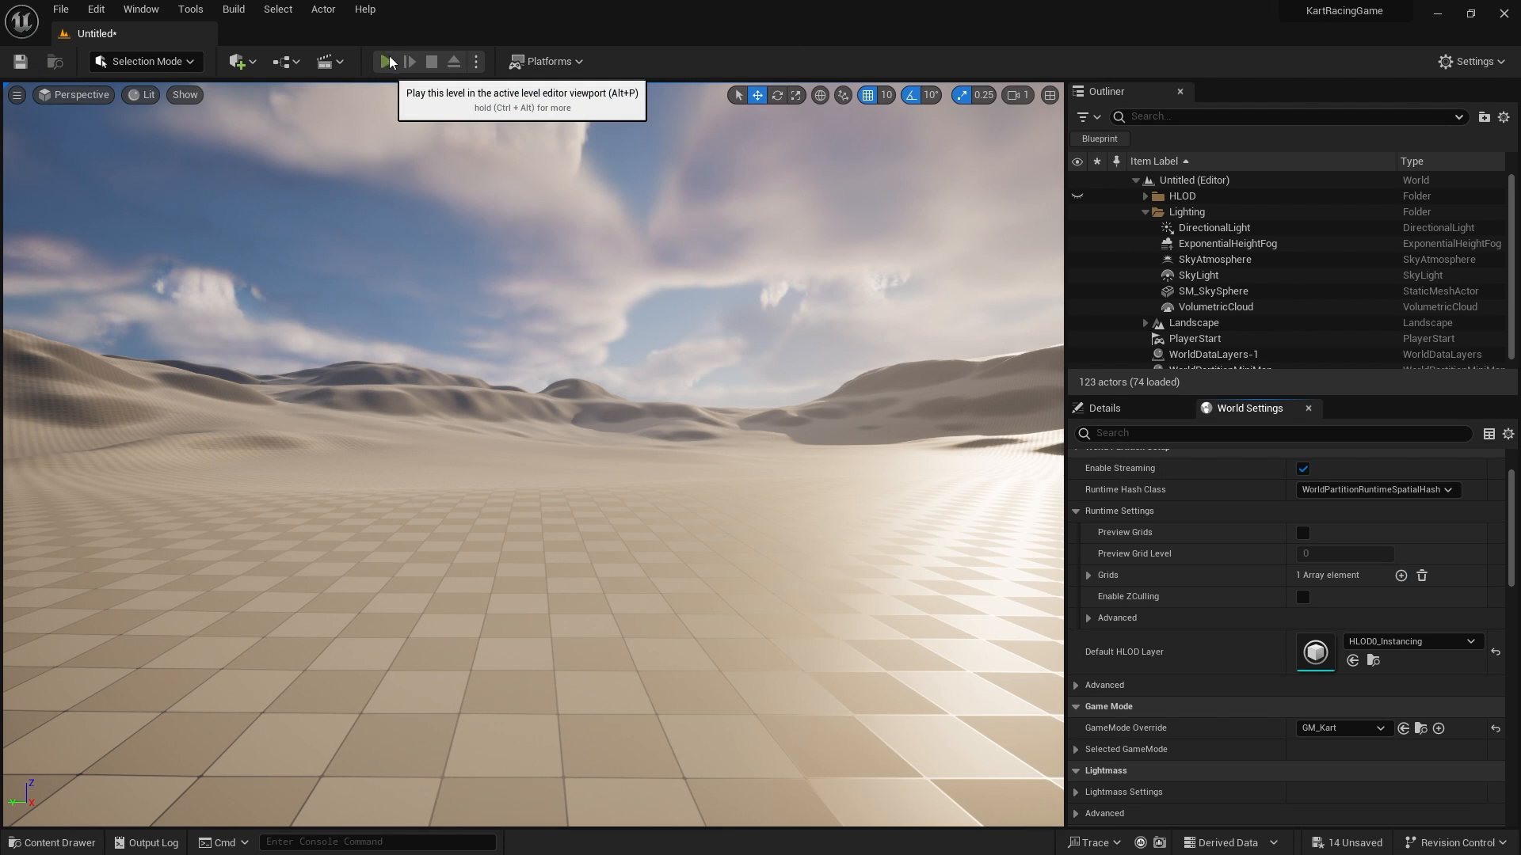
{"action": "left_click", "coordinate": [386, 61]}
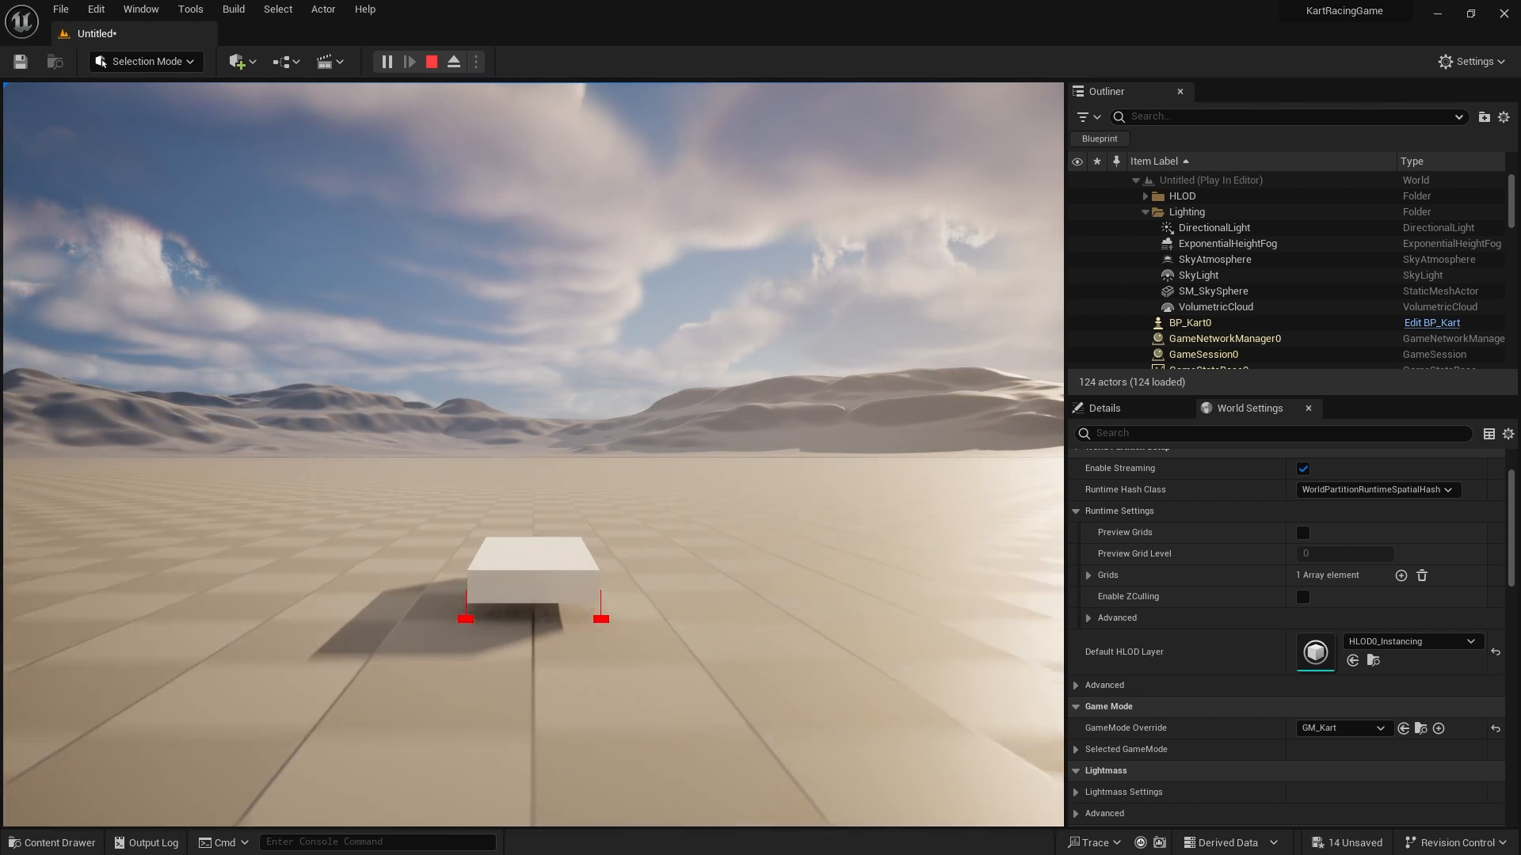
Step: End the play test, inspect IA_Accelerate, and return to BP_Kart's Suspension Cast wheel line trace
{"action": "left_click", "coordinate": [431, 61]}
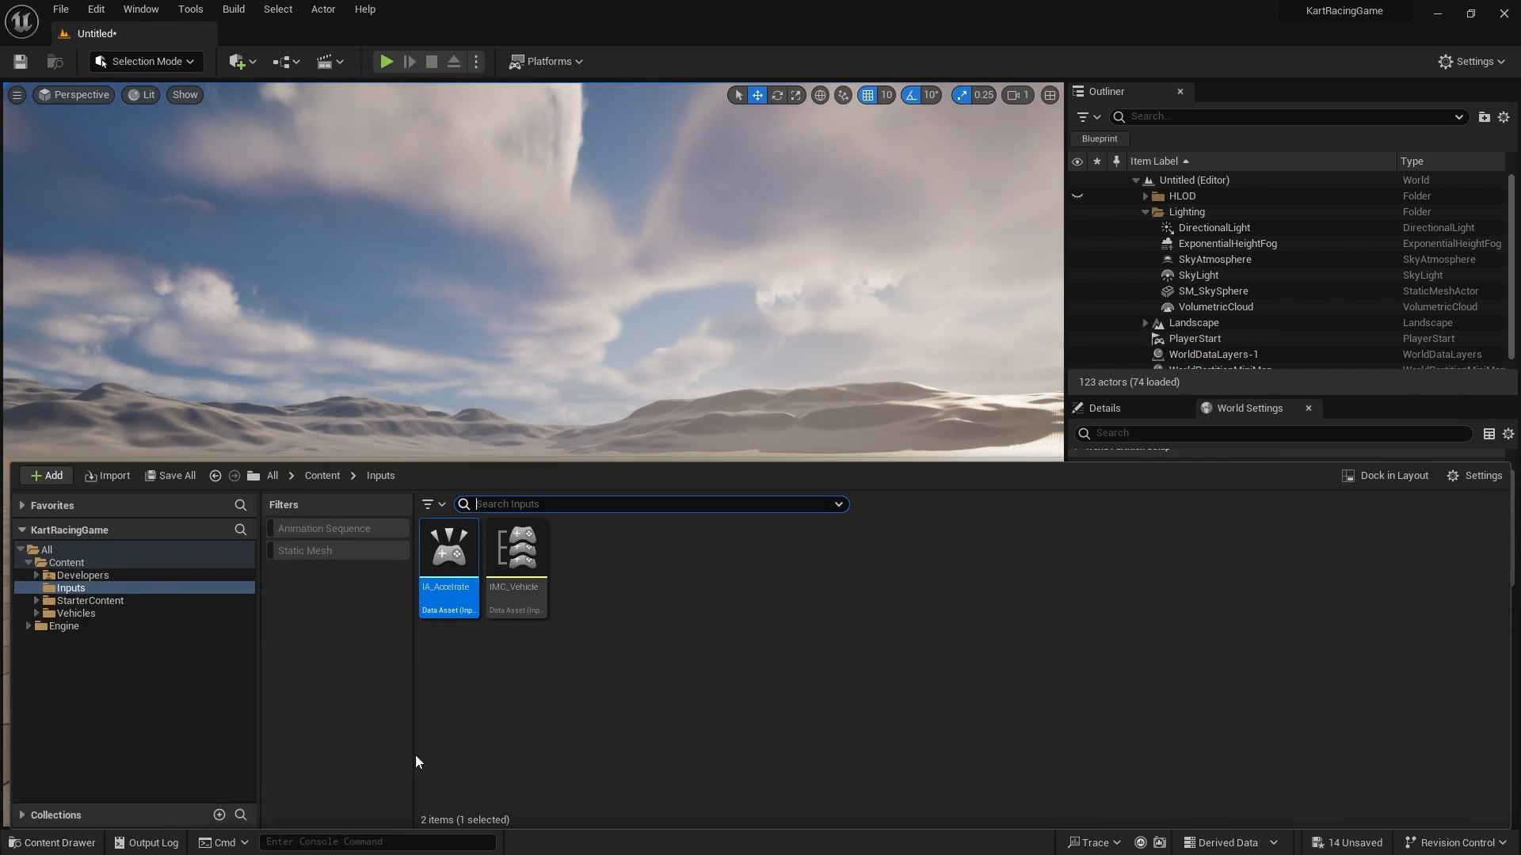
{"action": "double_click", "coordinate": [448, 550]}
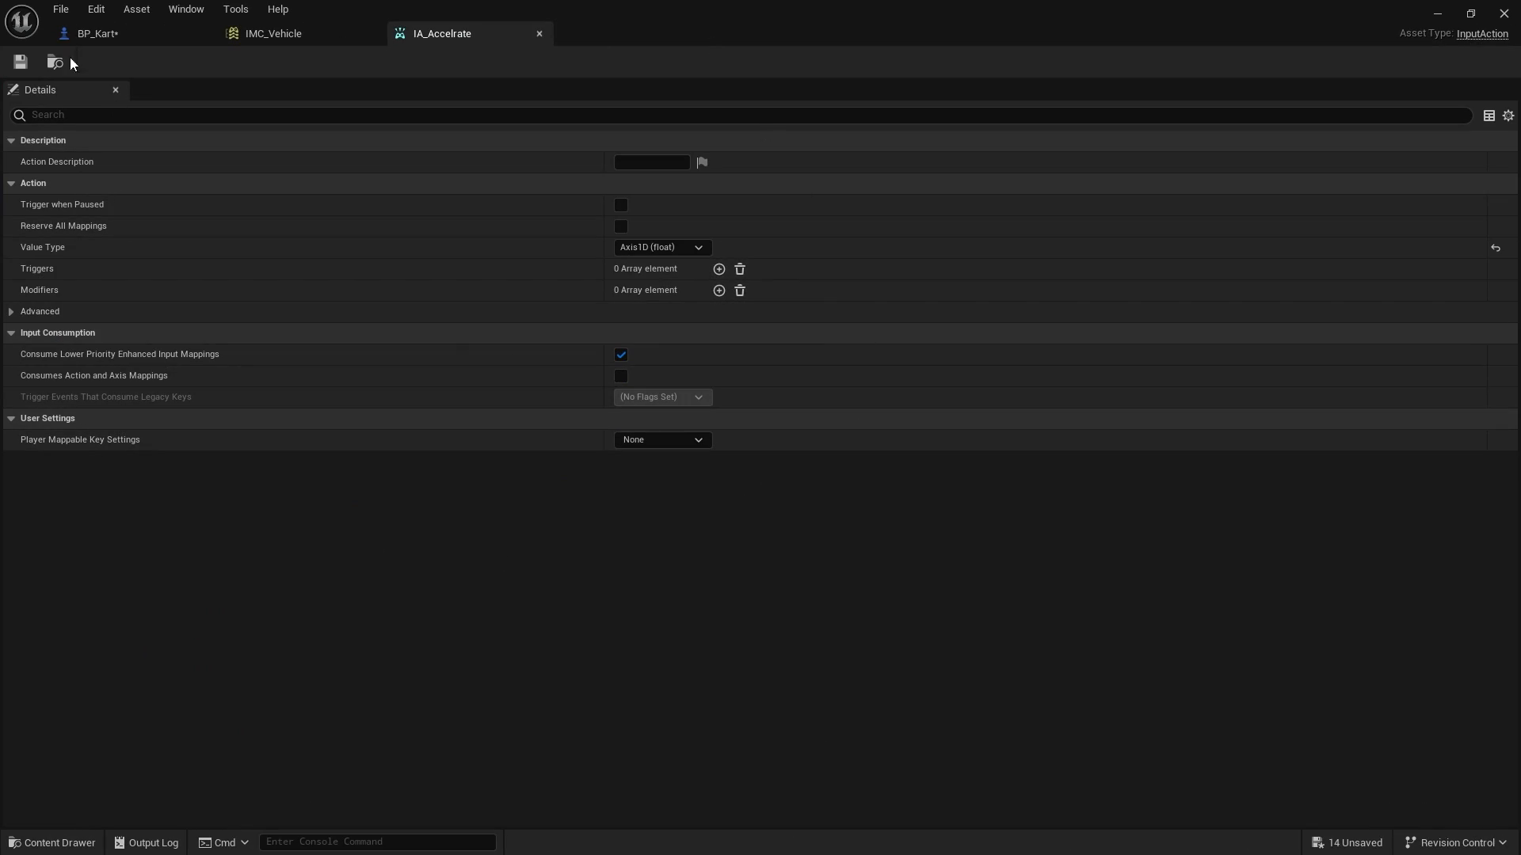
{"action": "left_click", "coordinate": [97, 34]}
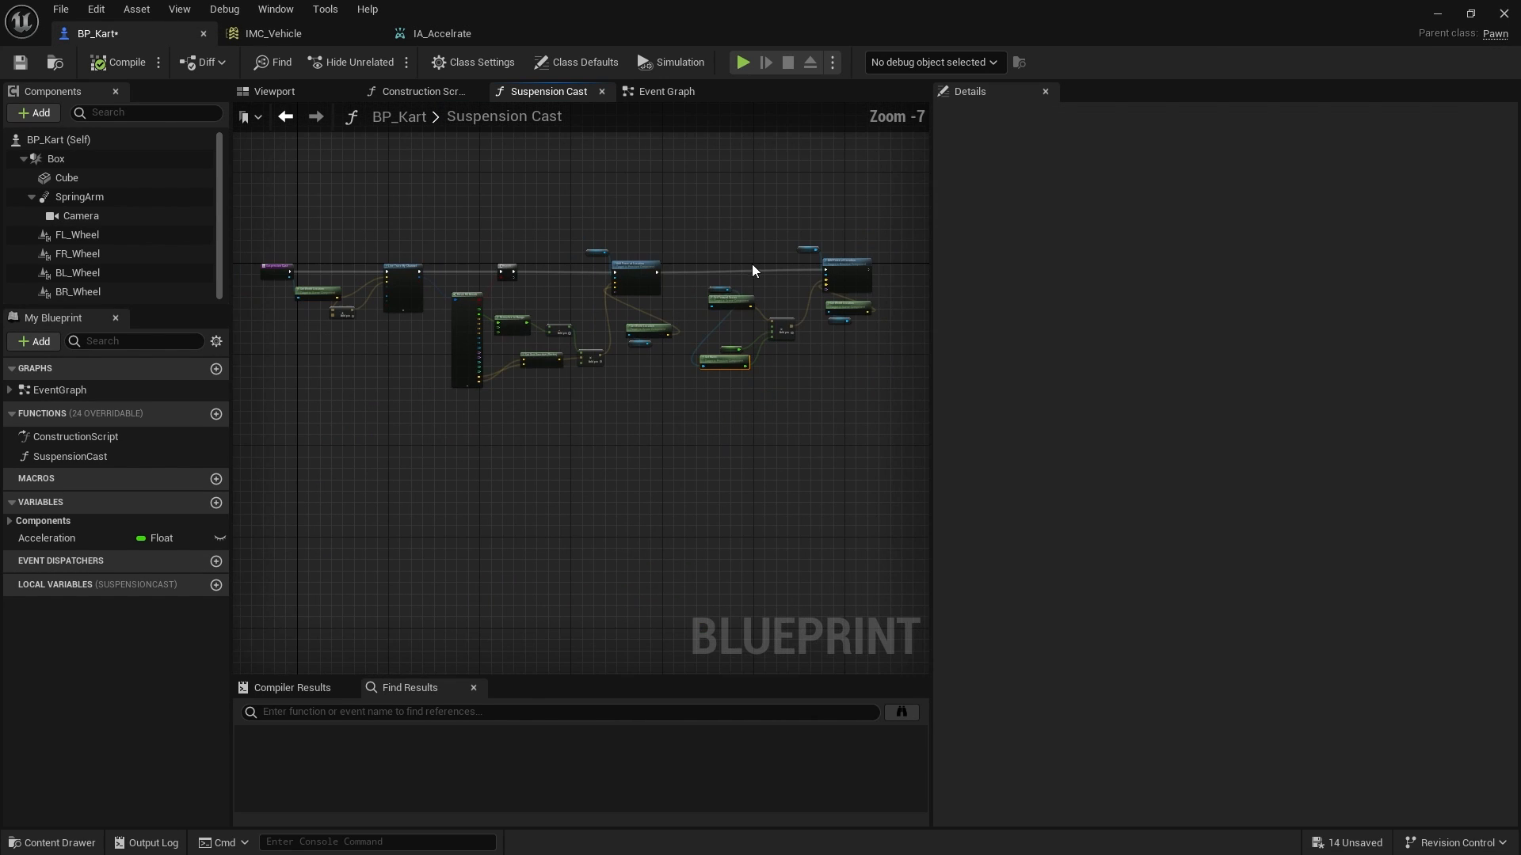
{"action": "scroll", "scroll_direction": "up", "scroll_amount": 3}
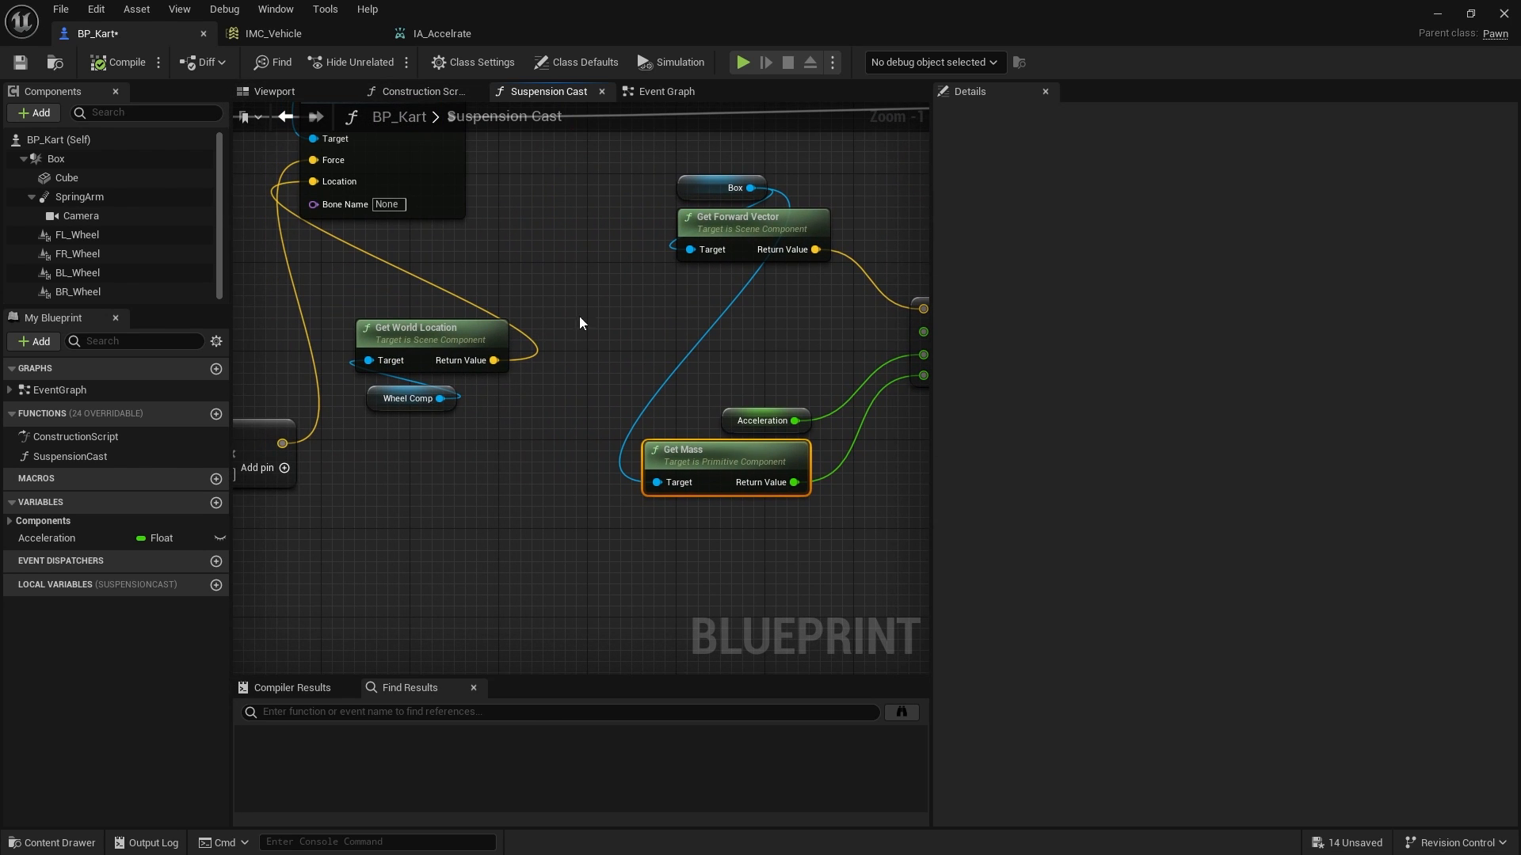
{"action": "scroll", "scroll_direction": "down", "scroll_amount": 3}
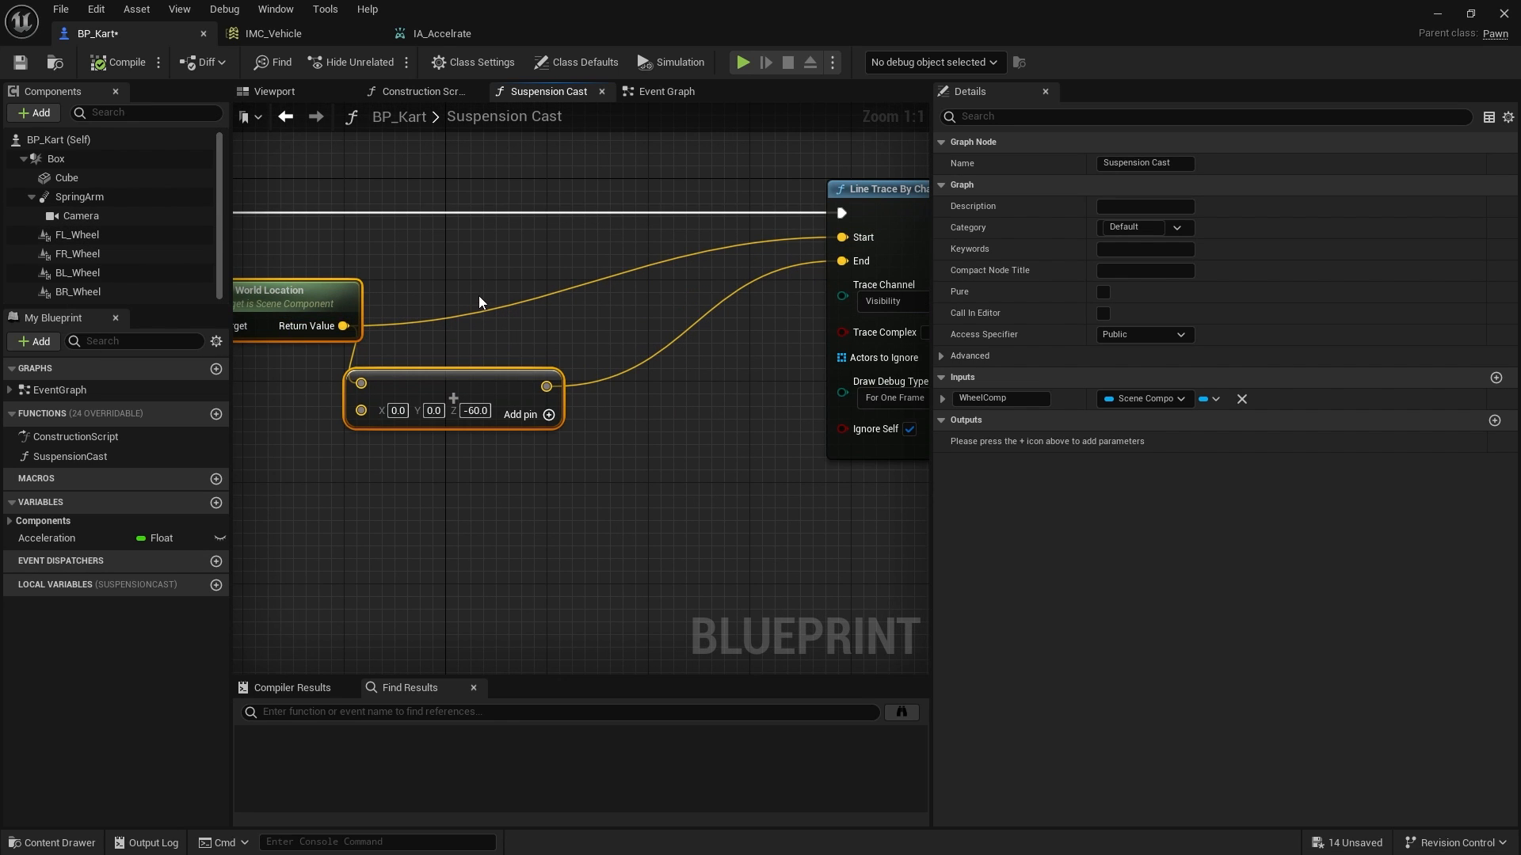
{"action": "left_click", "coordinate": [77, 235]}
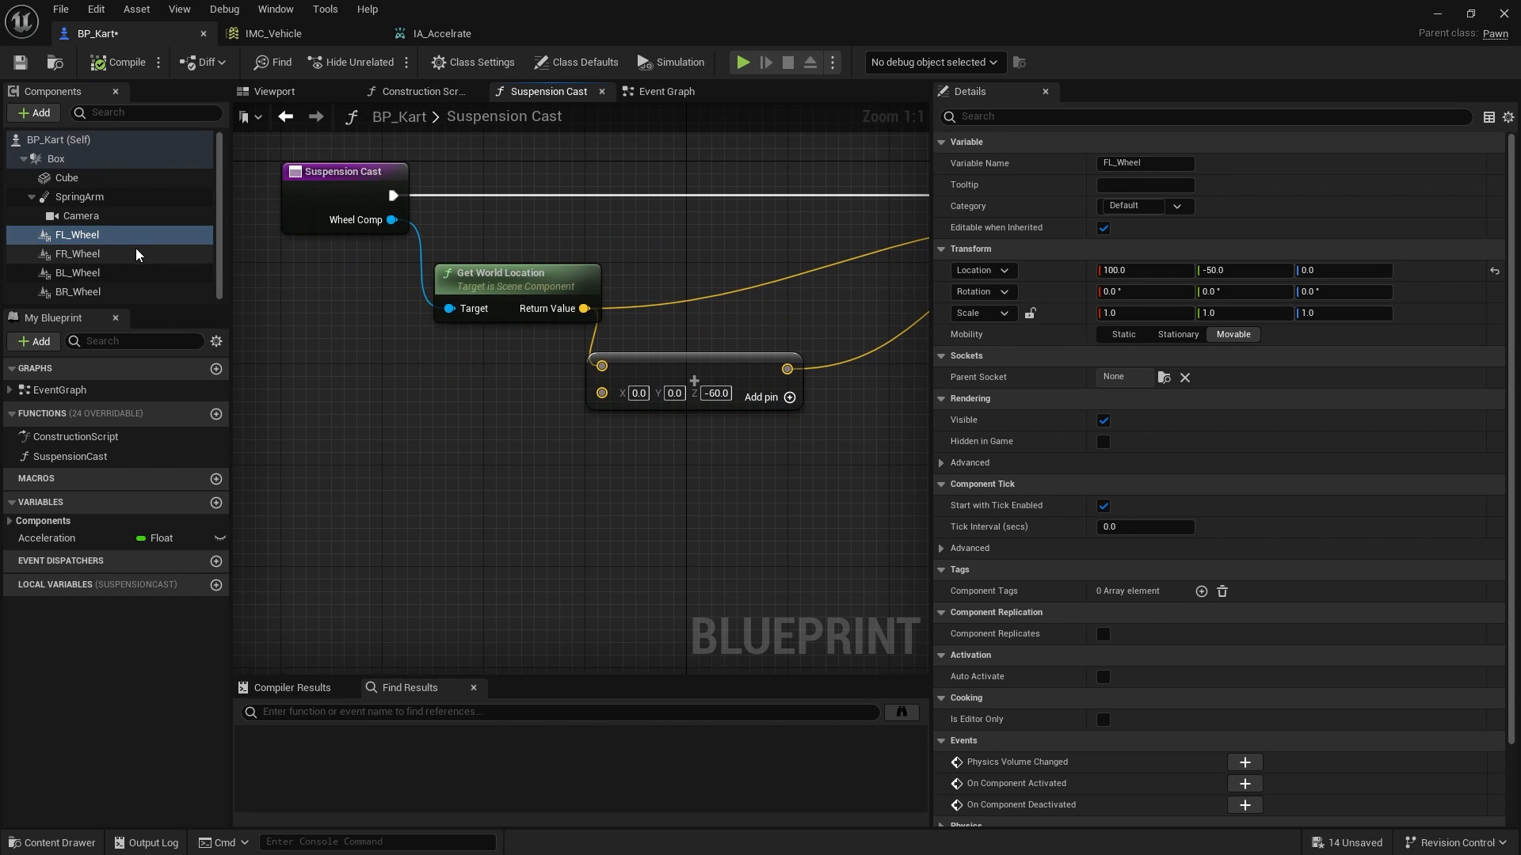
{"action": "left_click", "coordinate": [273, 90]}
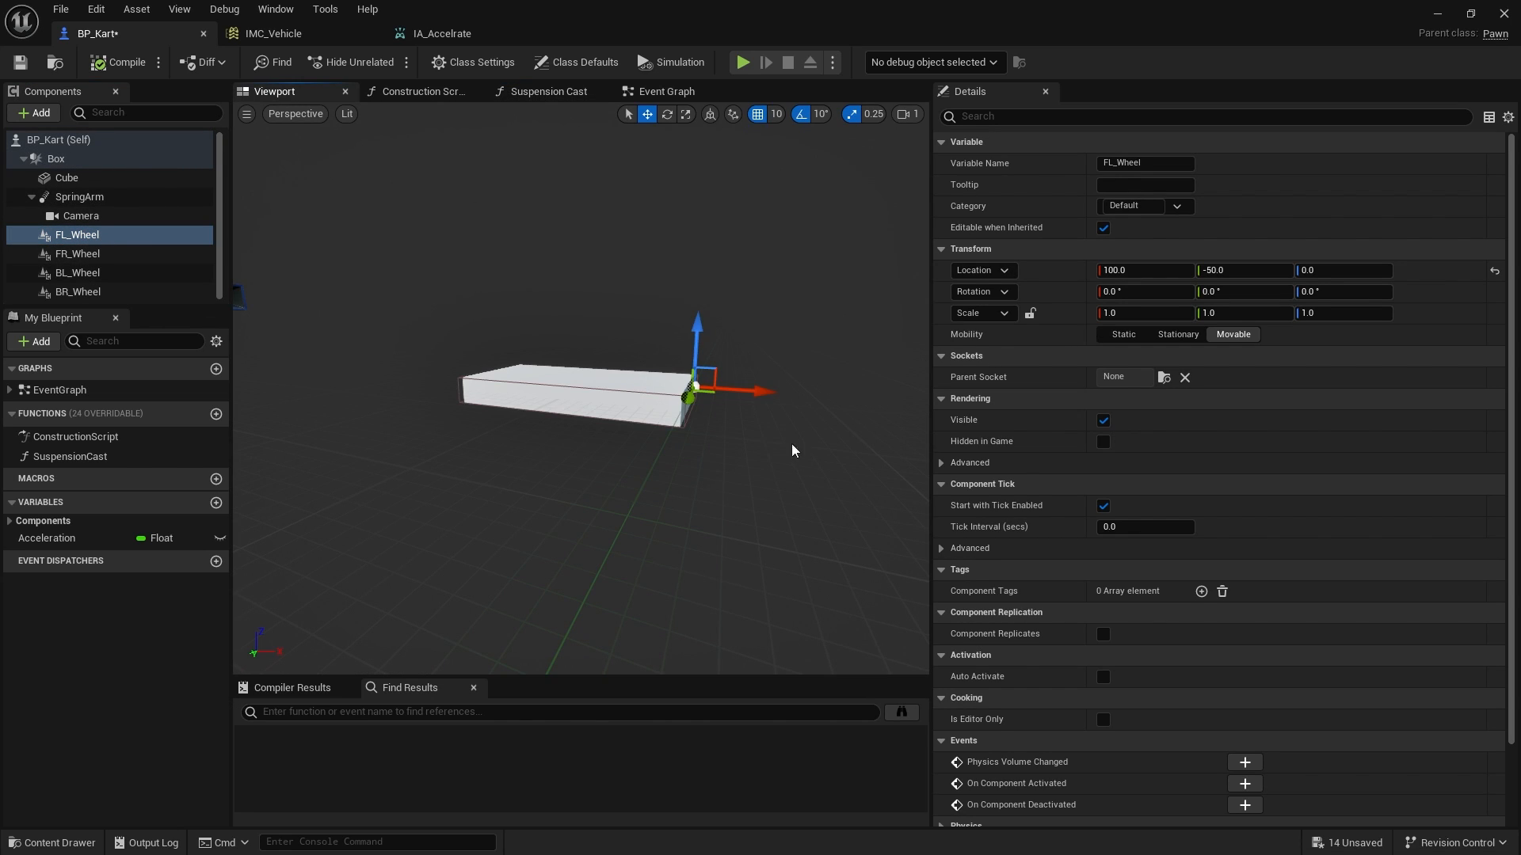
{"action": "left_click", "coordinate": [78, 272]}
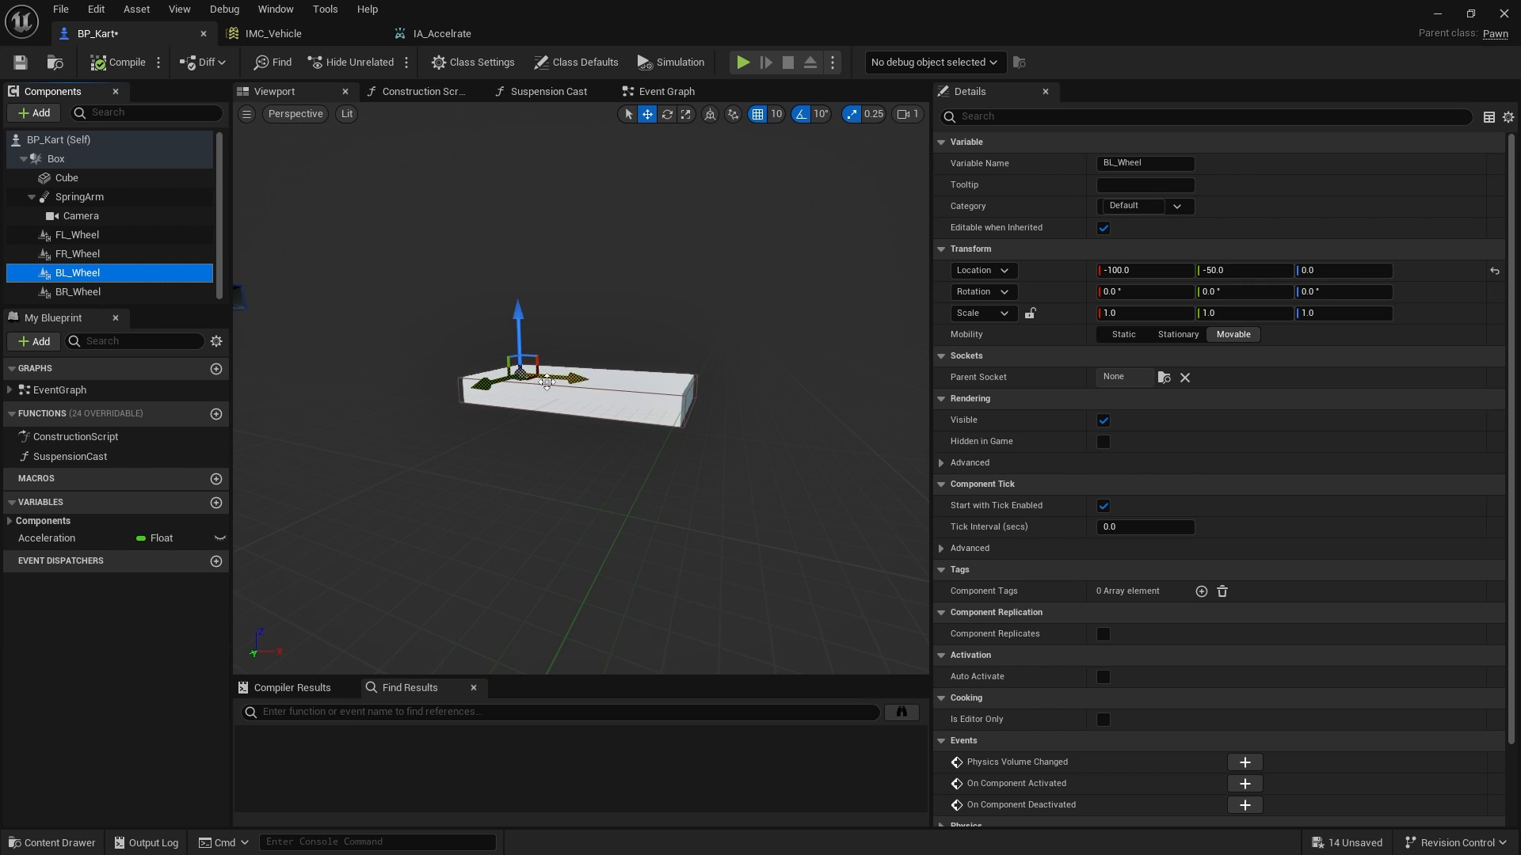
{"action": "left_click", "coordinate": [667, 91]}
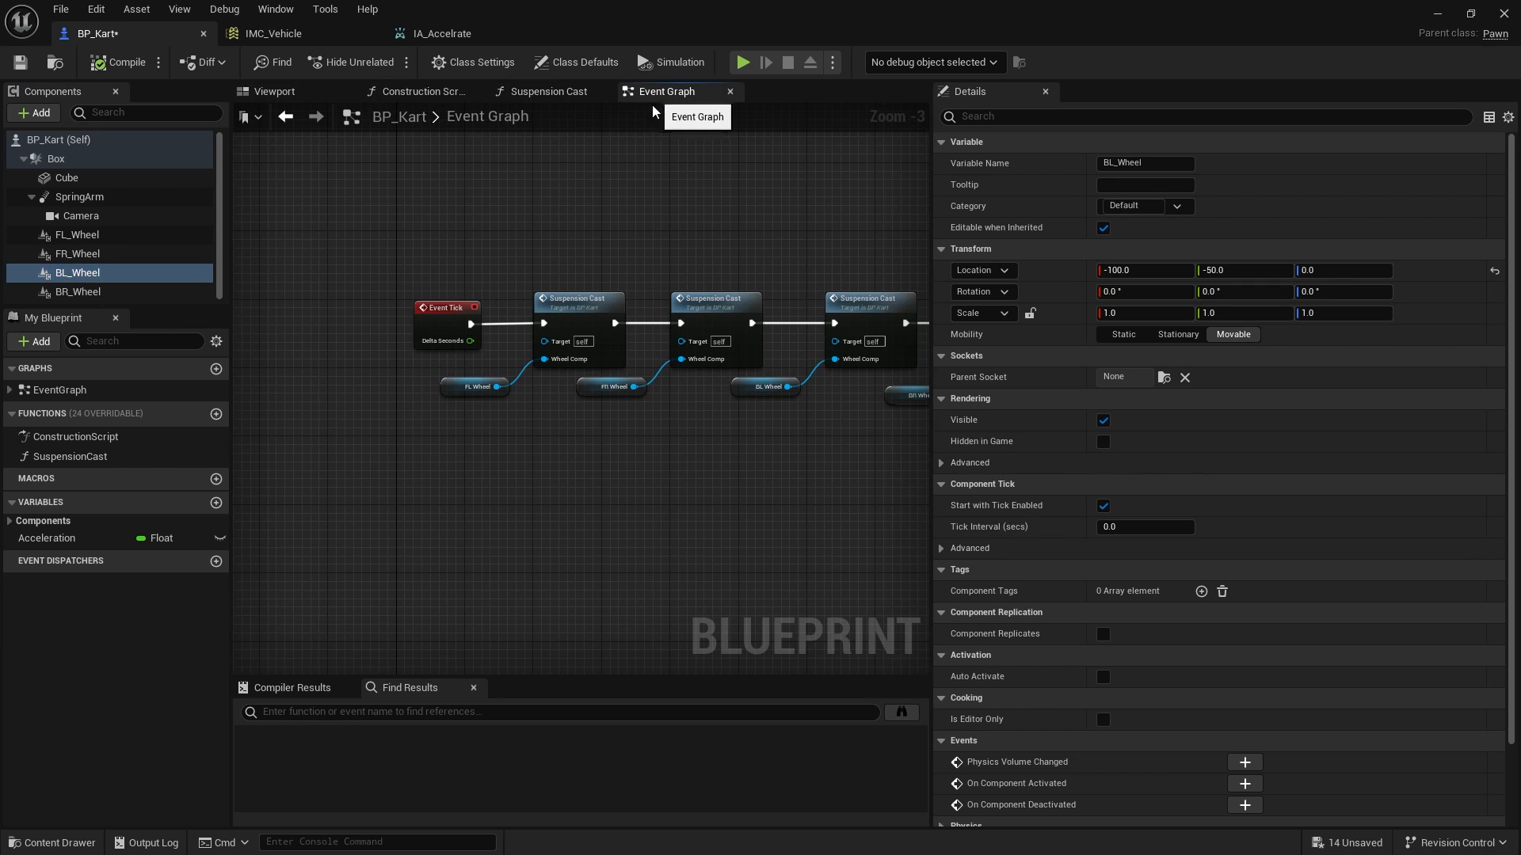
{"action": "left_click", "coordinate": [548, 91]}
{"action": "type", "text": "get up"}
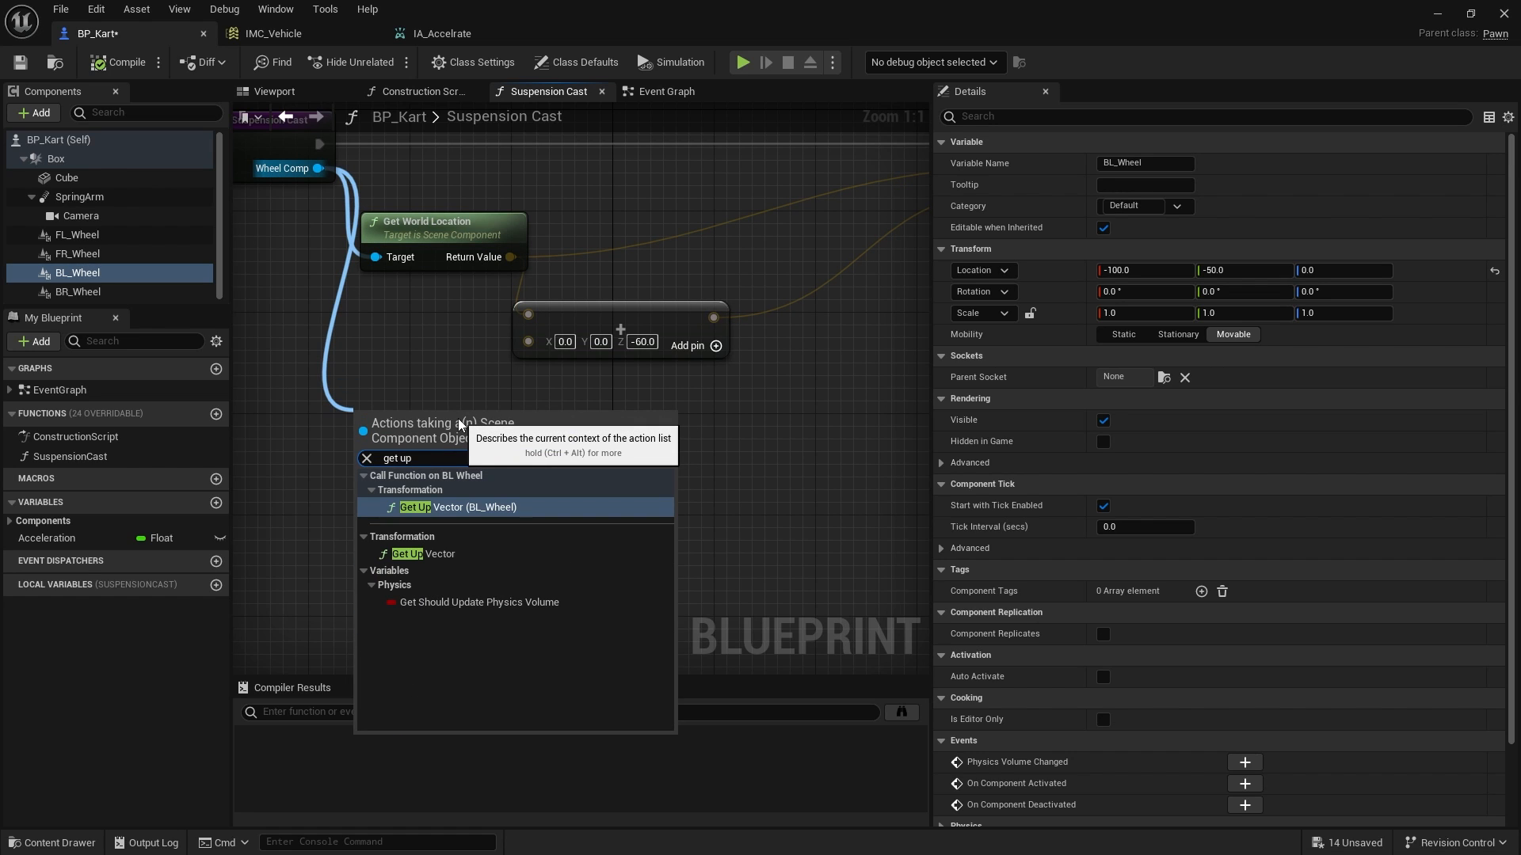
Step: Multiply the wheel's Get Up Vector by a single-precision float of 60.0 in Suspension Cast
{"action": "left_click", "coordinate": [415, 507]}
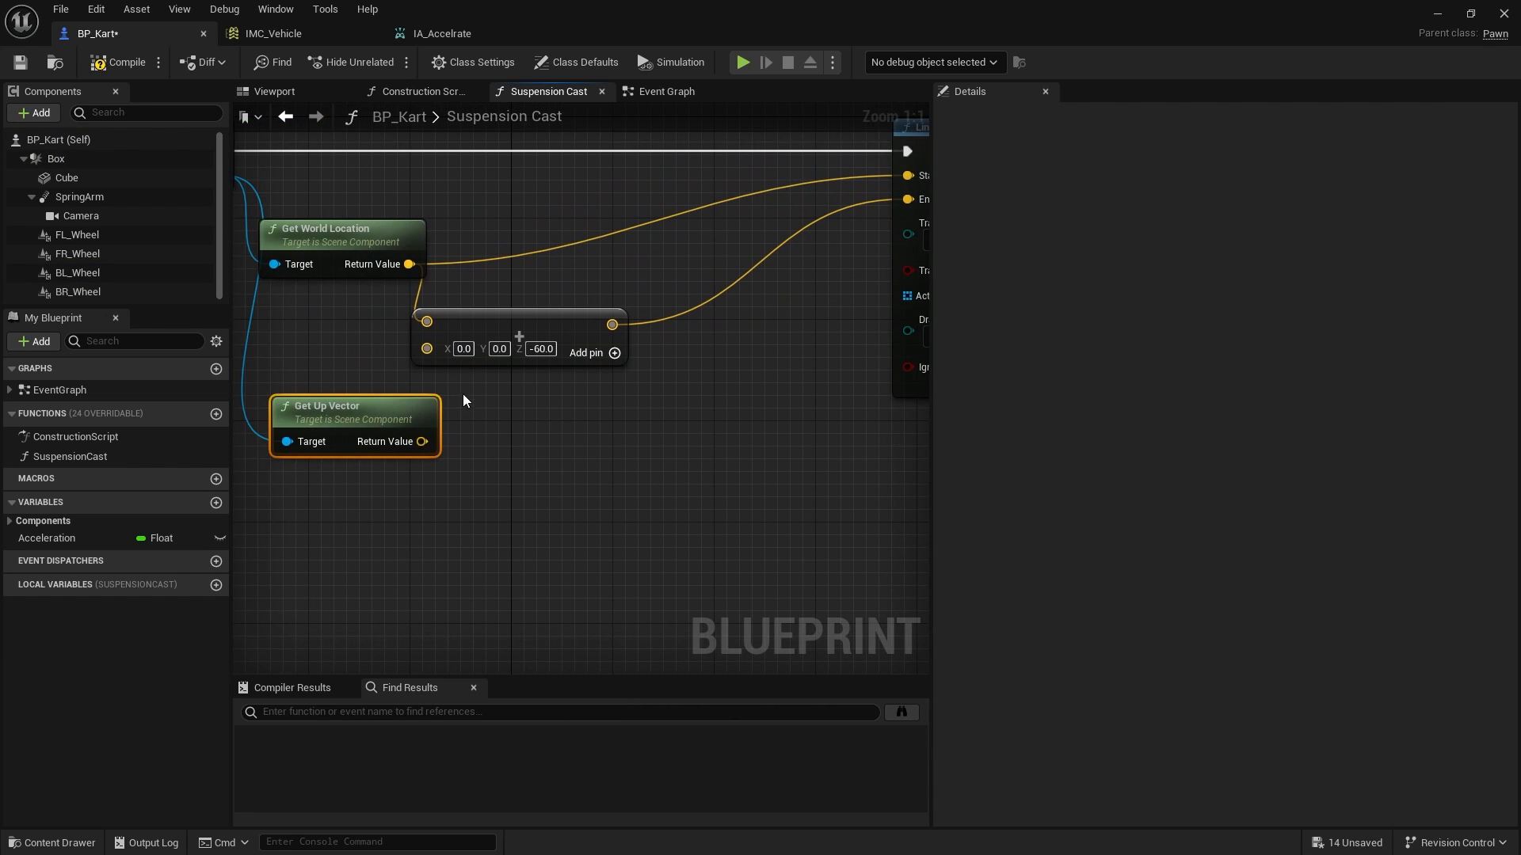
{"action": "mouse_move", "coordinate": [503, 328]}
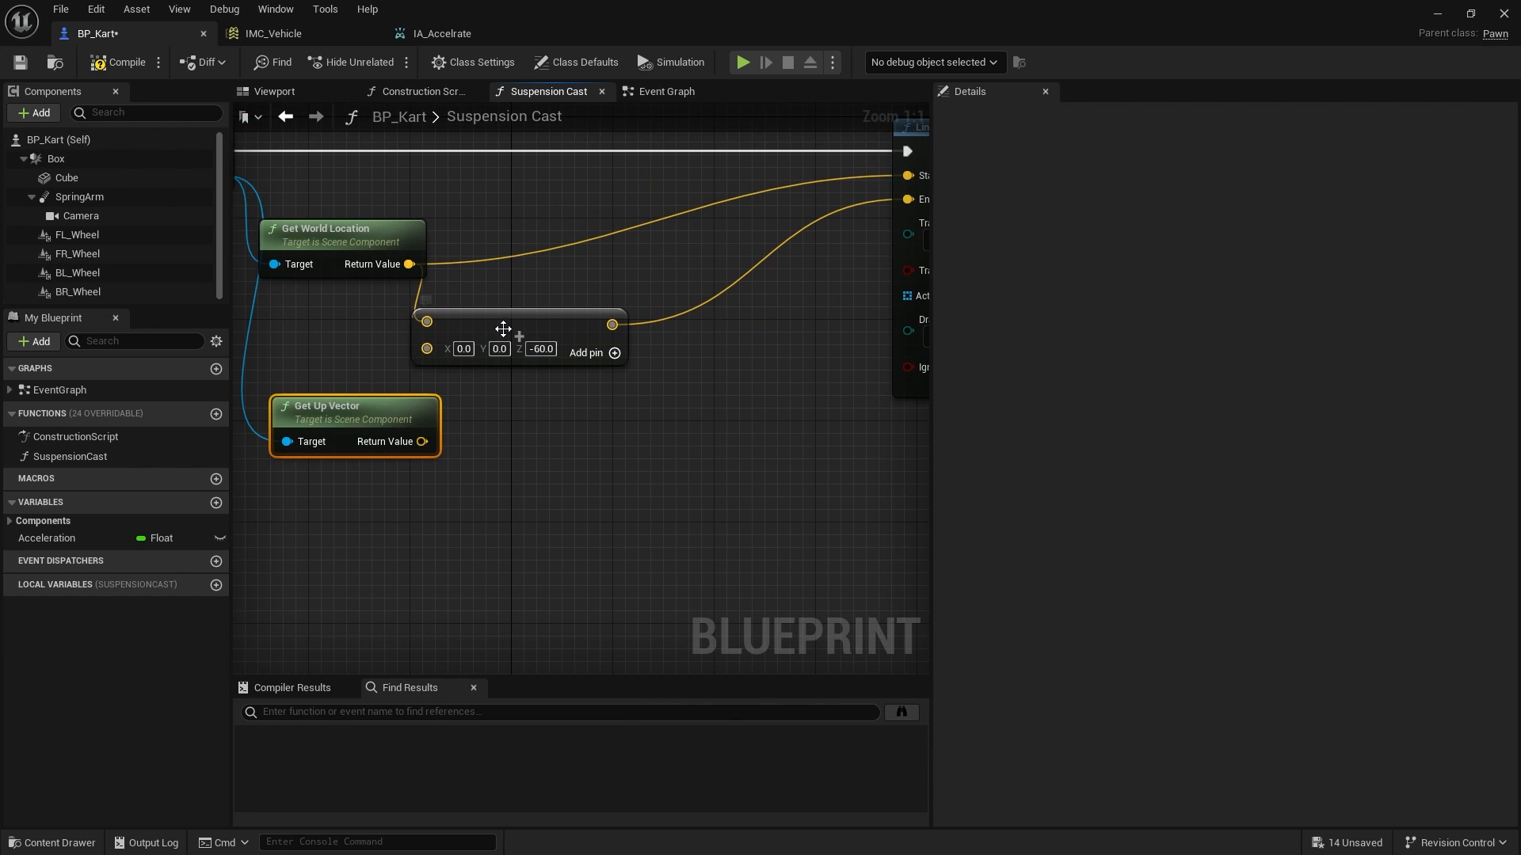
{"action": "left_click_drag", "start_coordinate": [519, 337], "coordinate": [609, 377]}
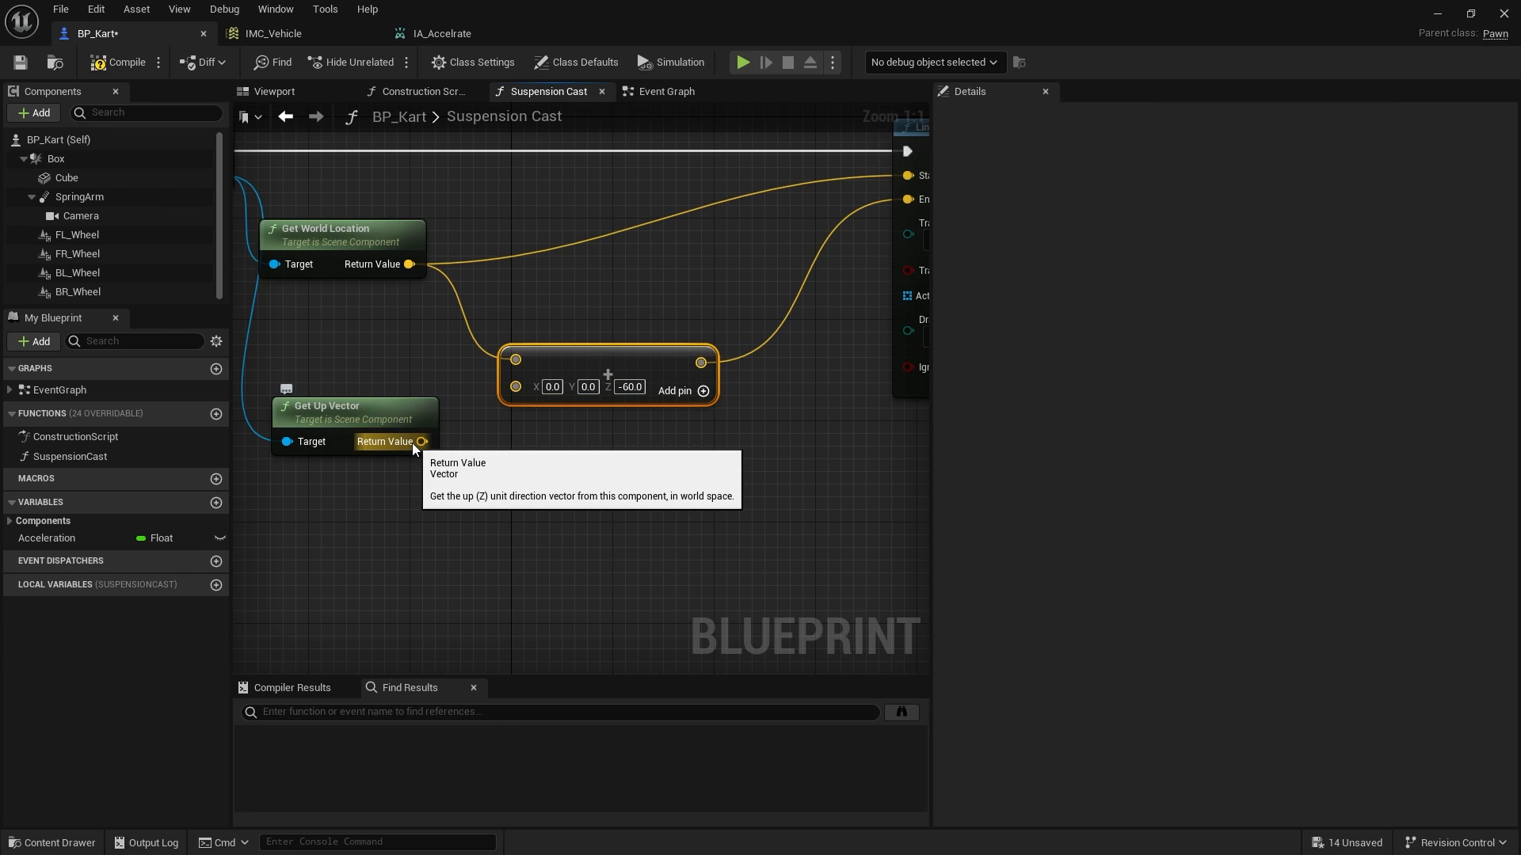
{"action": "left_click_drag", "start_coordinate": [422, 441], "coordinate": [475, 494]}
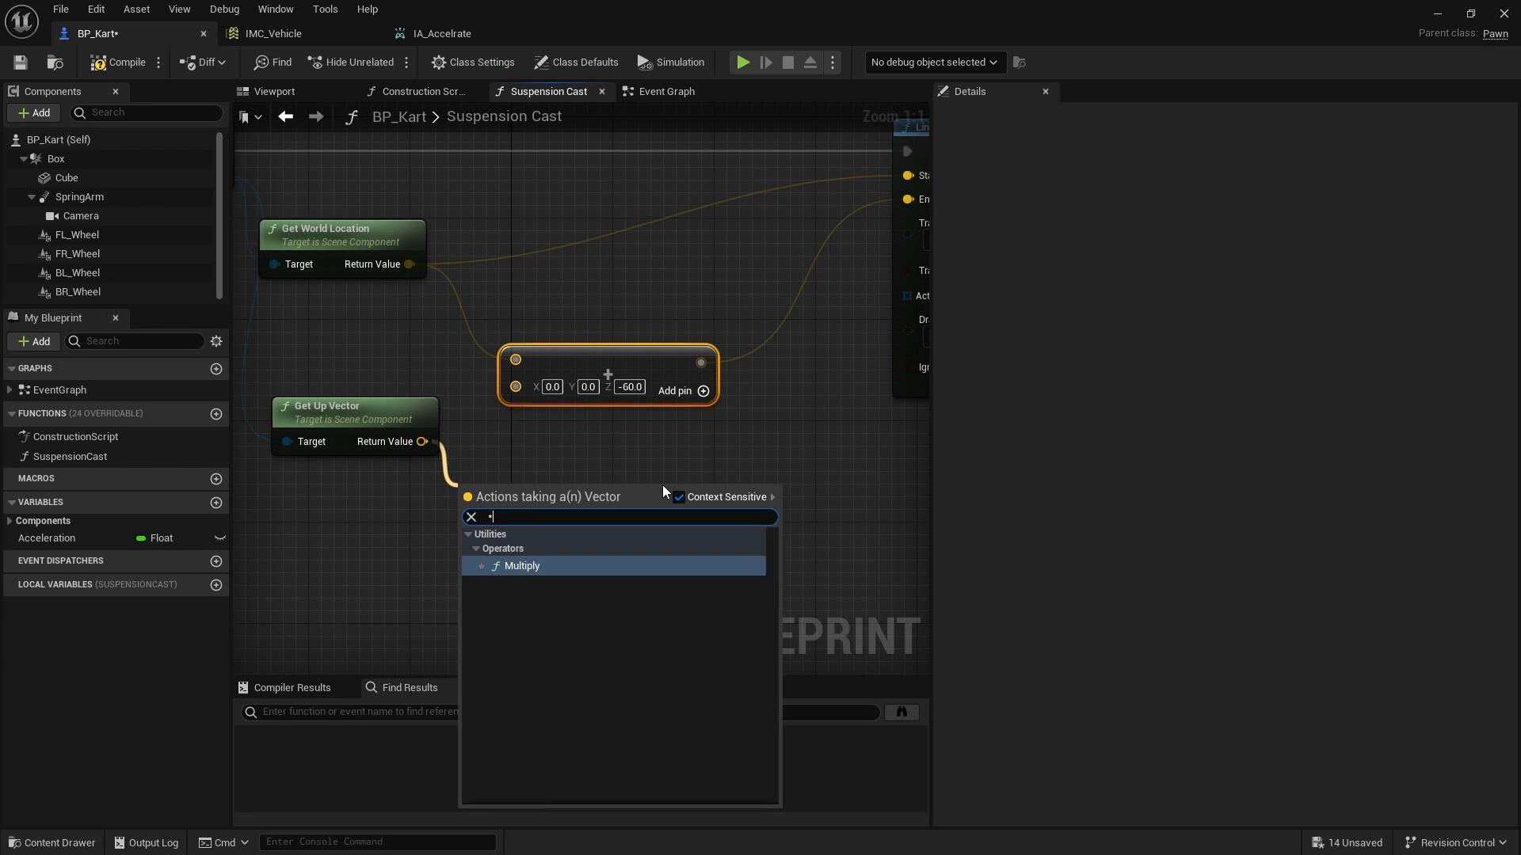
{"action": "left_click", "coordinate": [522, 566]}
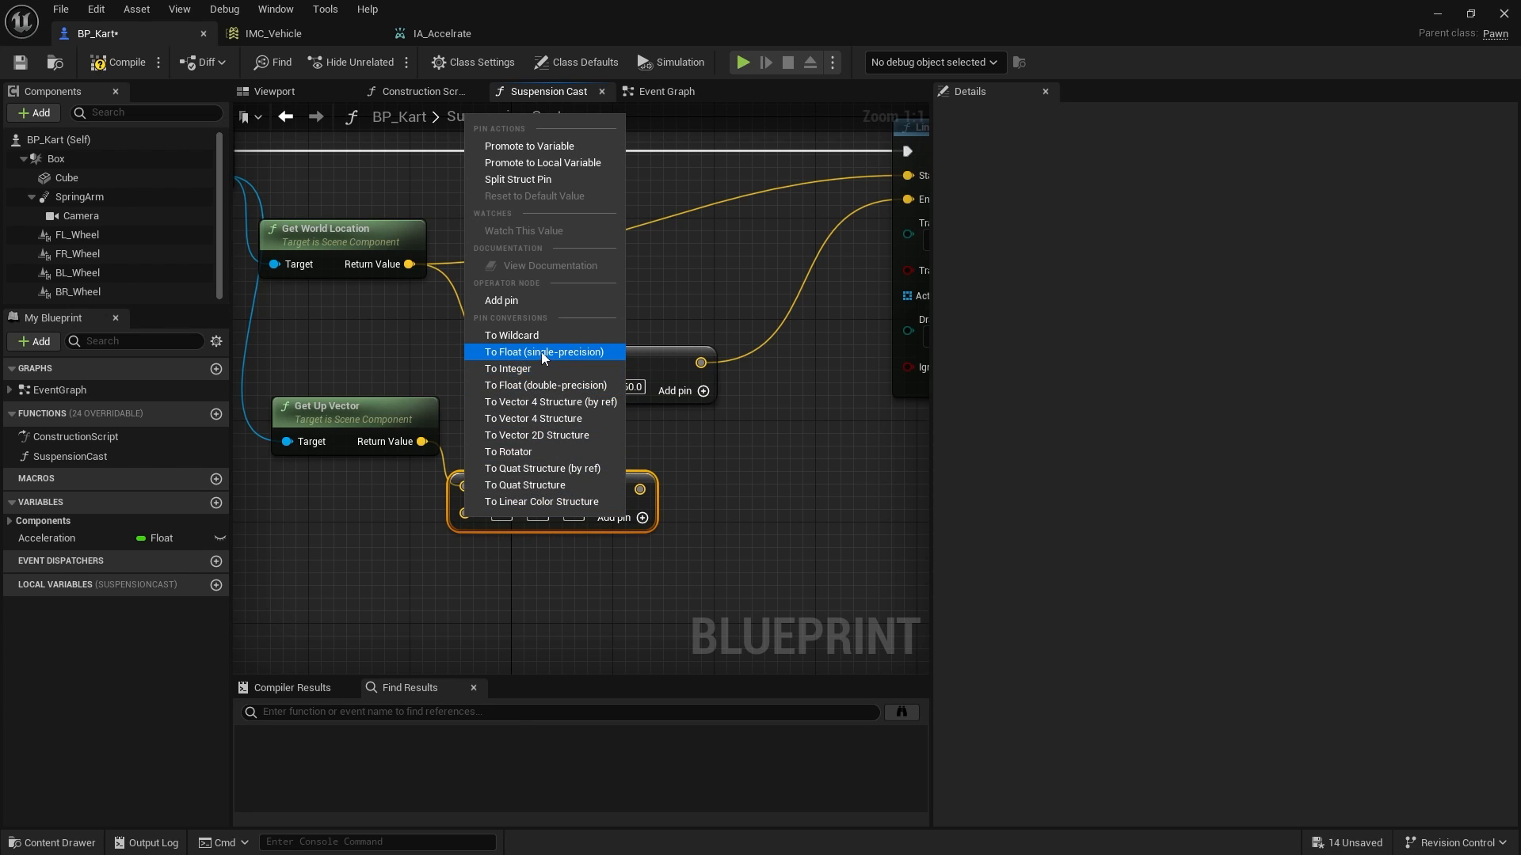
{"action": "left_click", "coordinate": [544, 350]}
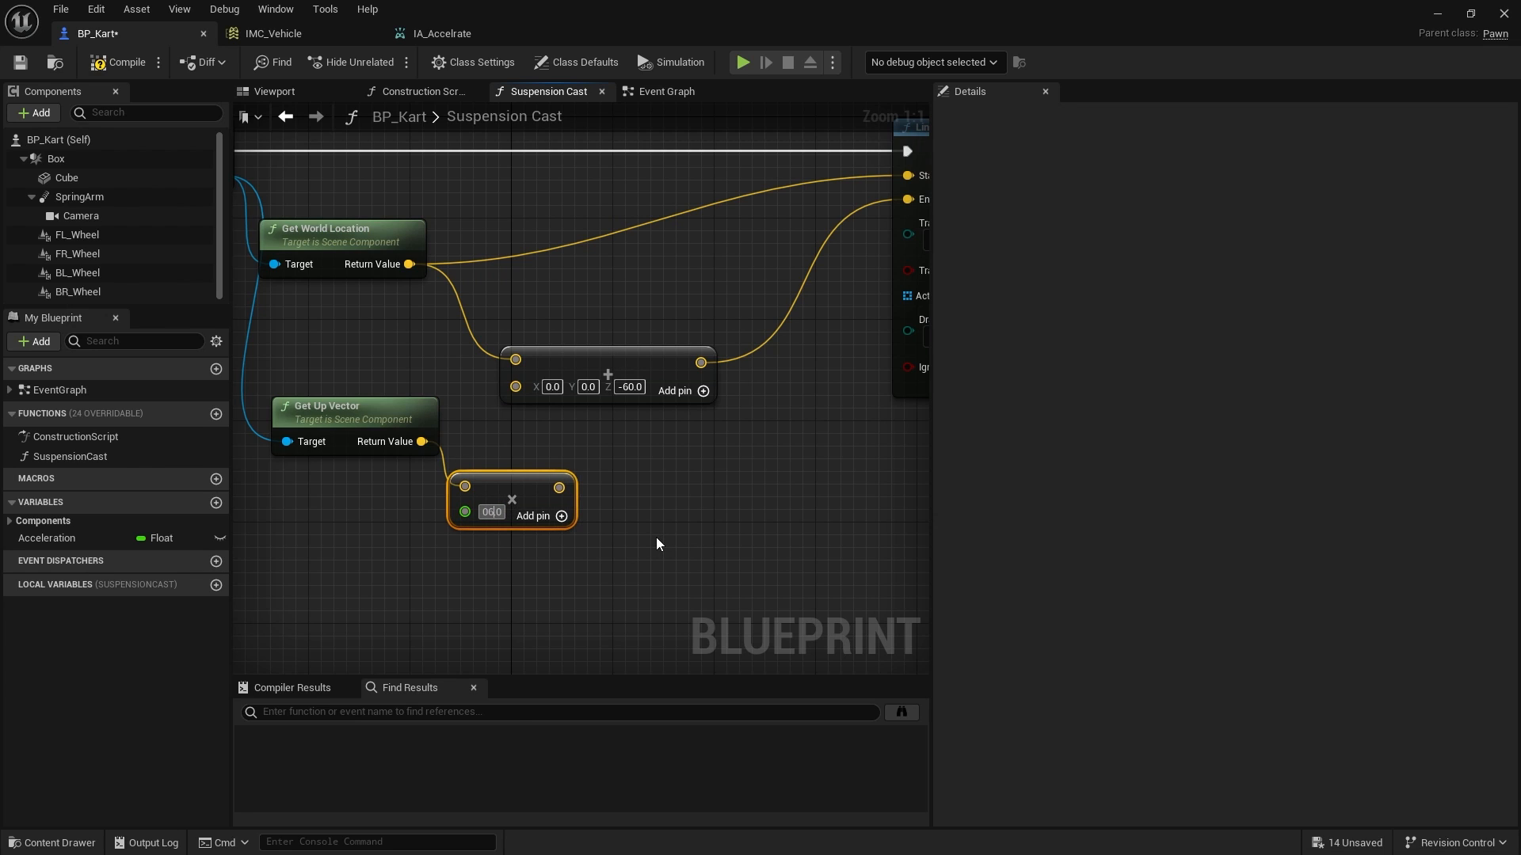
{"action": "type", "text": "60.0"}
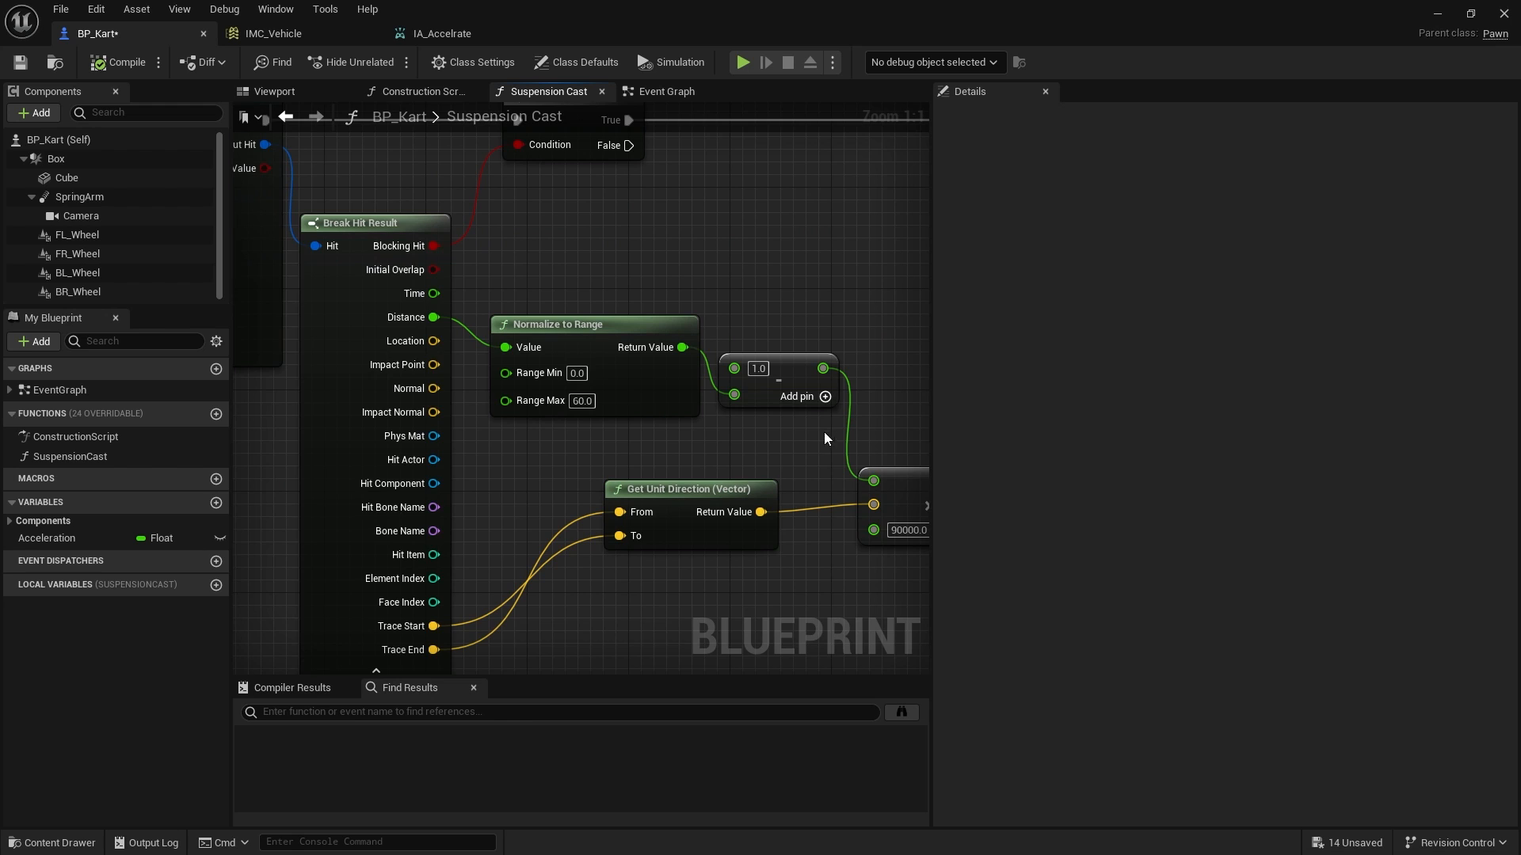
{"action": "left_click", "coordinate": [118, 62]}
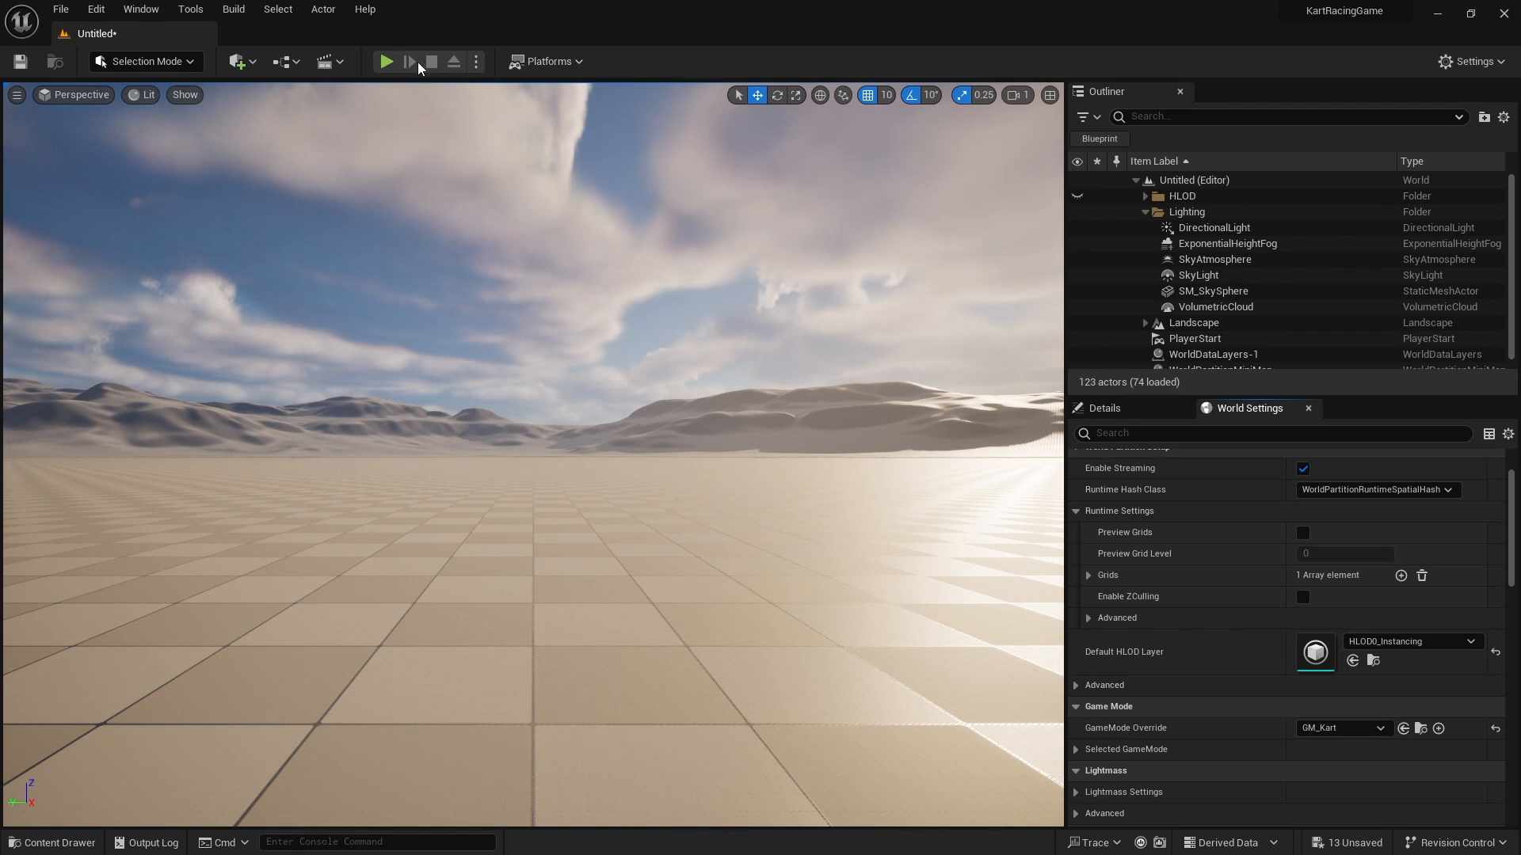
Step: Browse to Content > Vehicles and reopen the BP_Kart blueprint for editing
{"action": "left_click", "coordinate": [384, 61]}
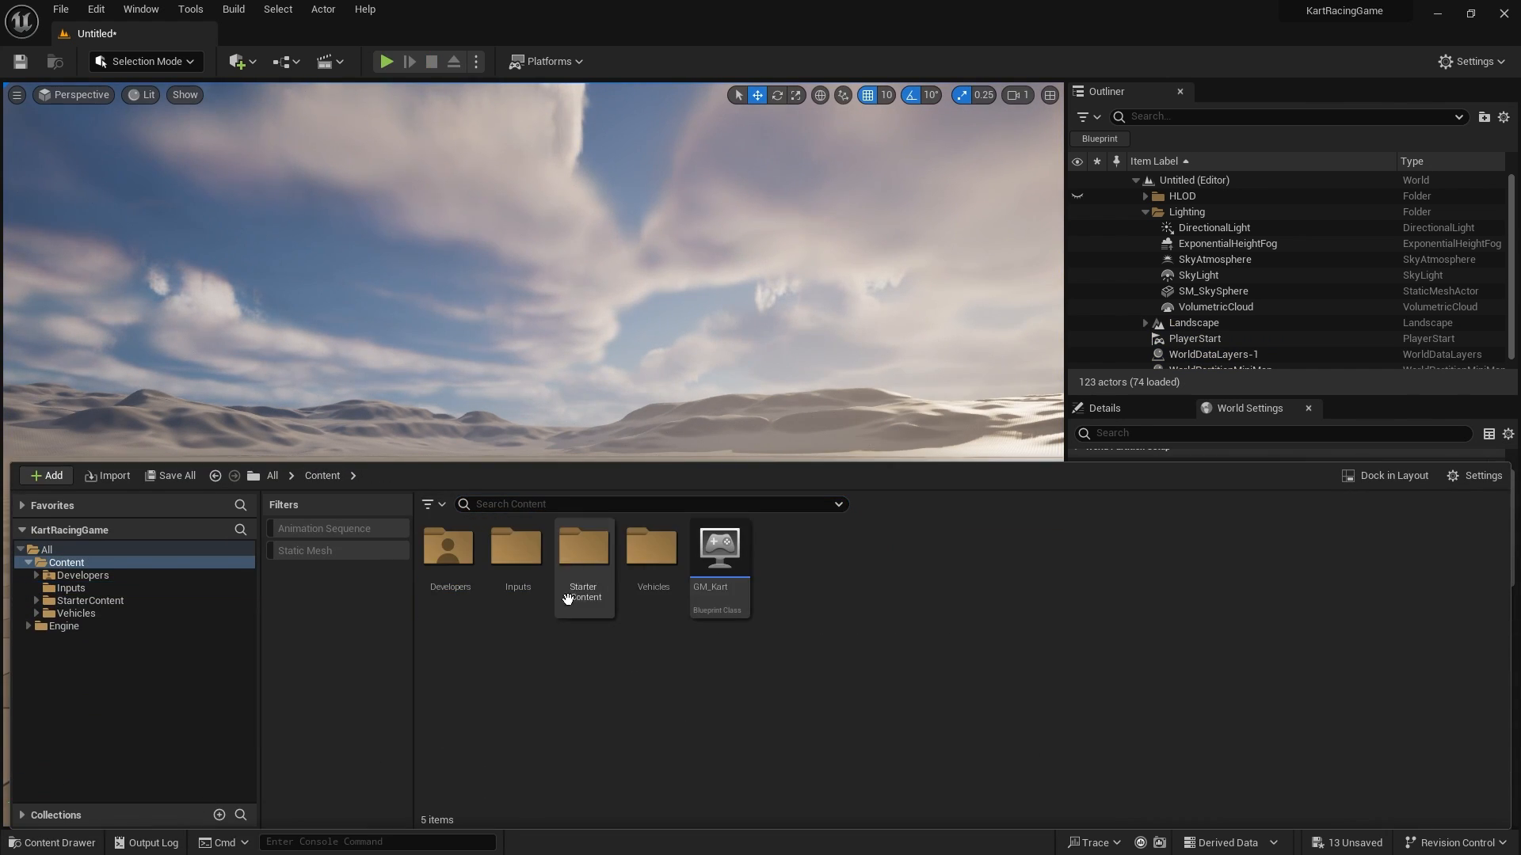
{"action": "double_click", "coordinate": [653, 546]}
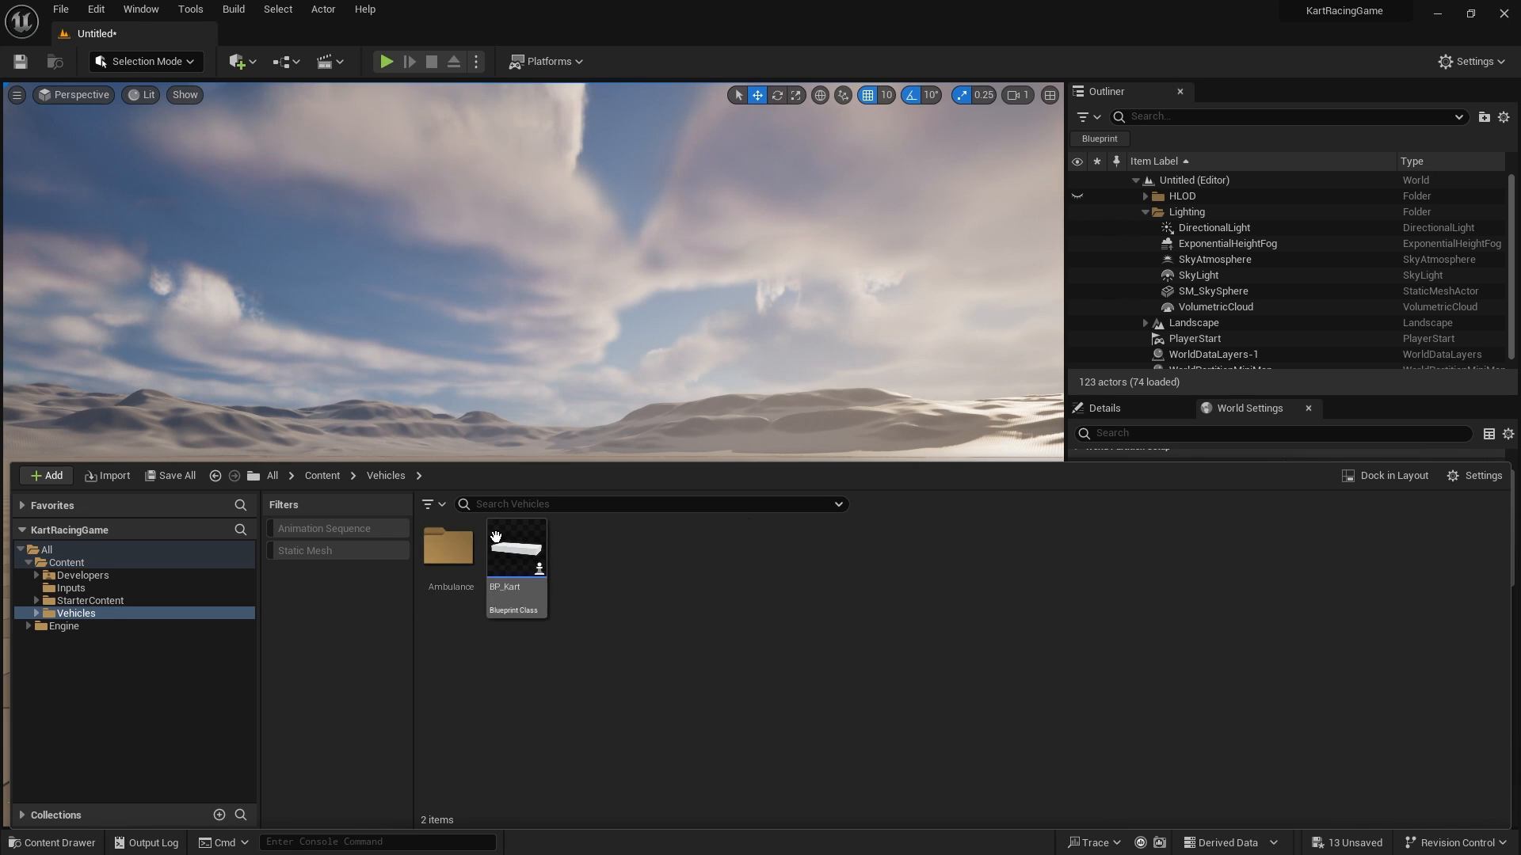
{"action": "double_click", "coordinate": [514, 543]}
{"action": "type", "text": "C"}
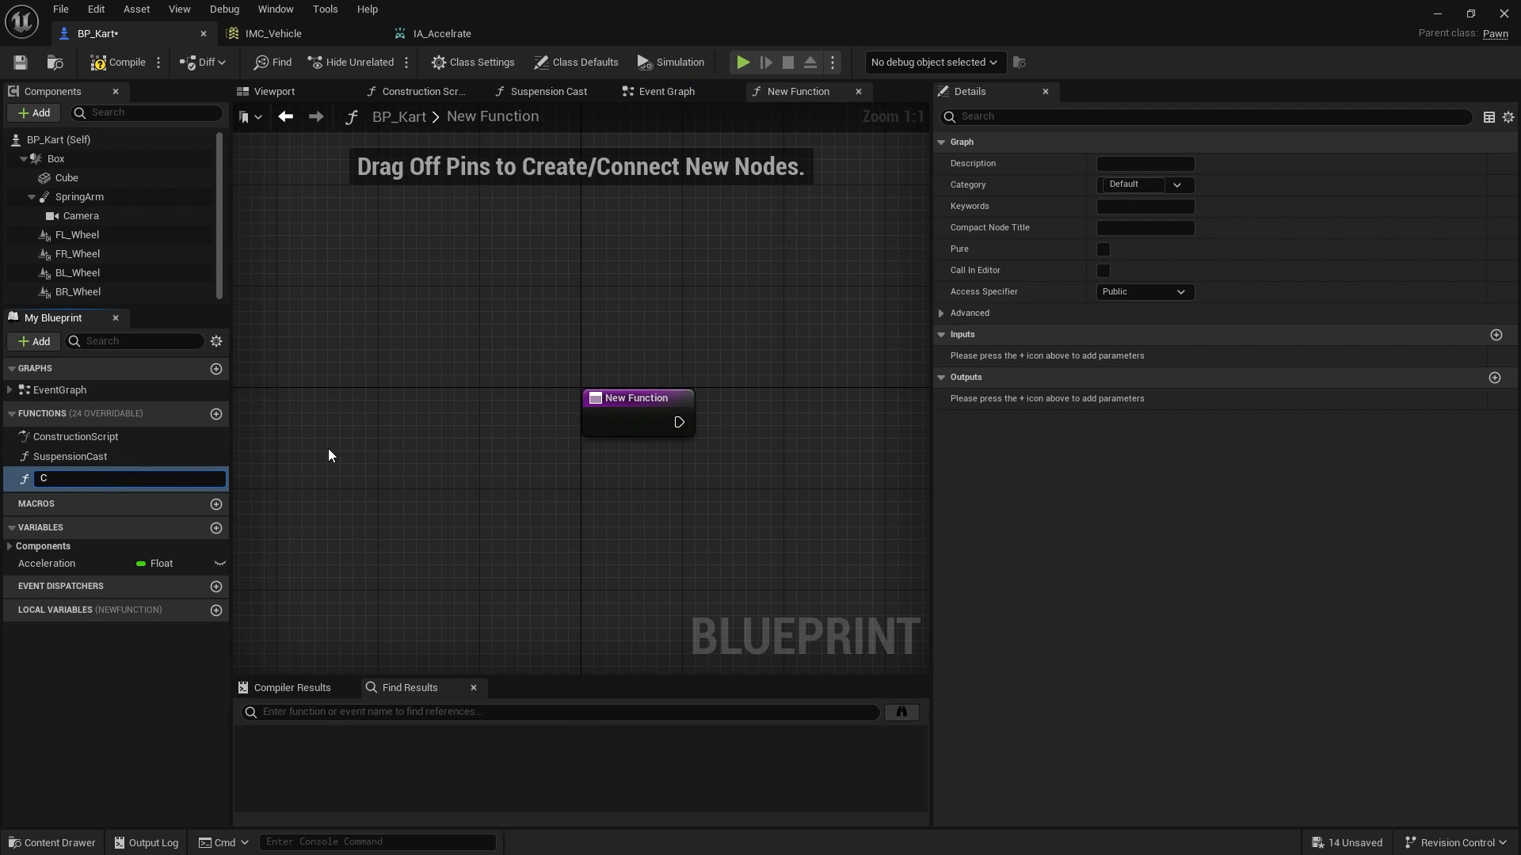
Step: Name the function CalculateAcceleration and rename the float variable to AccelerationInput
{"action": "type", "text": "alculateAcceleration"}
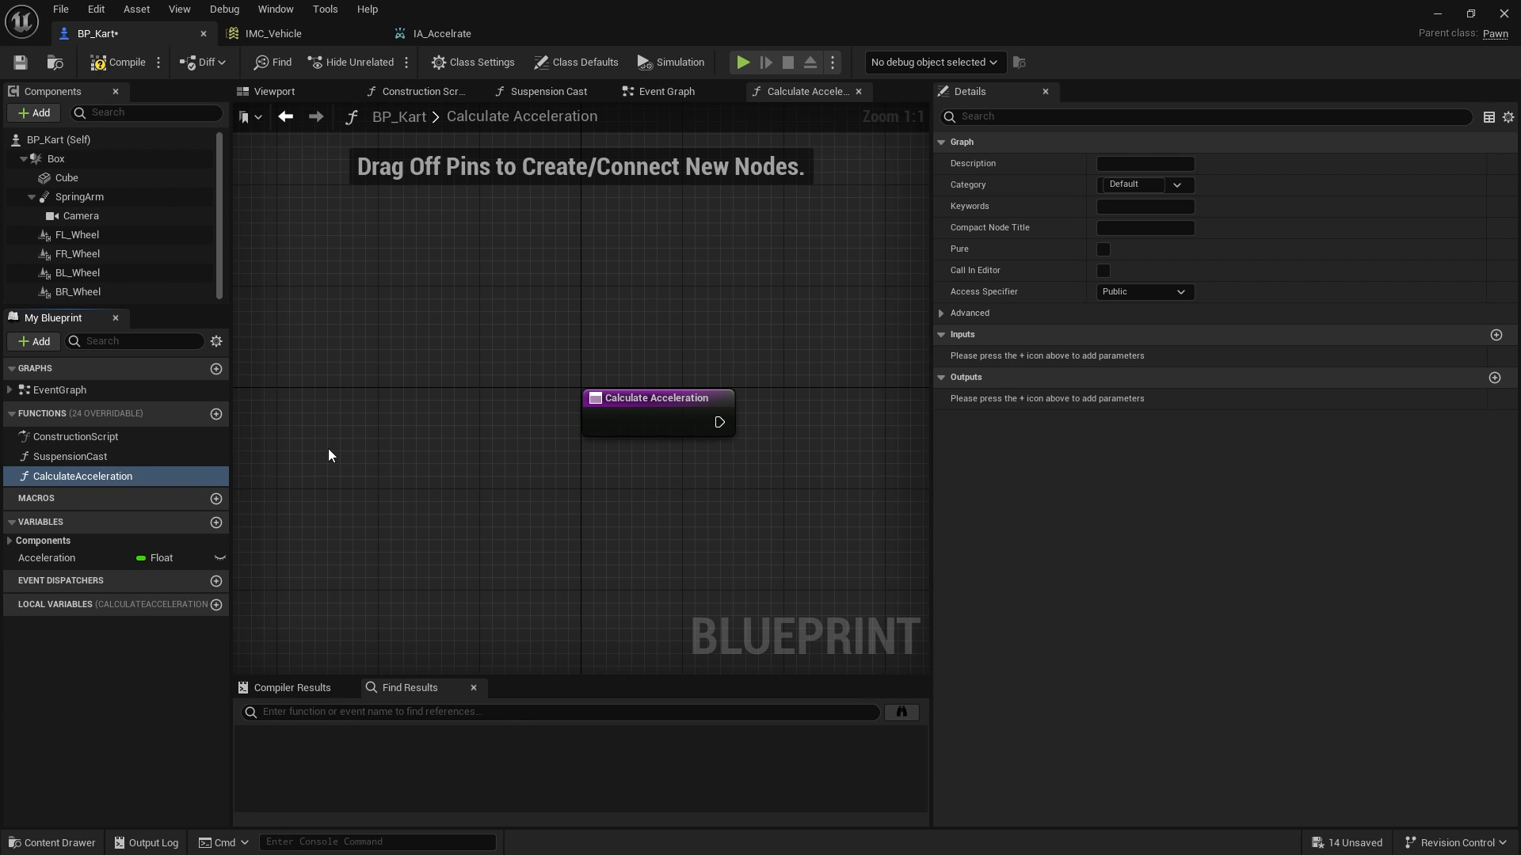
{"action": "left_click", "coordinate": [47, 557]}
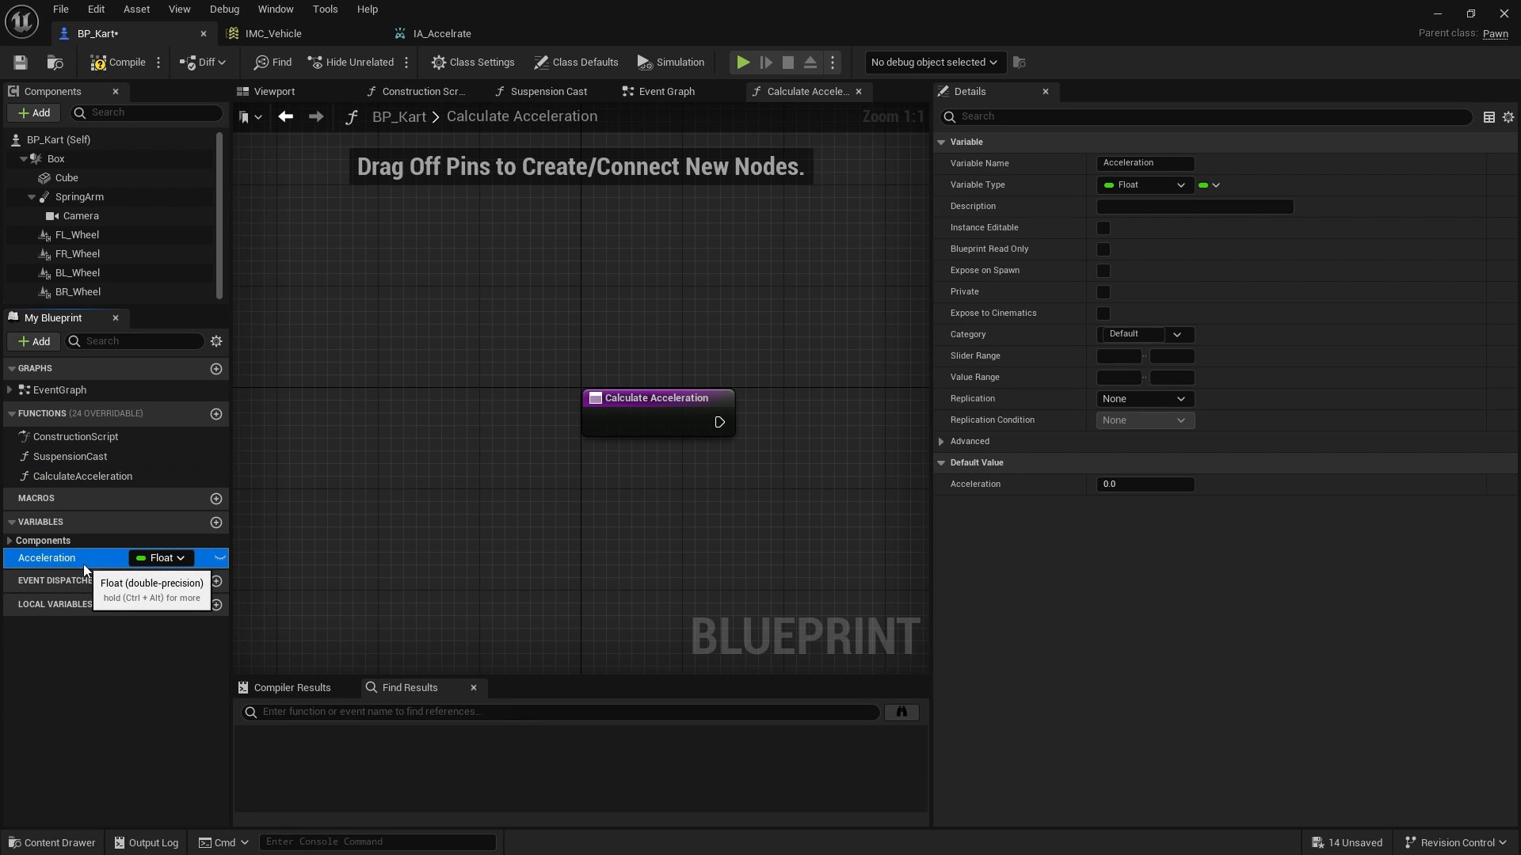
{"action": "type", "text": "AccelerationImp"}
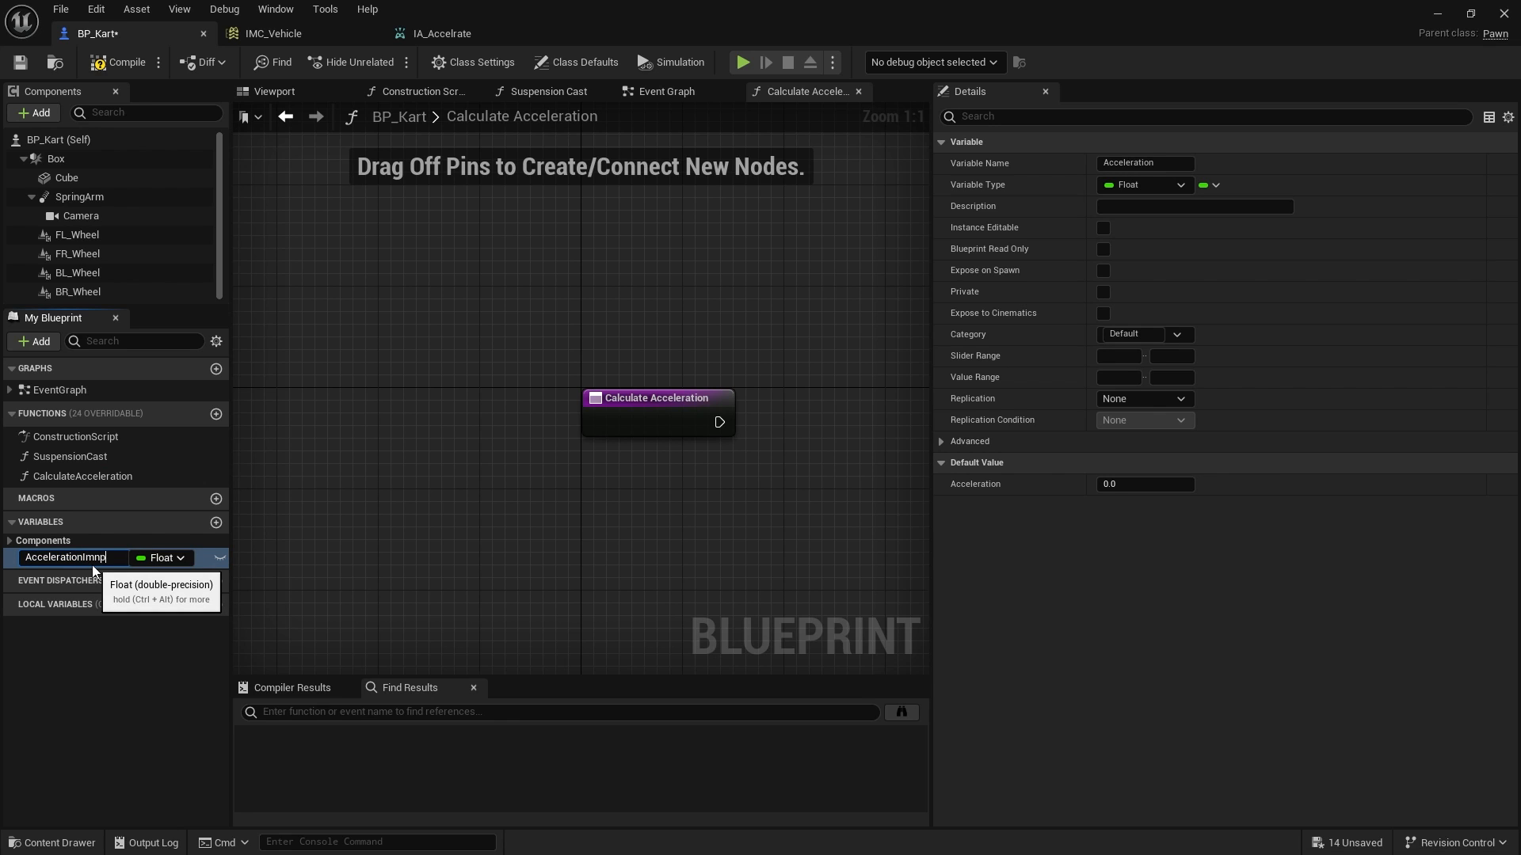
{"action": "key", "text": "BackSpace"}
{"action": "type", "text": "ut"}
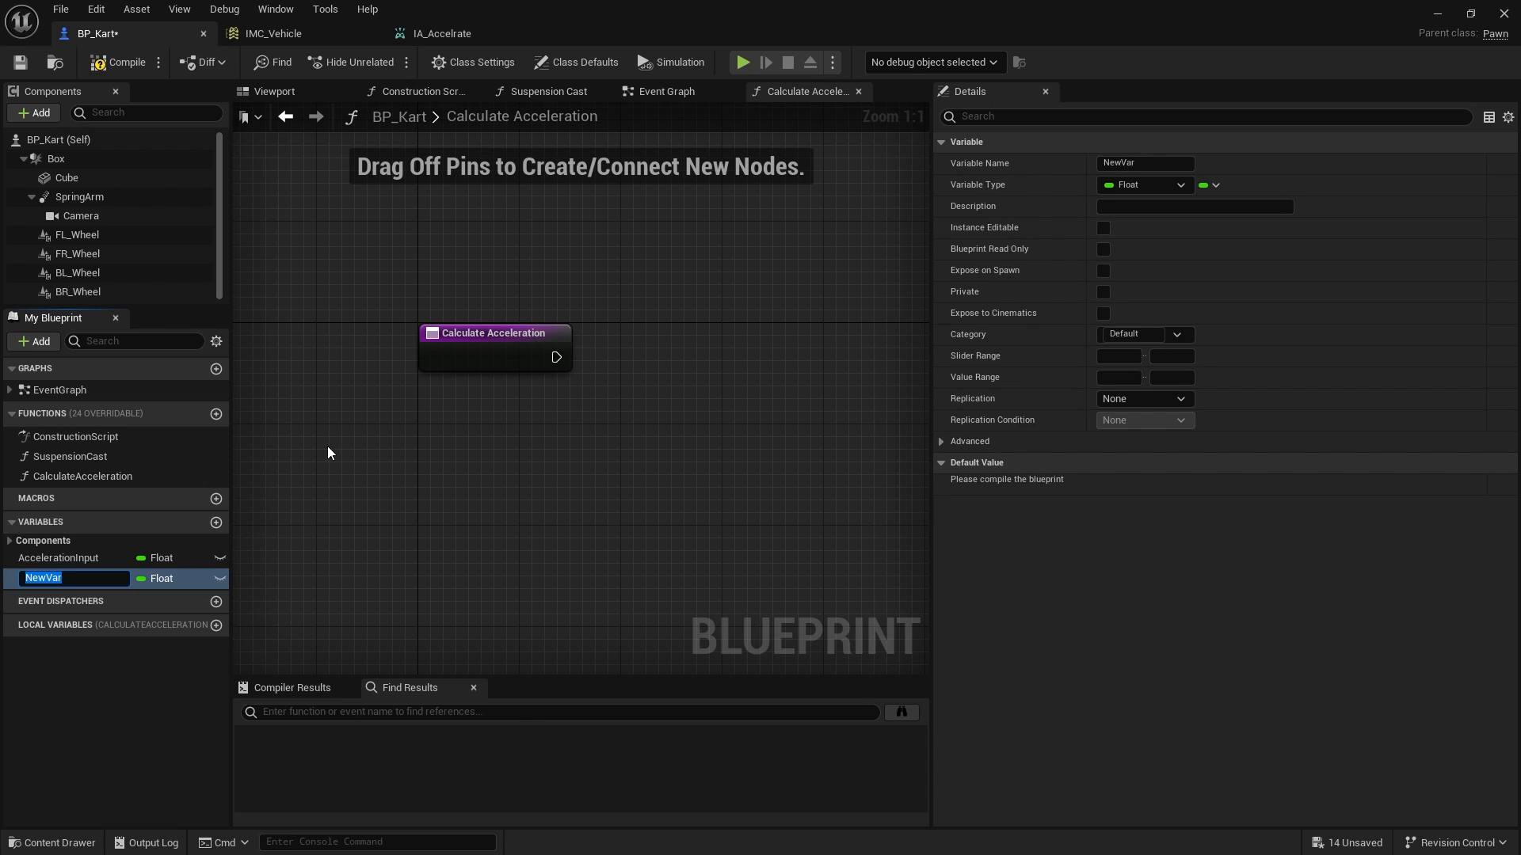
Step: Add a new float variable named Acceleration
{"action": "type", "text": "Acceler"}
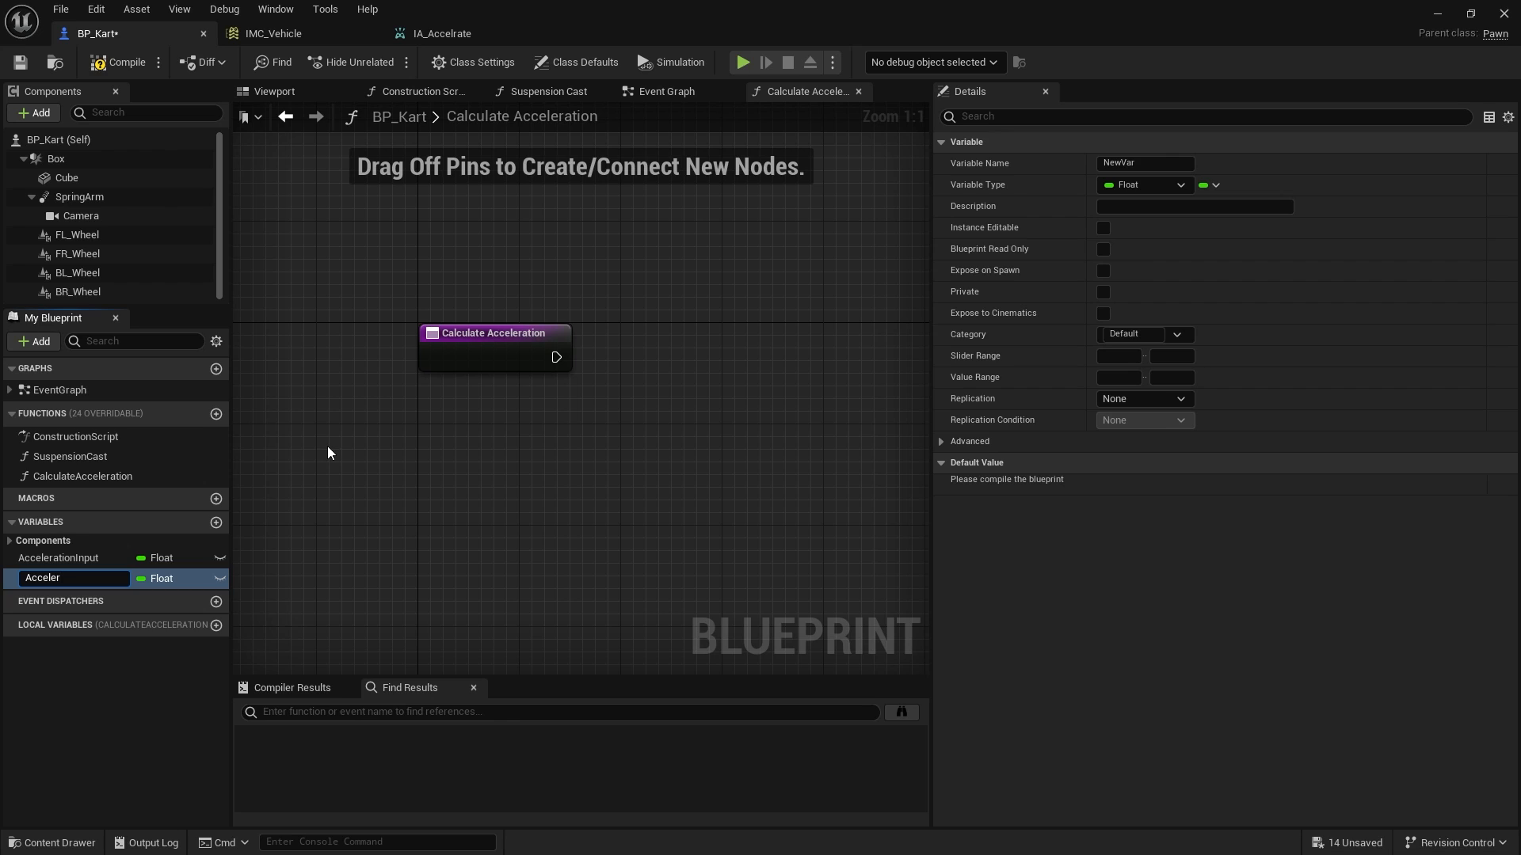
{"action": "type", "text": "Acceleration"}
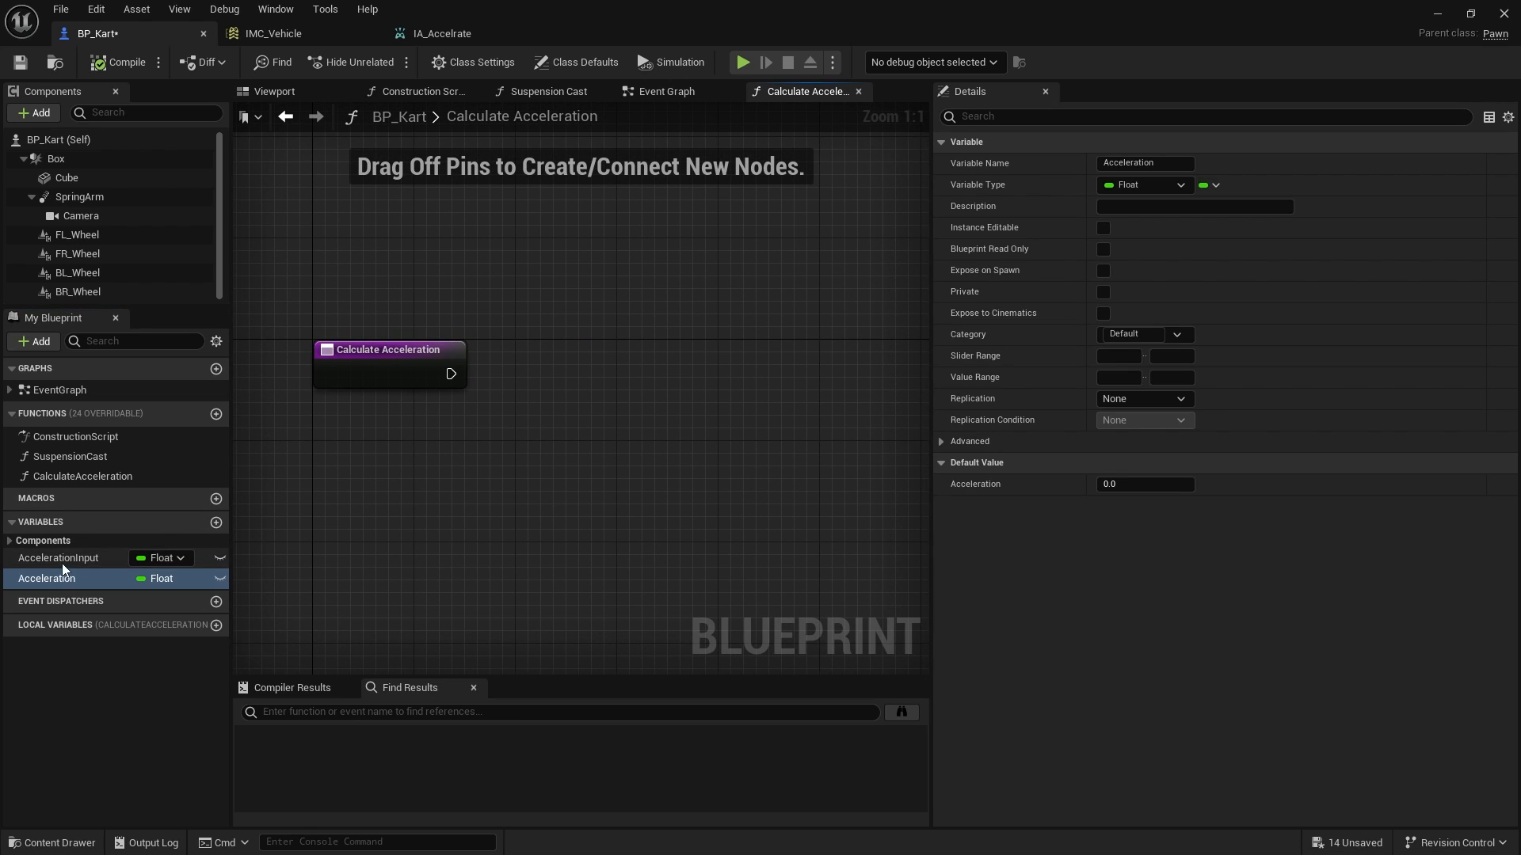
Step: Lerp AccelerationInput from 0 to 15000 into a Set Acceleration node wired to the function entry
{"action": "left_click_drag", "start_coordinate": [58, 558], "coordinate": [437, 519]}
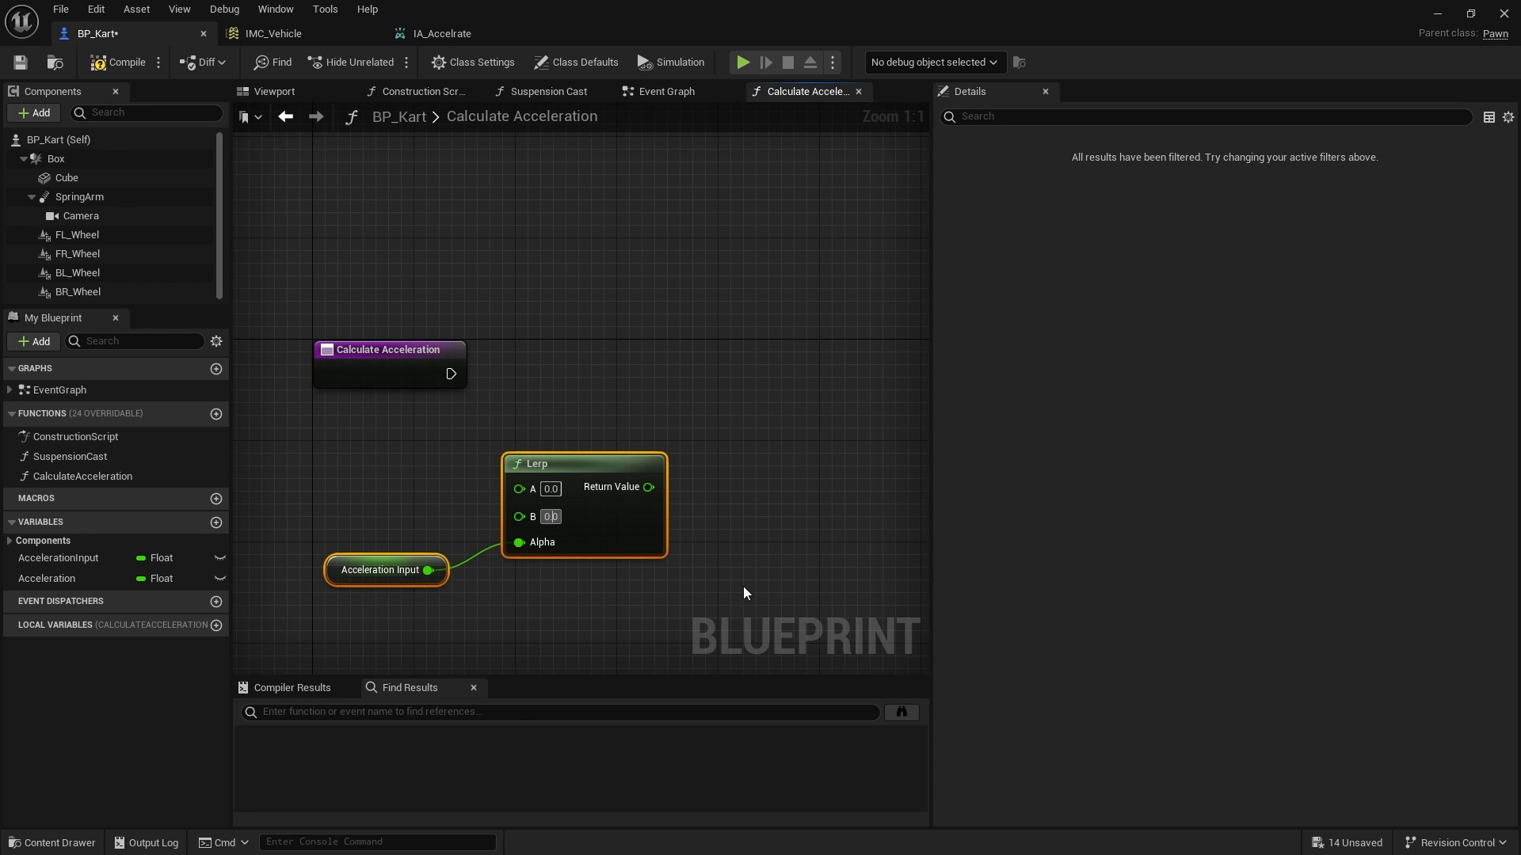
{"action": "type", "text": "15.0"}
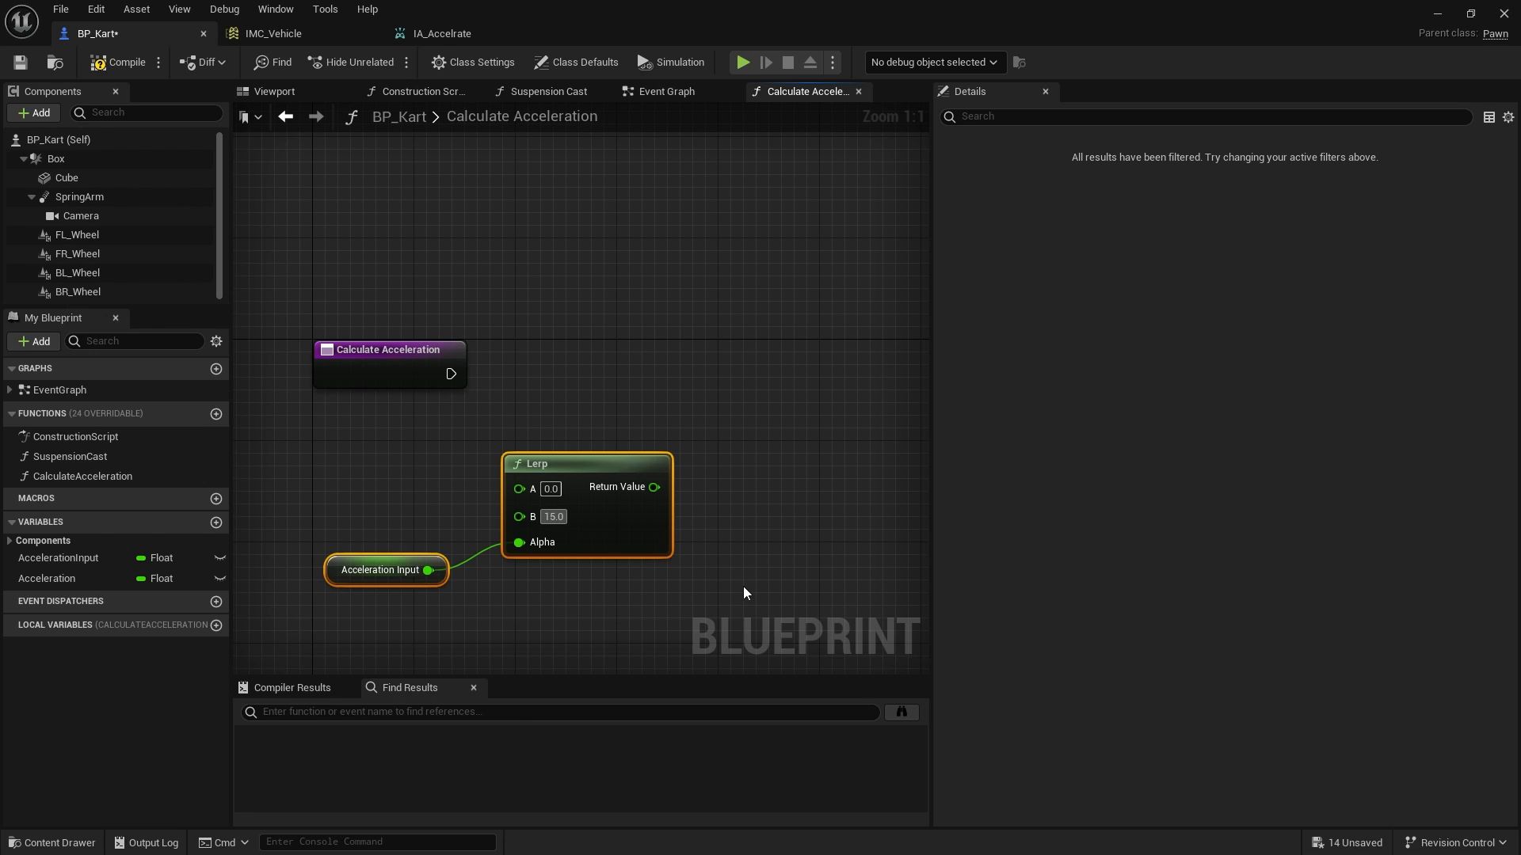
{"action": "type", "text": "15000.0"}
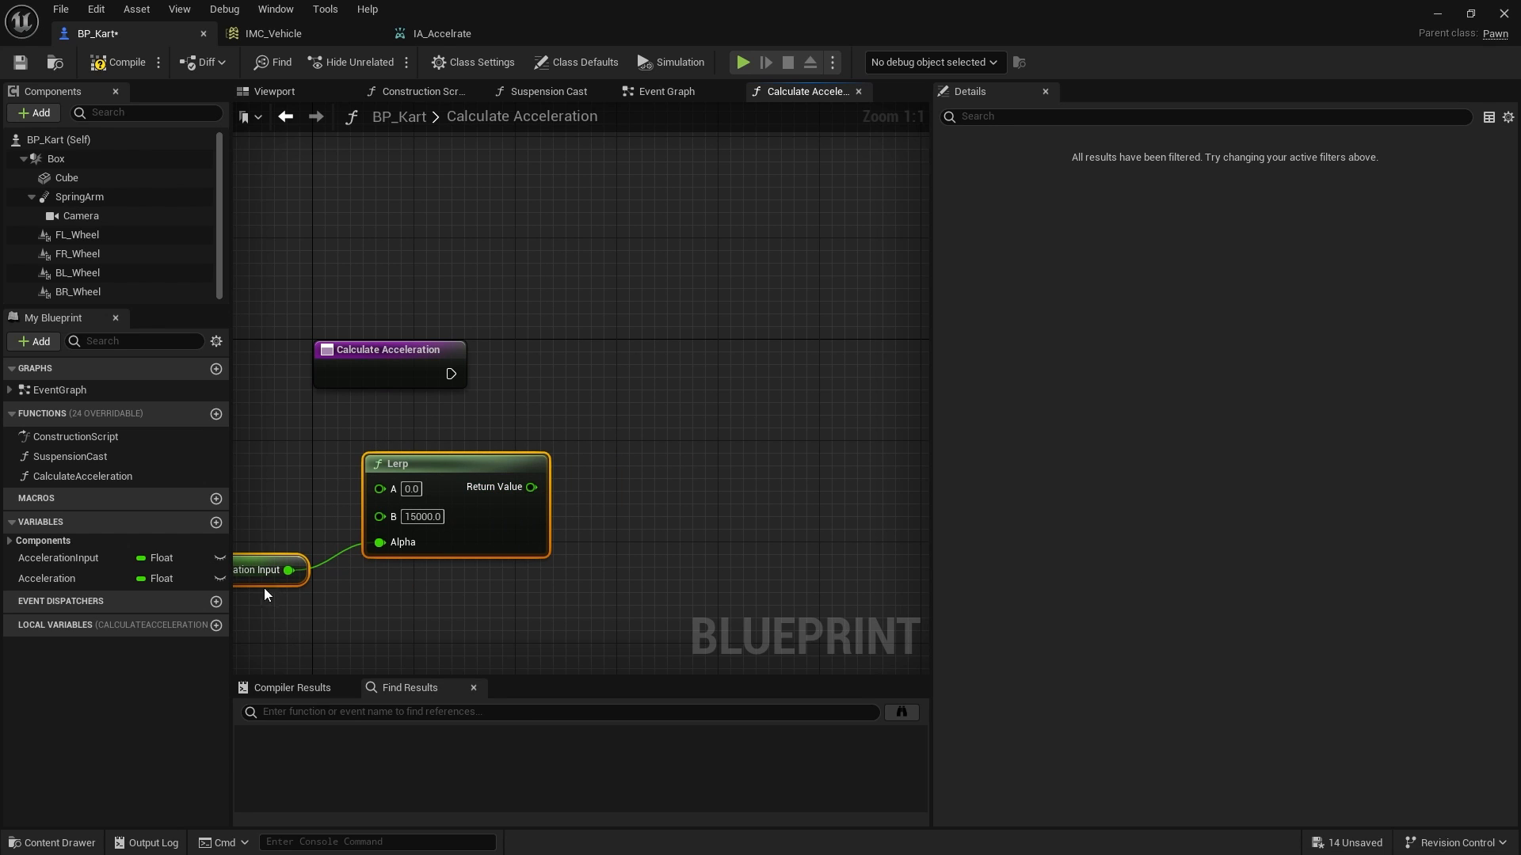
{"action": "left_click", "coordinate": [673, 494]}
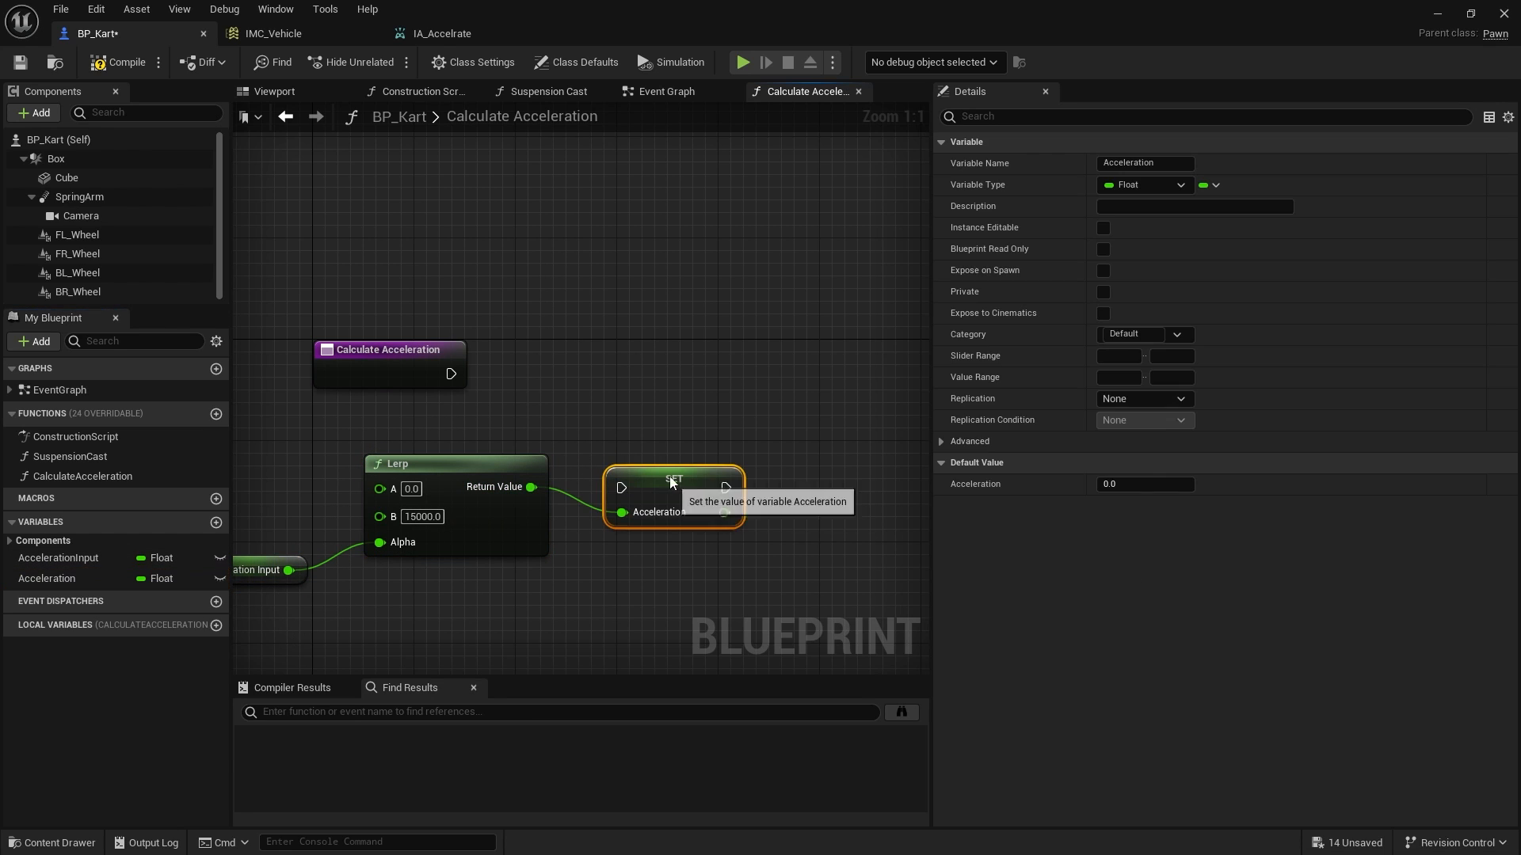
{"action": "left_click_drag", "start_coordinate": [671, 485], "coordinate": [635, 373]}
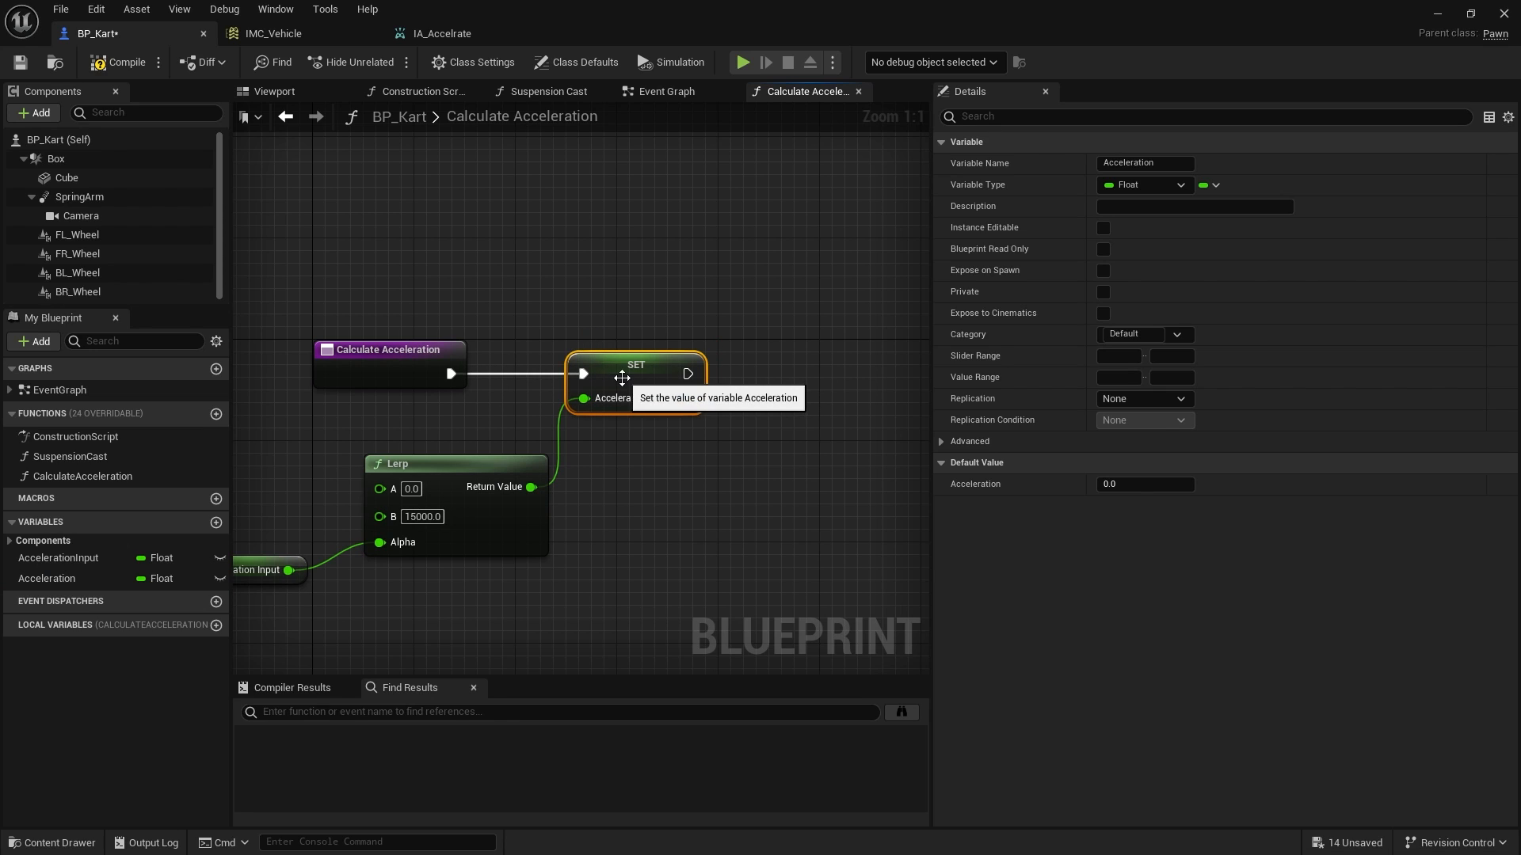
{"action": "mouse_move", "coordinate": [206, 501]}
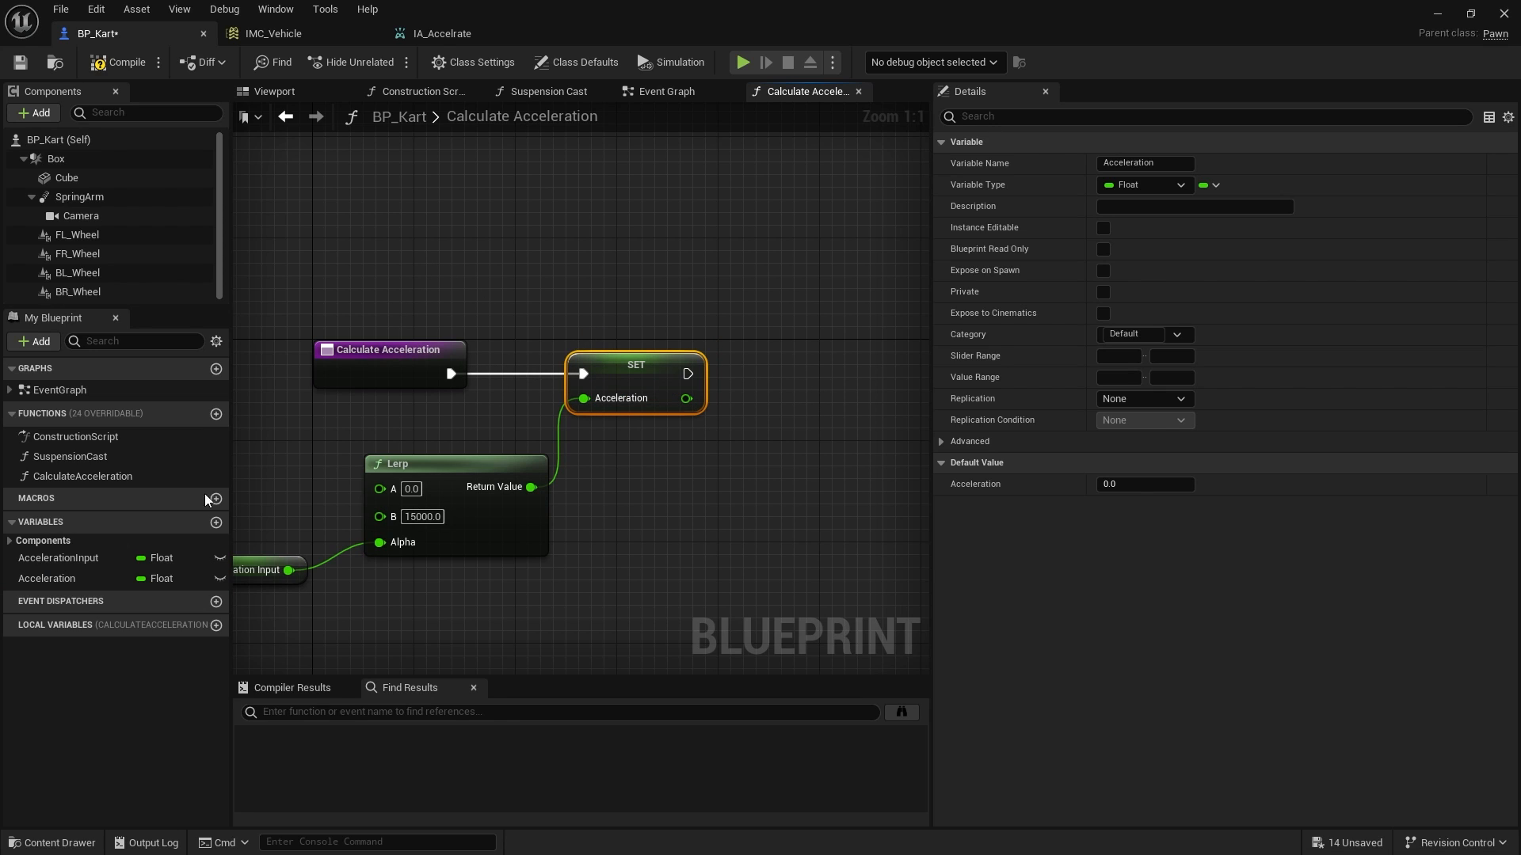
{"action": "mouse_move", "coordinate": [327, 403]}
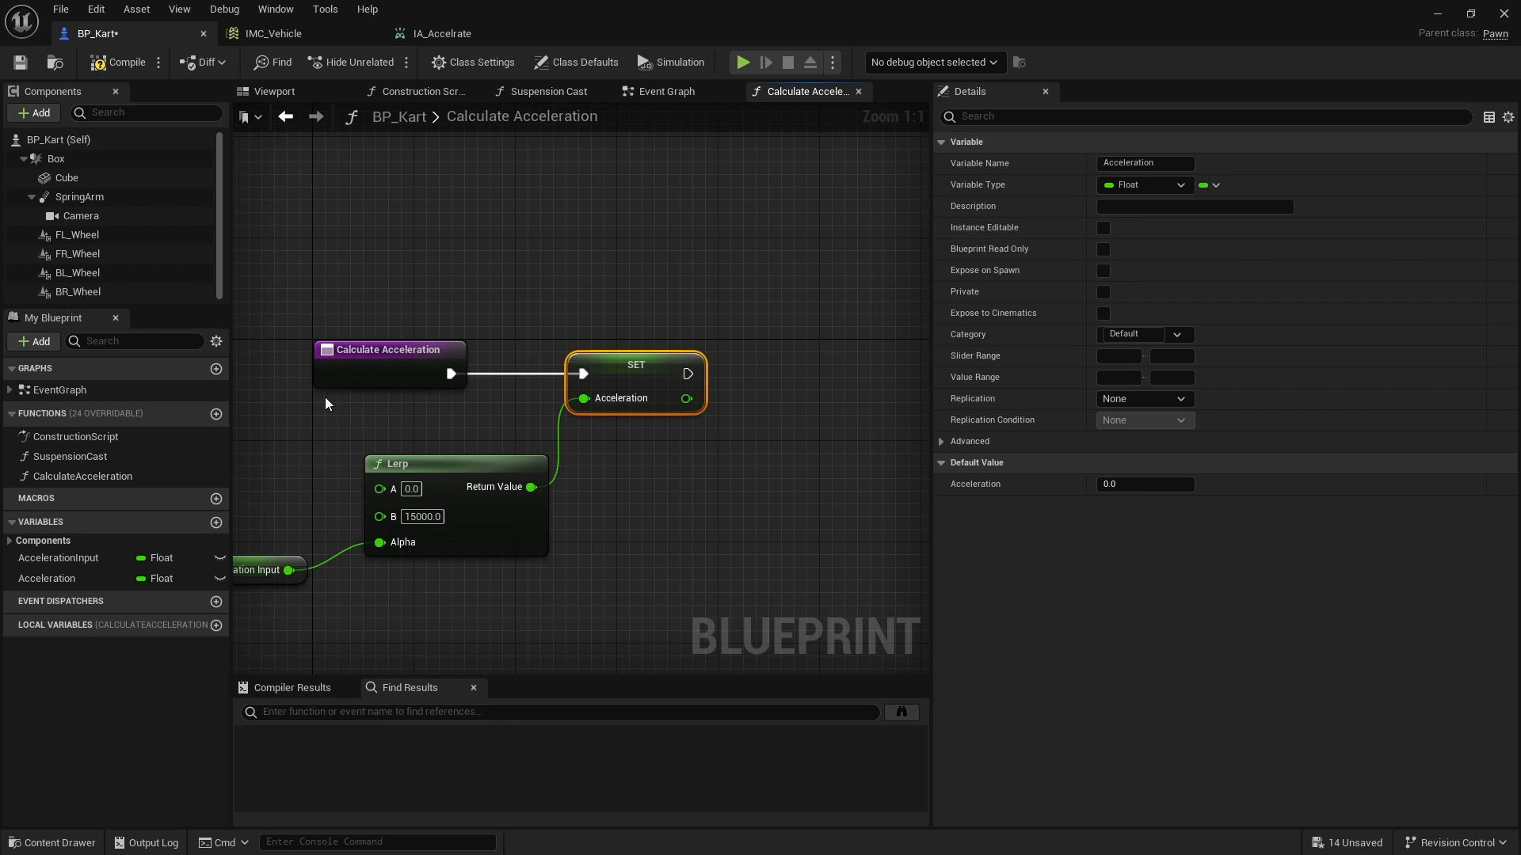
{"action": "mouse_move", "coordinate": [275, 9]}
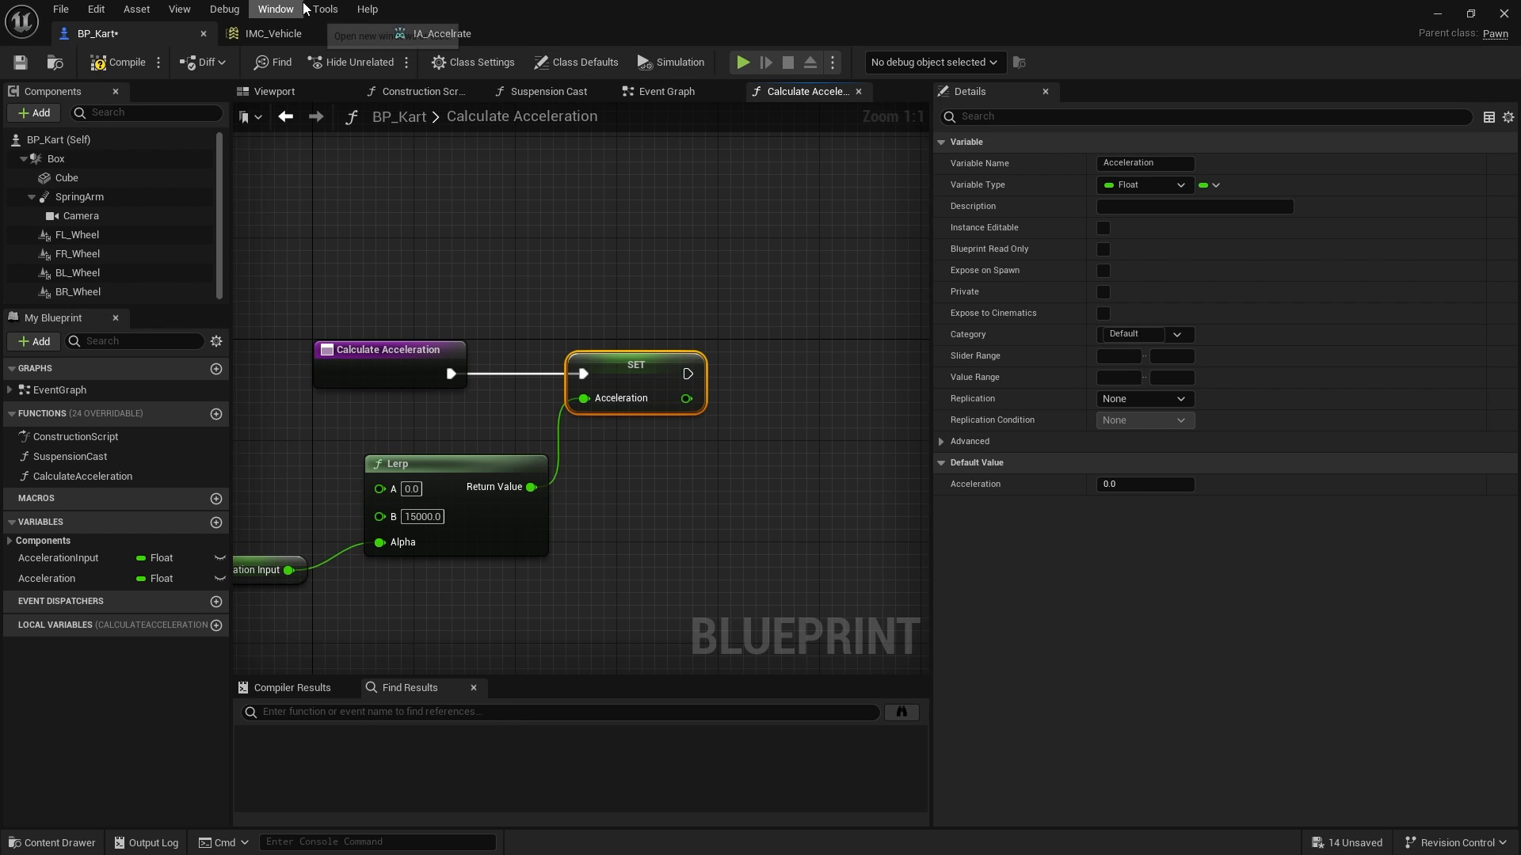
{"action": "mouse_move", "coordinate": [411, 272]}
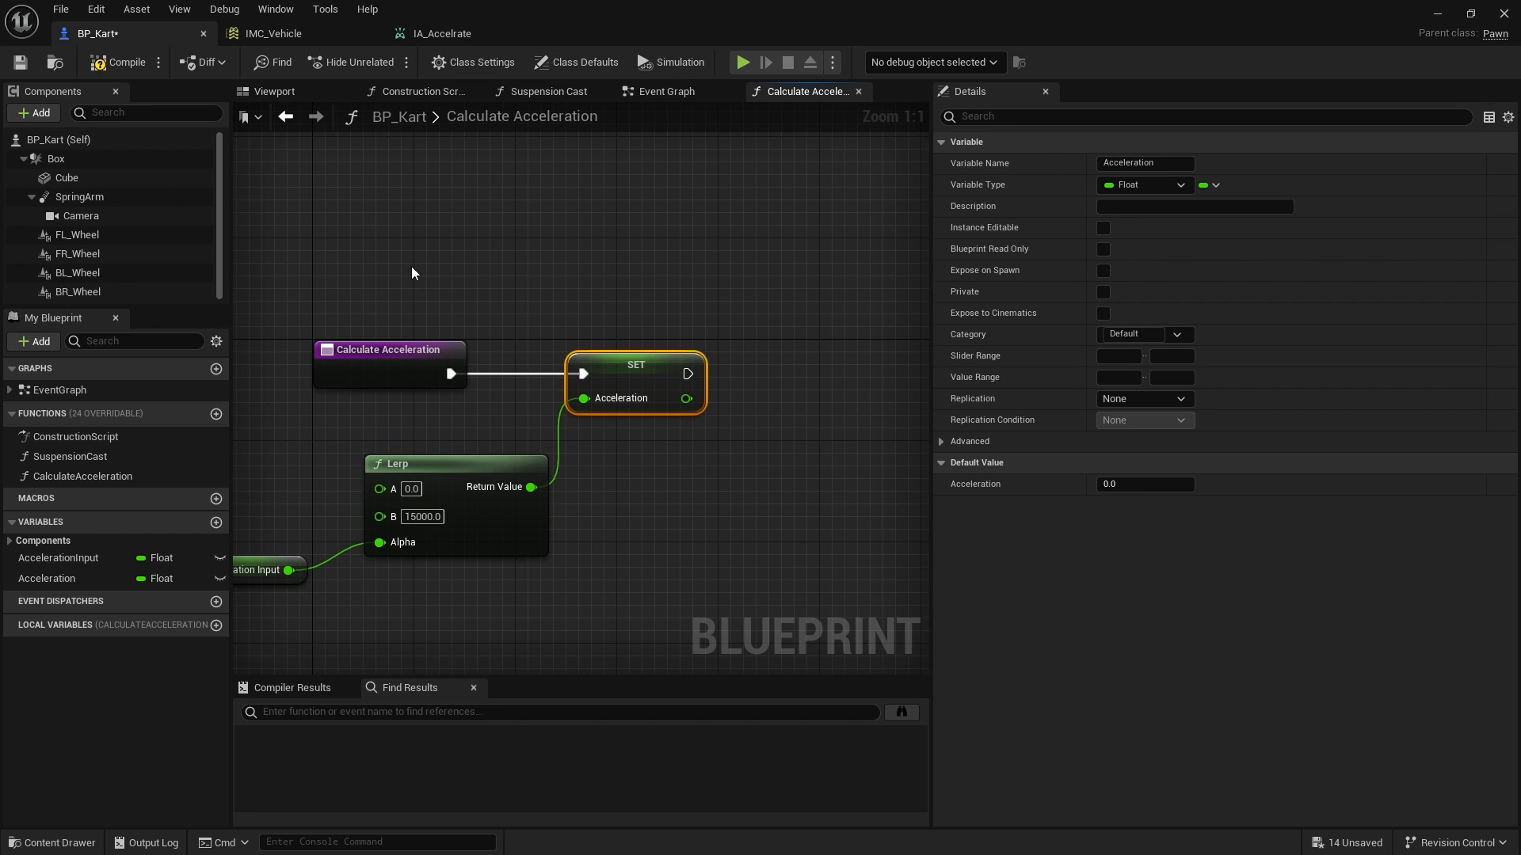
{"action": "mouse_move", "coordinate": [292, 316]}
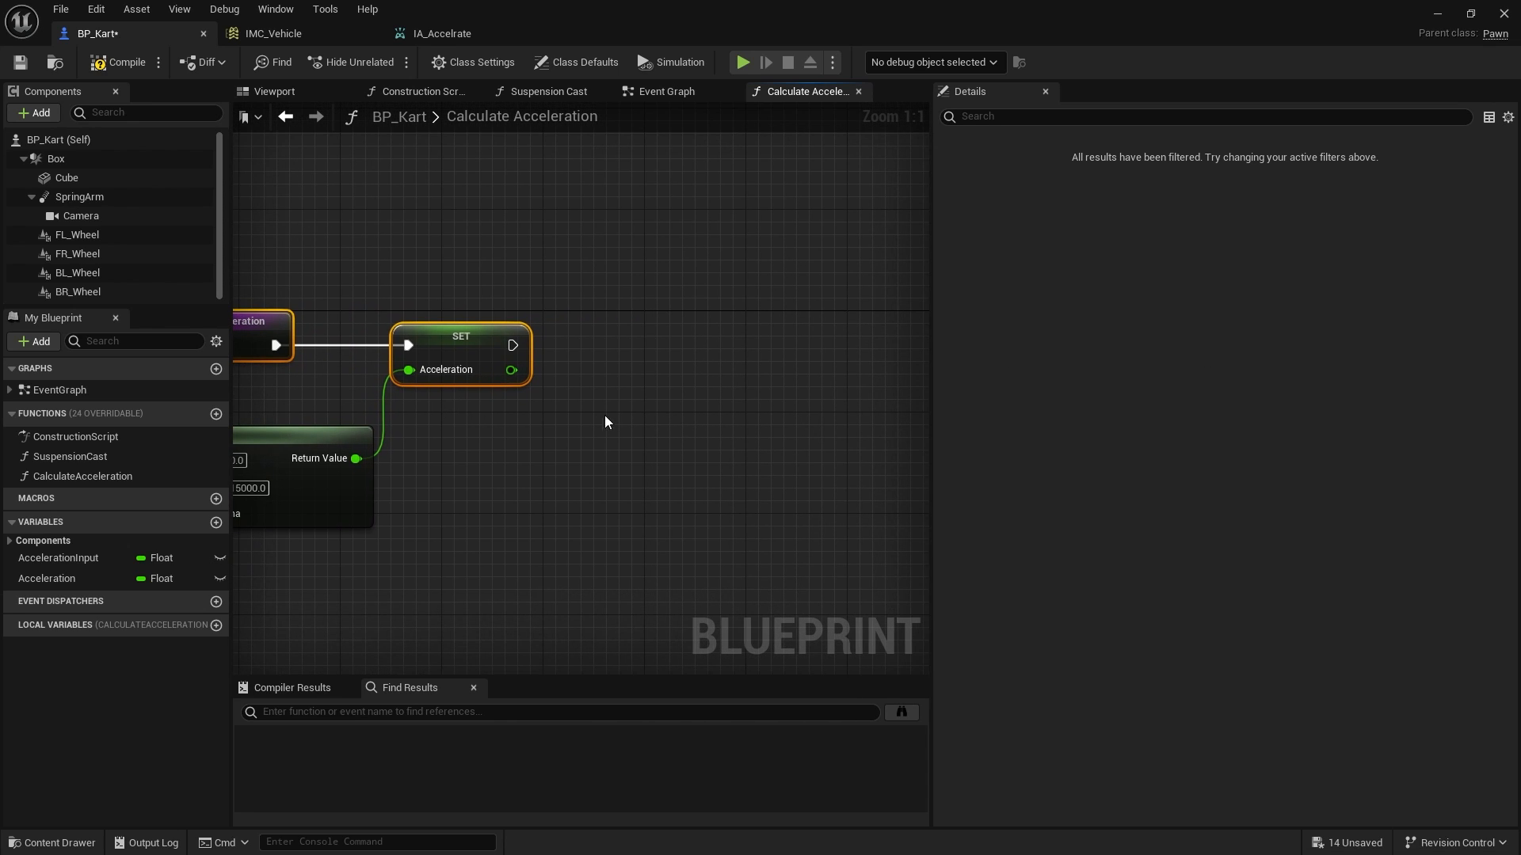
Step: FInterp AccelerationInput toward 0 using Get World Delta Seconds at interp speed 0.3
{"action": "left_click", "coordinate": [58, 558]}
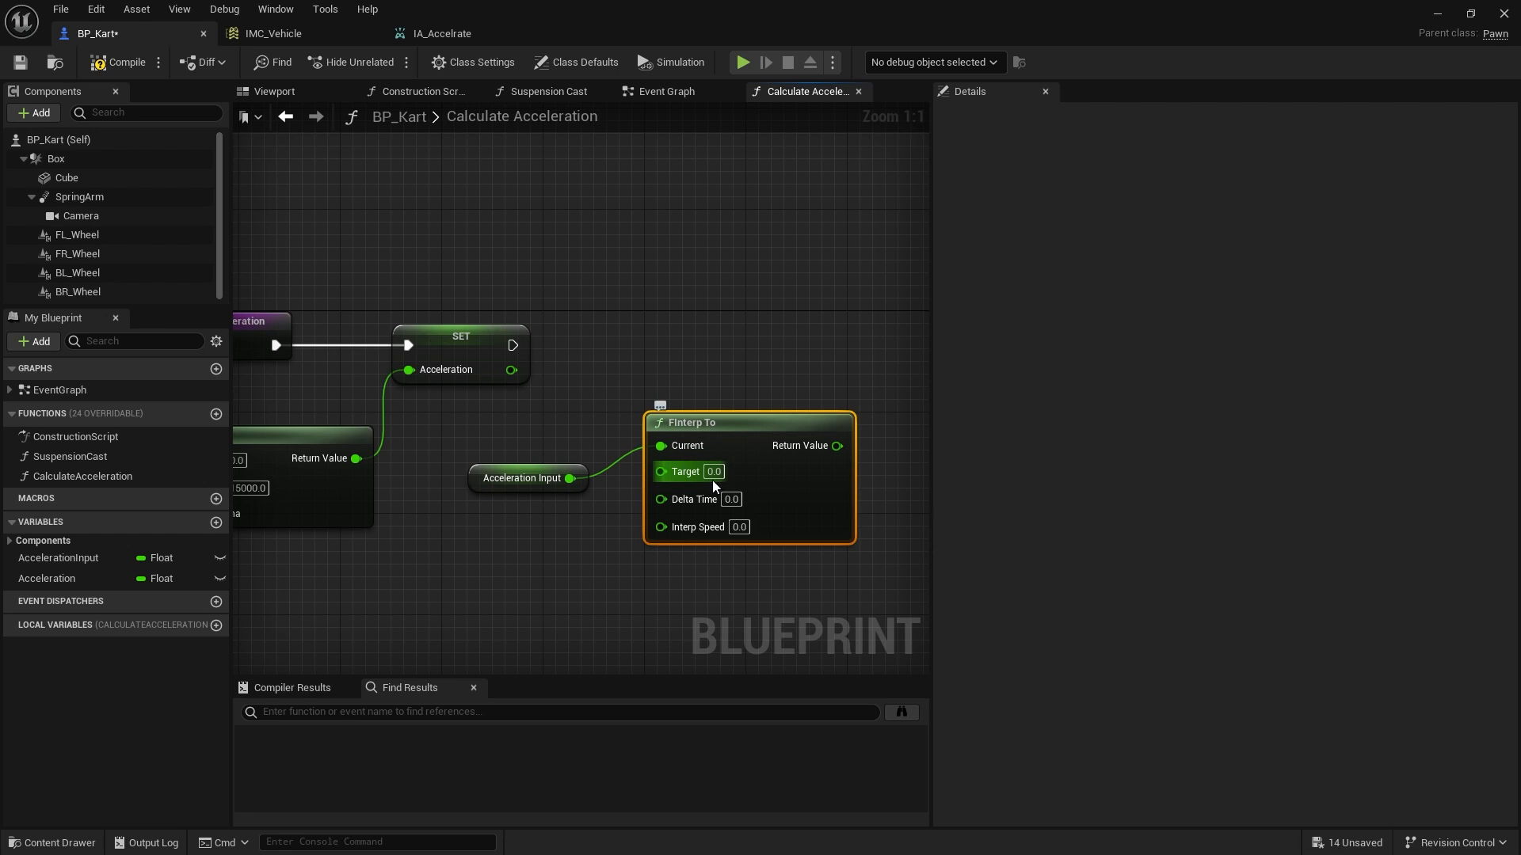
{"action": "type", "text": "de"}
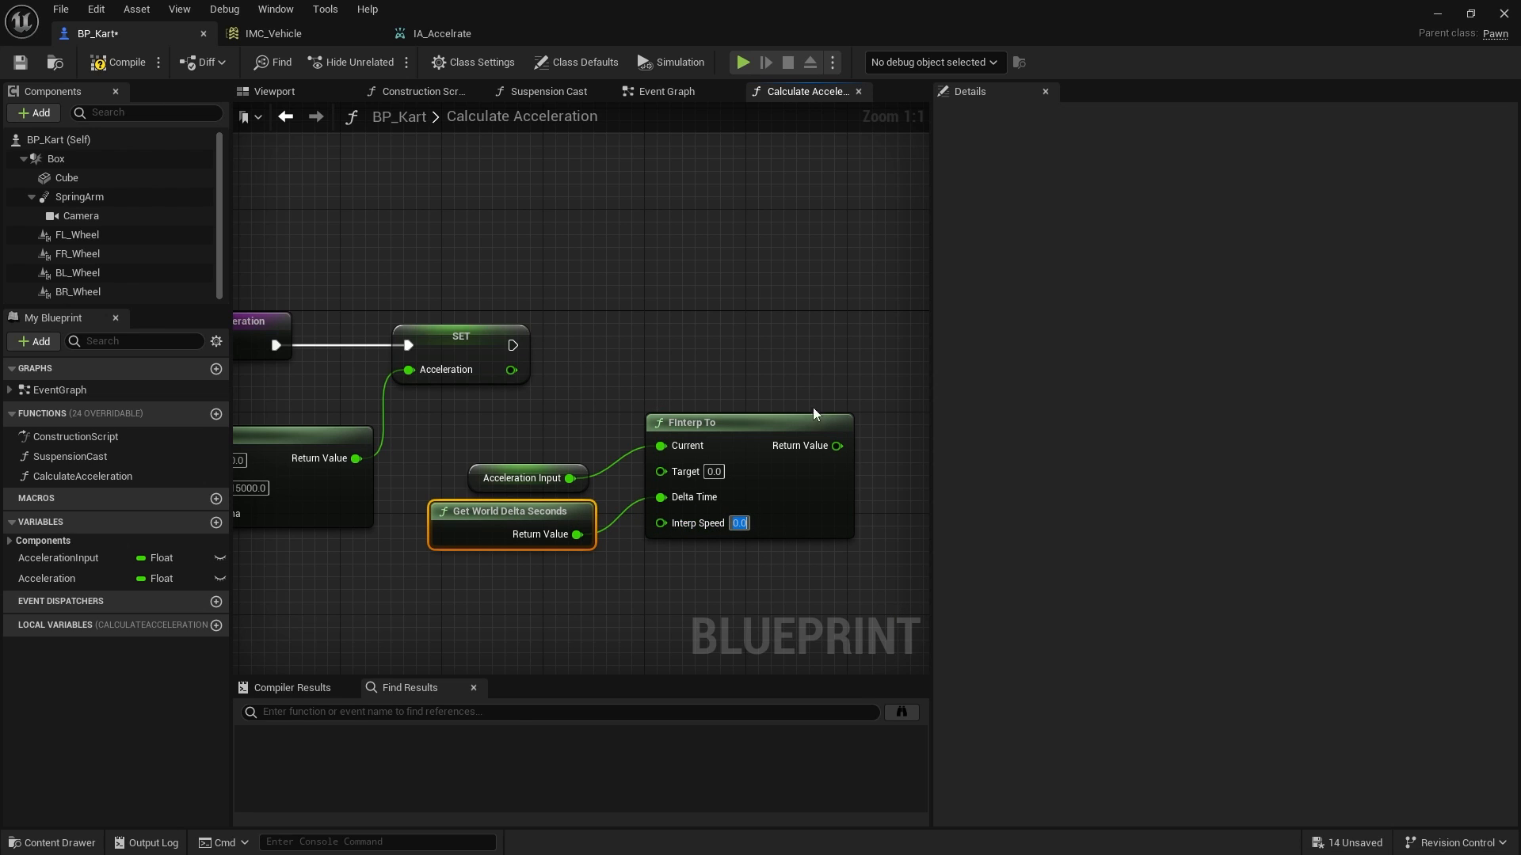
{"action": "left_click", "coordinate": [665, 91]}
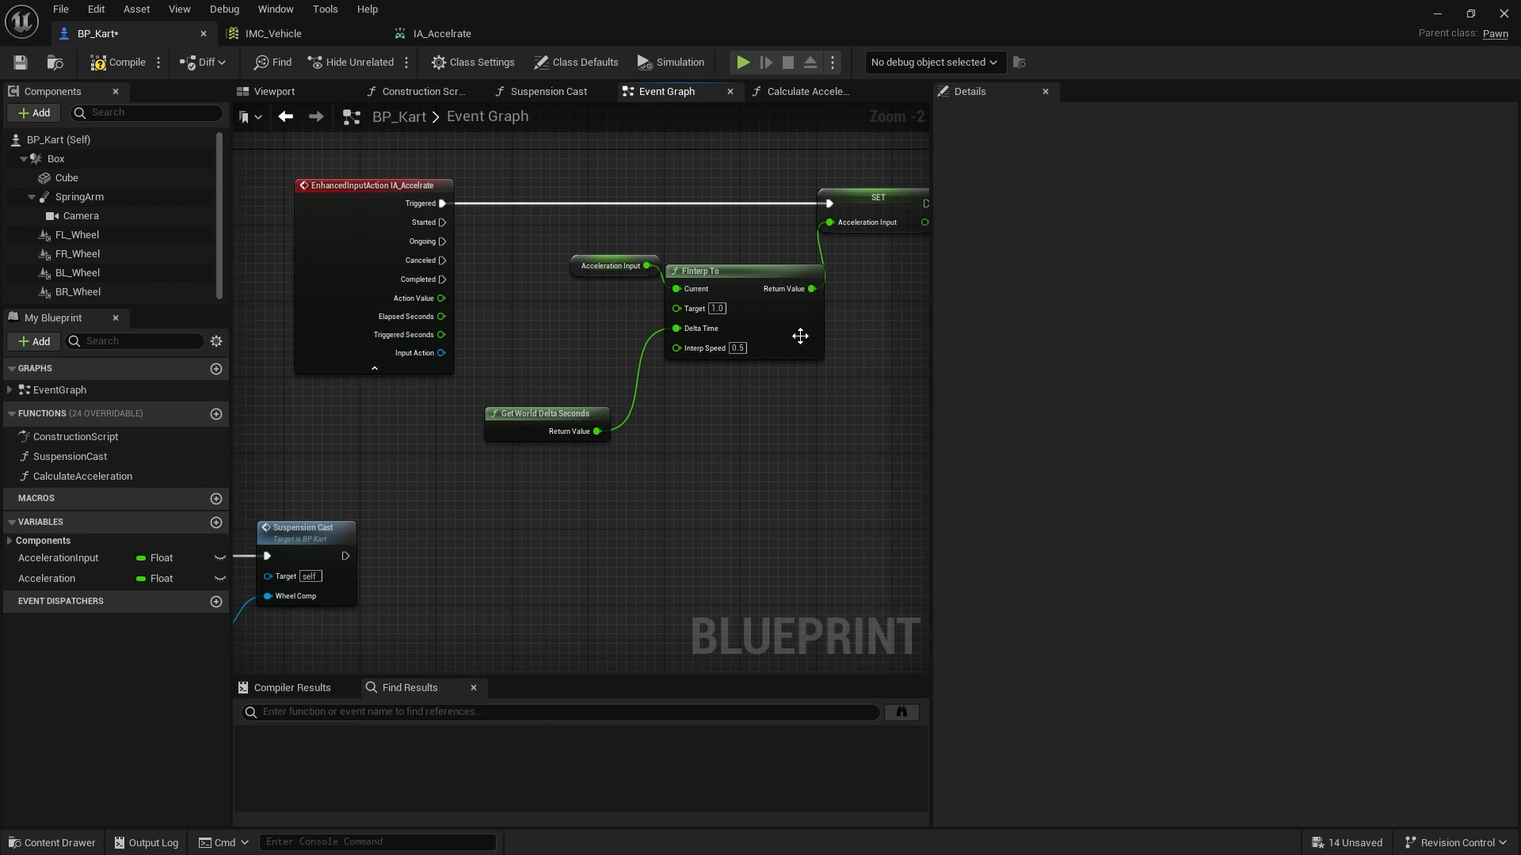
{"action": "left_click", "coordinate": [803, 91]}
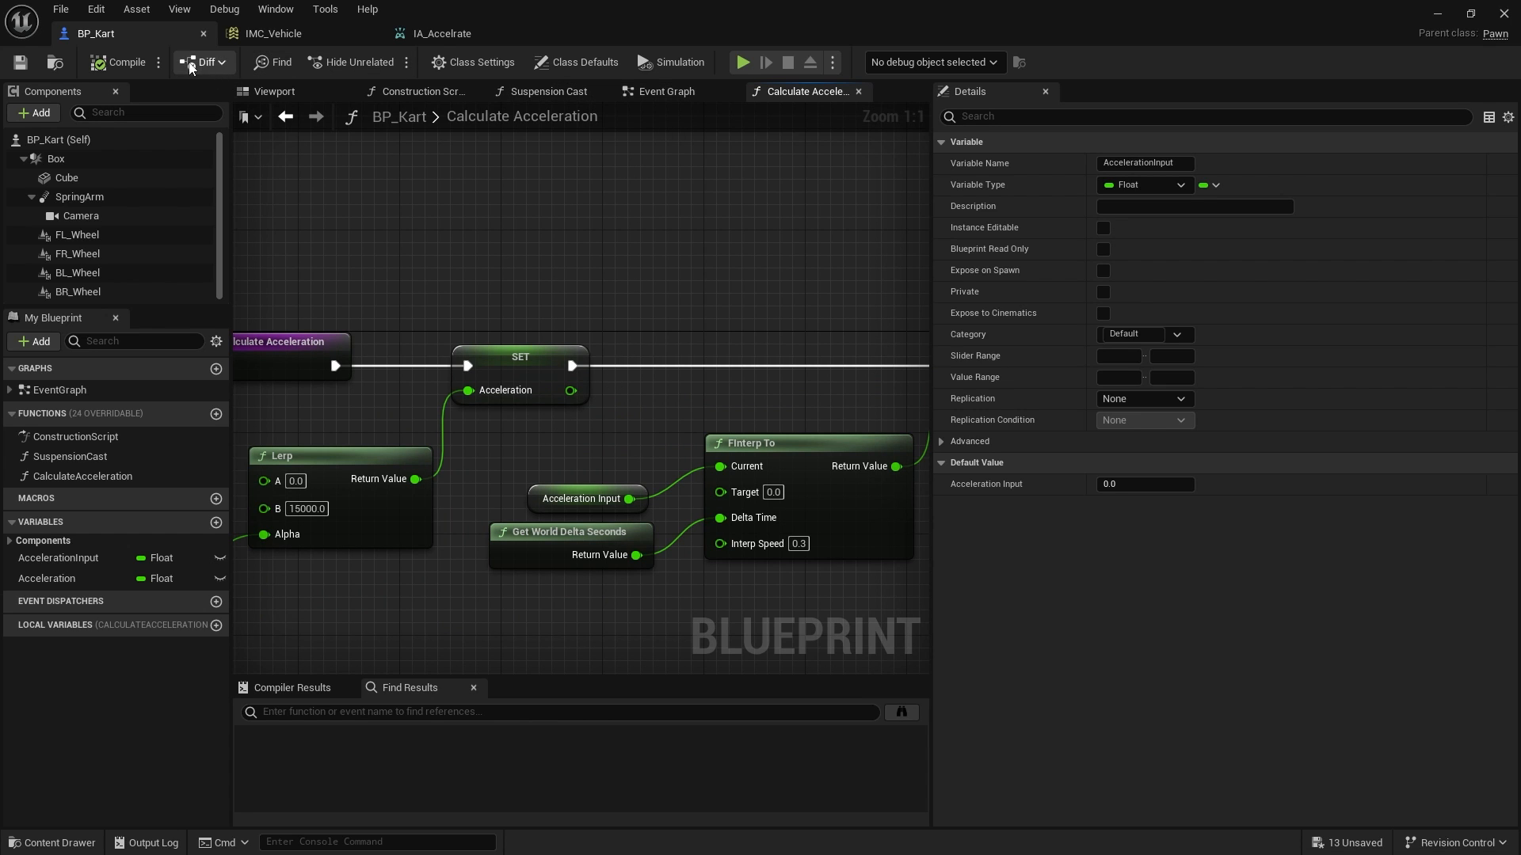
Step: Call CalculateAcceleration after the BR_Wheel Suspension Cast in Event Tick, then return to the level
{"action": "left_click", "coordinate": [666, 91]}
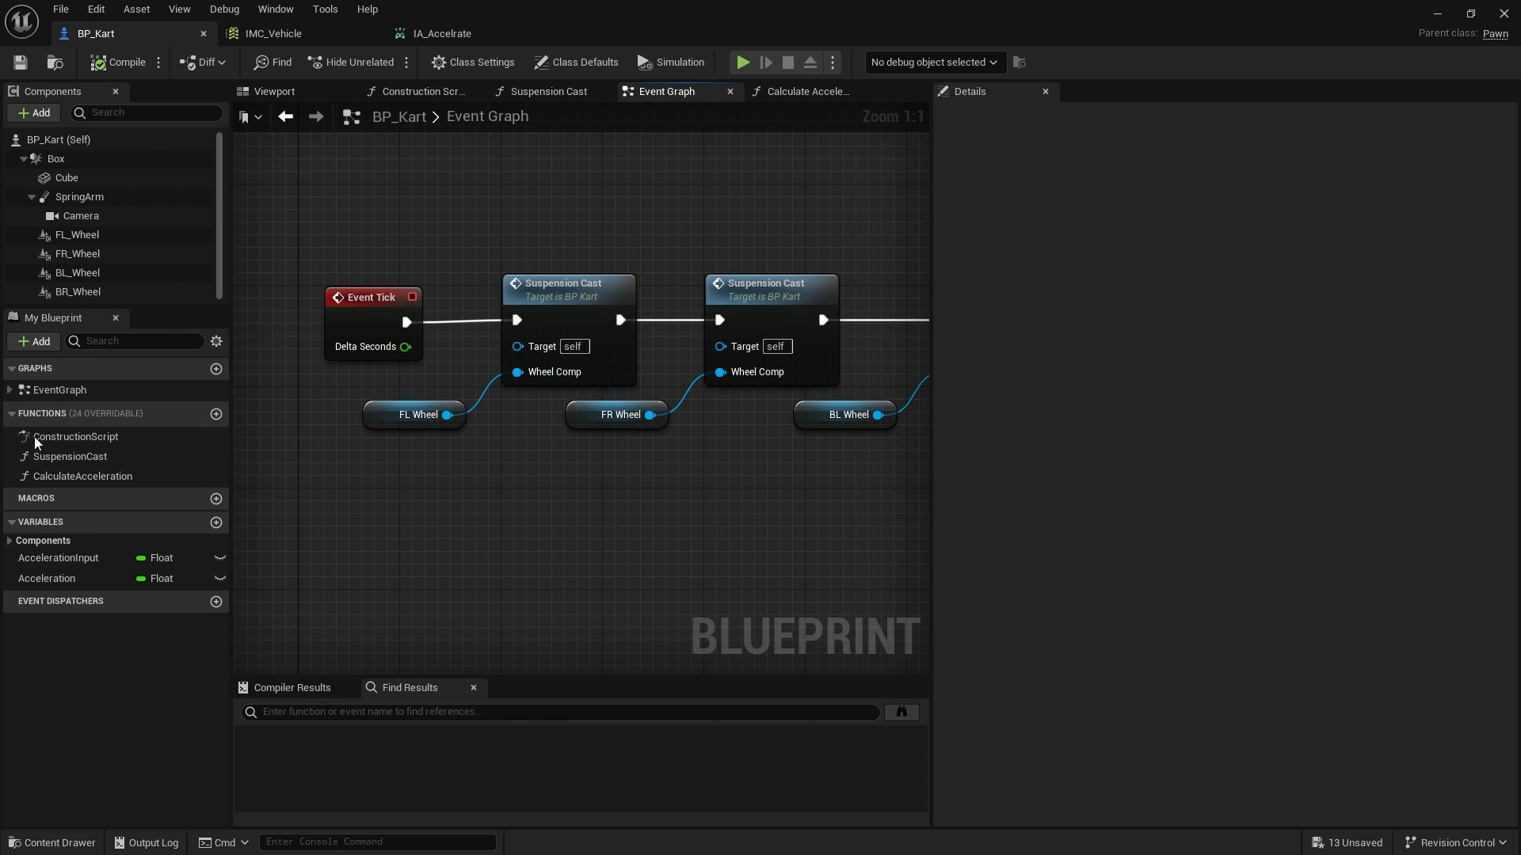
{"action": "left_click", "coordinate": [81, 476]}
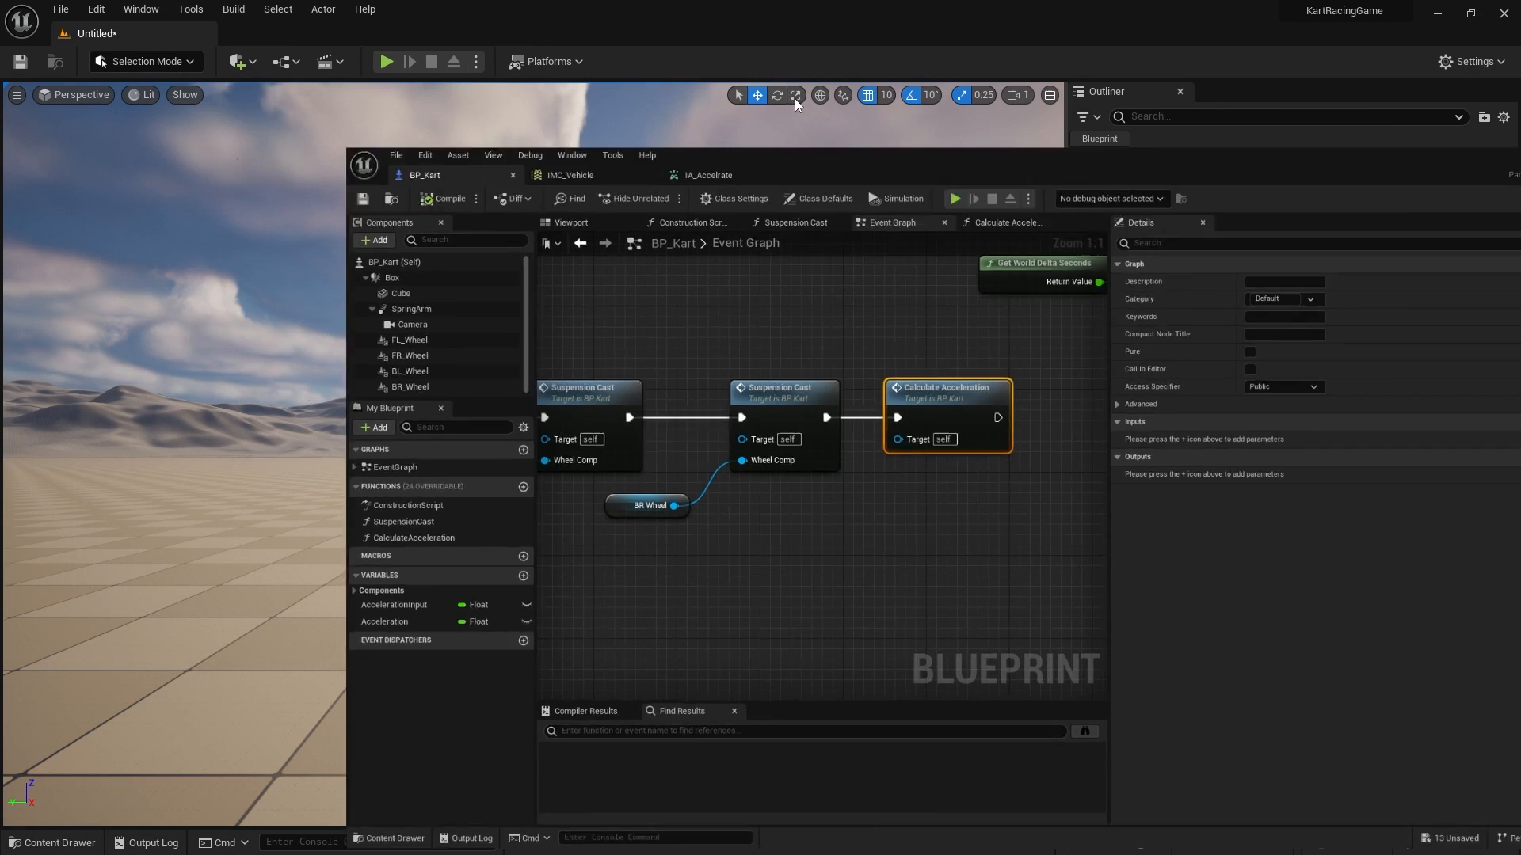
{"action": "left_click", "coordinate": [385, 61]}
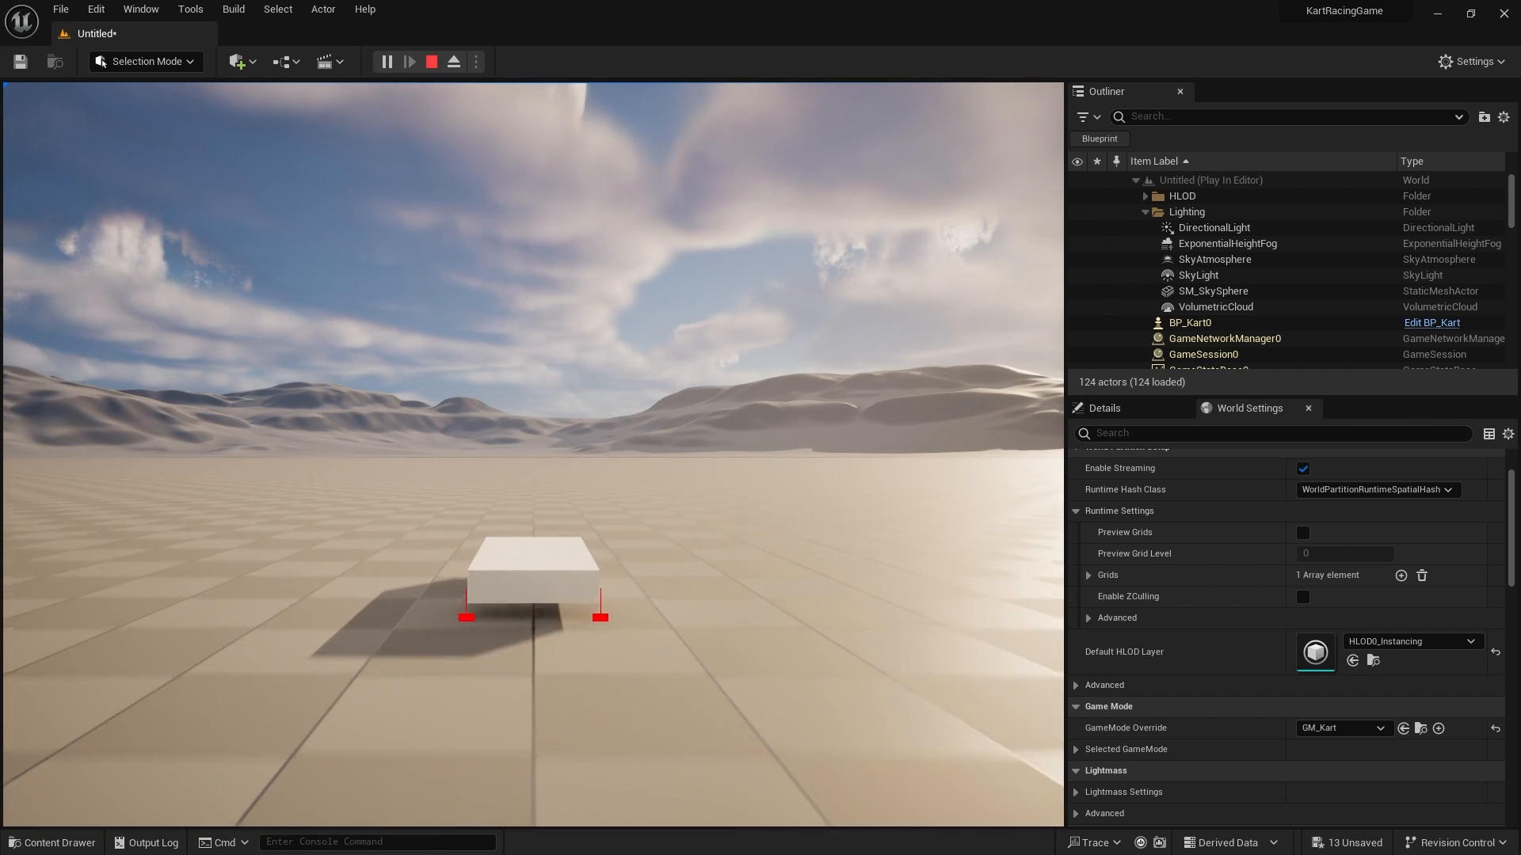
Step: End the play-test session with the kart box resting on the ground
{"action": "left_click", "coordinate": [431, 61]}
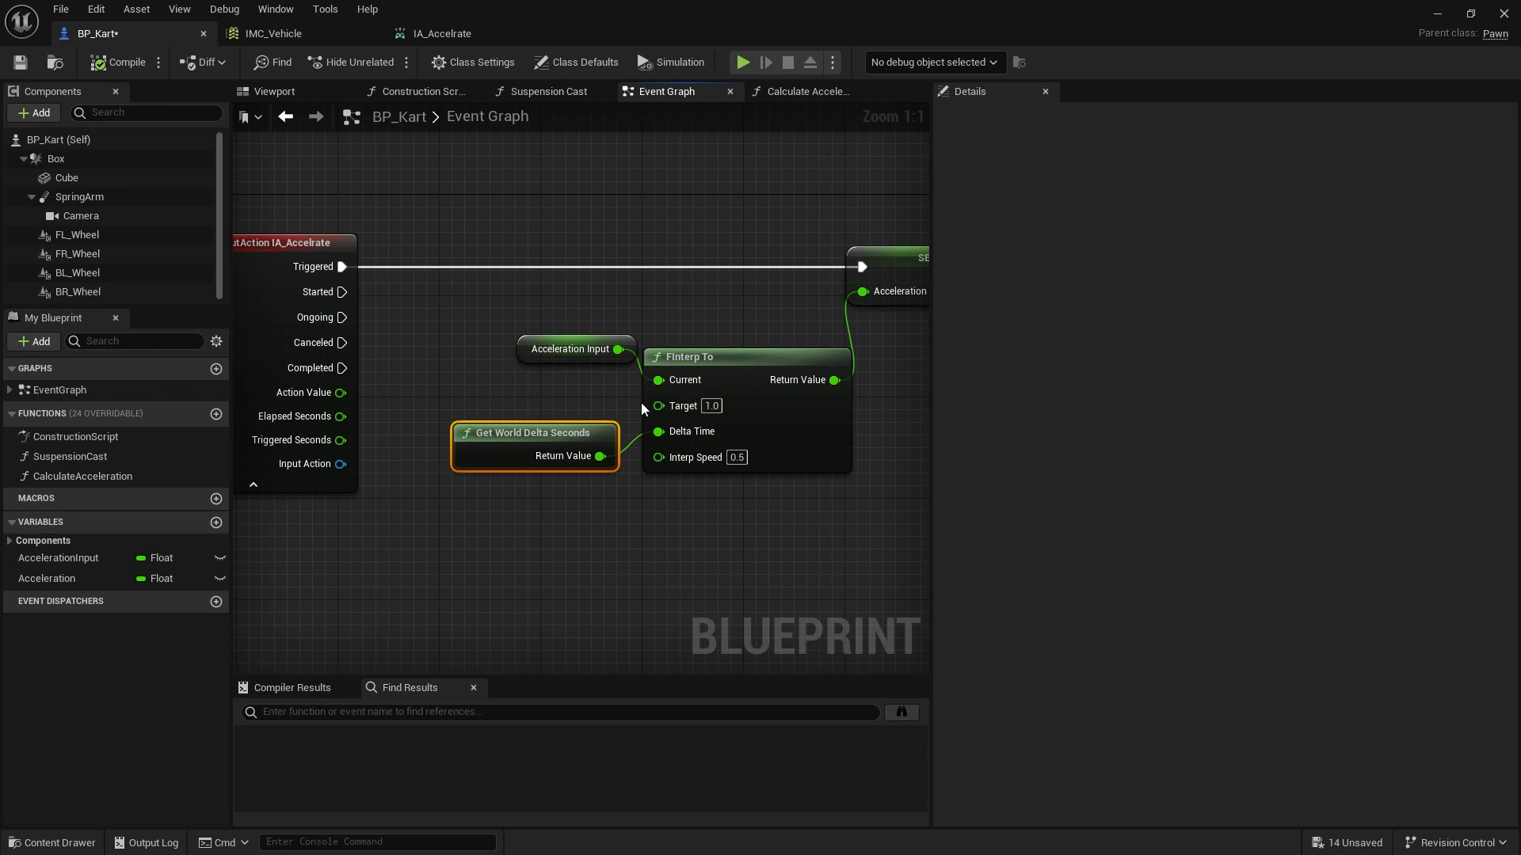
{"action": "mouse_move", "coordinate": [629, 389]}
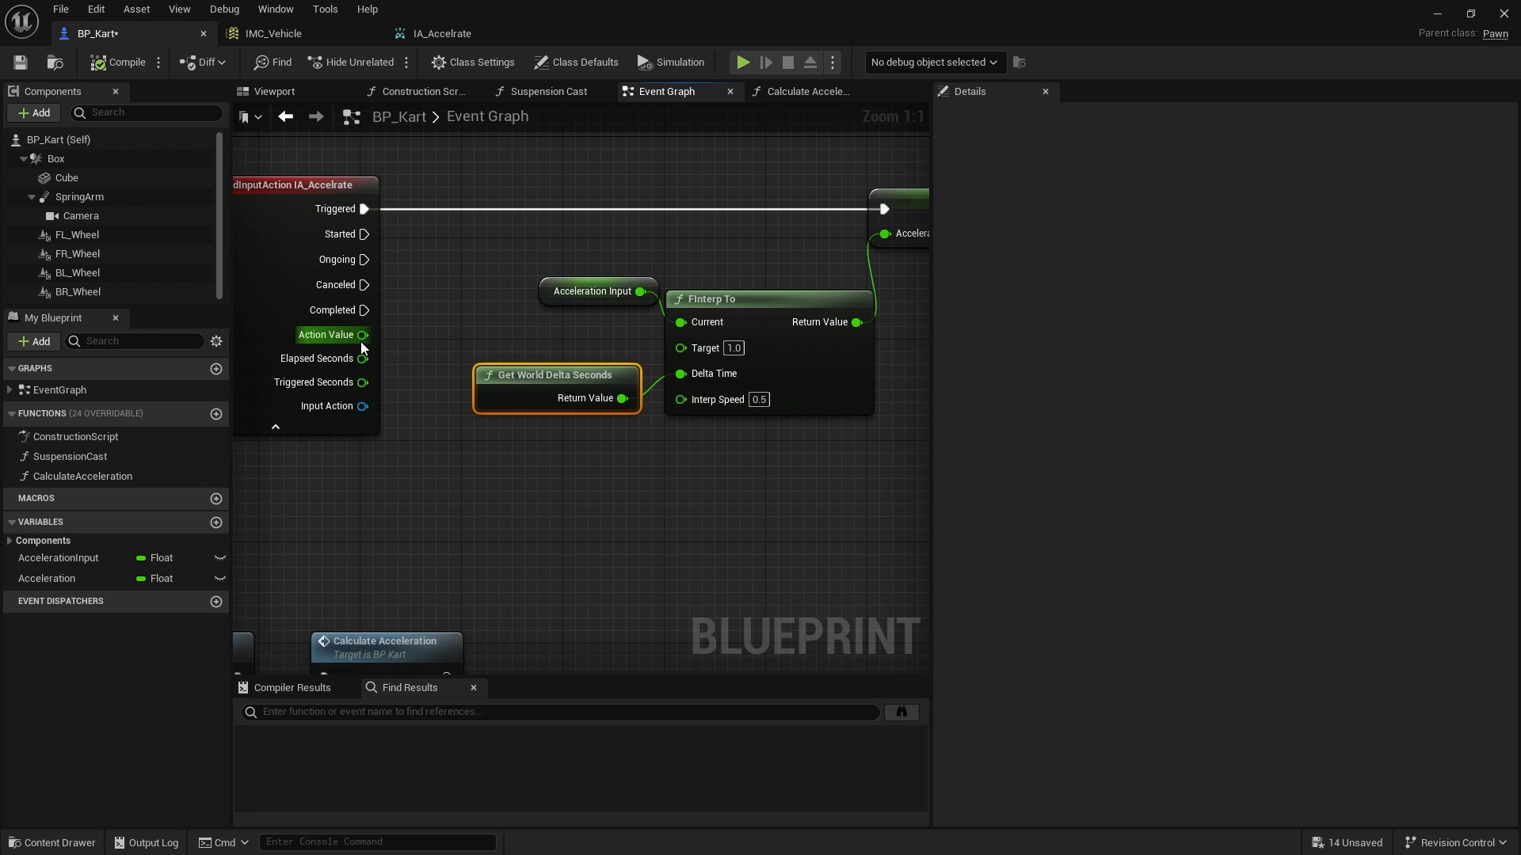
Step: Wire IA_Accelrate's Action Value into the FInterp To Target, then view IMC_Vehicle's mappings
{"action": "left_click_drag", "start_coordinate": [362, 334], "coordinate": [681, 346]}
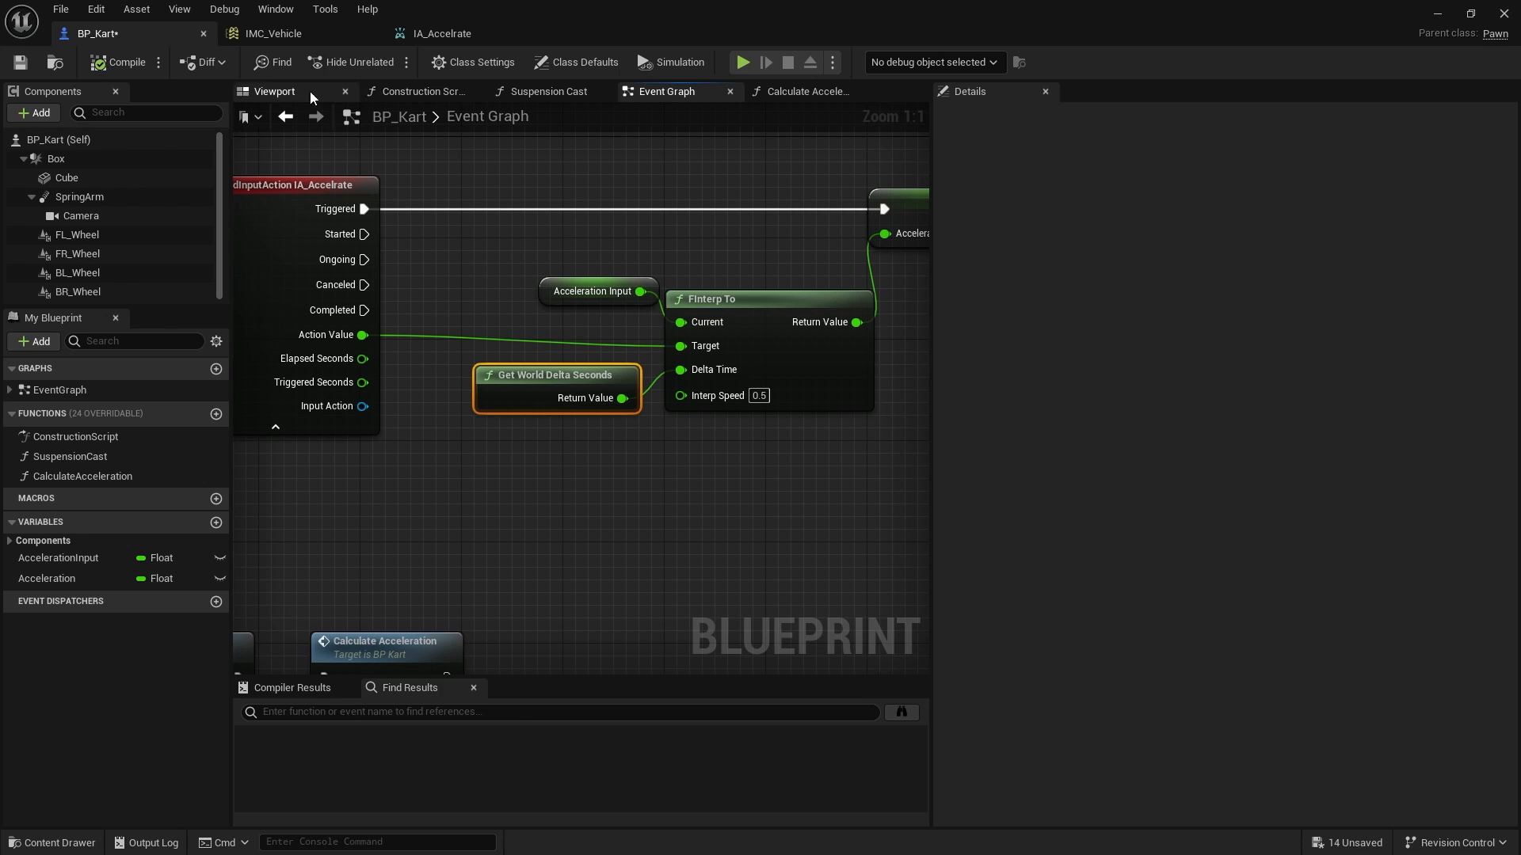
{"action": "left_click", "coordinate": [272, 34]}
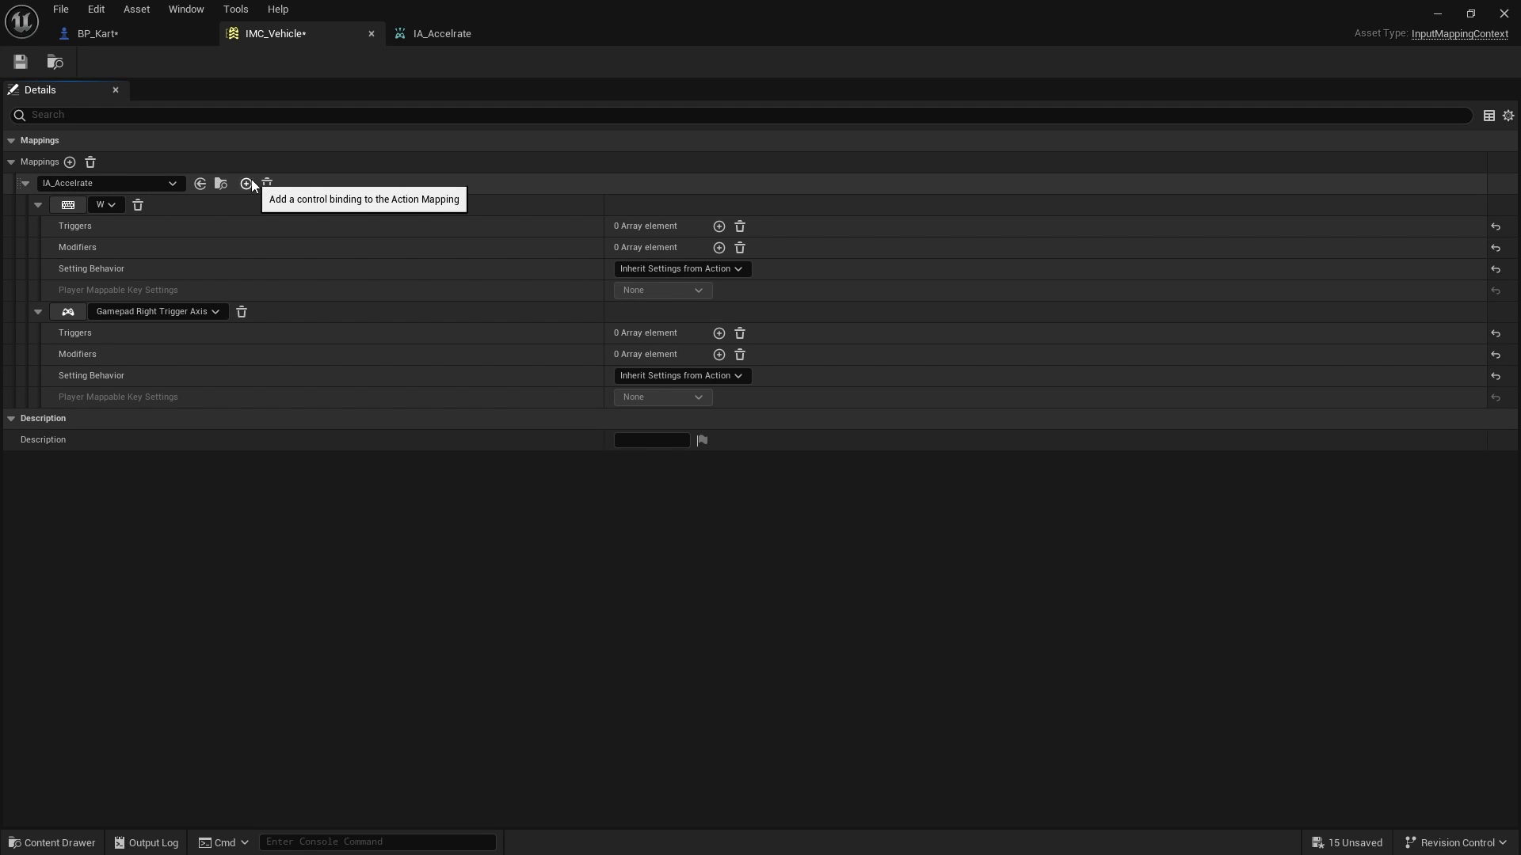
Step: Add an S key binding to IA_Accelrate in IMC_Vehicle with a Negate modifier
{"action": "left_click", "coordinate": [247, 183]}
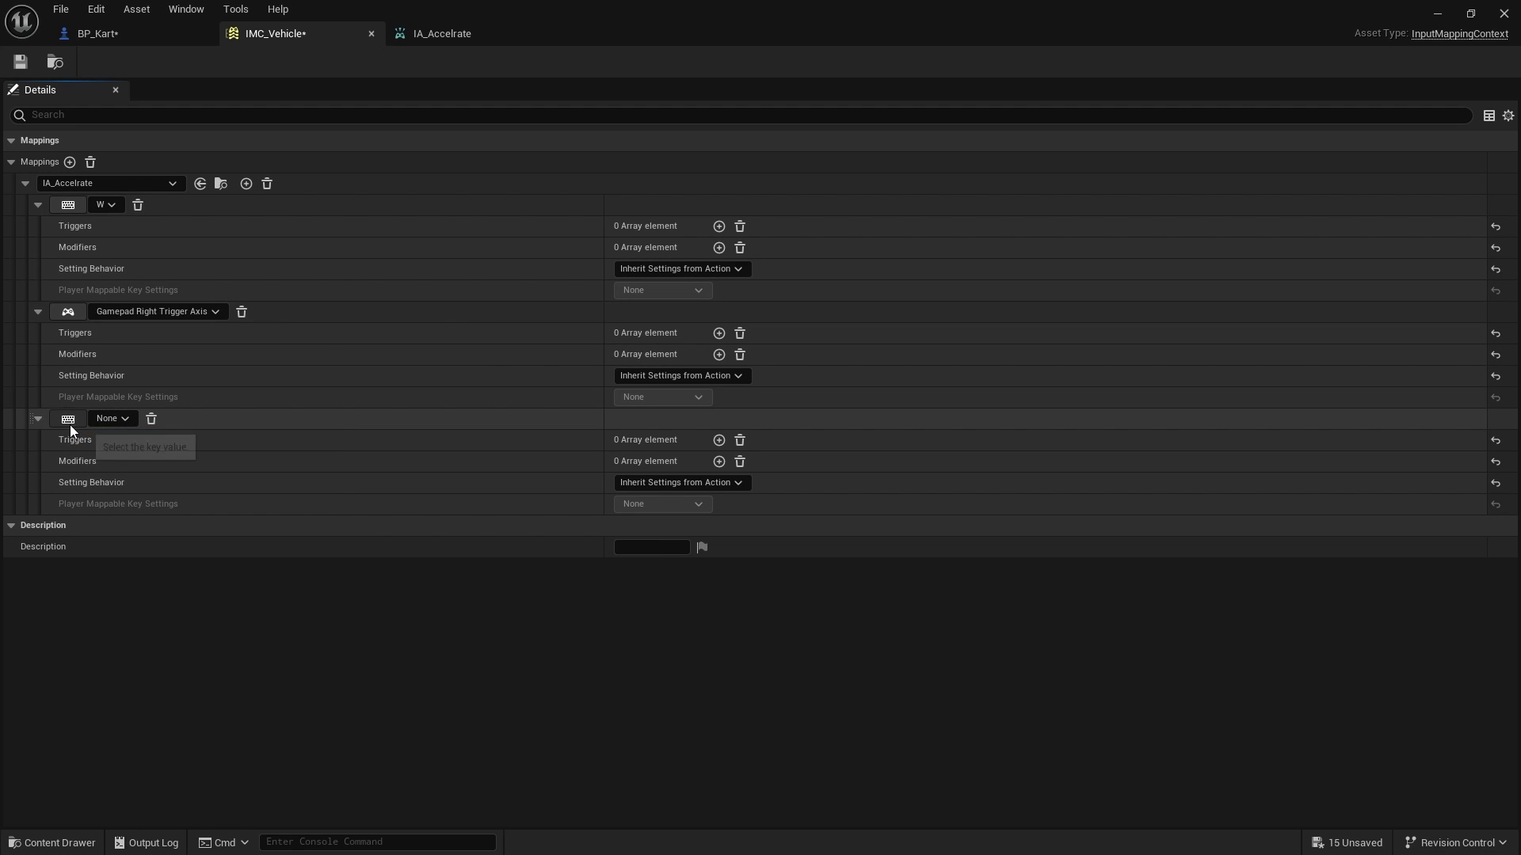
{"action": "left_click", "coordinate": [110, 418]}
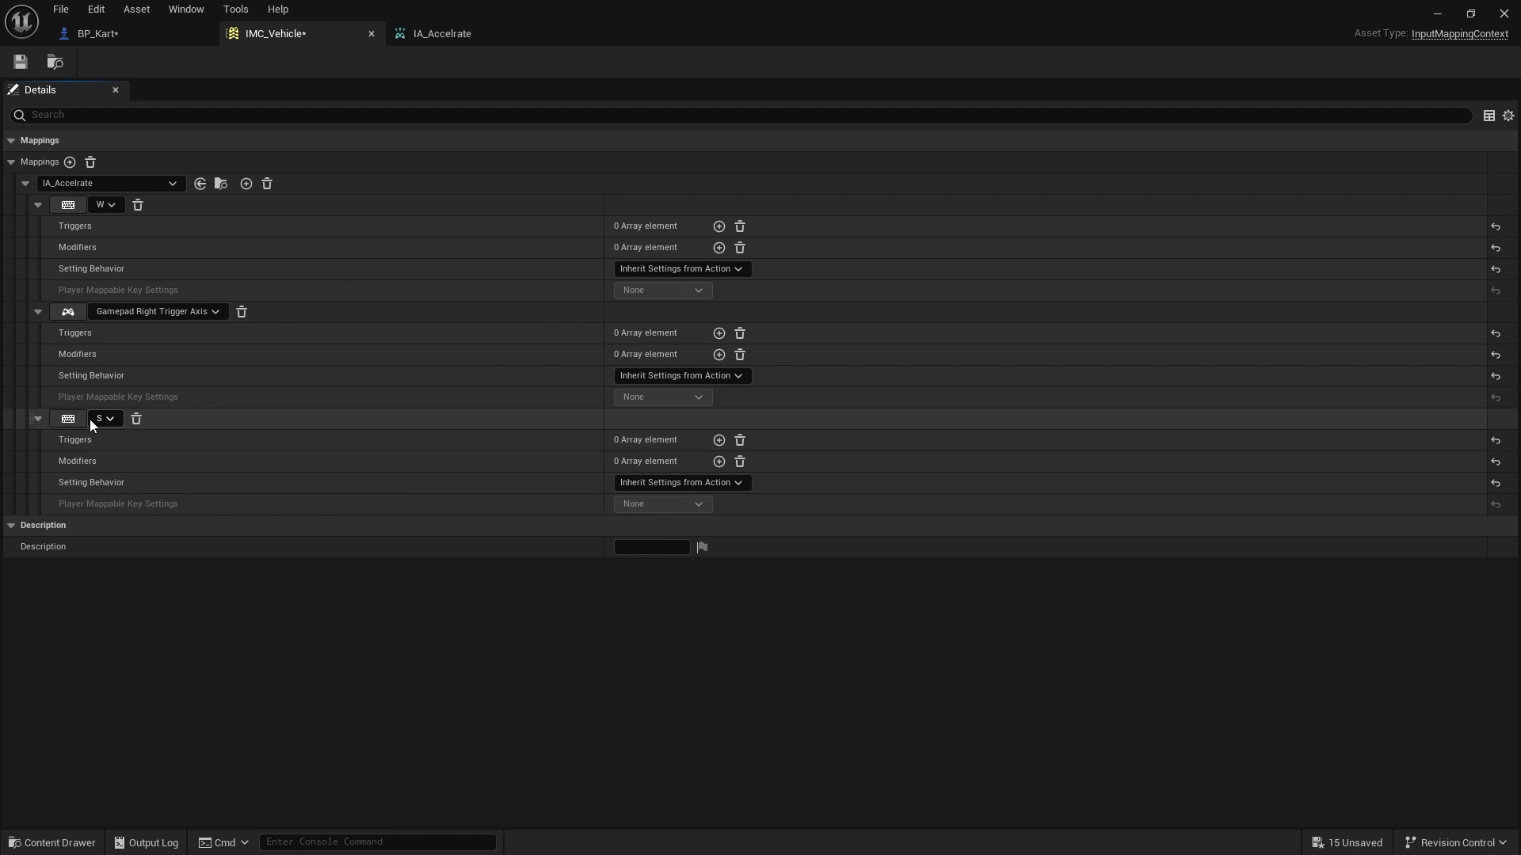
{"action": "left_click", "coordinate": [718, 461]}
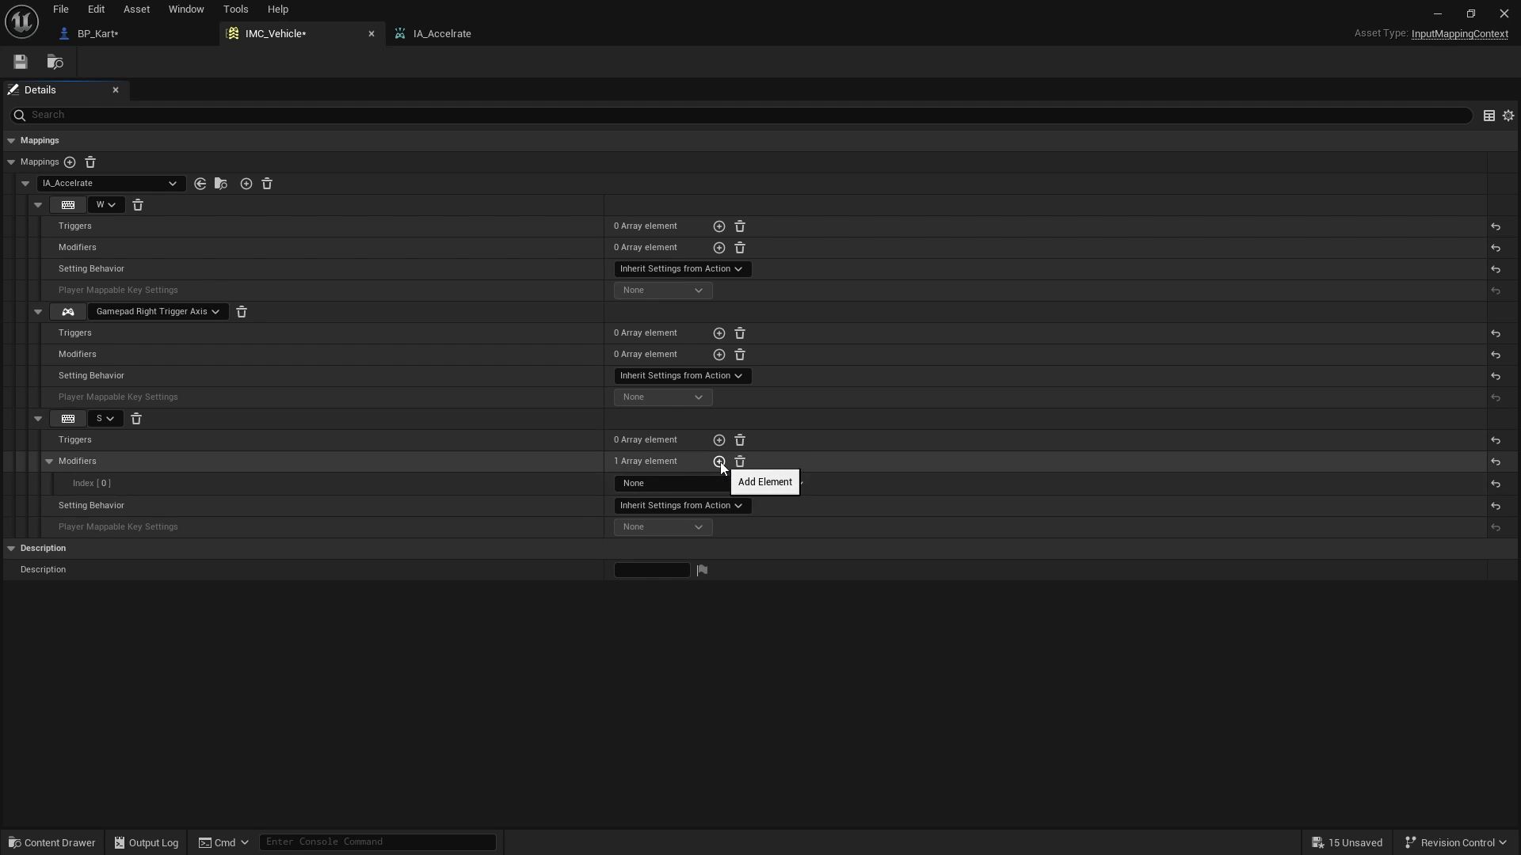
{"action": "left_click", "coordinate": [718, 461]}
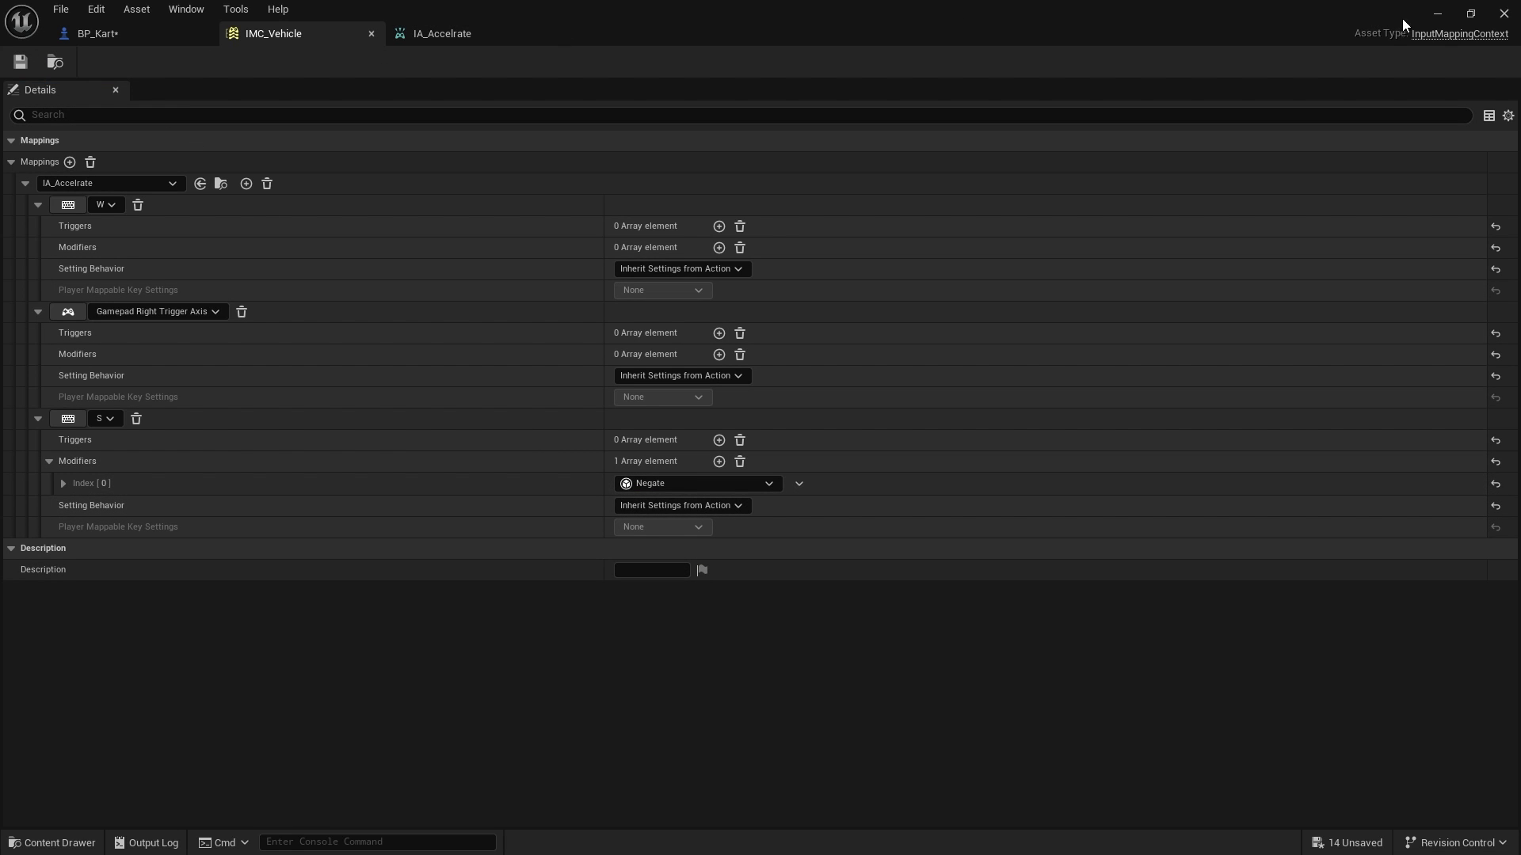
Step: In BP_Kart's Calculate Acceleration, feed Acceleration Input through a Multiply node into SET Acceleration
{"action": "left_click", "coordinate": [96, 33]}
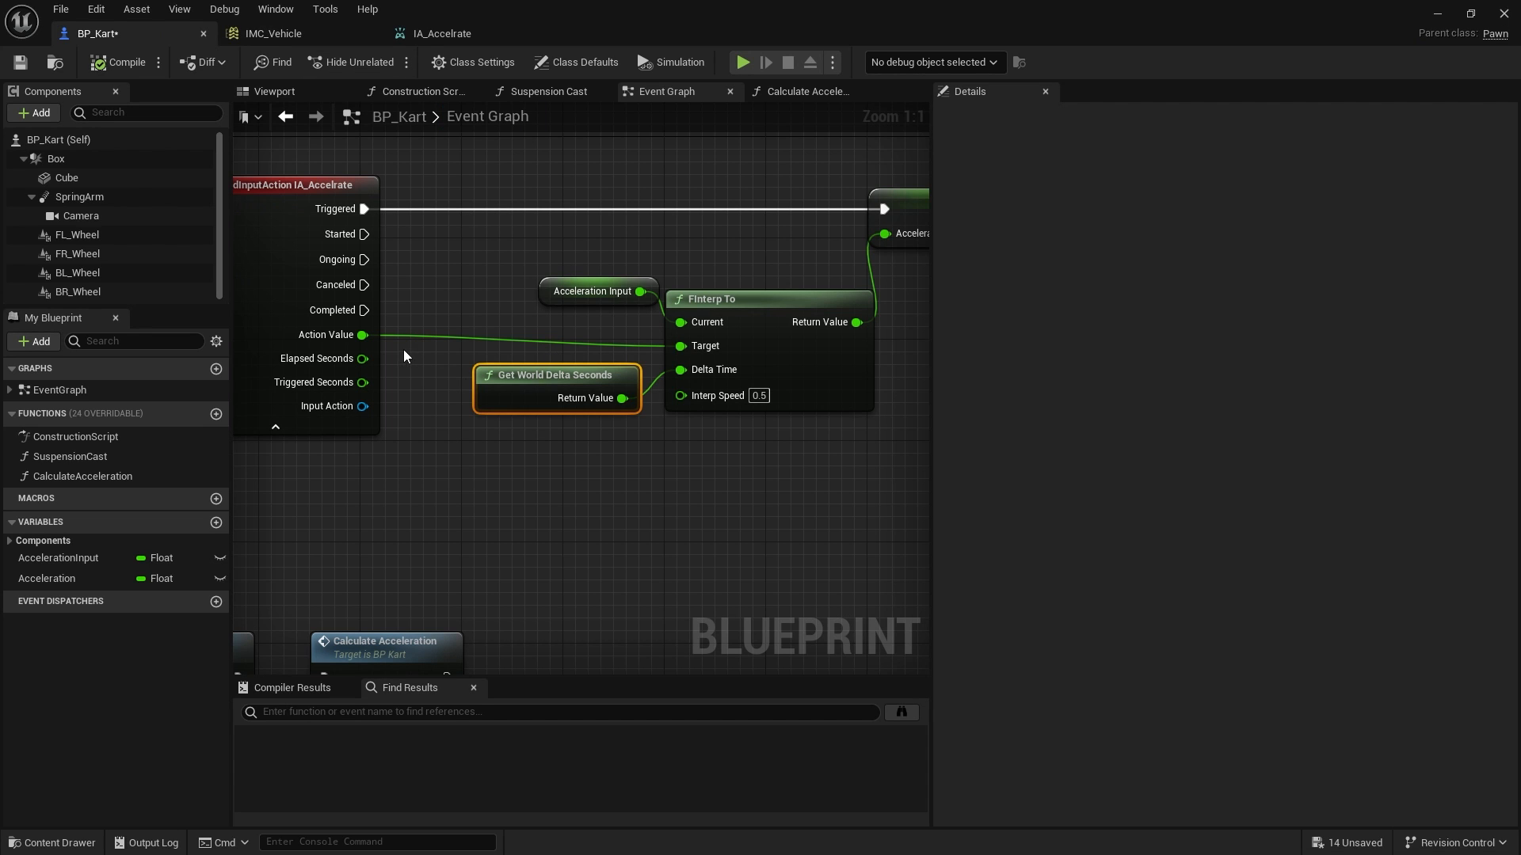
{"action": "mouse_move", "coordinate": [363, 334]}
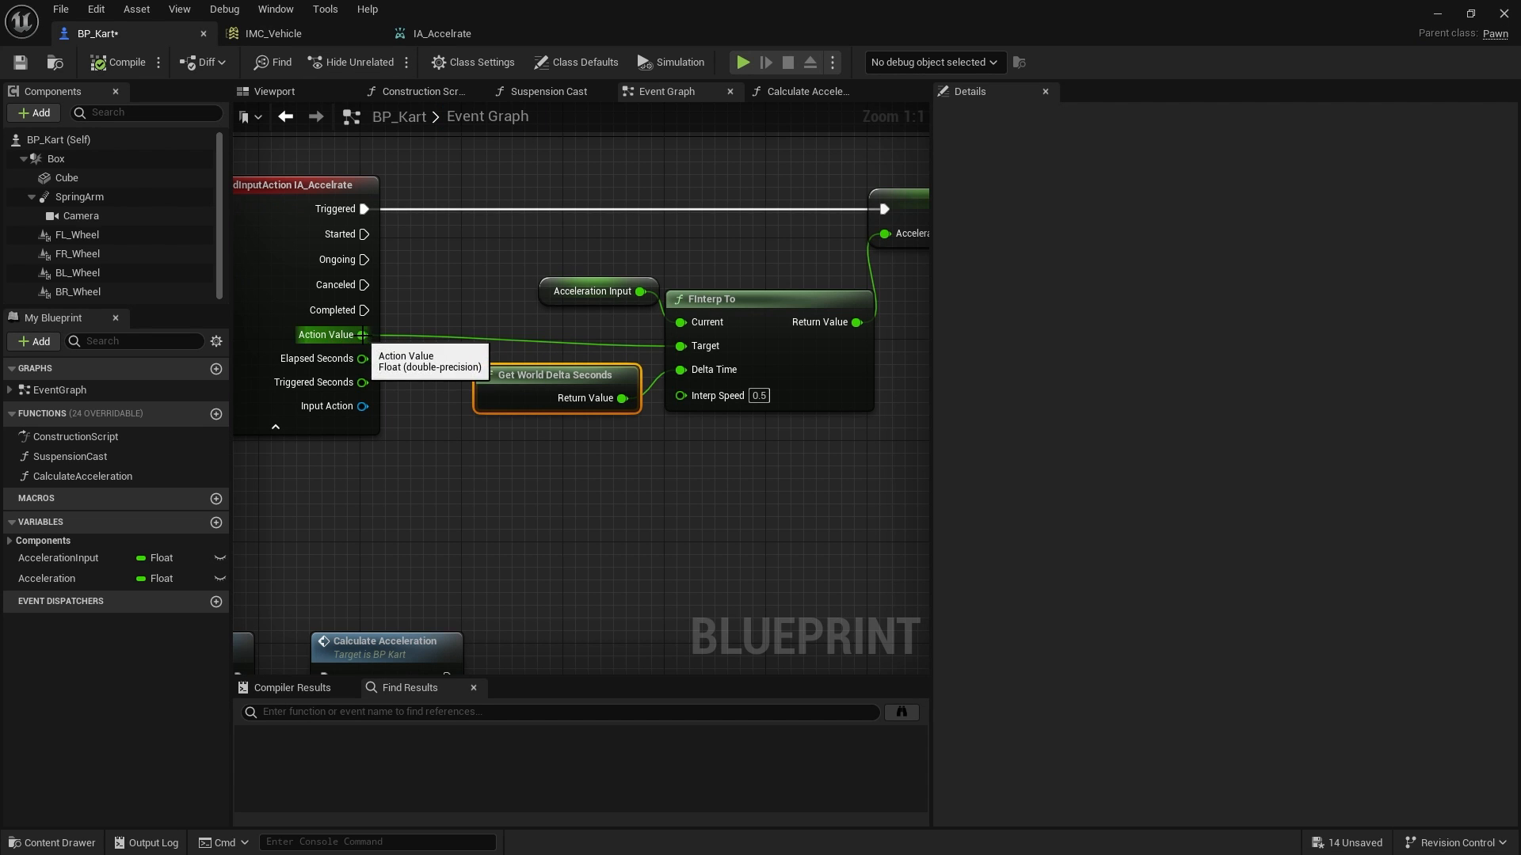
{"action": "mouse_move", "coordinate": [732, 286]}
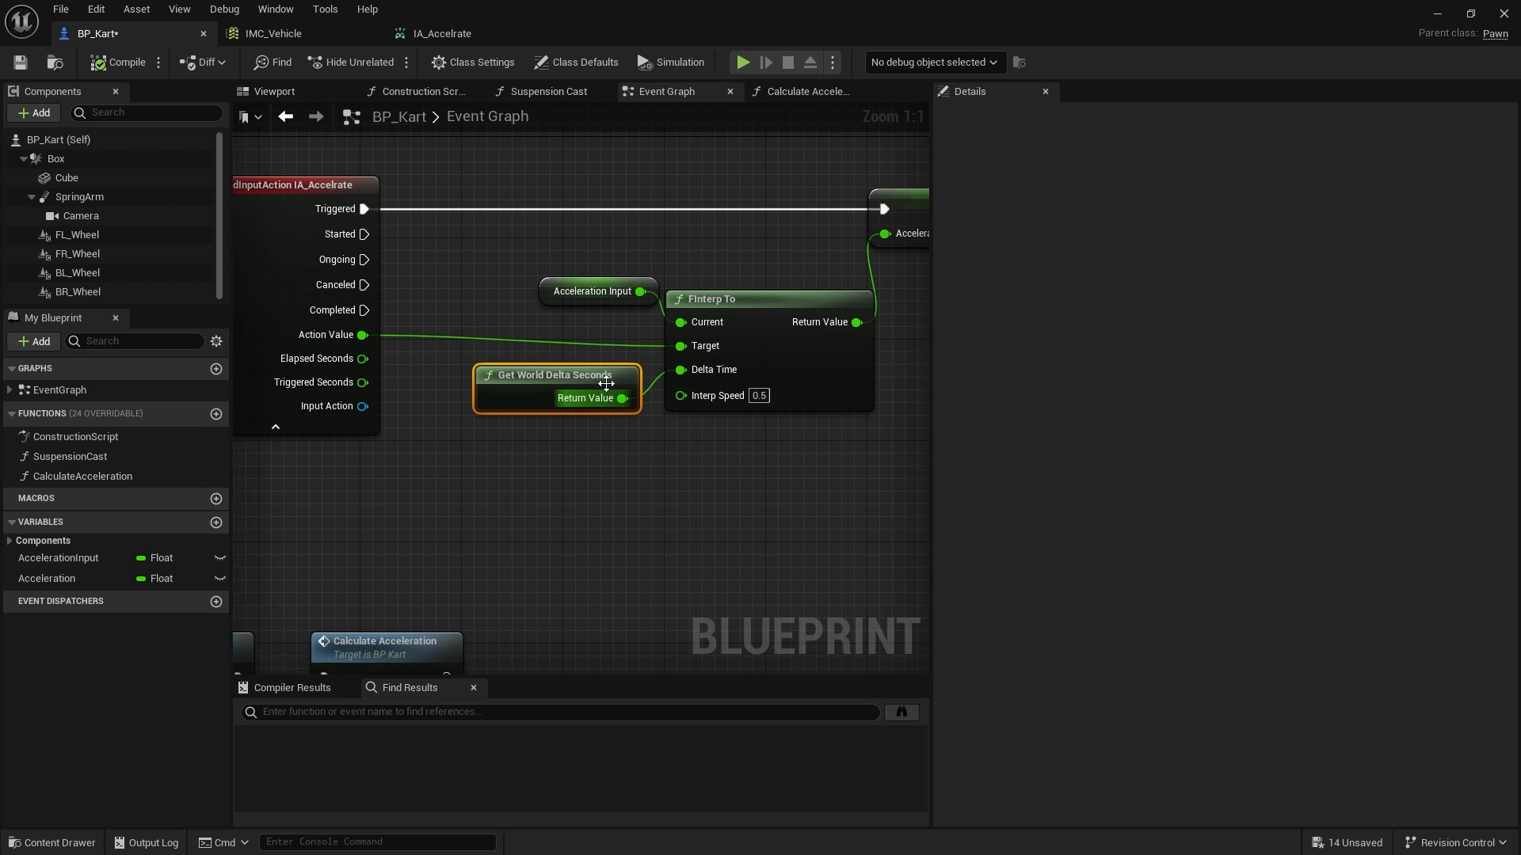
{"action": "mouse_move", "coordinate": [808, 91]}
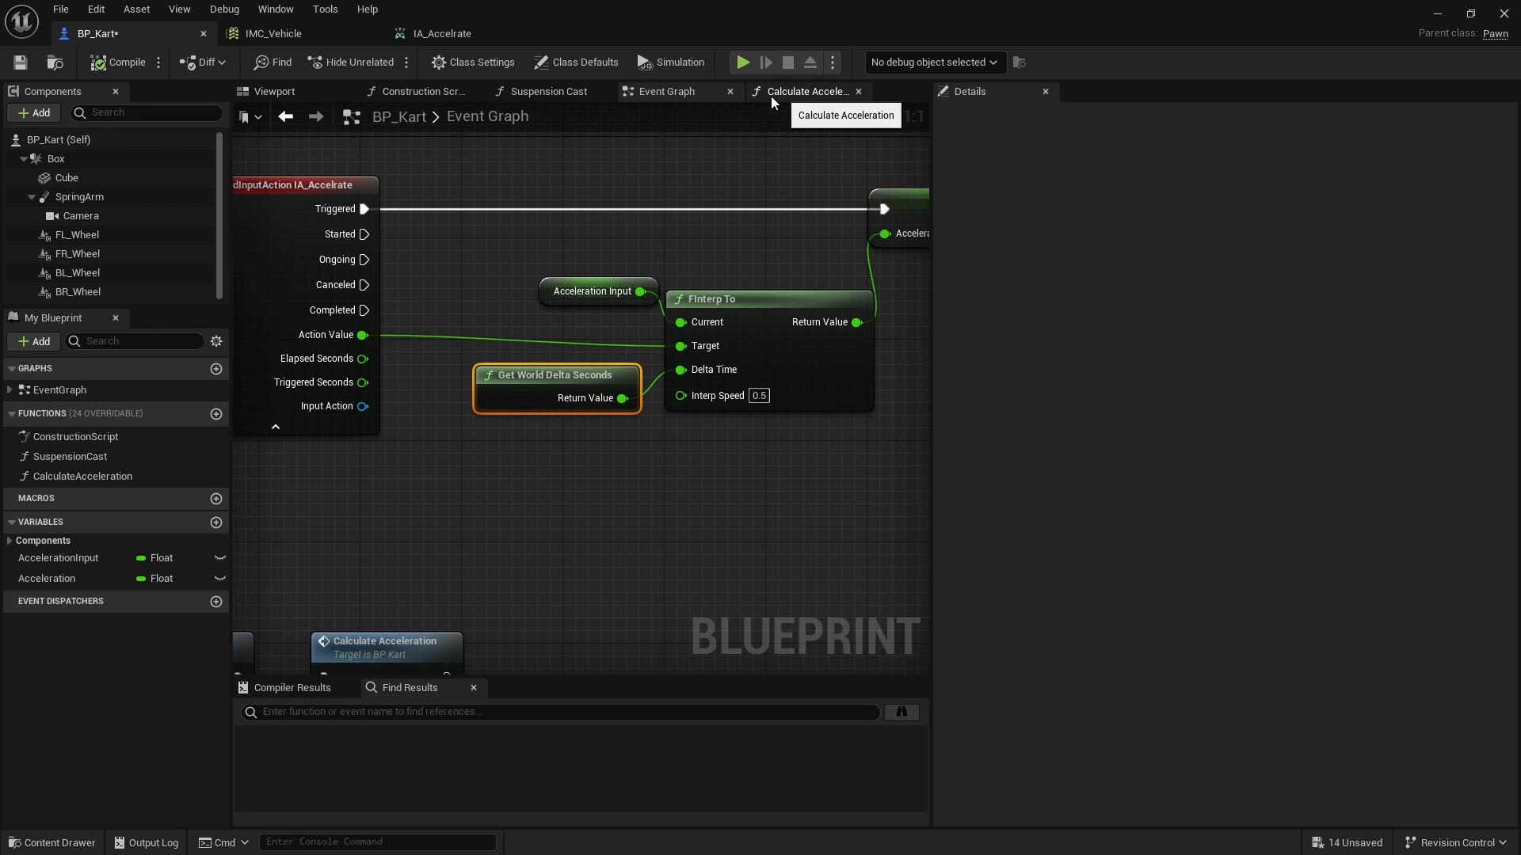
{"action": "left_click", "coordinate": [805, 91]}
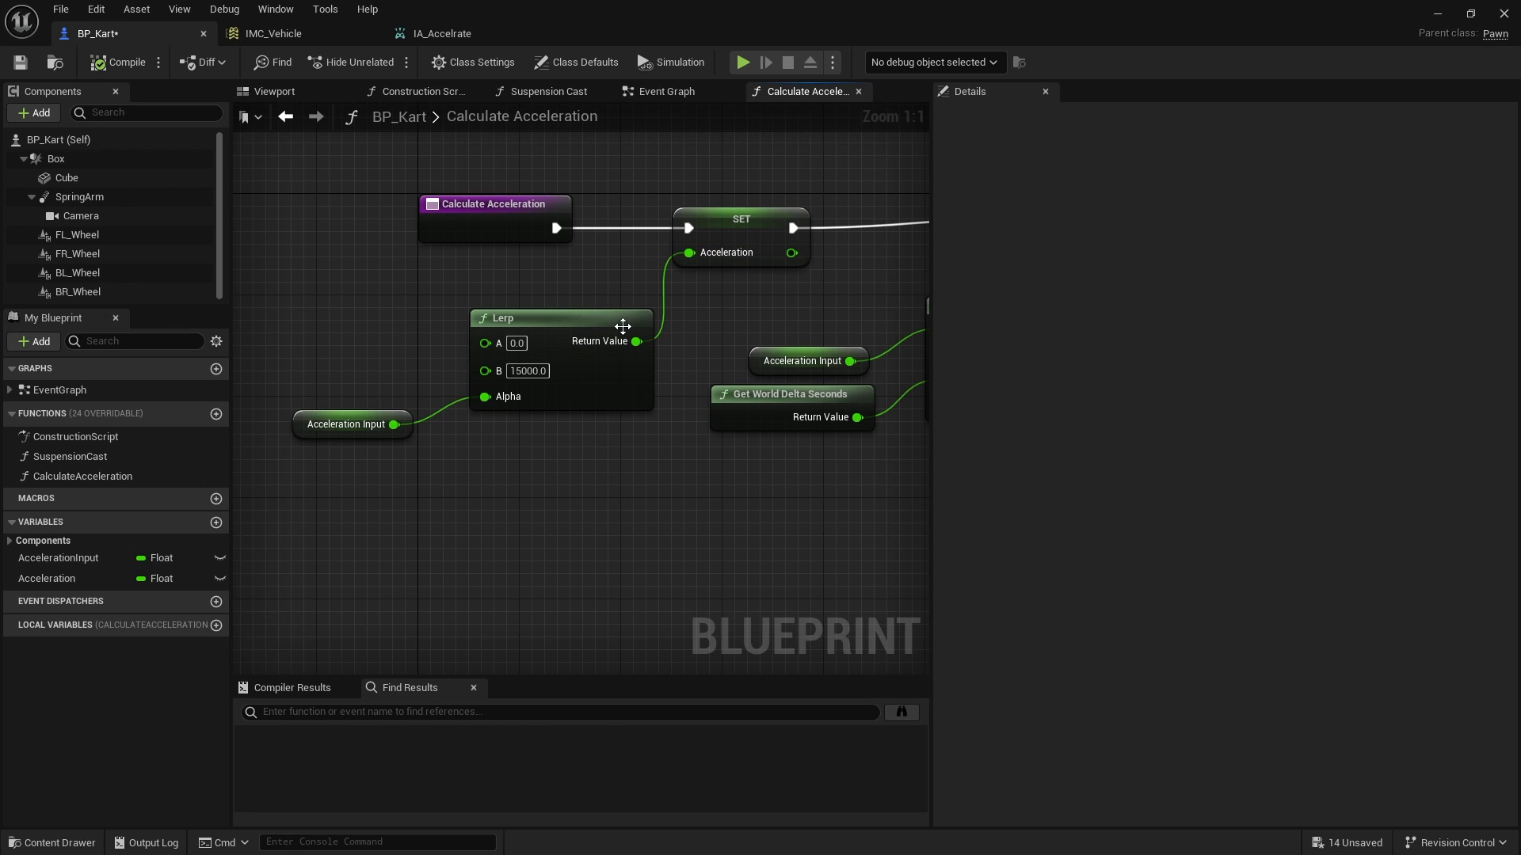
{"action": "left_click_drag", "start_coordinate": [561, 319], "coordinate": [383, 293]}
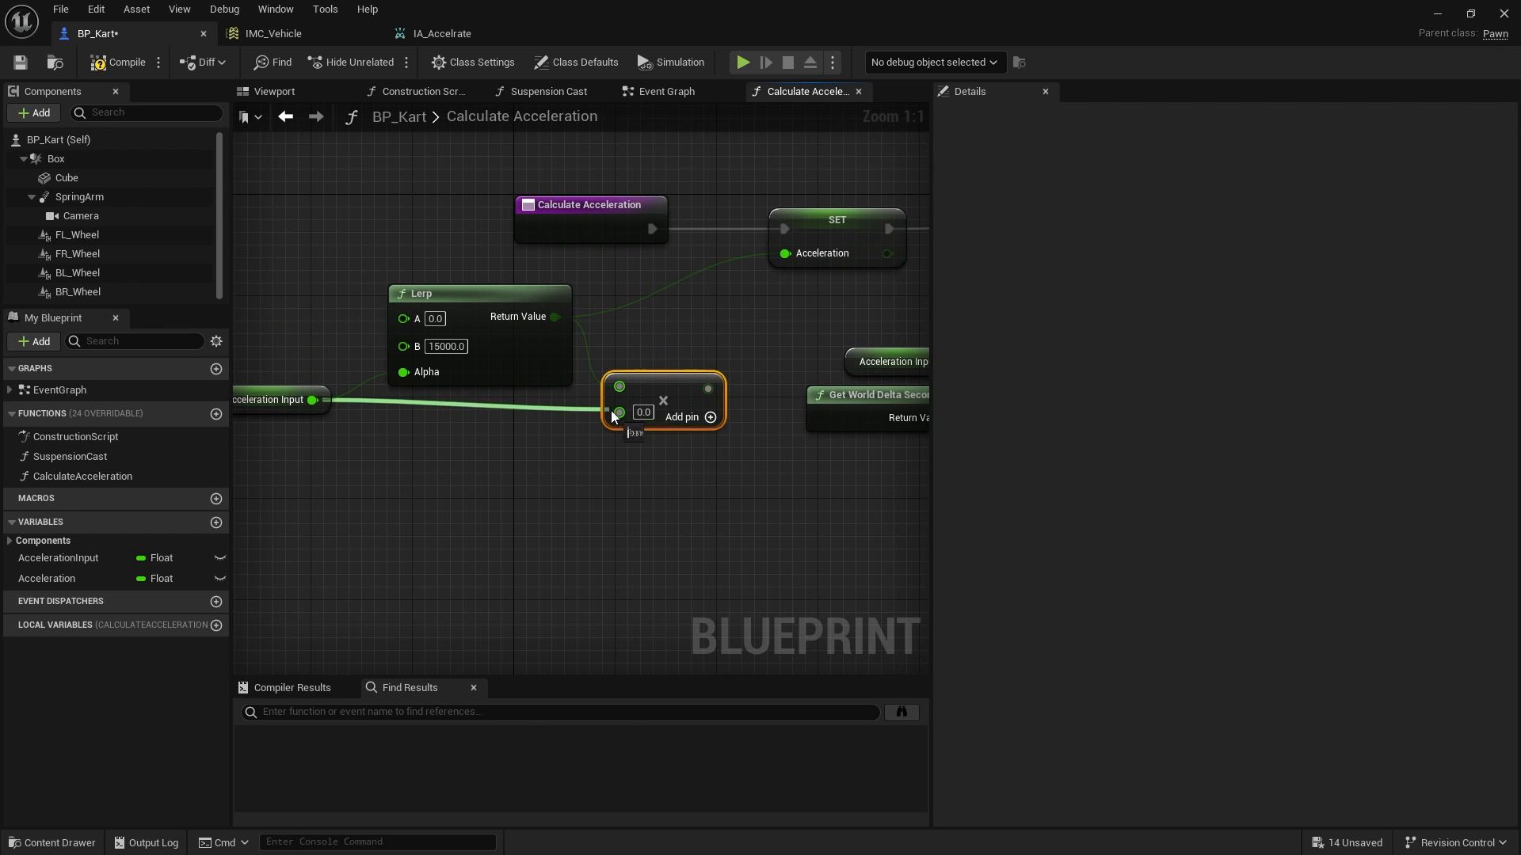
{"action": "mouse_move", "coordinate": [673, 388]}
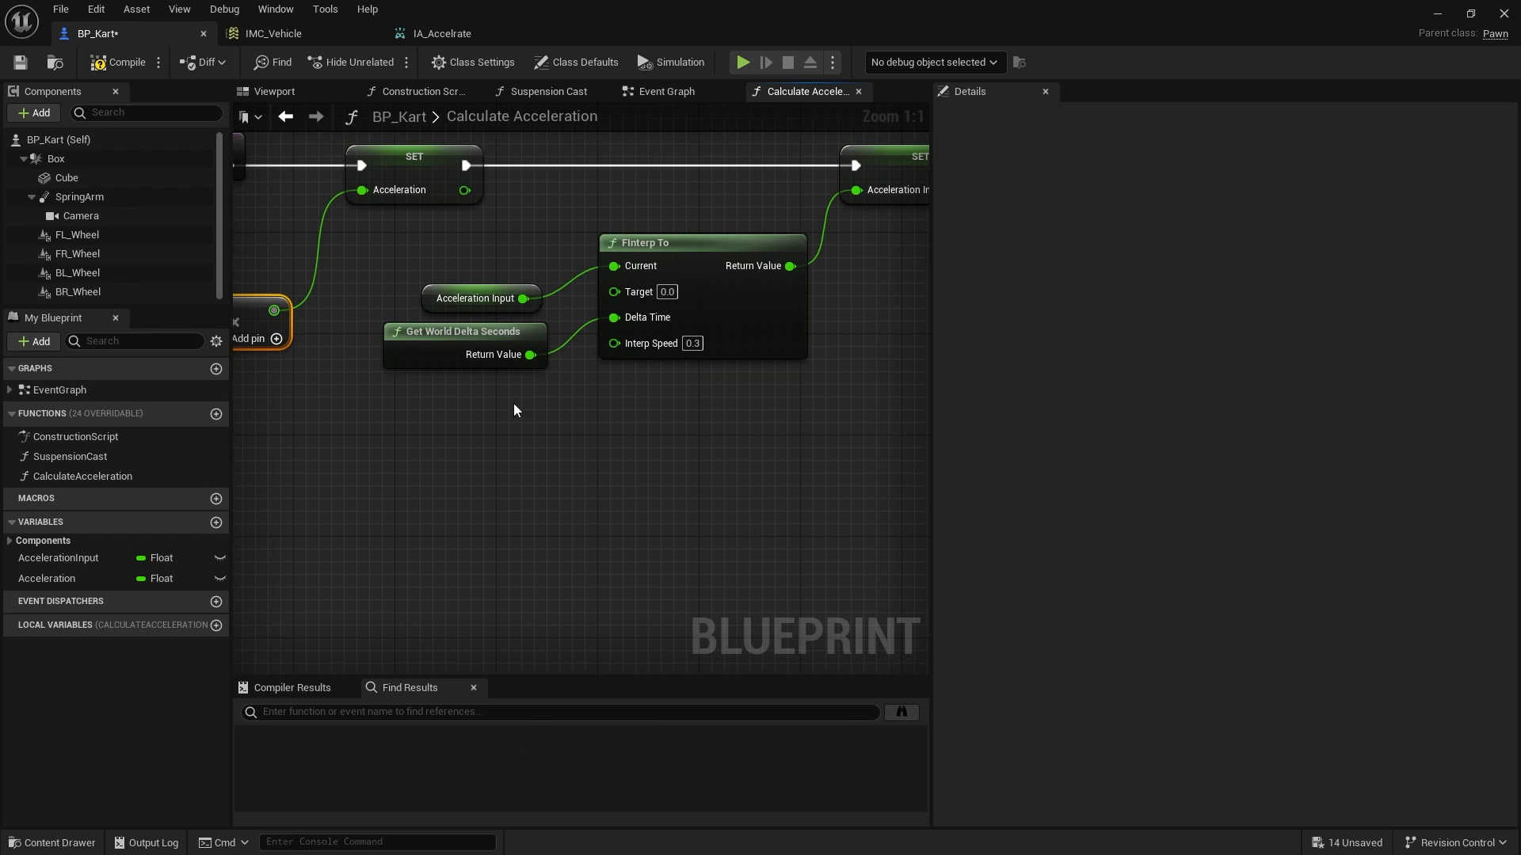
{"action": "left_click", "coordinate": [117, 61]}
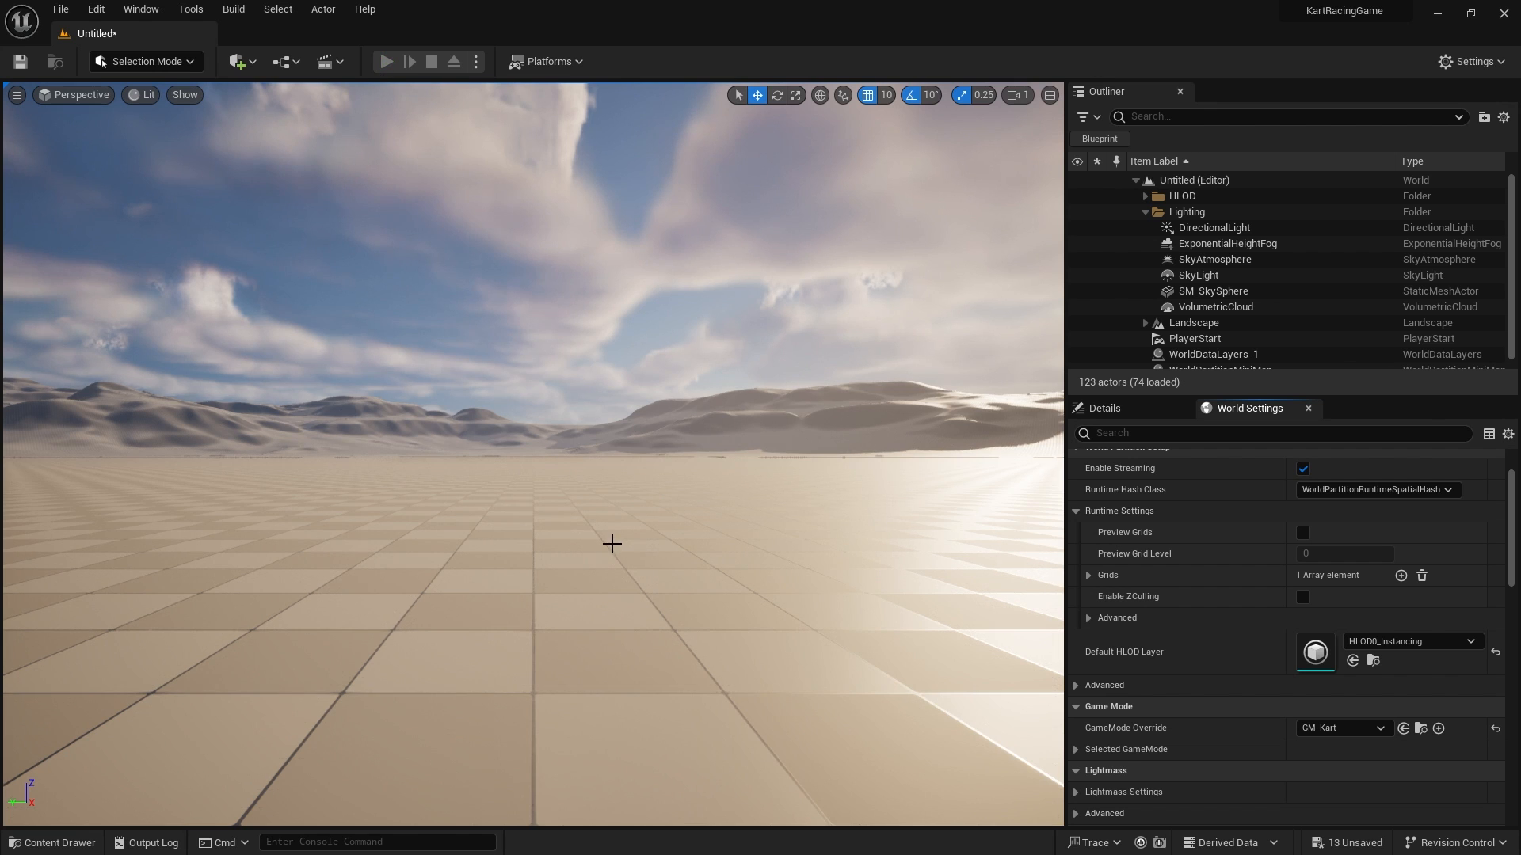
Step: Run a play session driving the kart with W and S, then stop it
{"action": "left_click", "coordinate": [386, 61]}
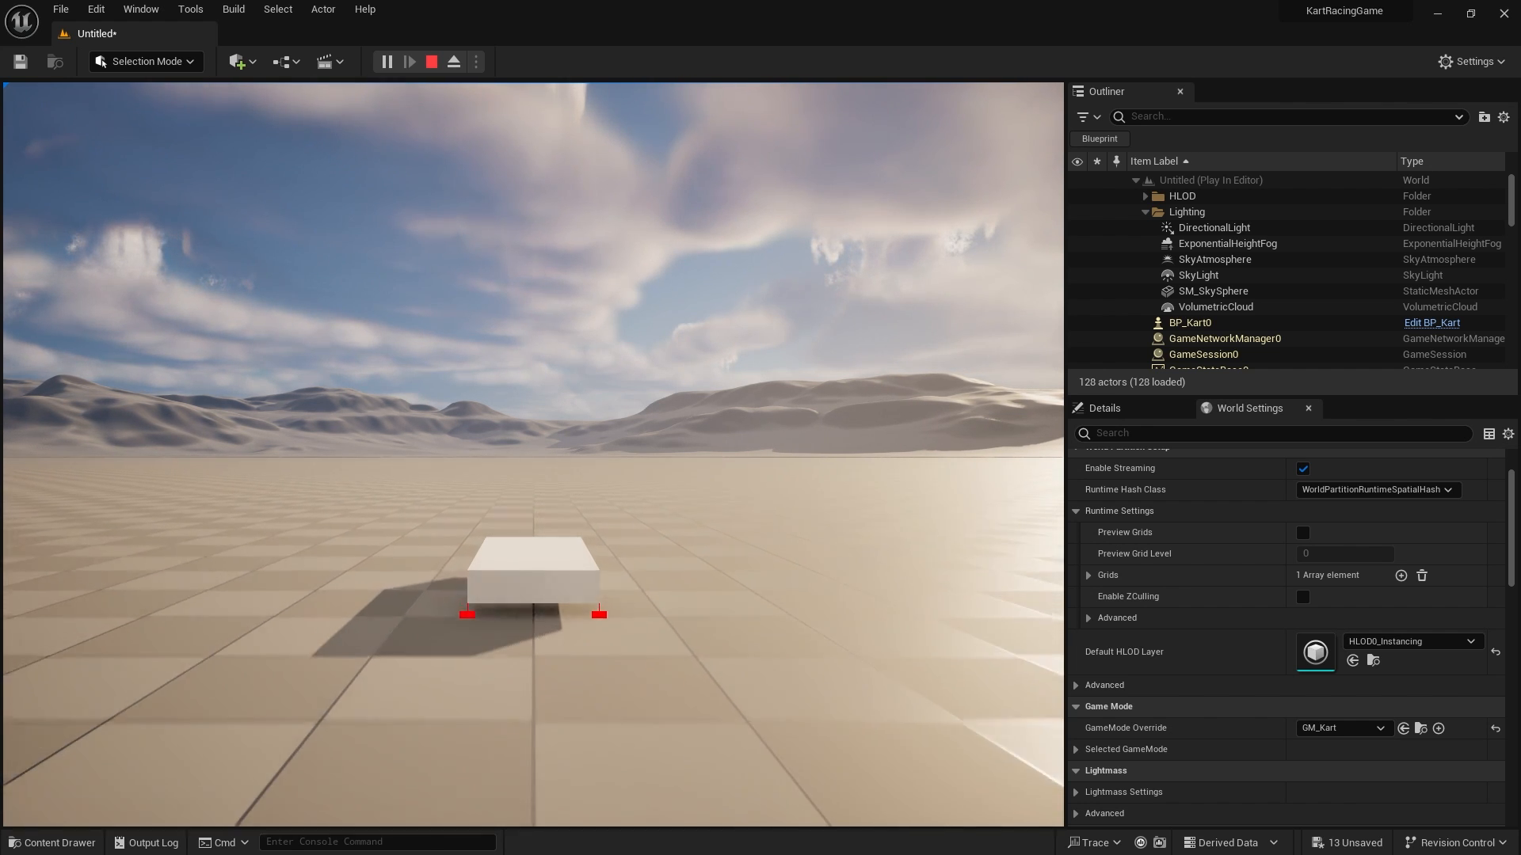
{"action": "left_click", "coordinate": [432, 61]}
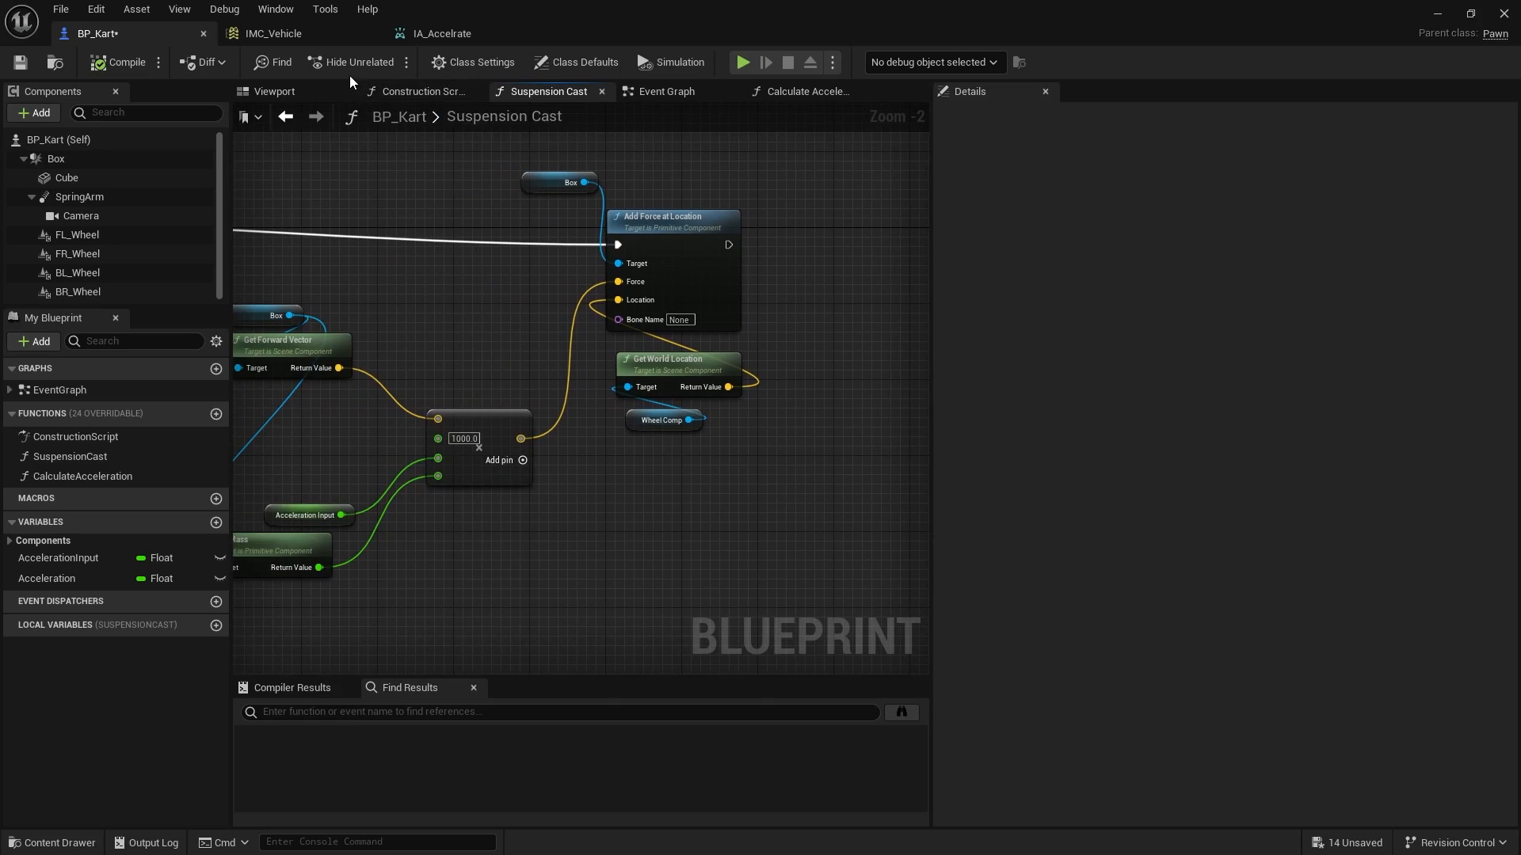
{"action": "left_click", "coordinate": [275, 91]}
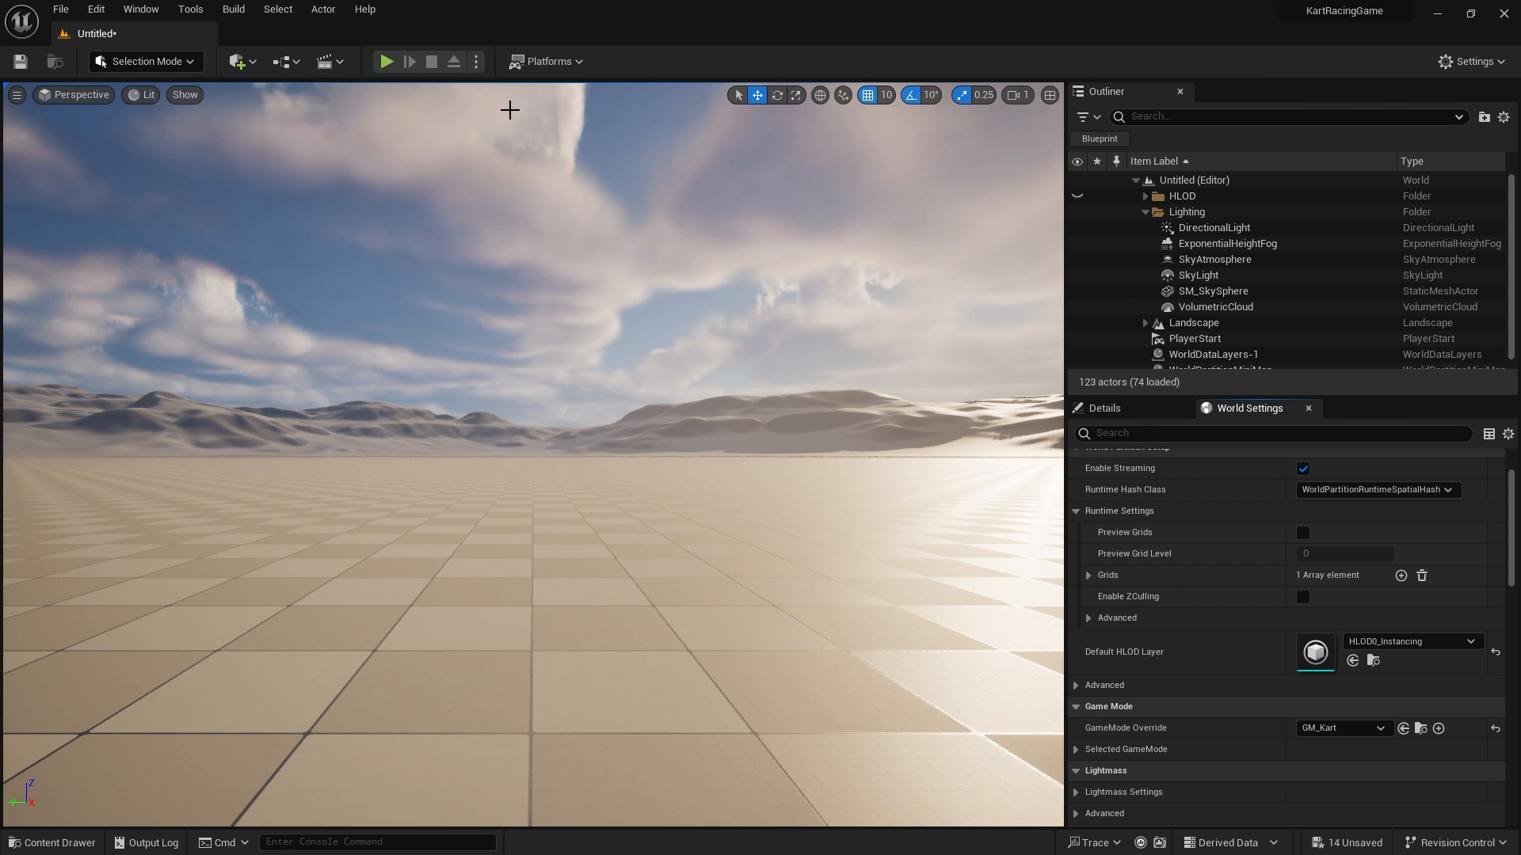
{"action": "left_click", "coordinate": [52, 841]}
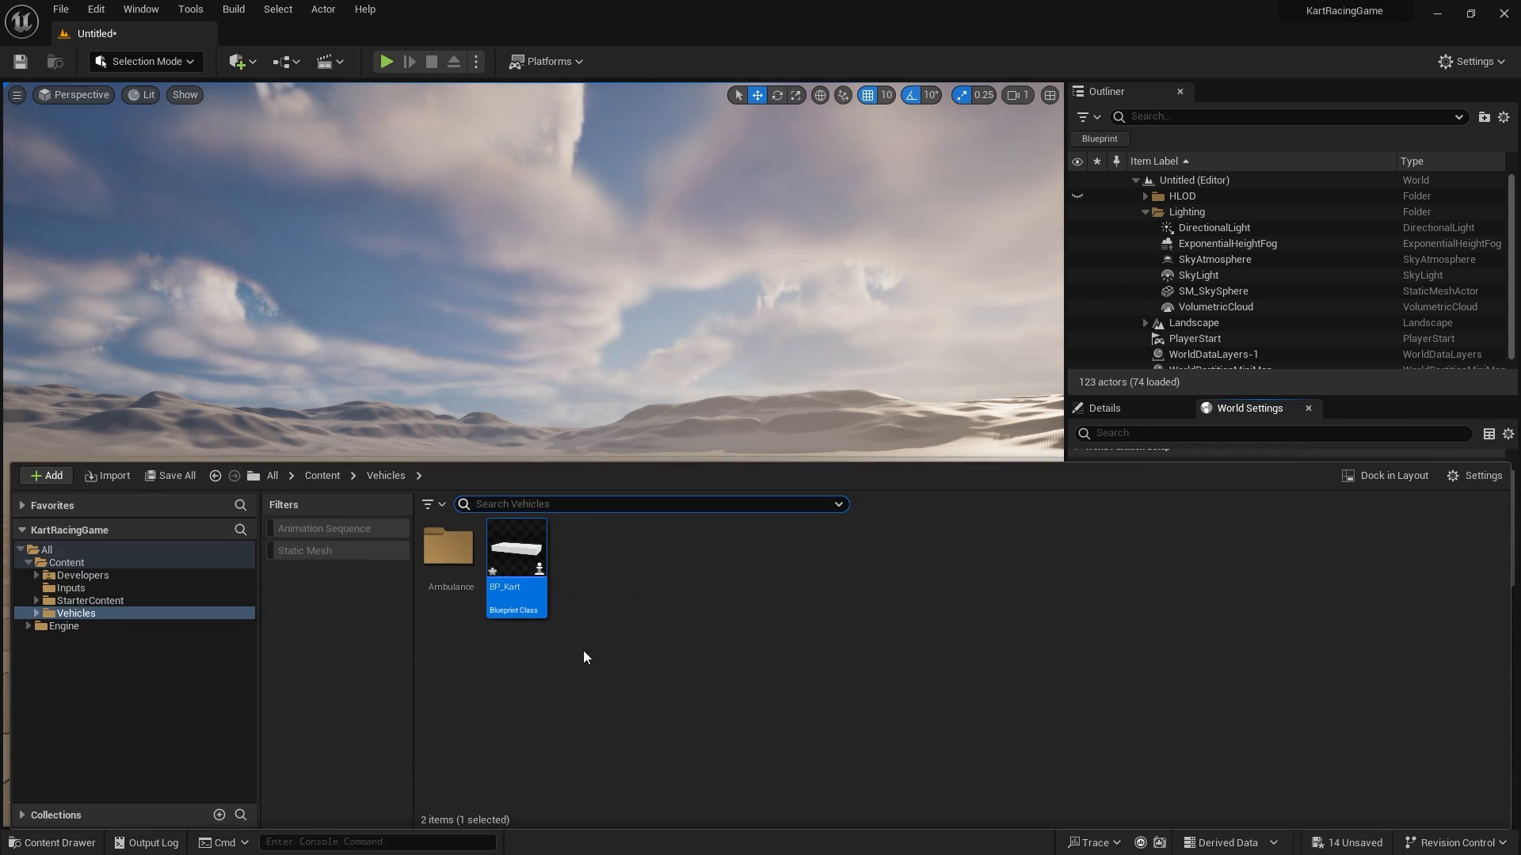
{"action": "double_click", "coordinate": [515, 551]}
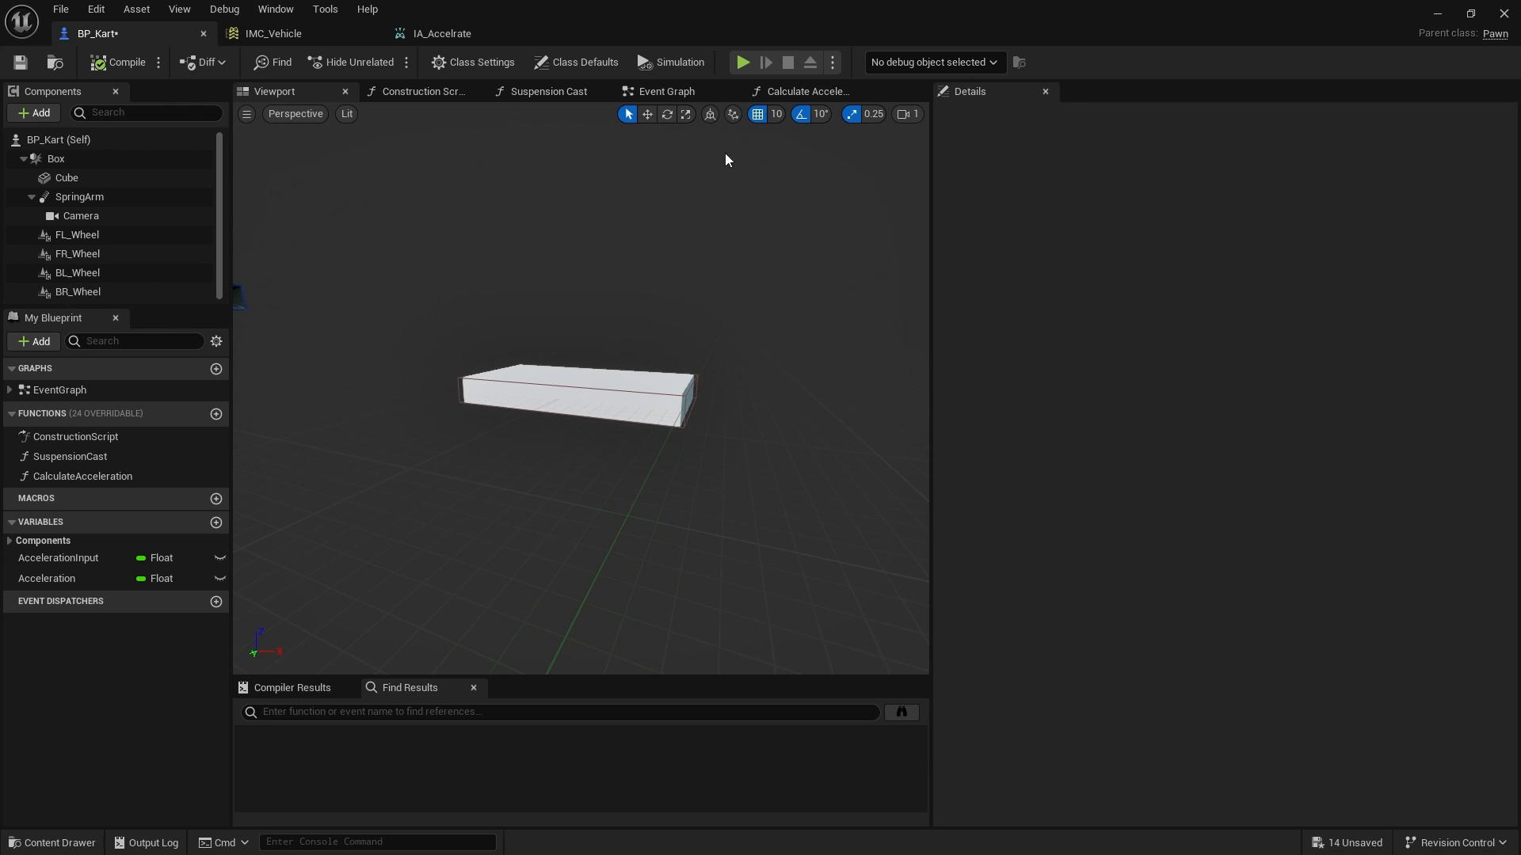
{"action": "left_click", "coordinate": [665, 91]}
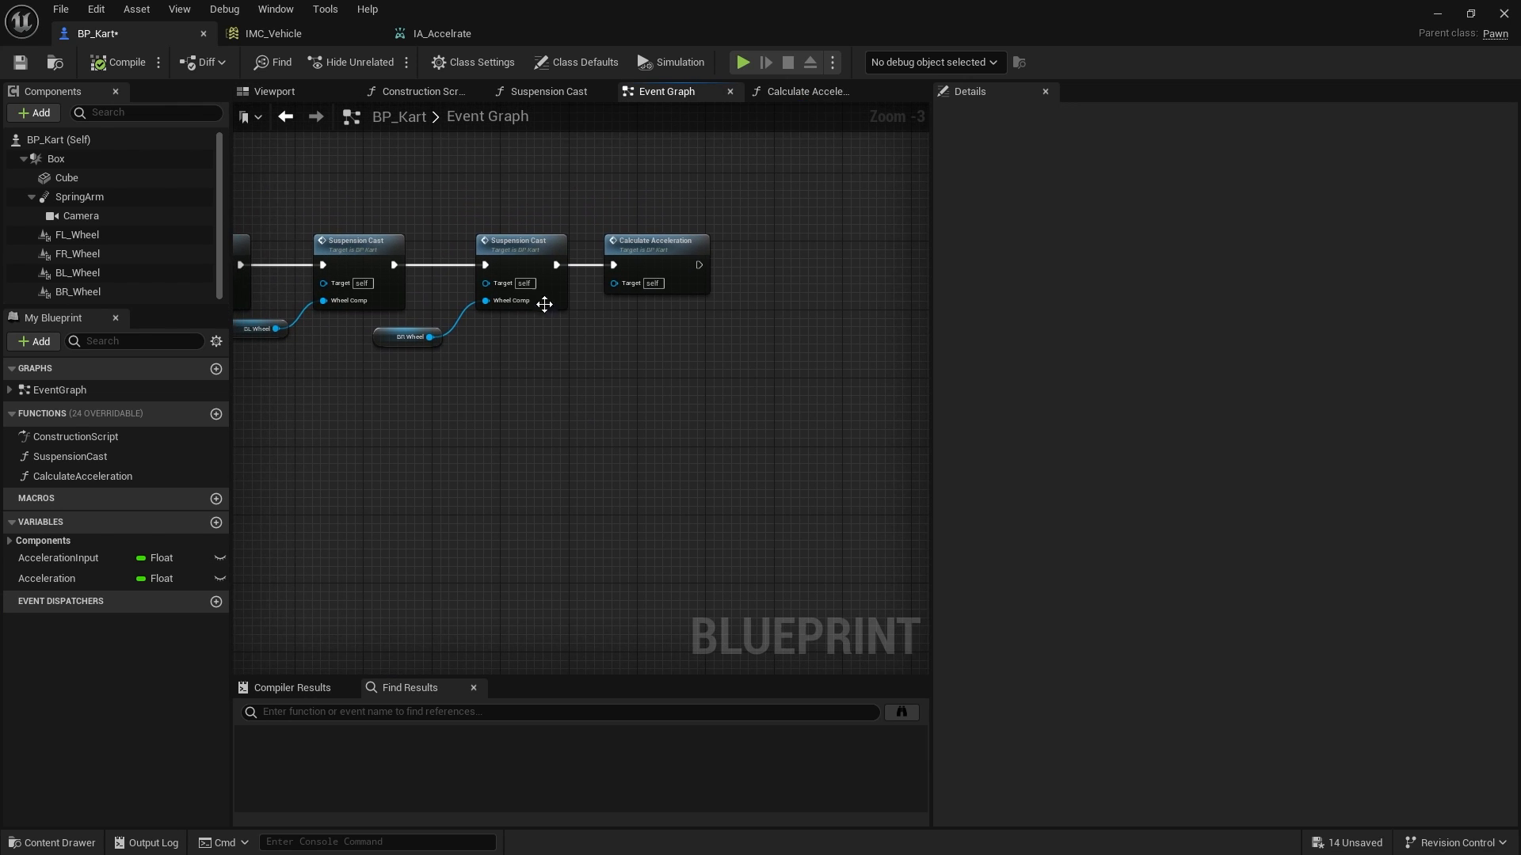
{"action": "left_click", "coordinate": [548, 91]}
{"action": "type", "text": "c"}
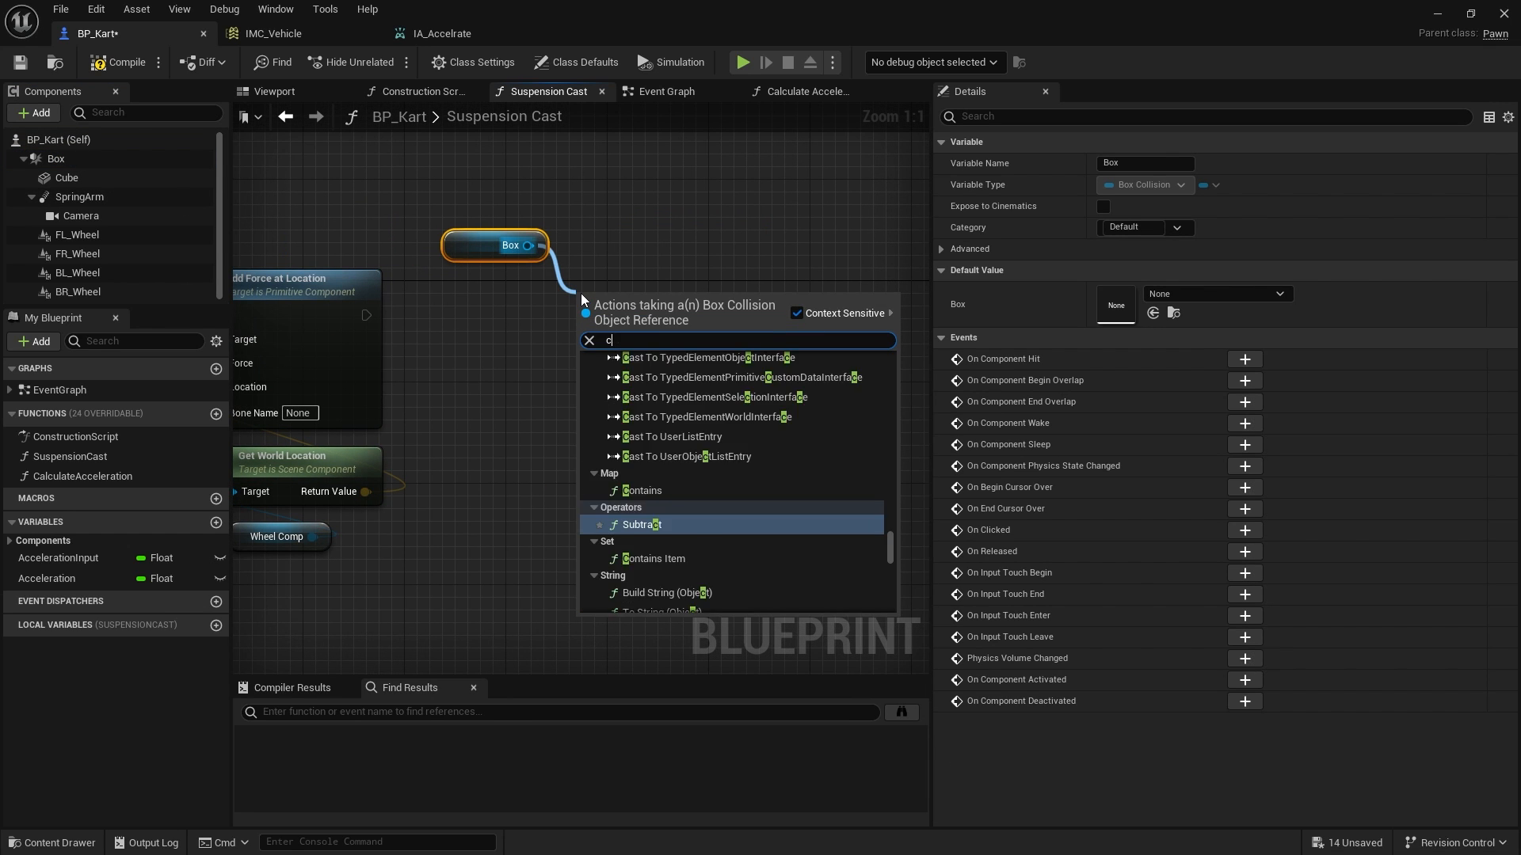
Step: After Add Force, Set Center Of Mass on Box to Acceleration Input times vector (50, 0, 0)
{"action": "type", "text": "enter"}
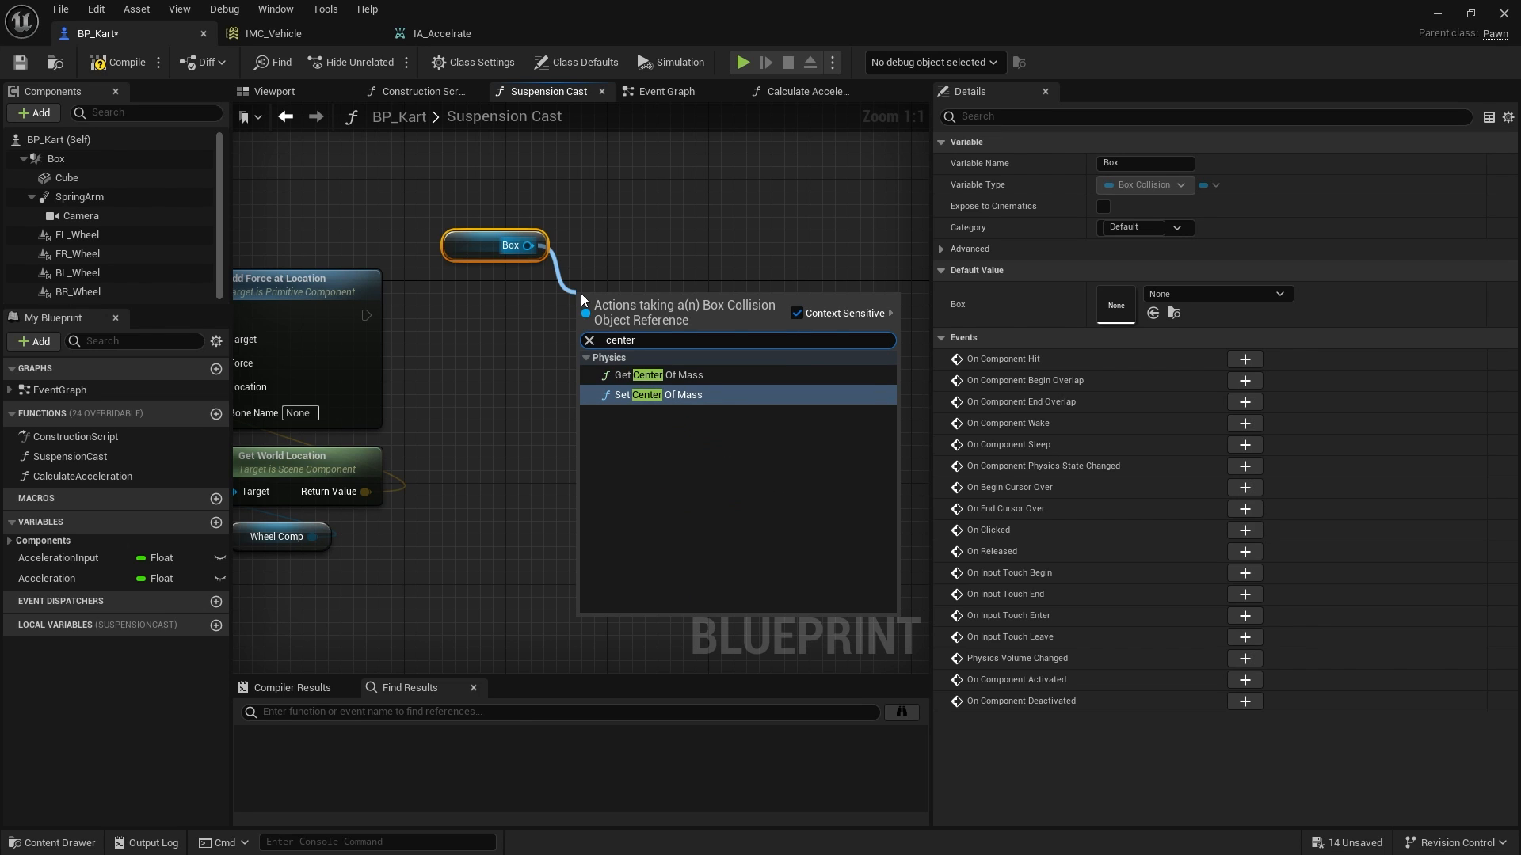
{"action": "left_click", "coordinate": [659, 395]}
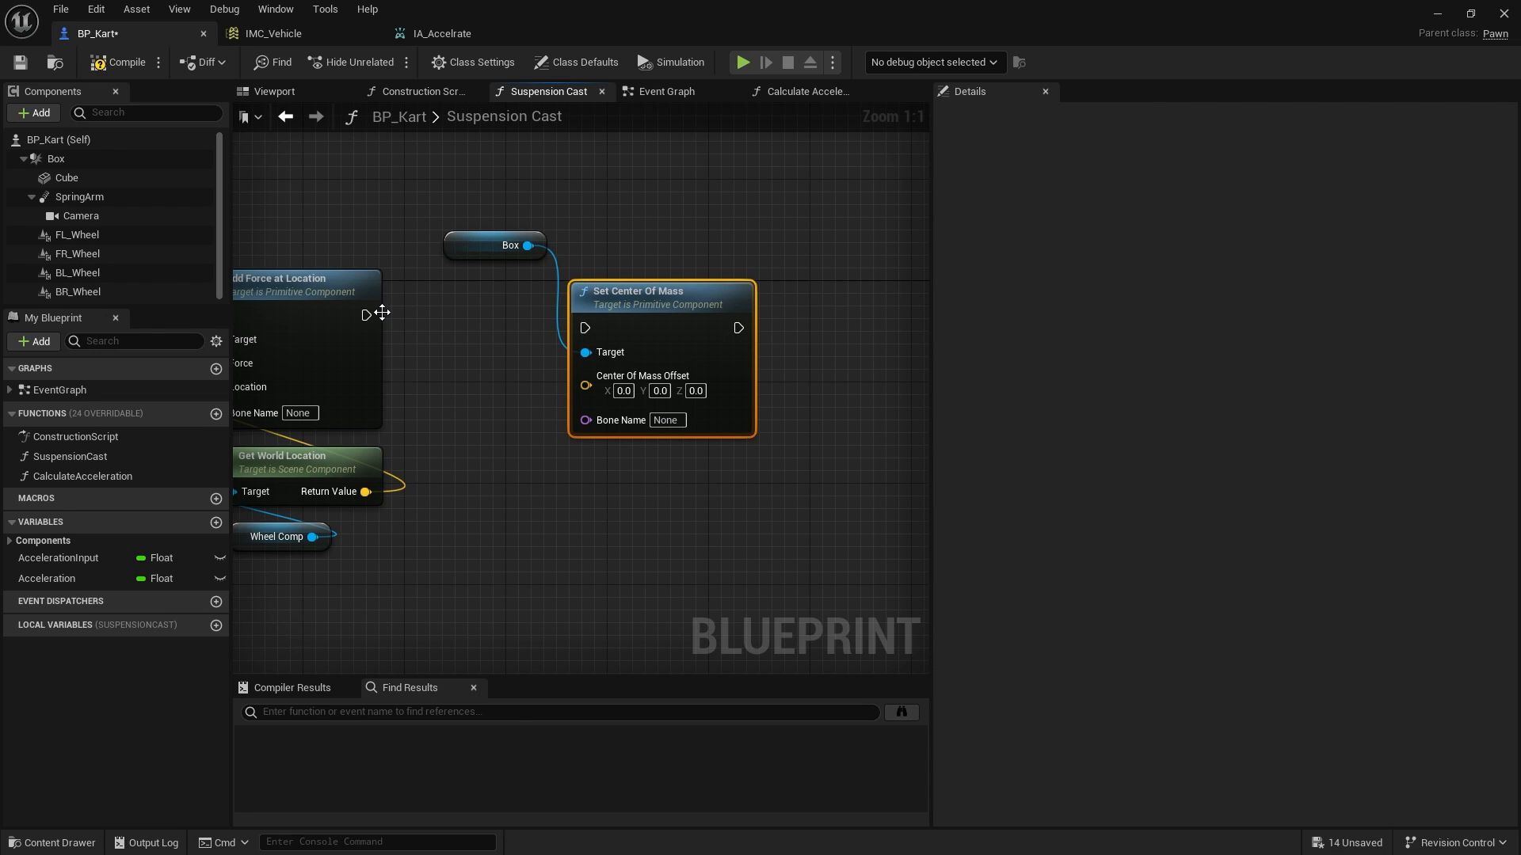
{"action": "left_click_drag", "start_coordinate": [662, 290], "coordinate": [751, 264]}
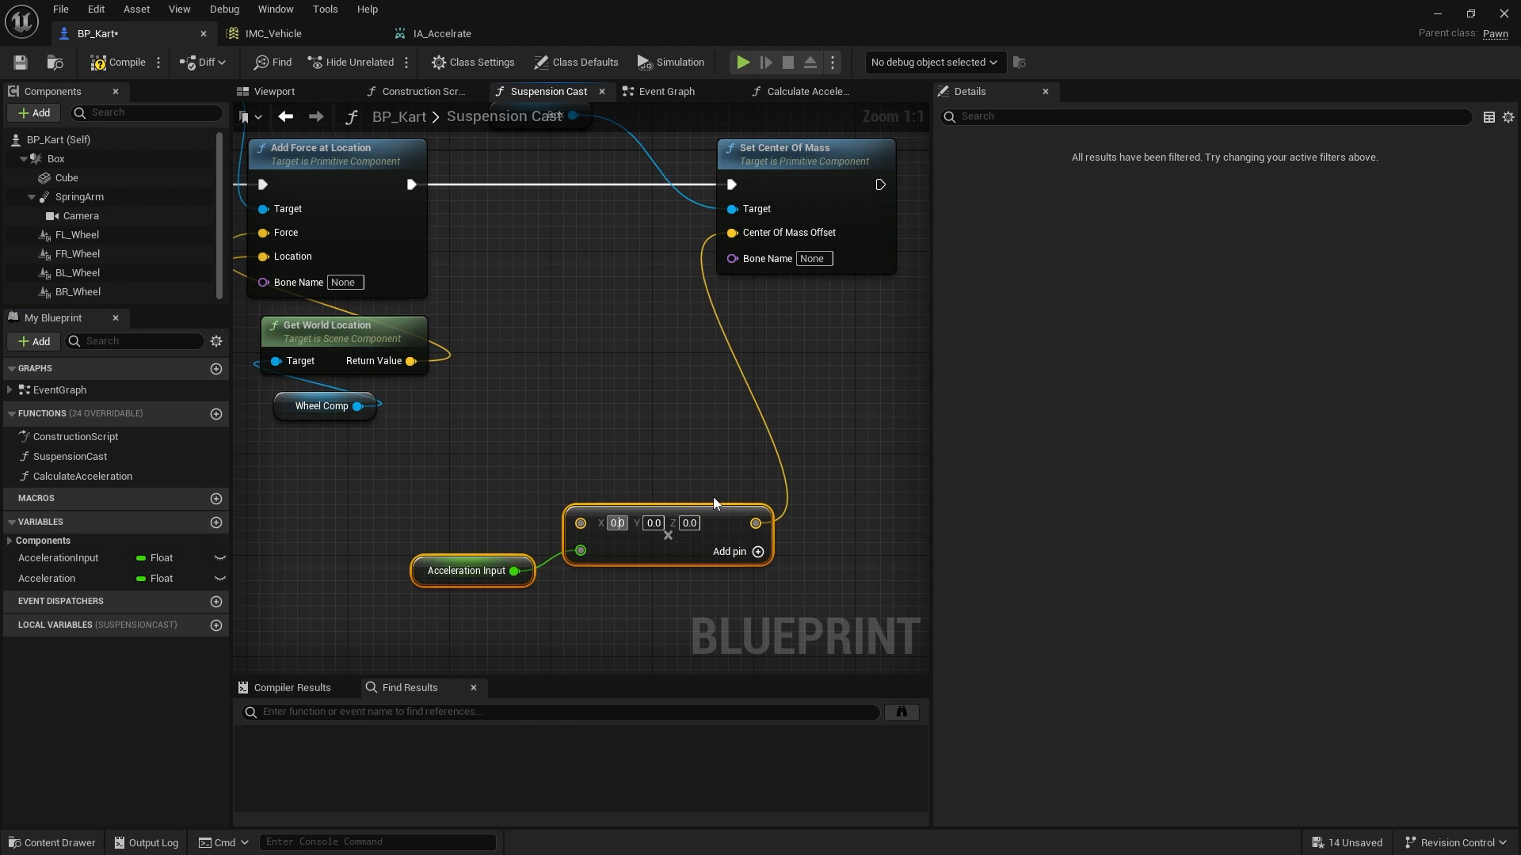
{"action": "type", "text": "50.0"}
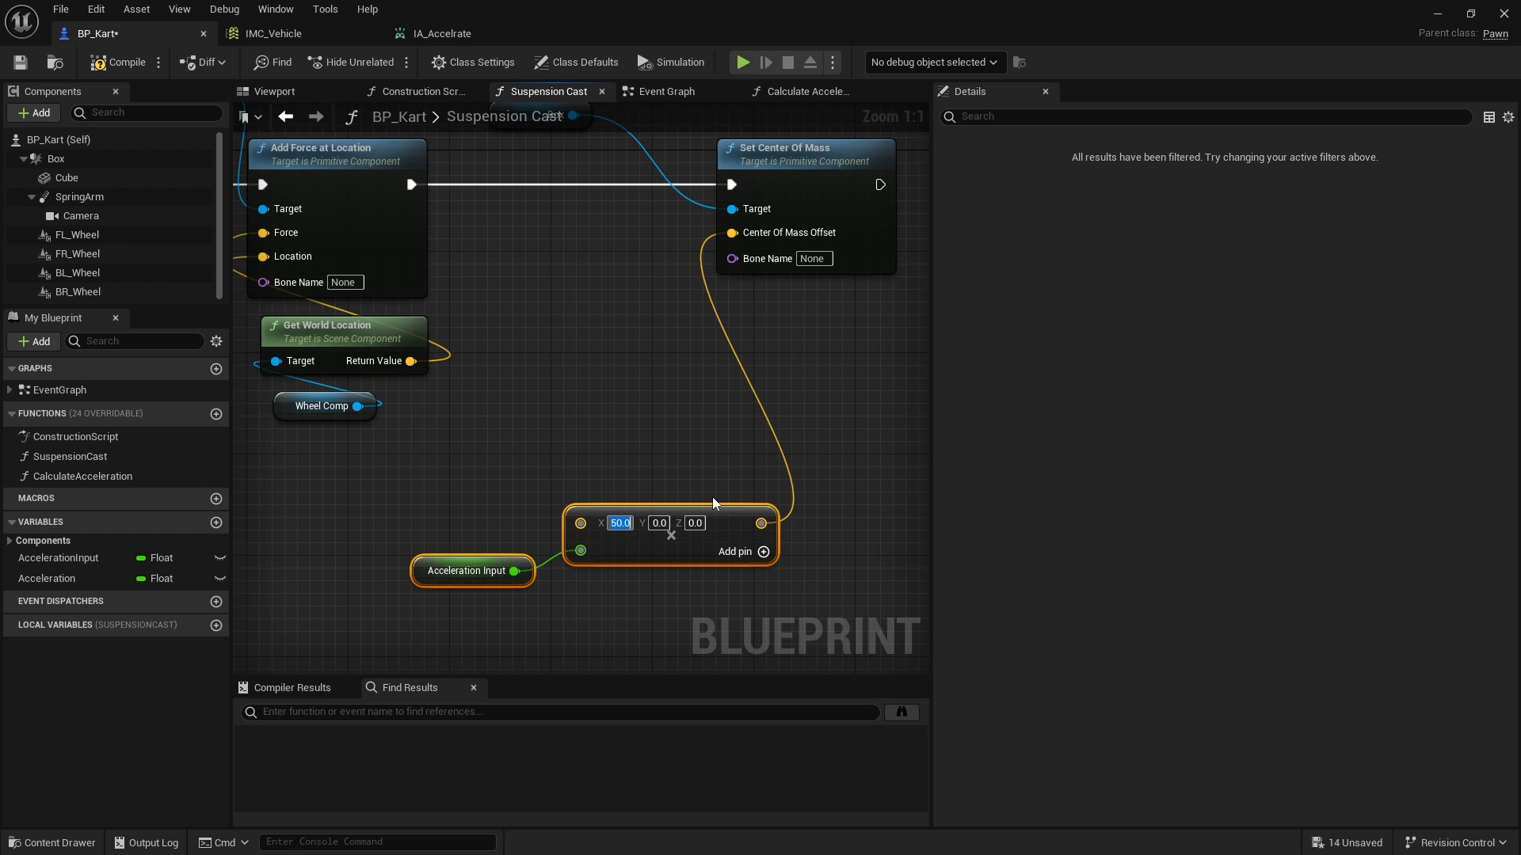
{"action": "scroll", "scroll_direction": "down", "scroll_amount": 3}
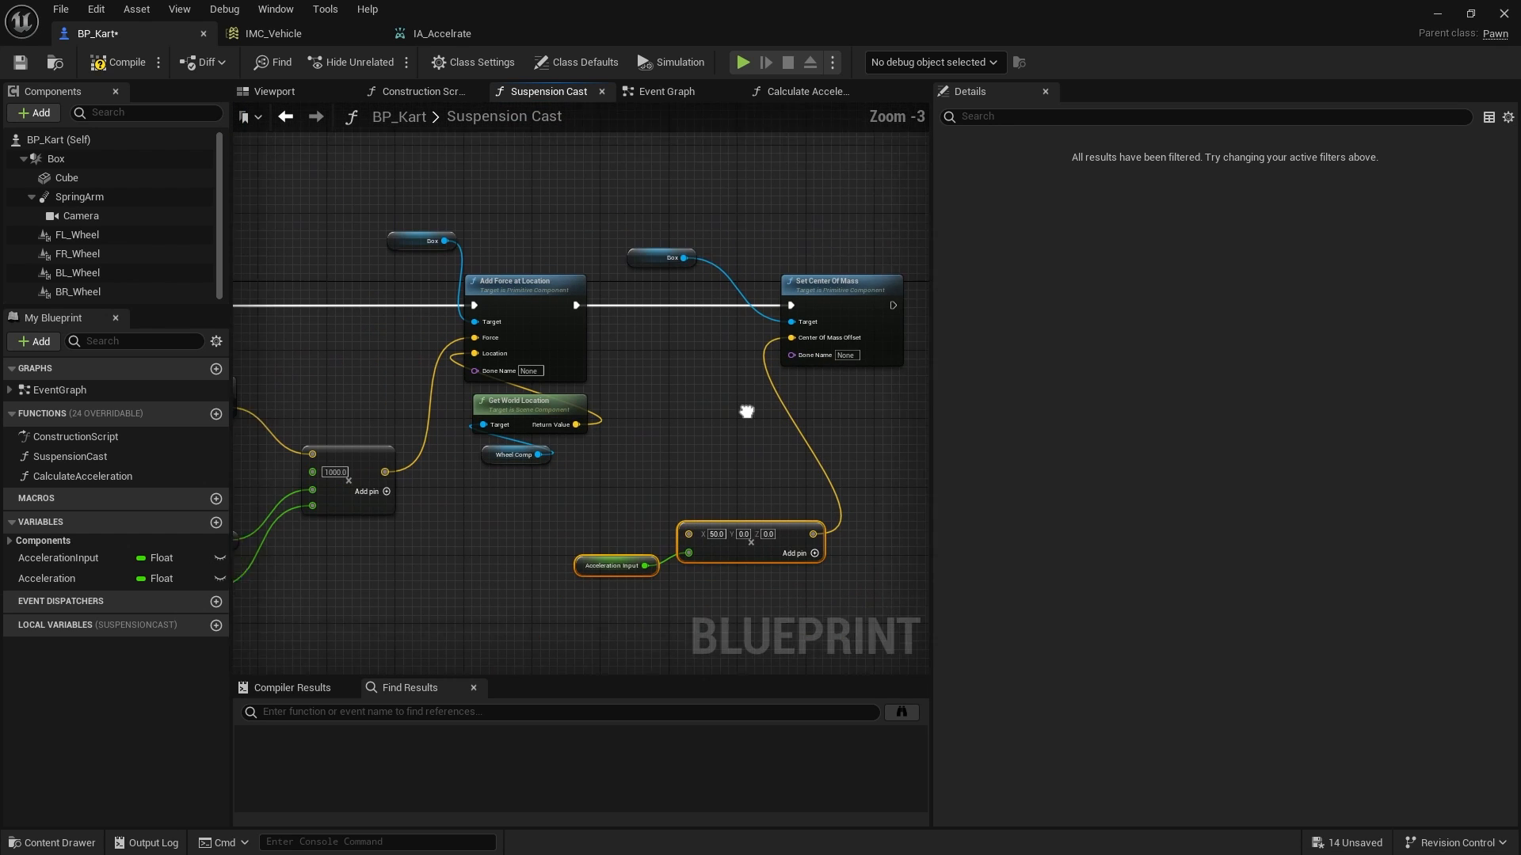
{"action": "scroll", "scroll_direction": "down", "scroll_amount": 3}
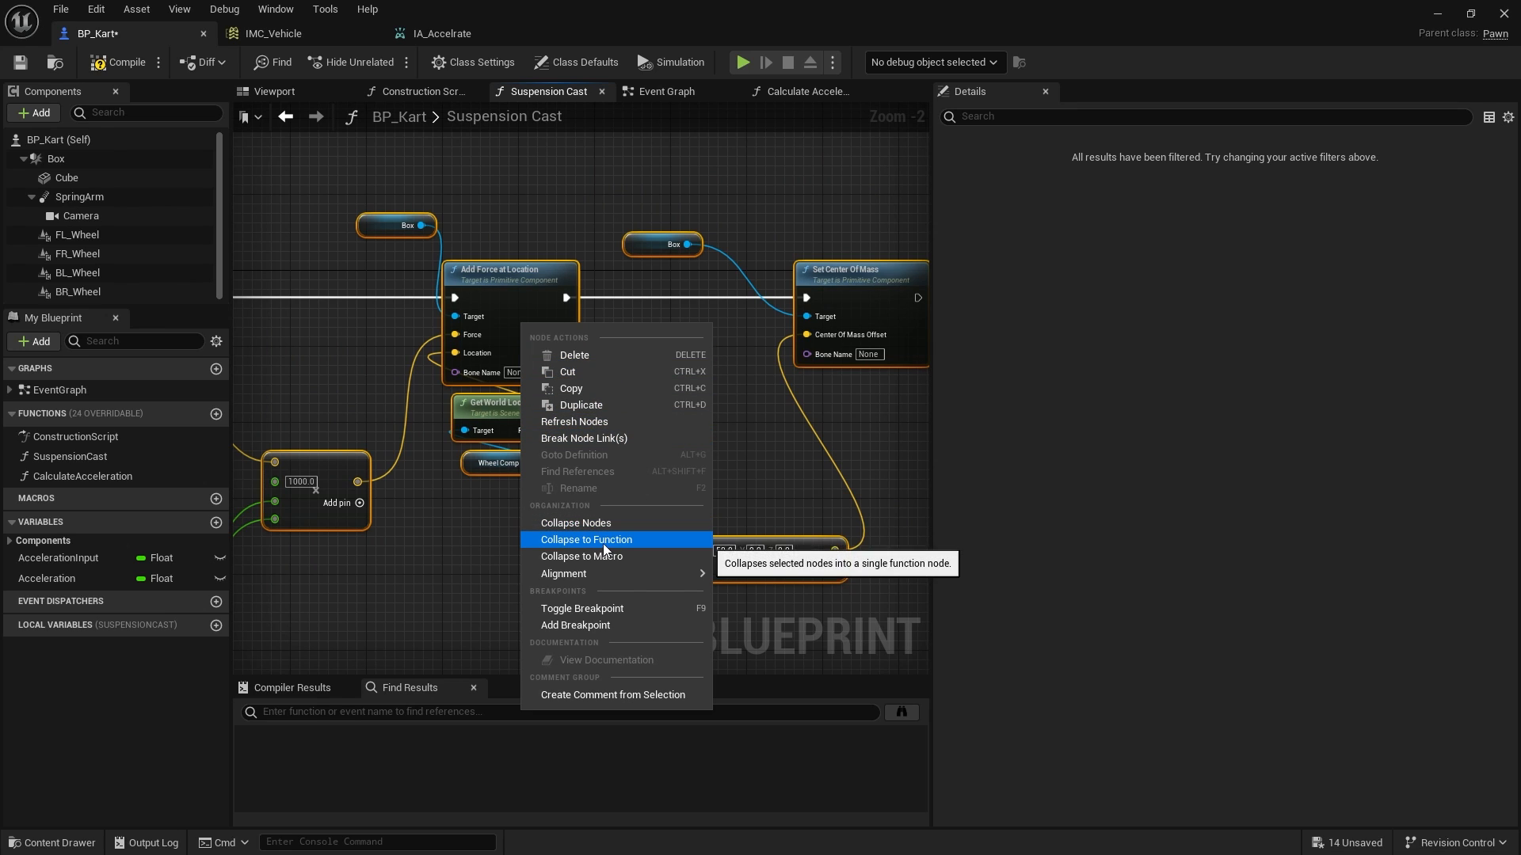
Step: Collapse the force and center-of-mass nodes into an AccelerateKart function and return to Suspension Cast
{"action": "left_click", "coordinate": [586, 539]}
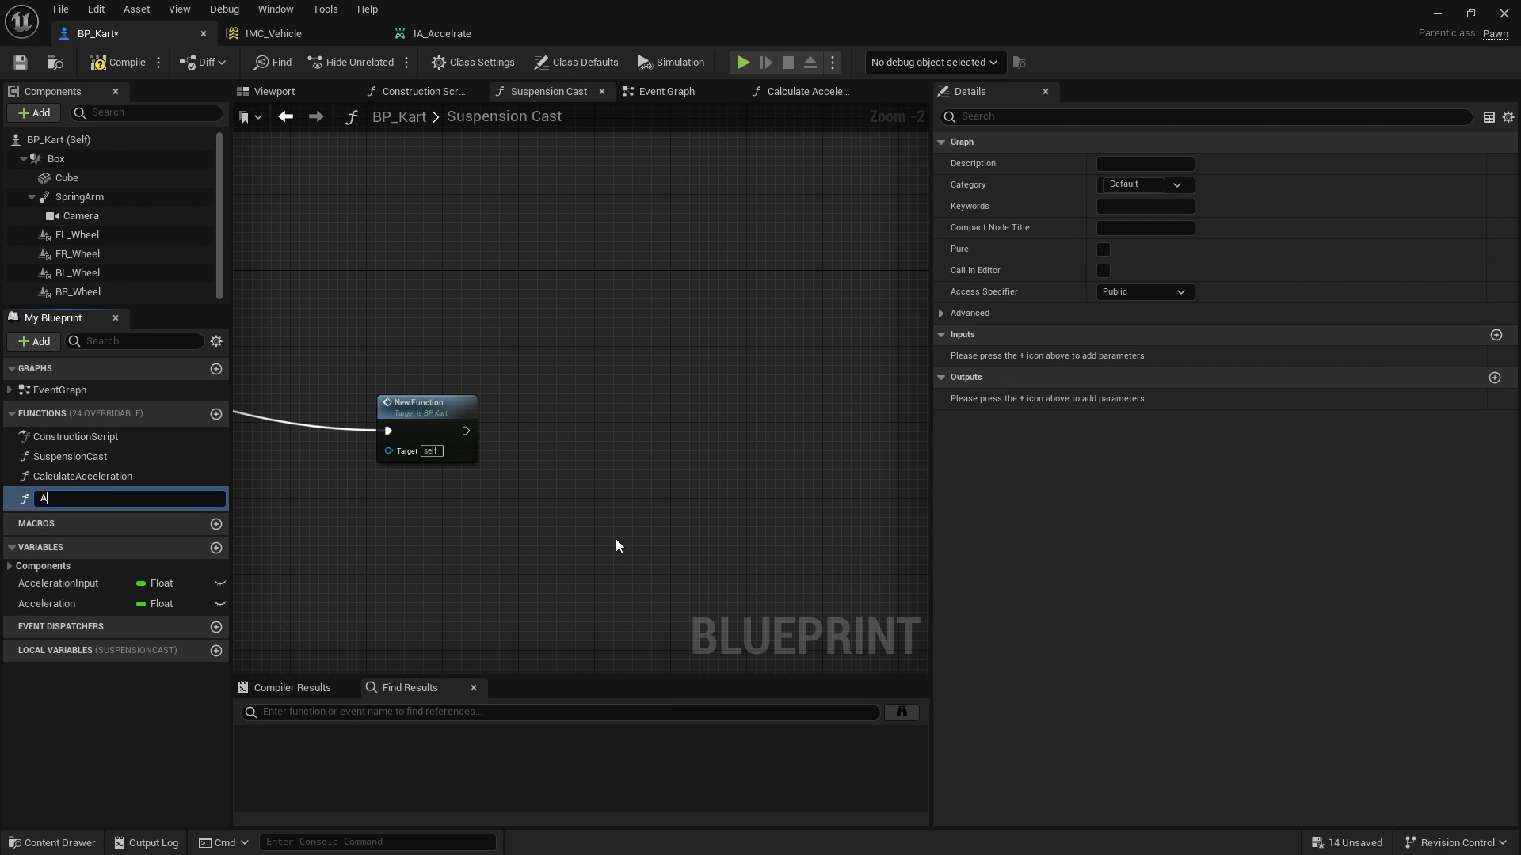
{"action": "type", "text": "ccelerateKart"}
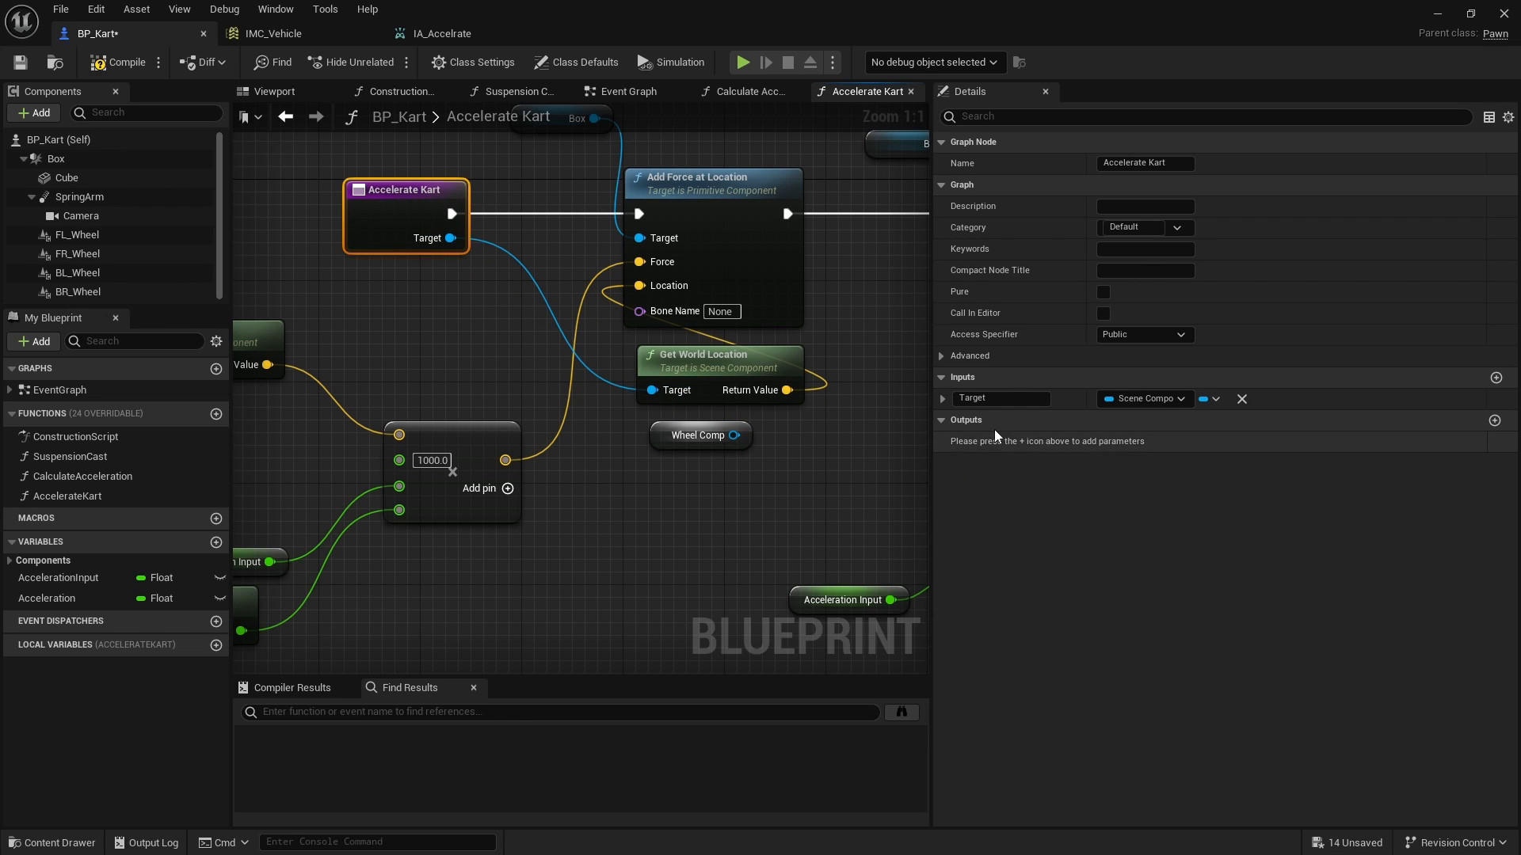
{"action": "type", "text": "Whee"}
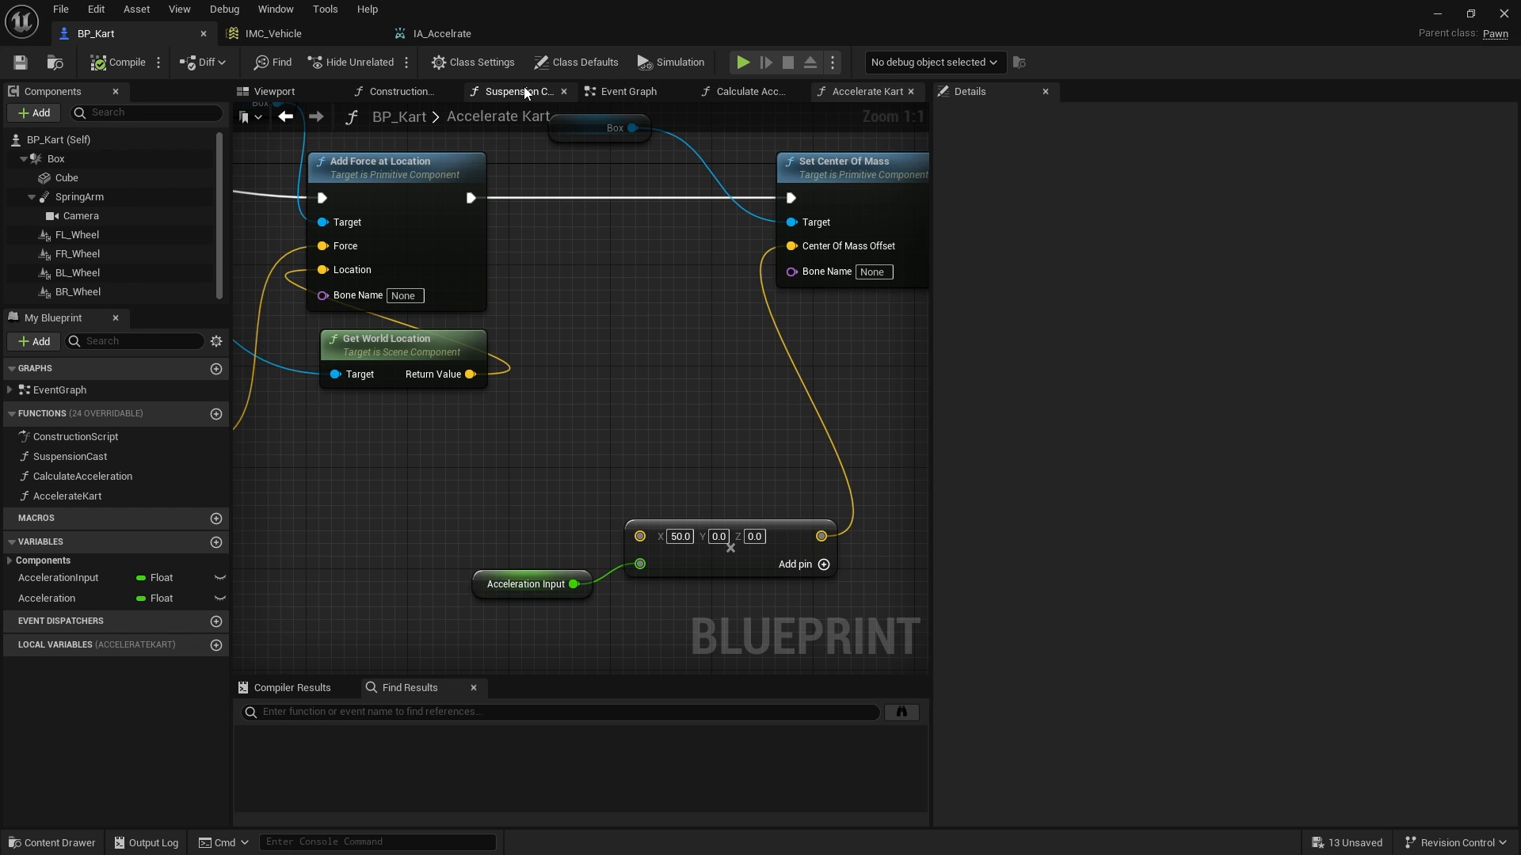
{"action": "left_click", "coordinate": [515, 91]}
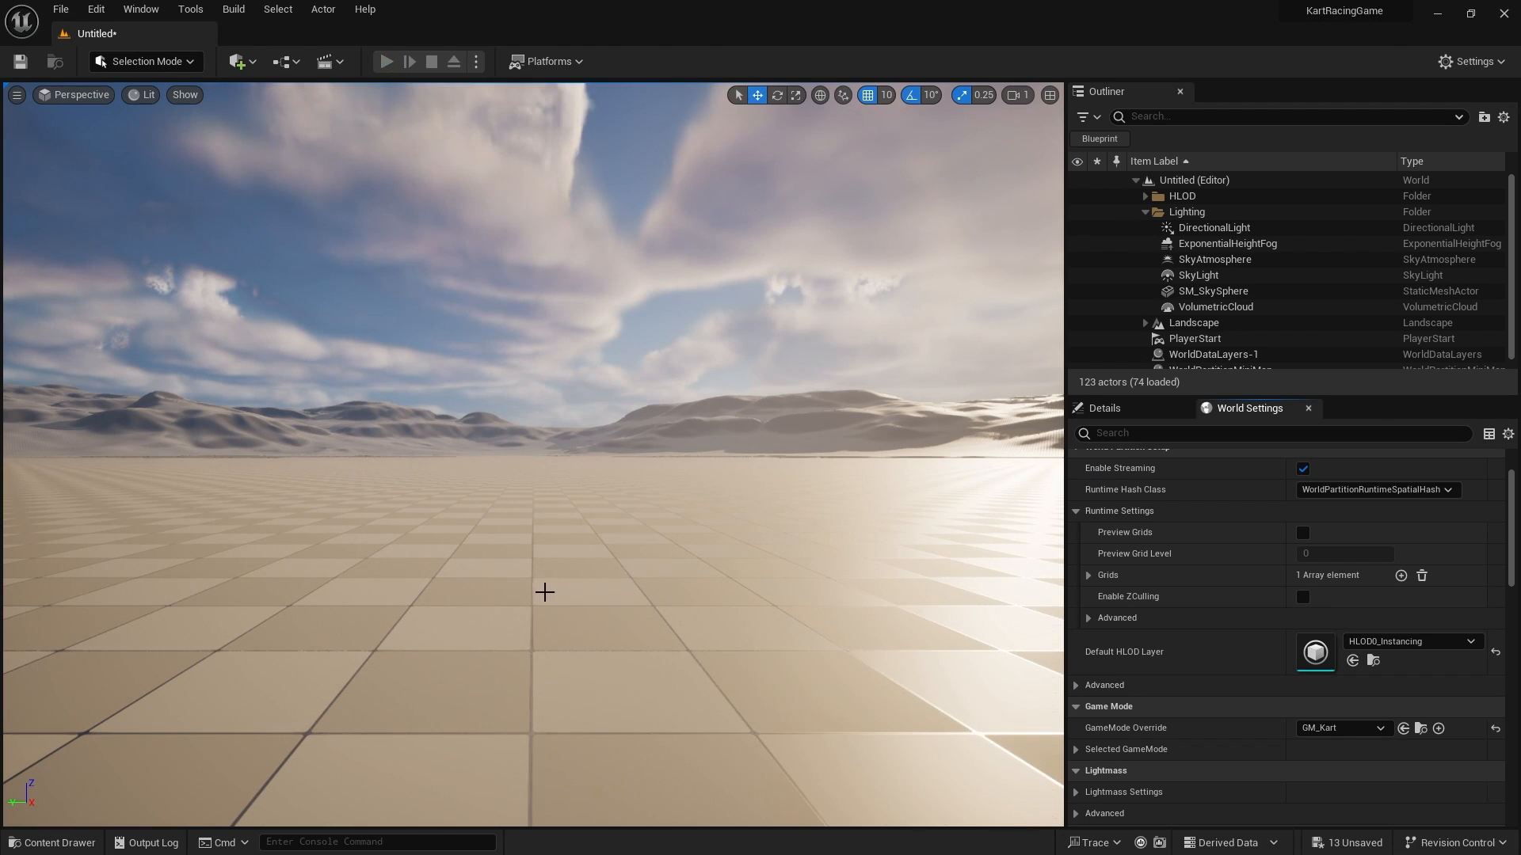
Step: Play-test the kart, stop the session, then start another play test
{"action": "left_click", "coordinate": [386, 61]}
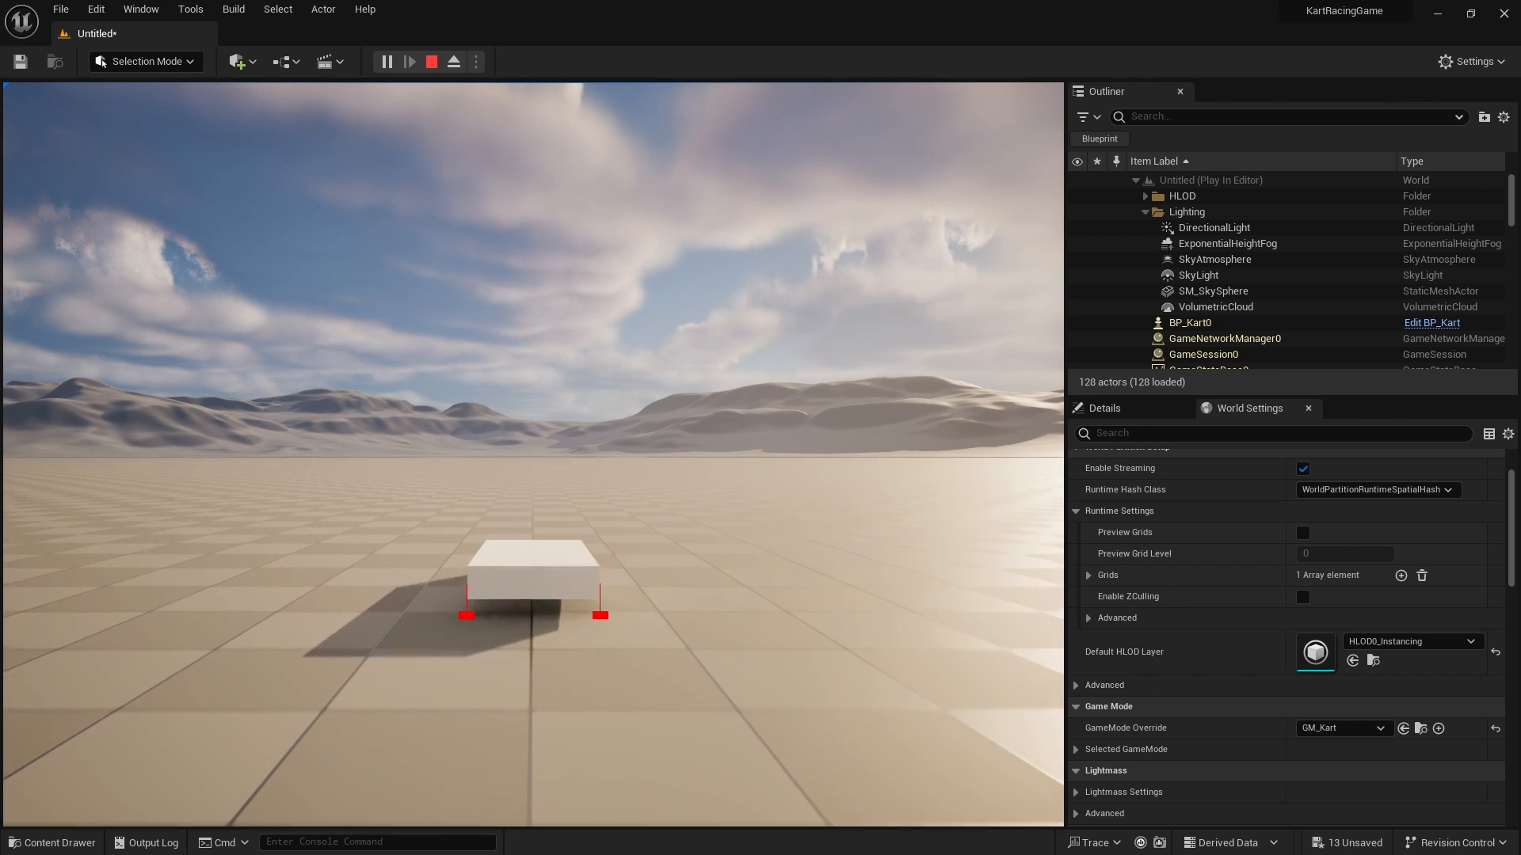
{"action": "left_click", "coordinate": [432, 61]}
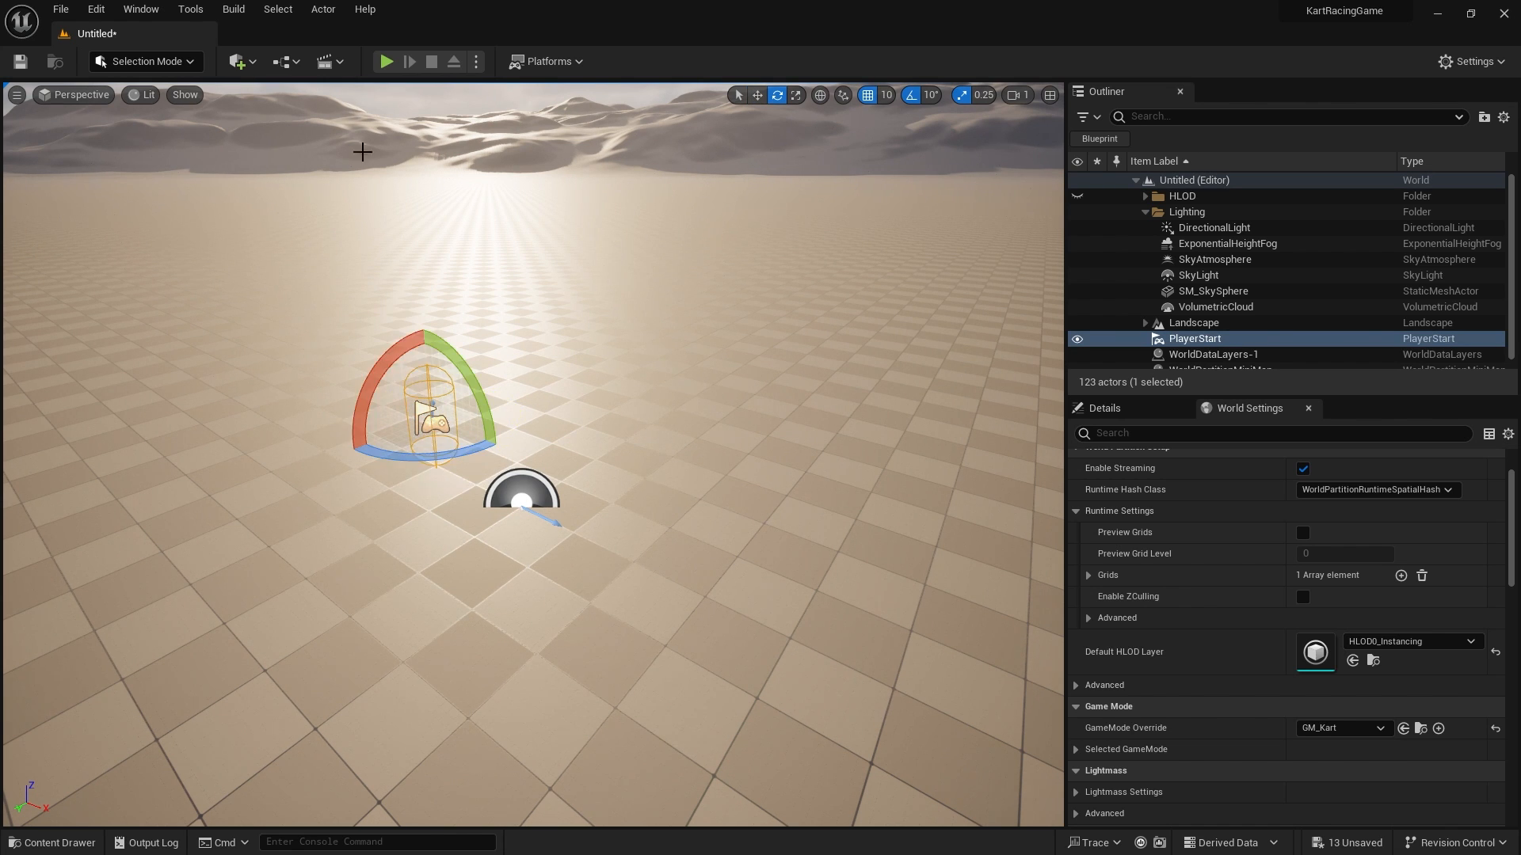
{"action": "left_click", "coordinate": [386, 61]}
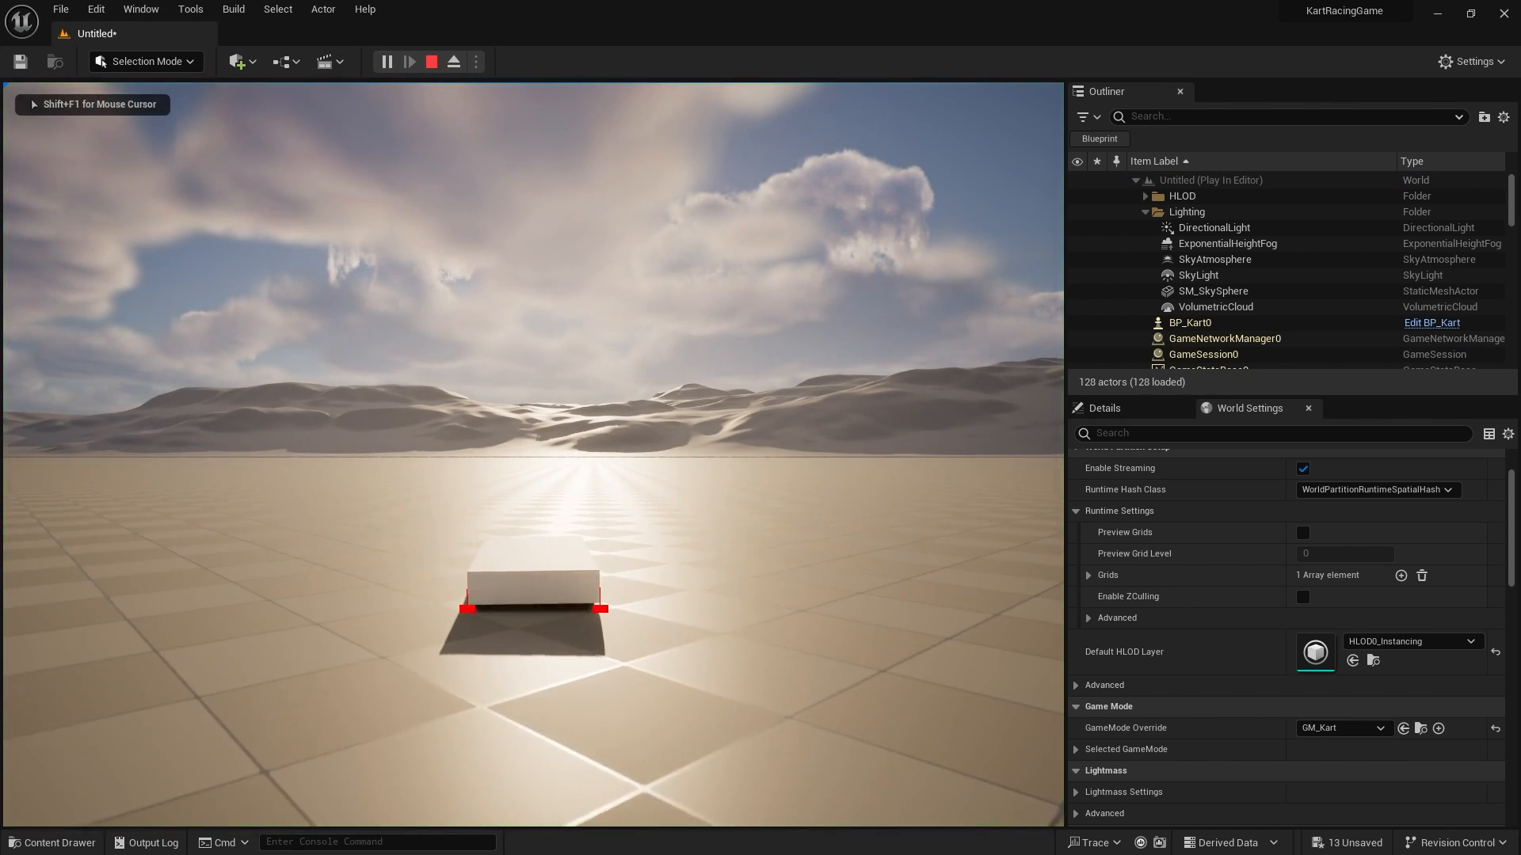